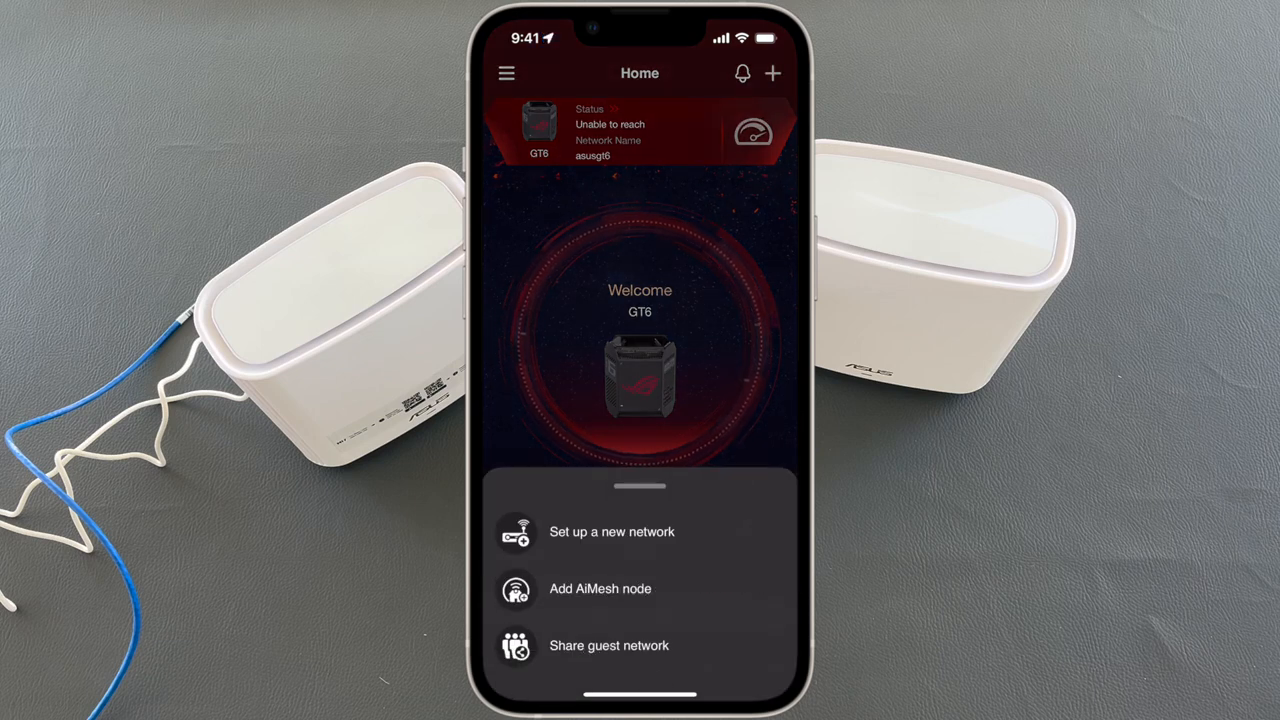
# Step: Start a new network setup and choose the ASUS ZenWiFi series as the device
pyautogui.click(612, 532)
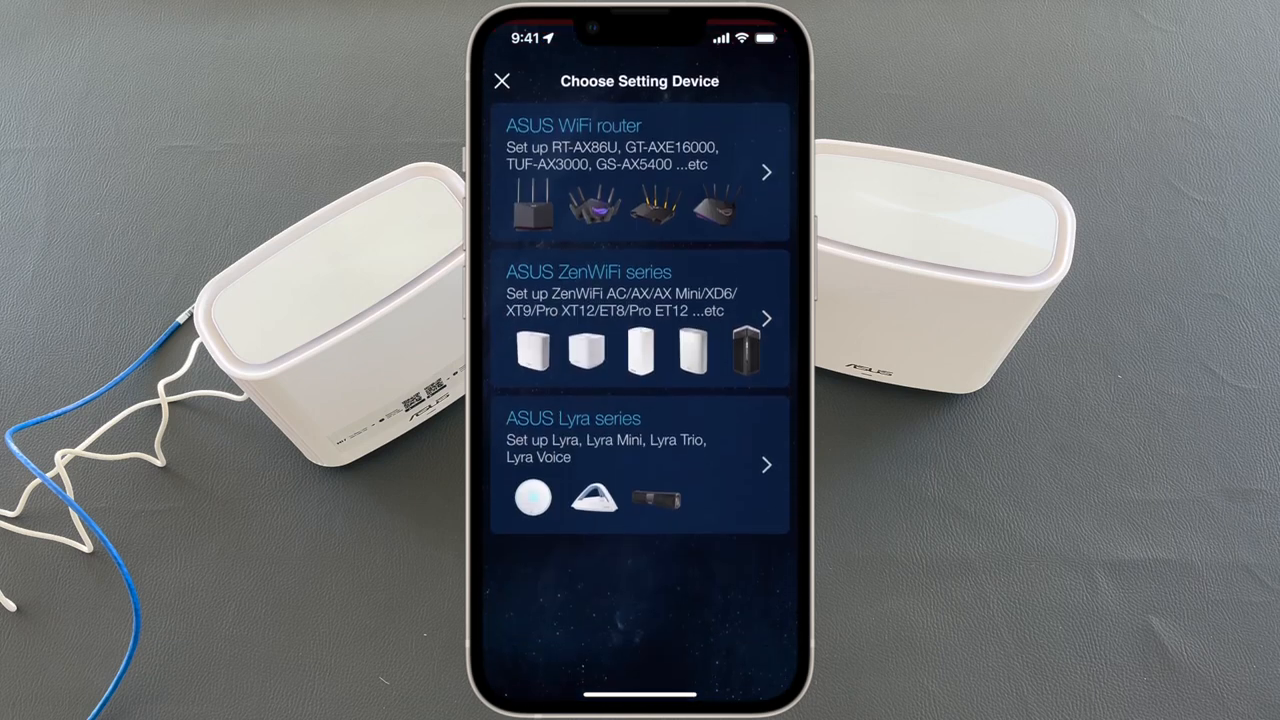
pyautogui.scroll(3)
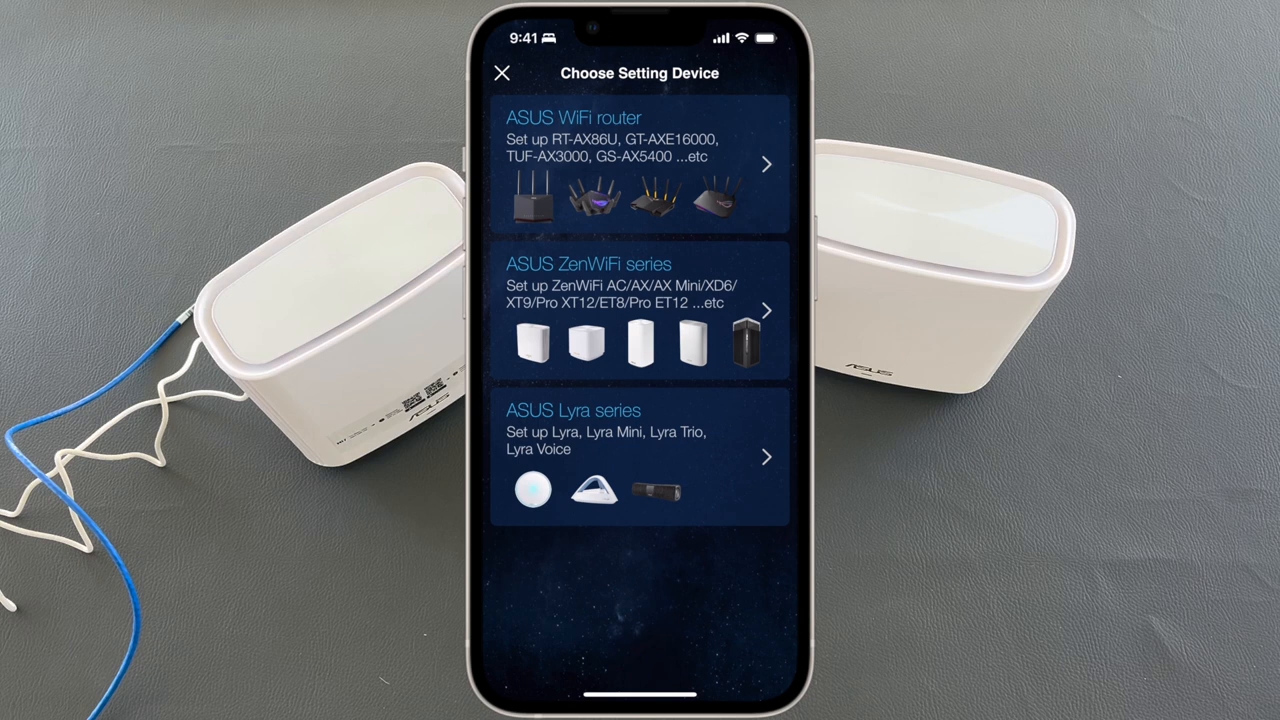
pyautogui.click(640, 310)
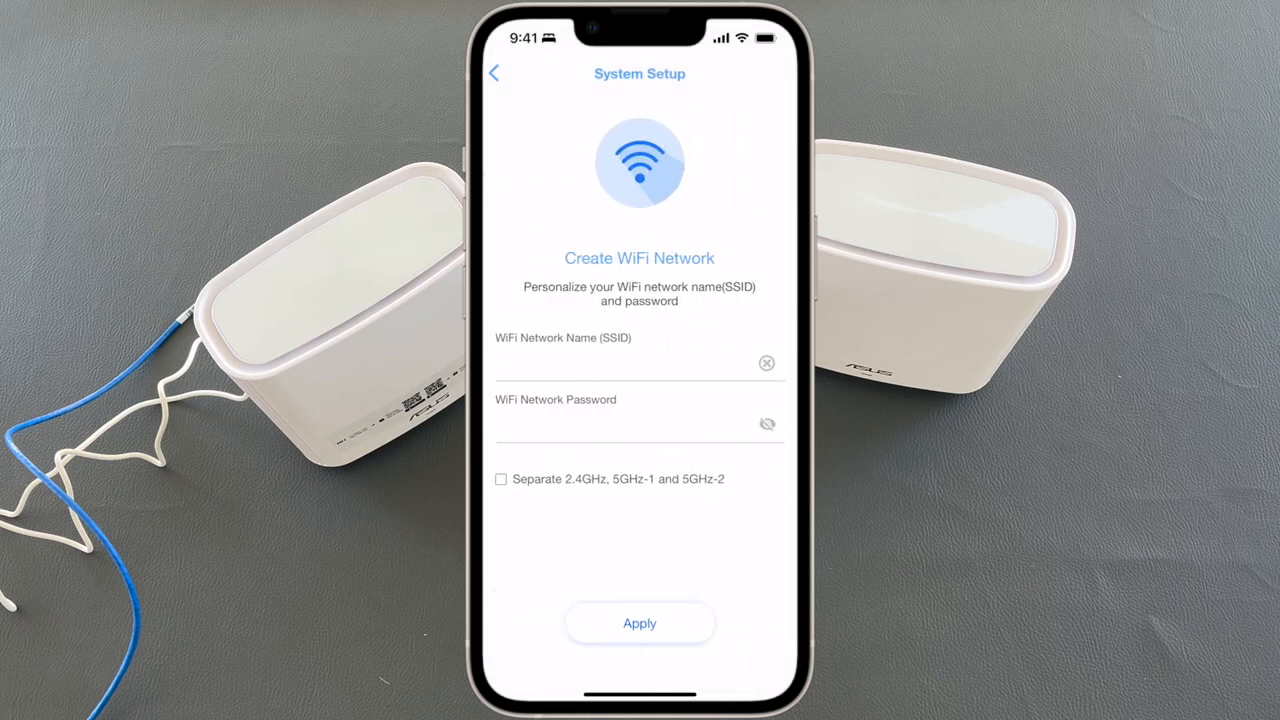
# Step: Name the WiFi network asusxt9 with its password and apply it
pyautogui.click(630, 364)
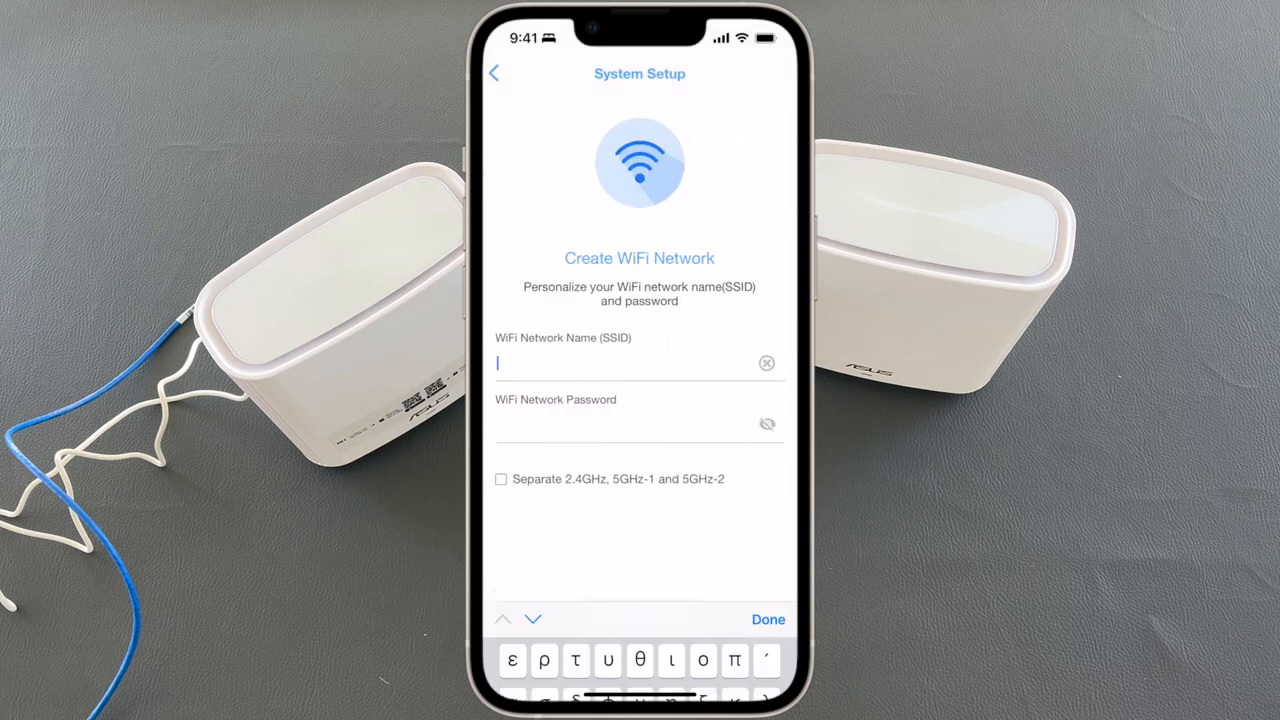
pyautogui.write('a')
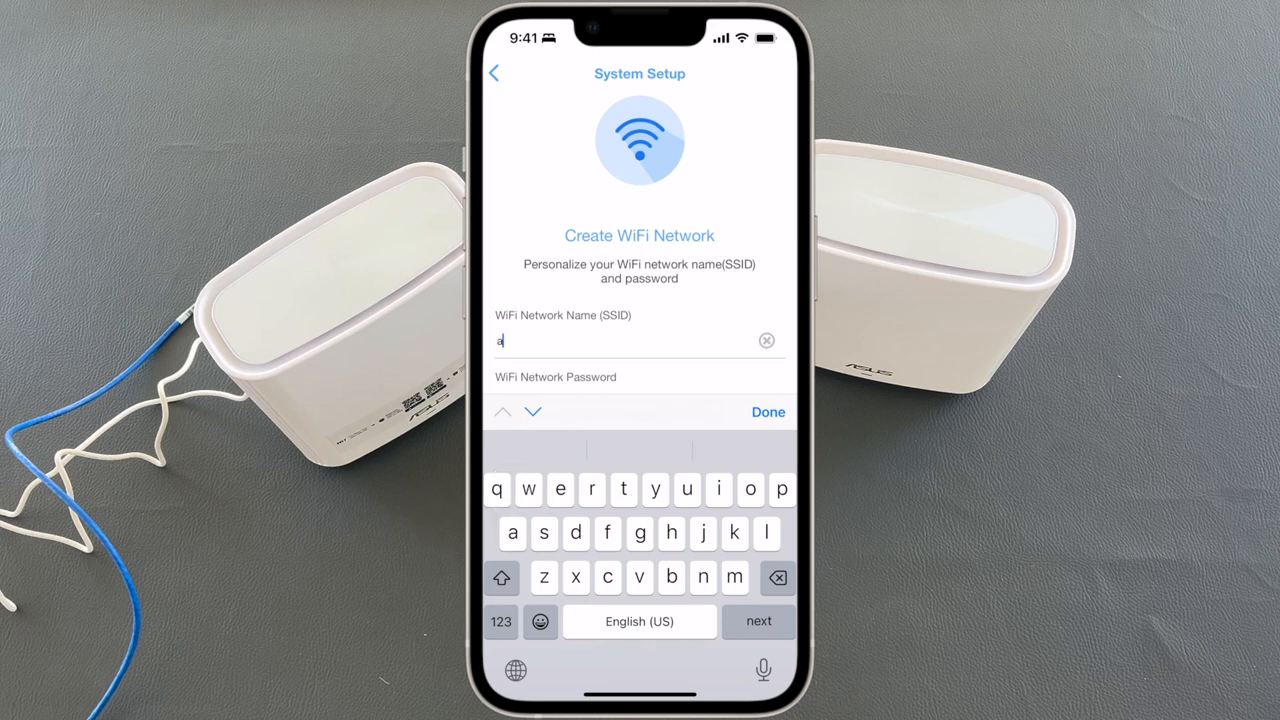
pyautogui.click(768, 412)
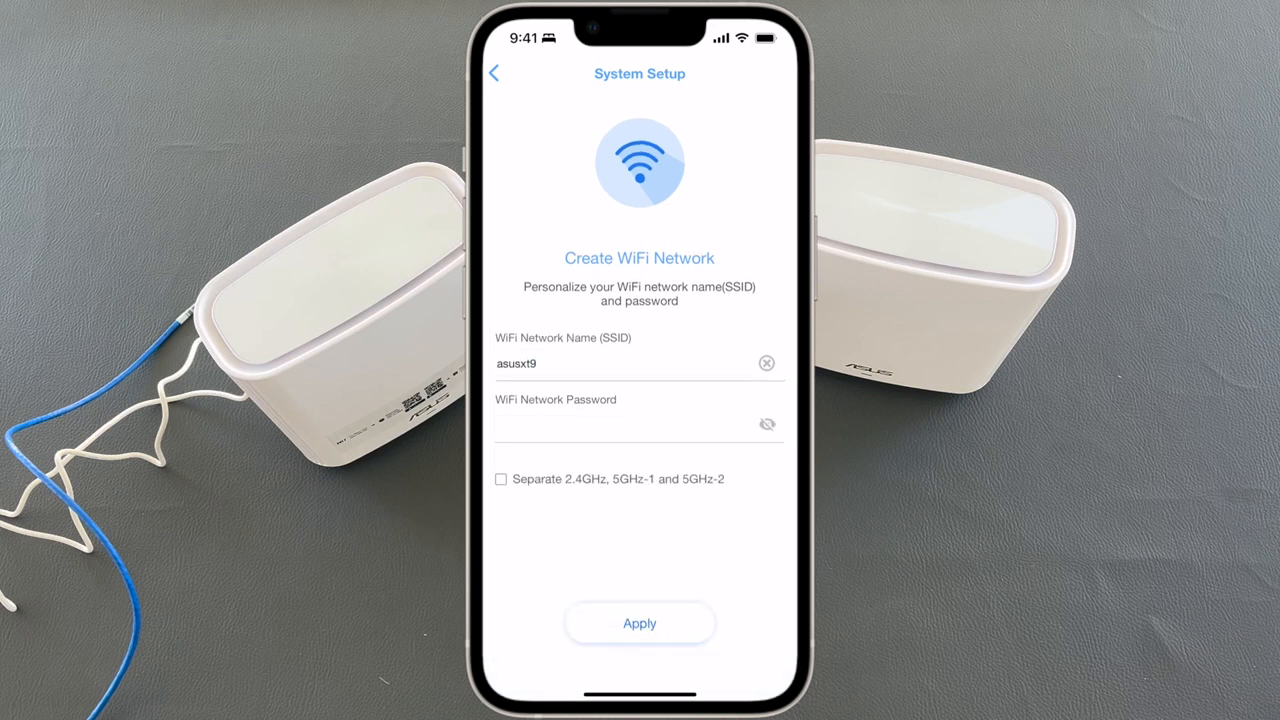
pyautogui.click(640, 624)
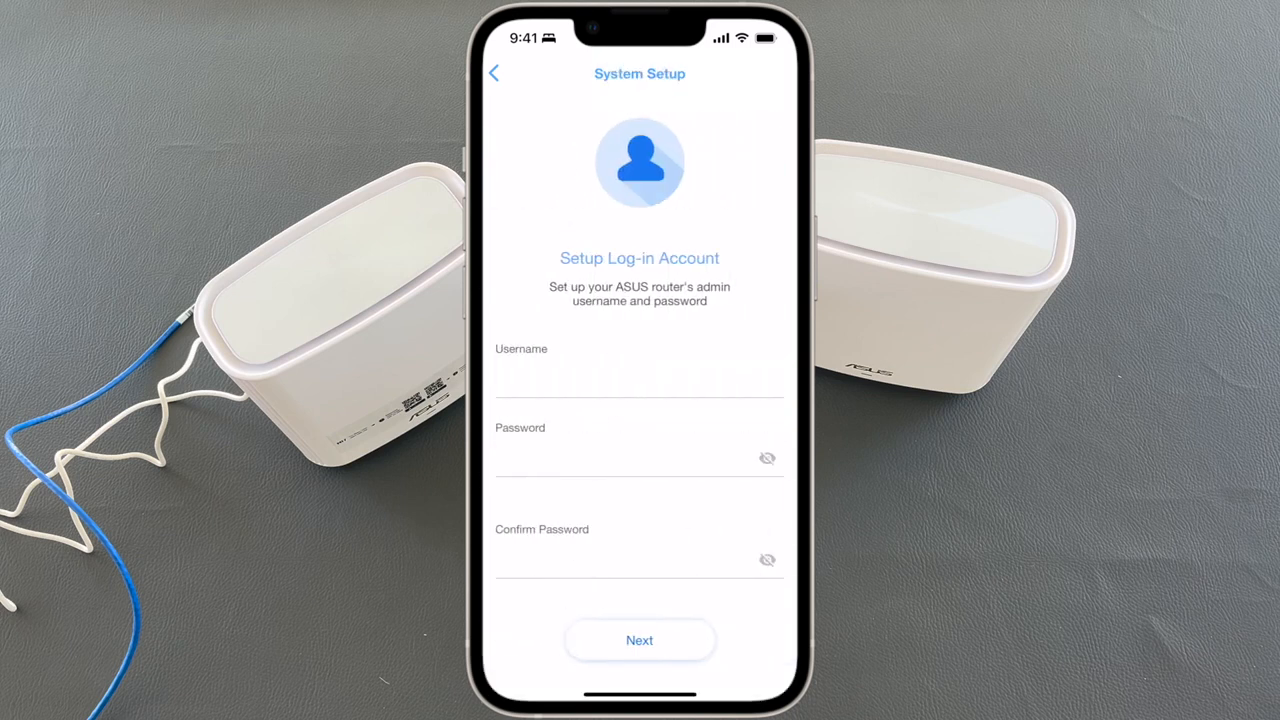
# Step: Create the router login account with username admin and its password
pyautogui.click(640, 378)
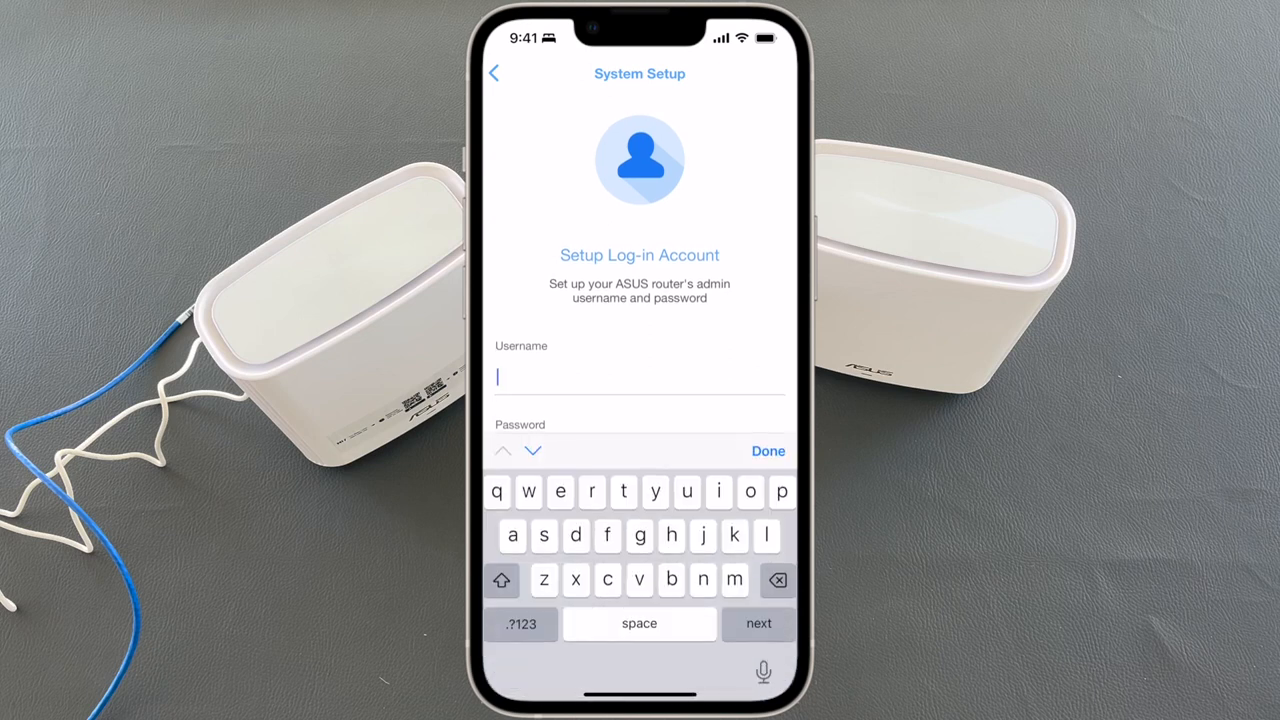
pyautogui.write('admin')
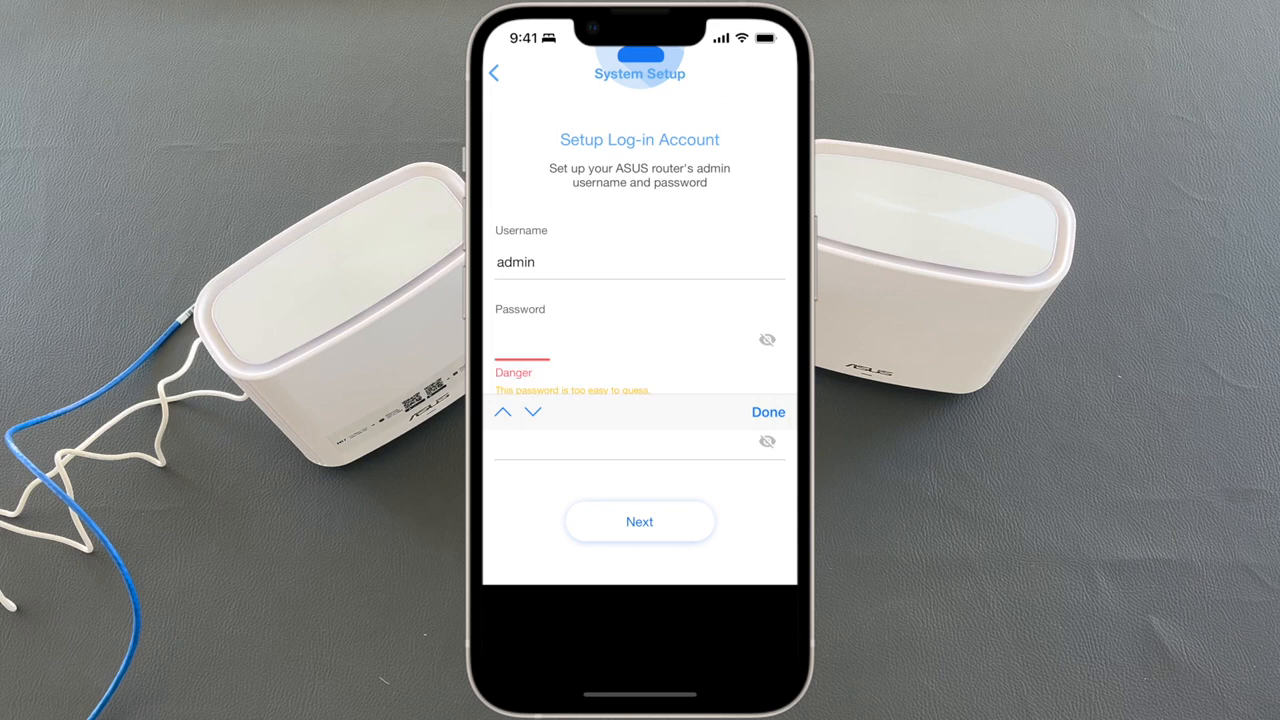
pyautogui.click(640, 520)
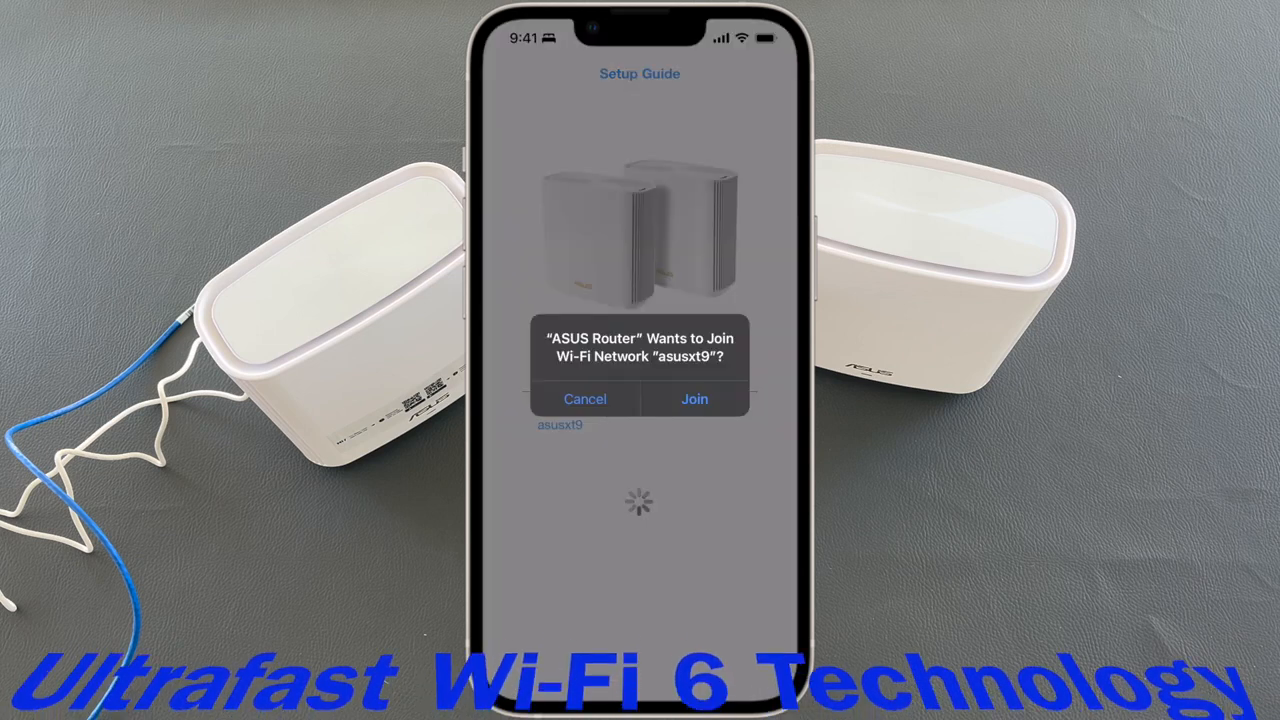
# Step: Join the phone to the asusxt9 network and let setup finish
pyautogui.click(694, 398)
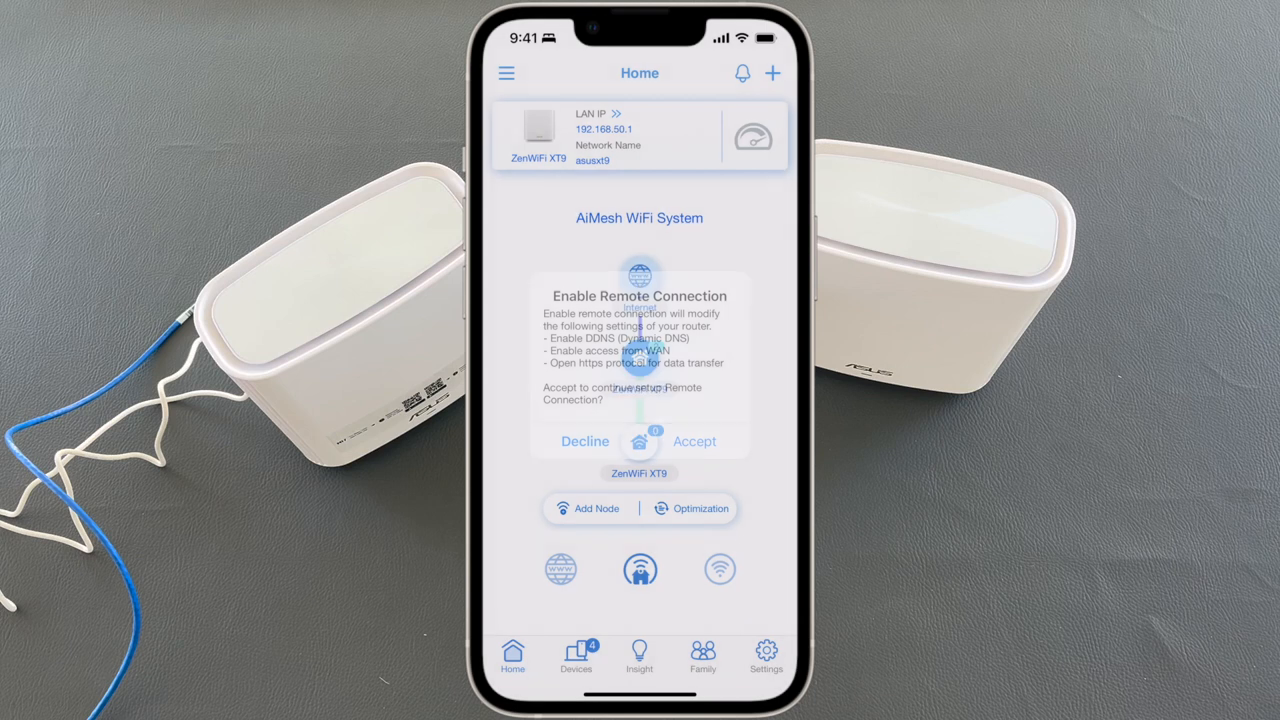
# Step: Accept enabling remote connection and acknowledge the success message
pyautogui.click(694, 442)
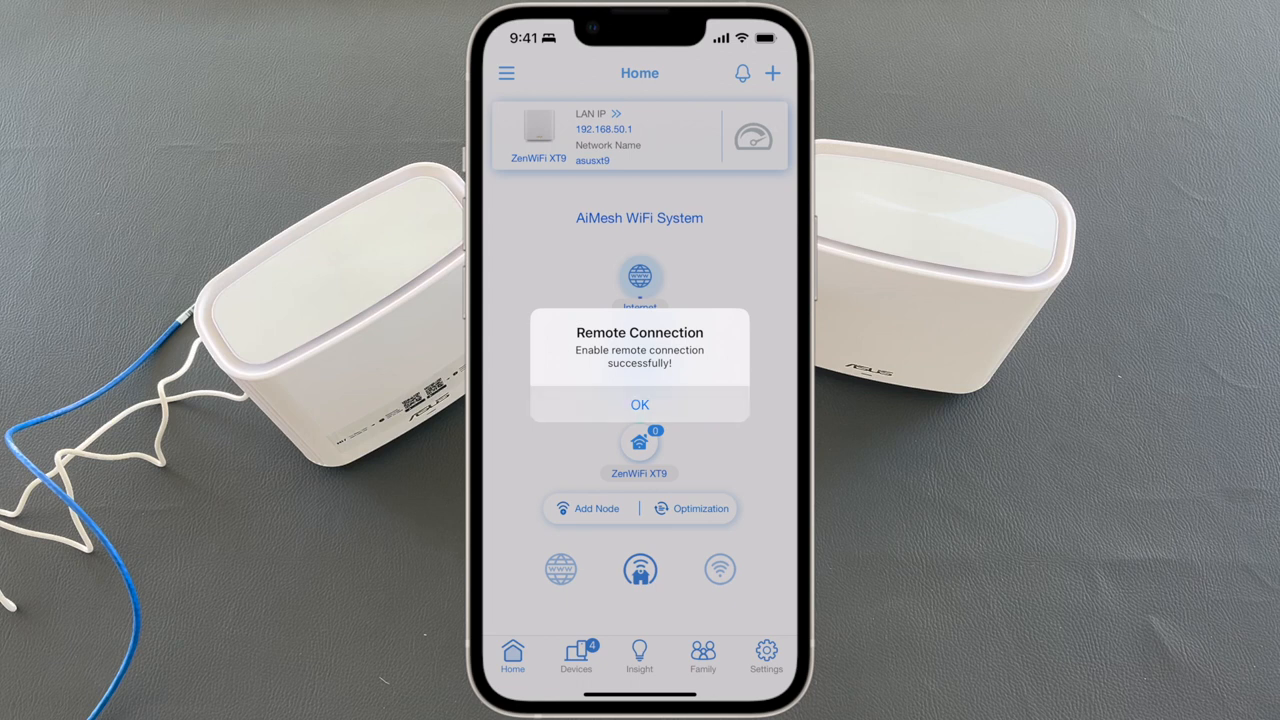
pyautogui.click(640, 404)
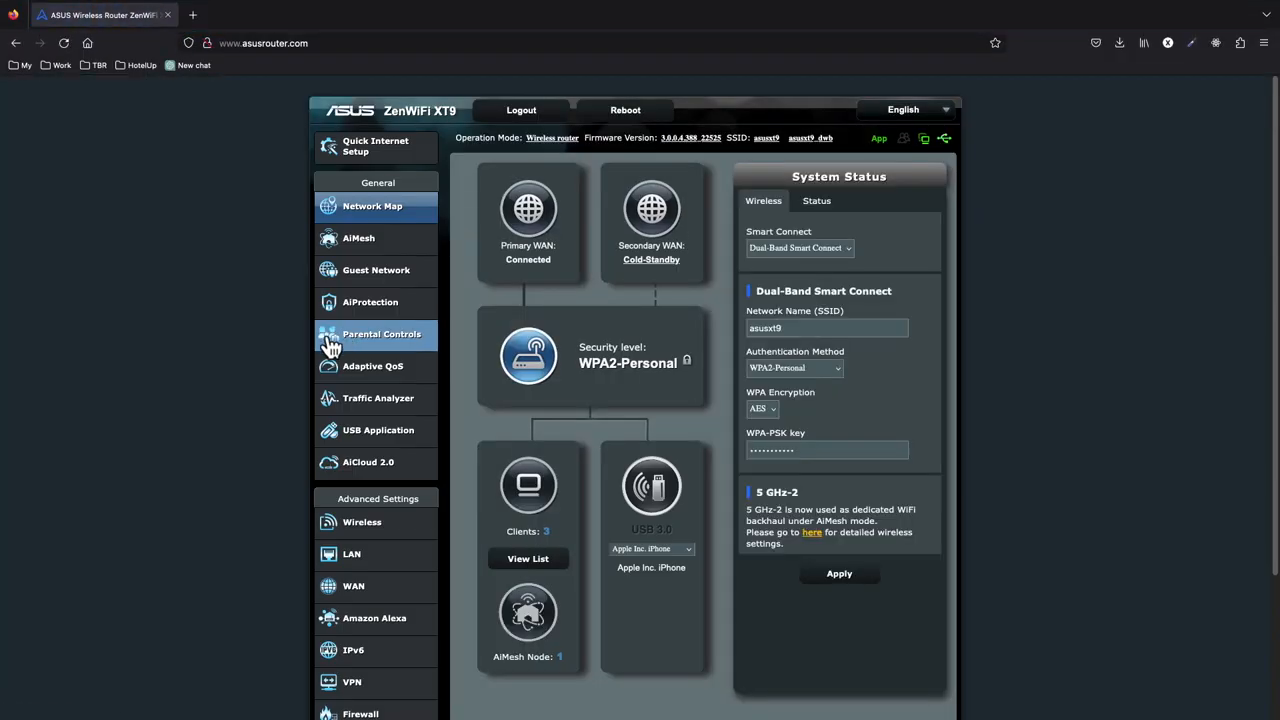
pyautogui.moveTo(1172, 404)
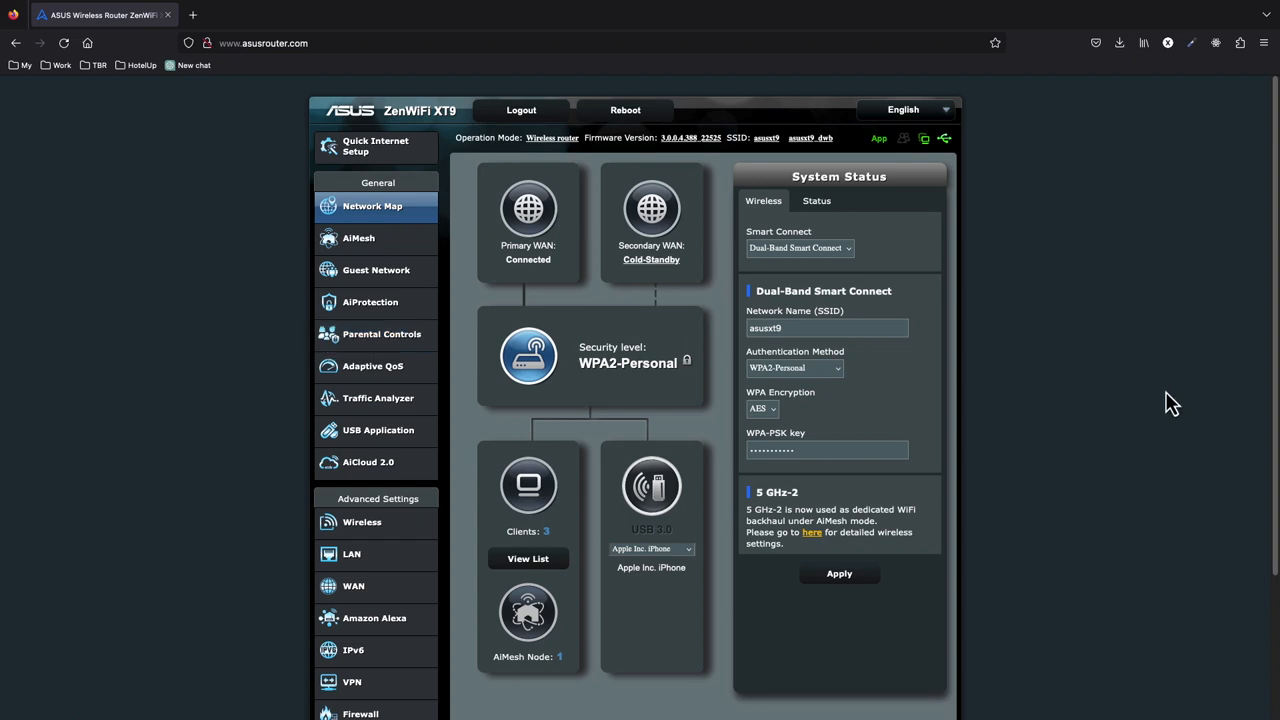
pyautogui.moveTo(728, 496)
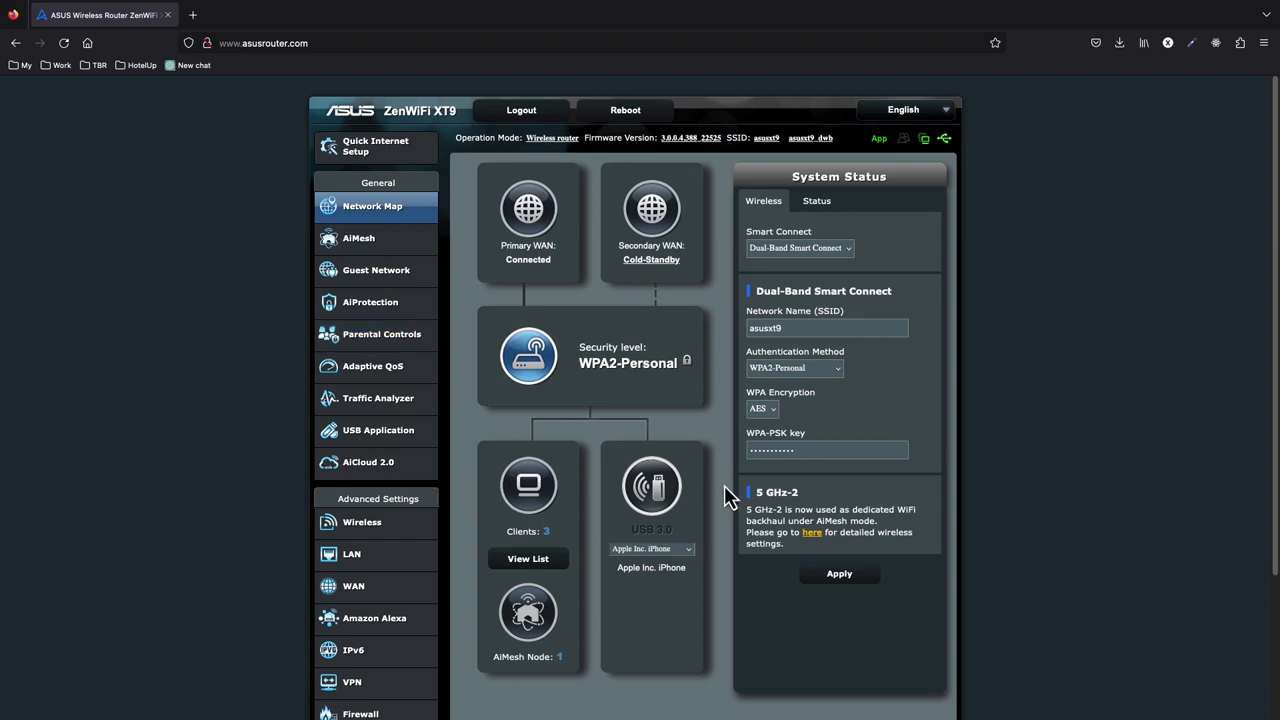
pyautogui.moveTo(708, 508)
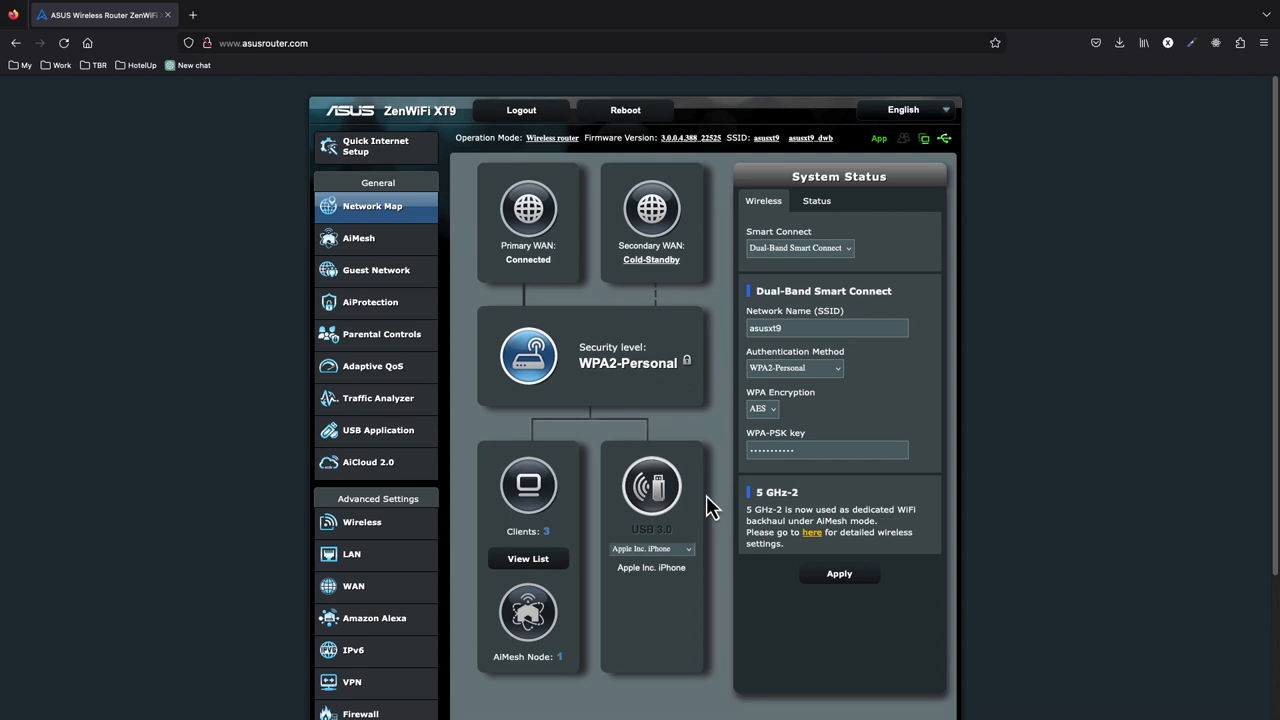
pyautogui.moveTo(508, 238)
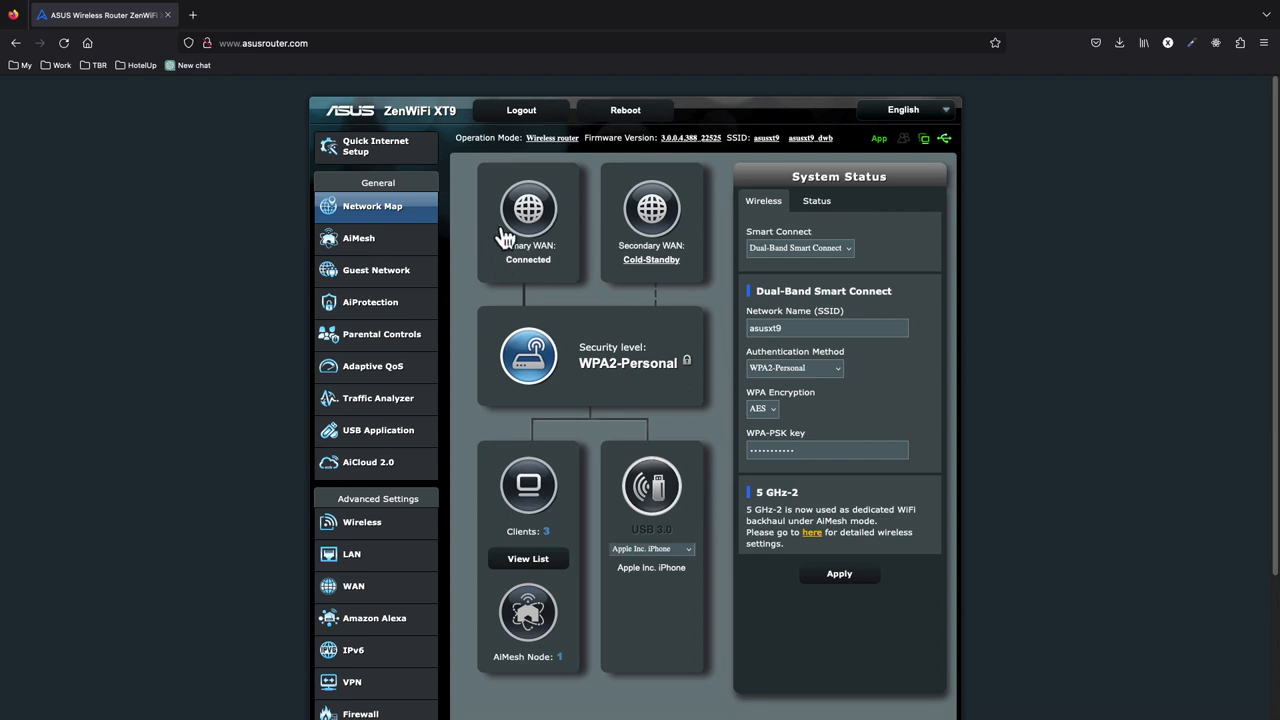
pyautogui.moveTo(690, 260)
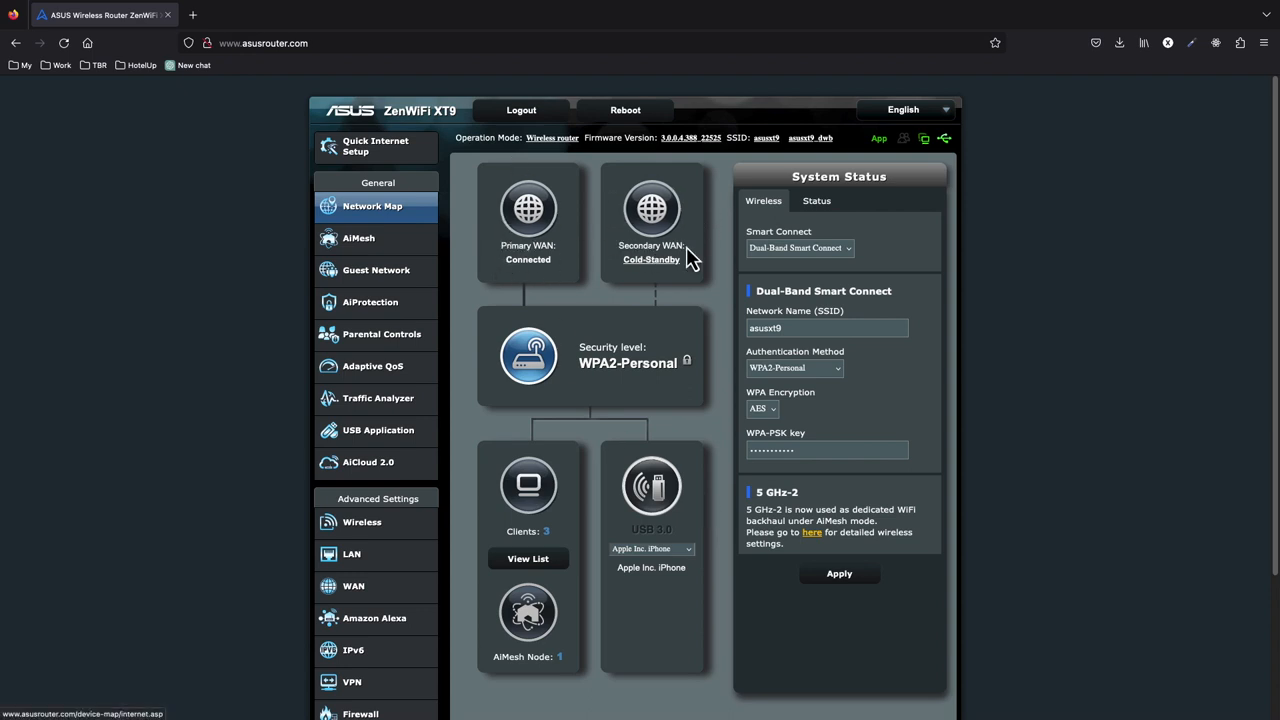
pyautogui.moveTo(600, 380)
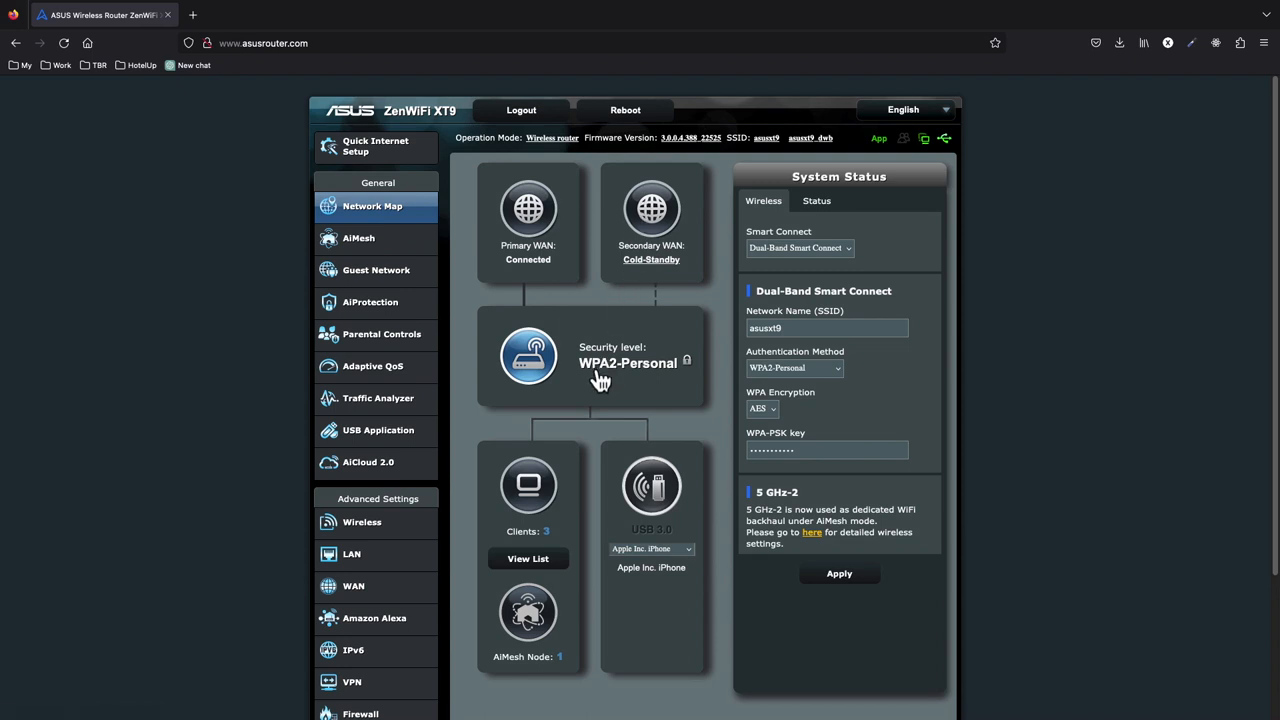
# Step: View the AiMesh topology and the clients on the second ZenWiFi XT9 node
pyautogui.scroll(-3)
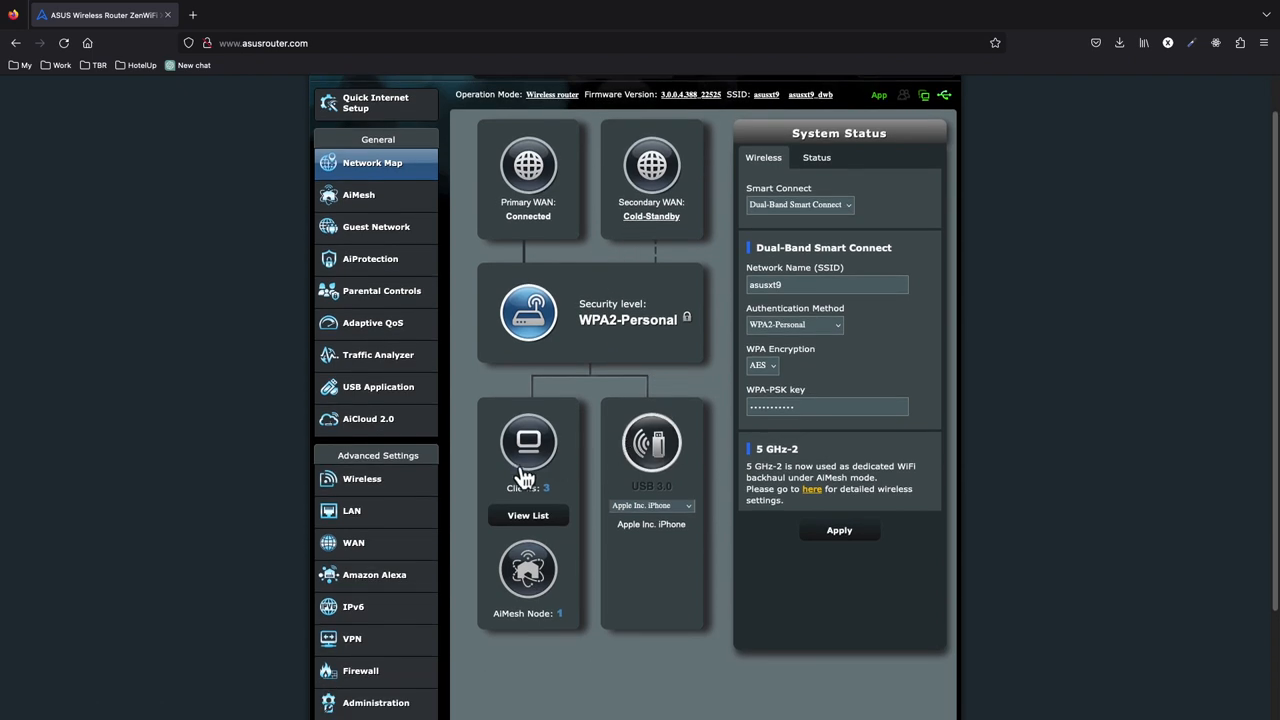
pyautogui.moveTo(736, 490)
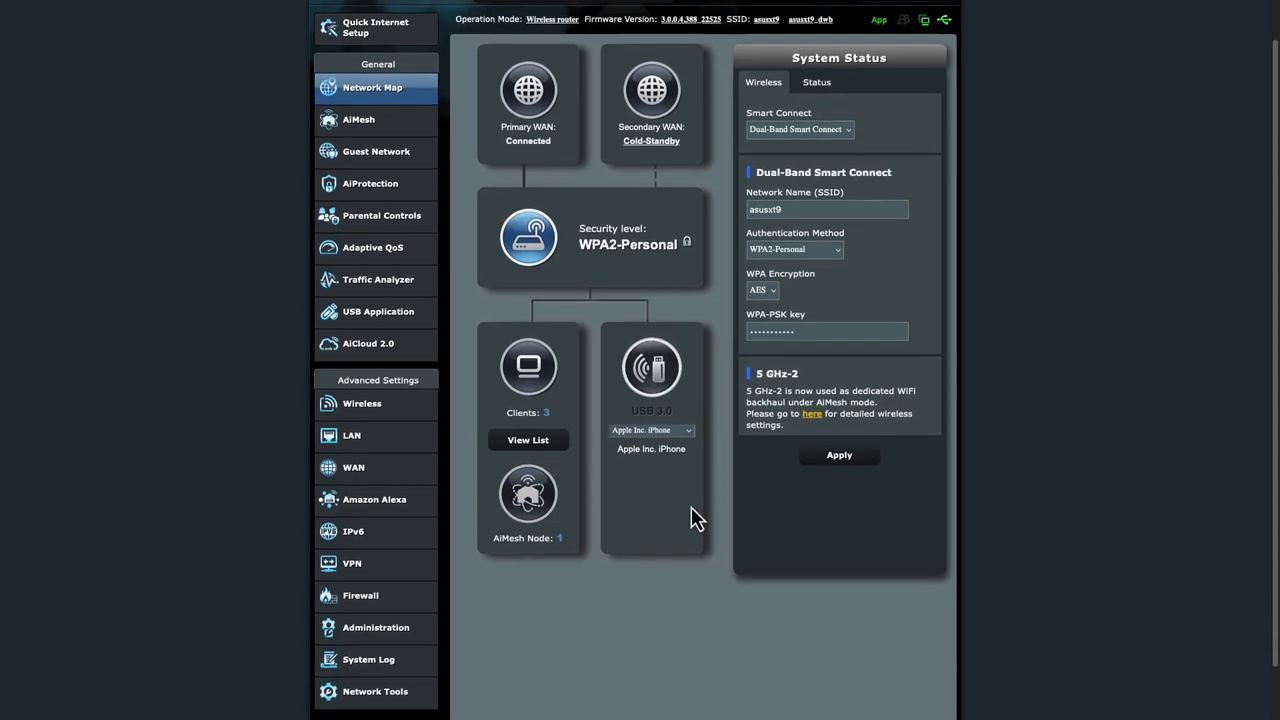
pyautogui.moveTo(736, 96)
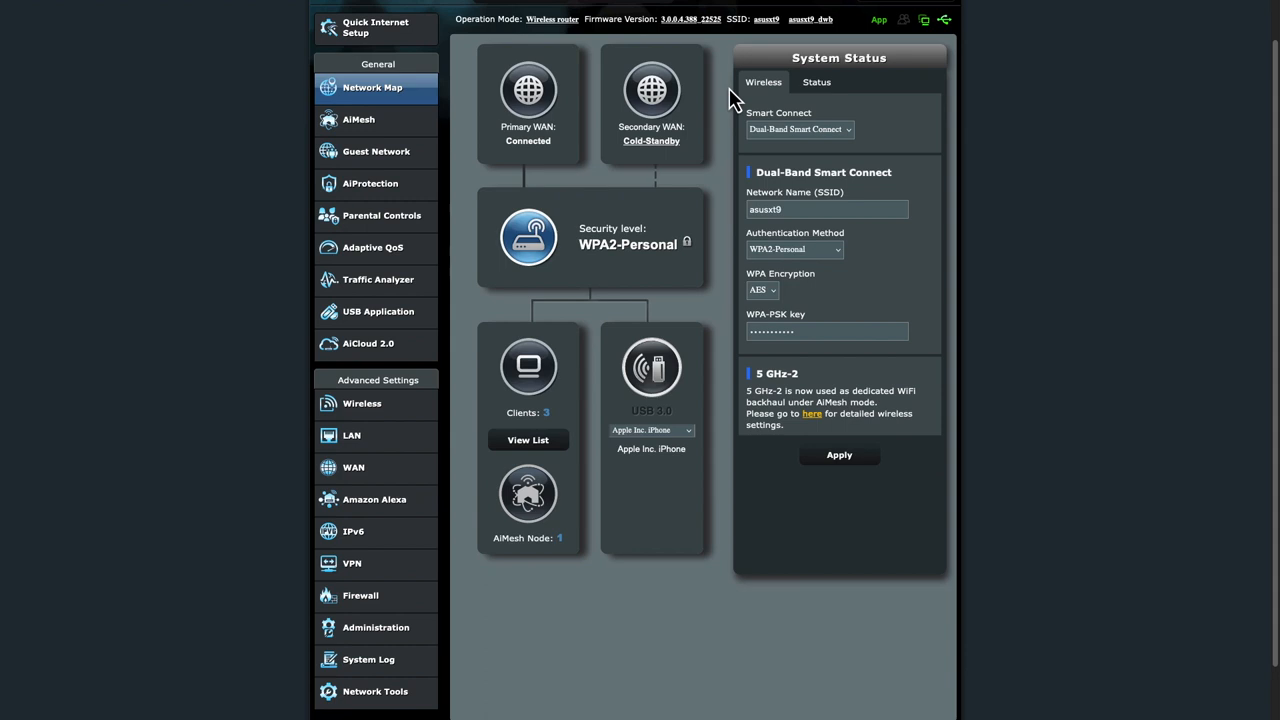
pyautogui.moveTo(376, 152)
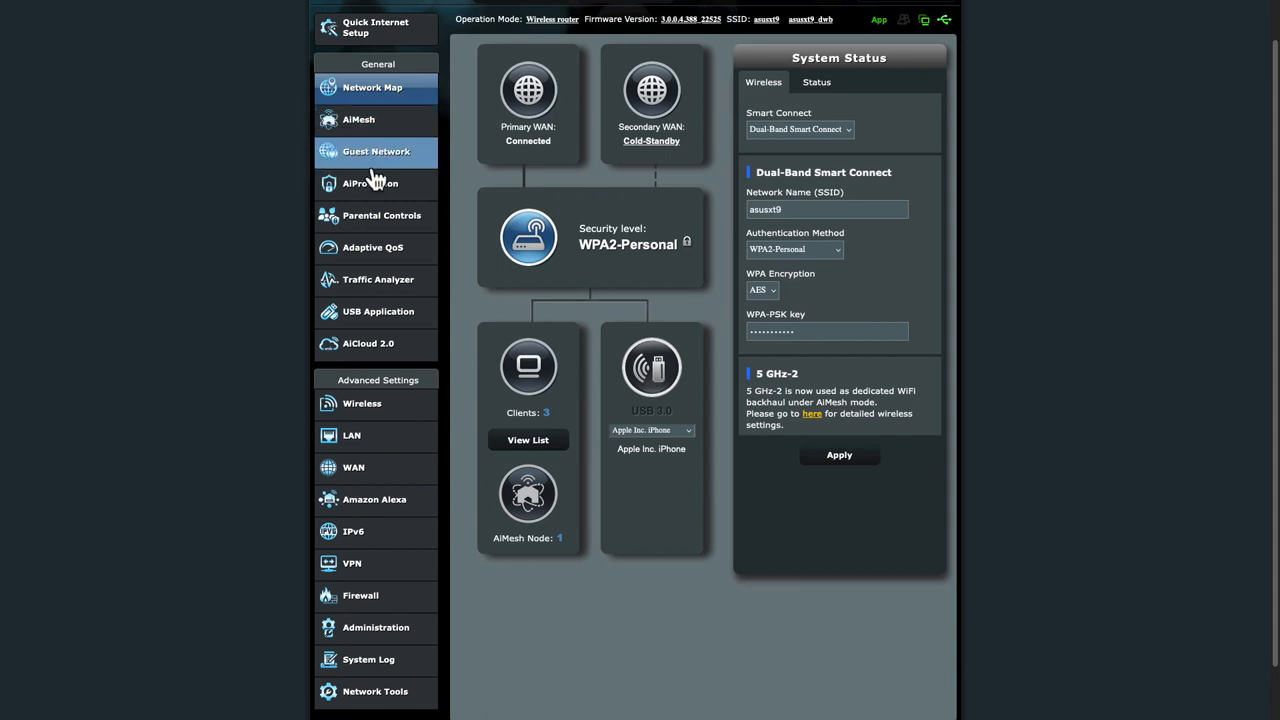
pyautogui.click(358, 164)
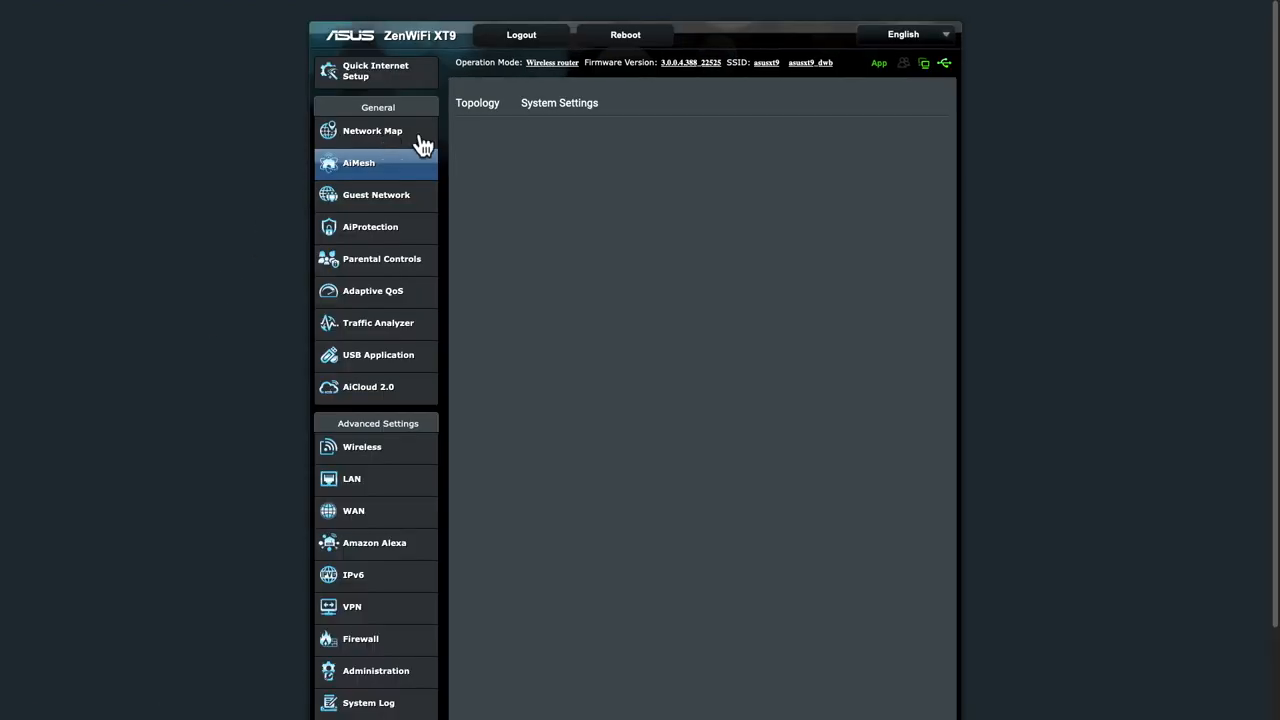
pyautogui.click(358, 162)
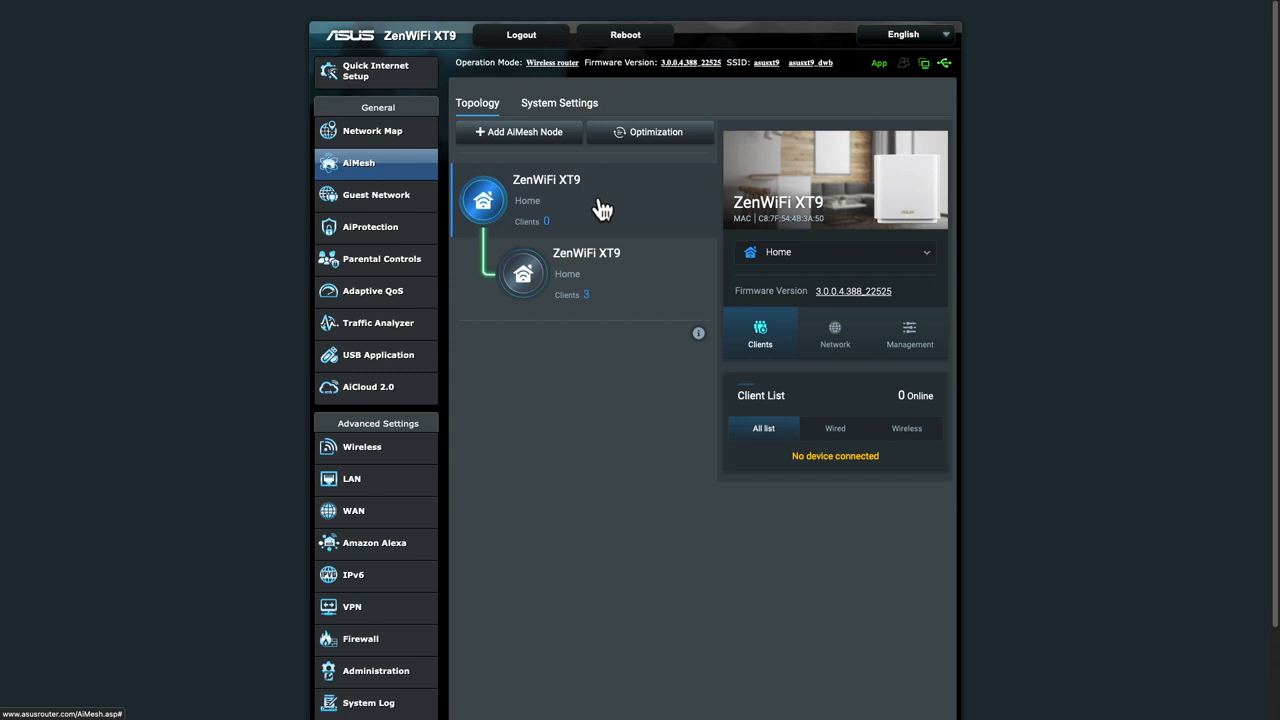
pyautogui.click(524, 274)
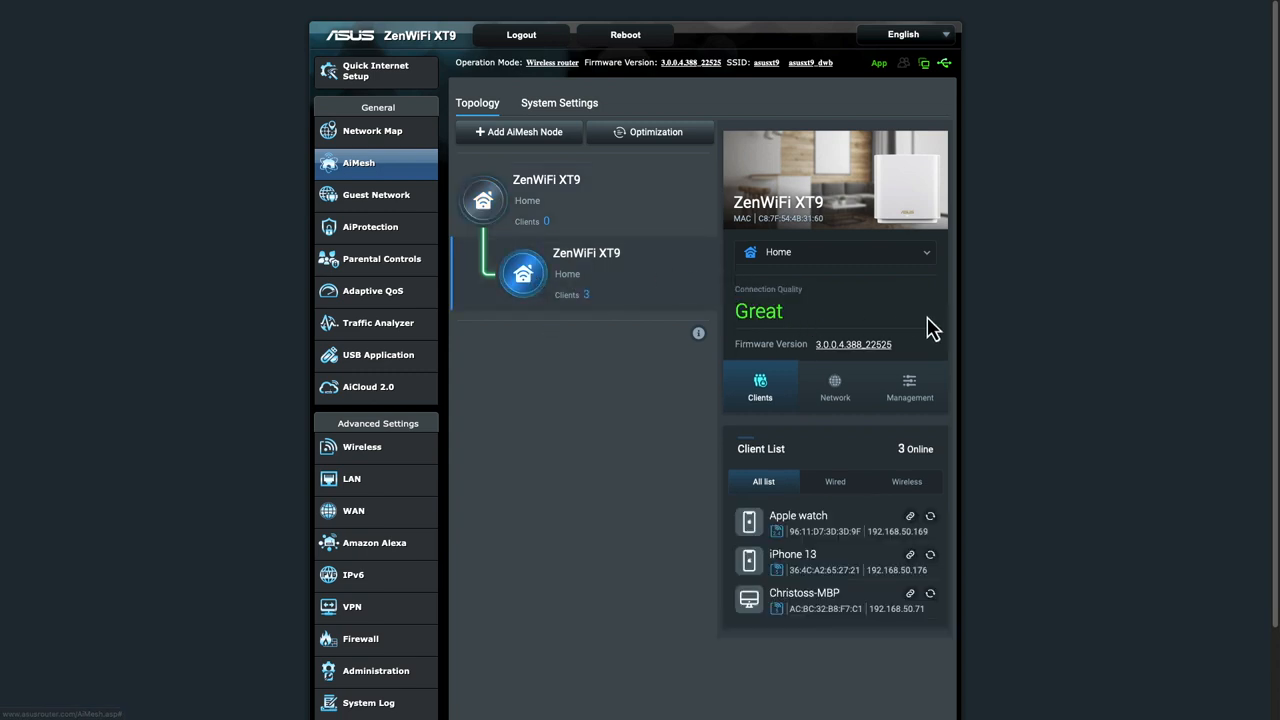
pyautogui.moveTo(570, 414)
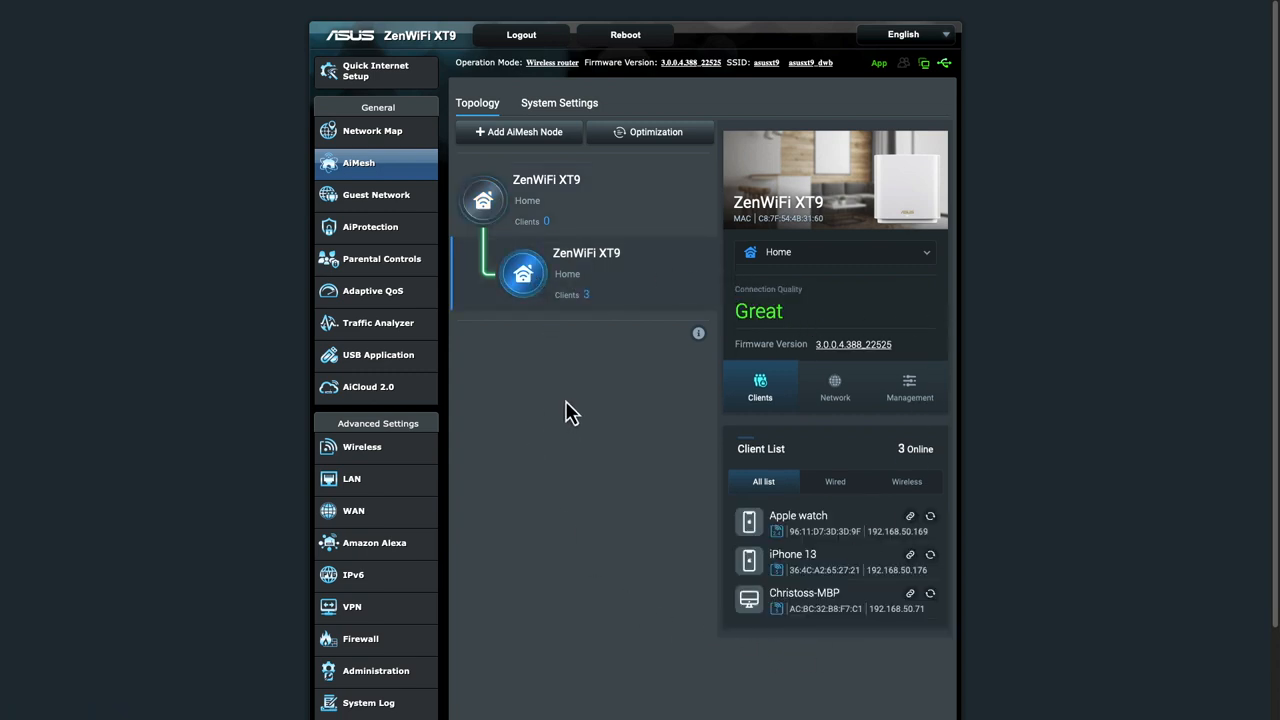
pyautogui.moveTo(368, 230)
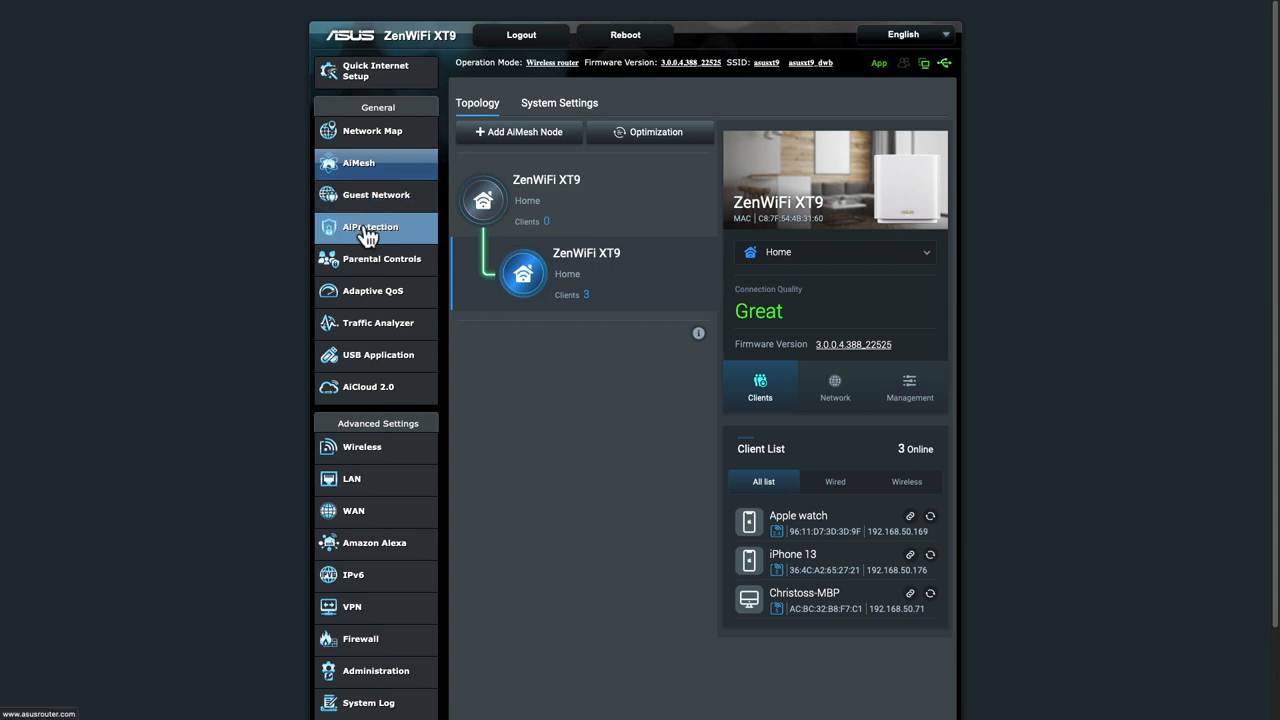
# Step: Enable AiProtection and run the router security assessment, then close its results
pyautogui.click(370, 228)
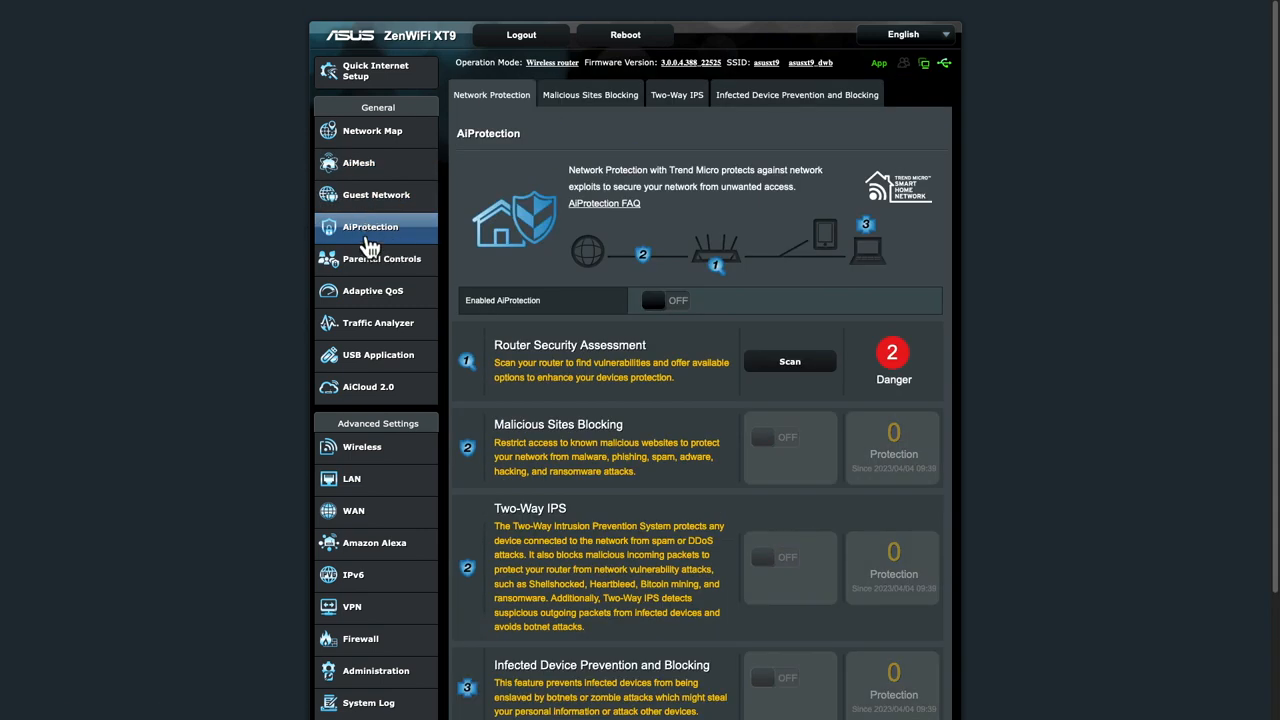
pyautogui.moveTo(916, 284)
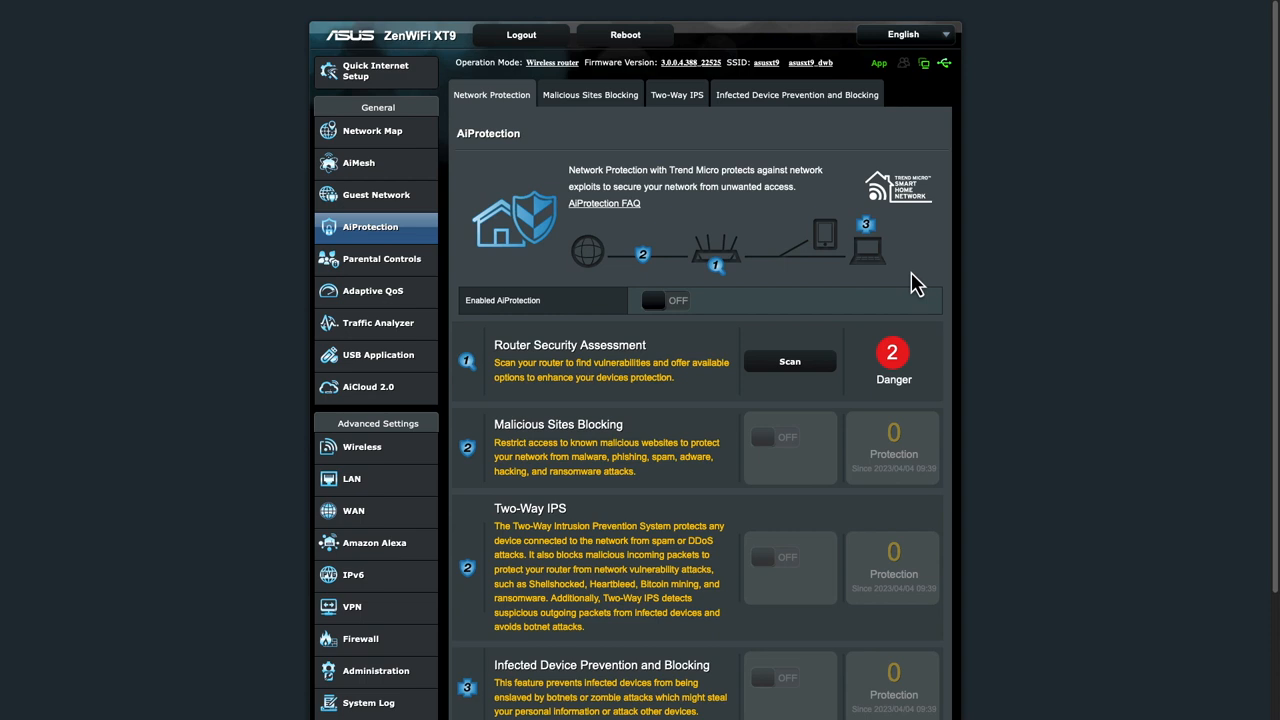
pyautogui.moveTo(668, 316)
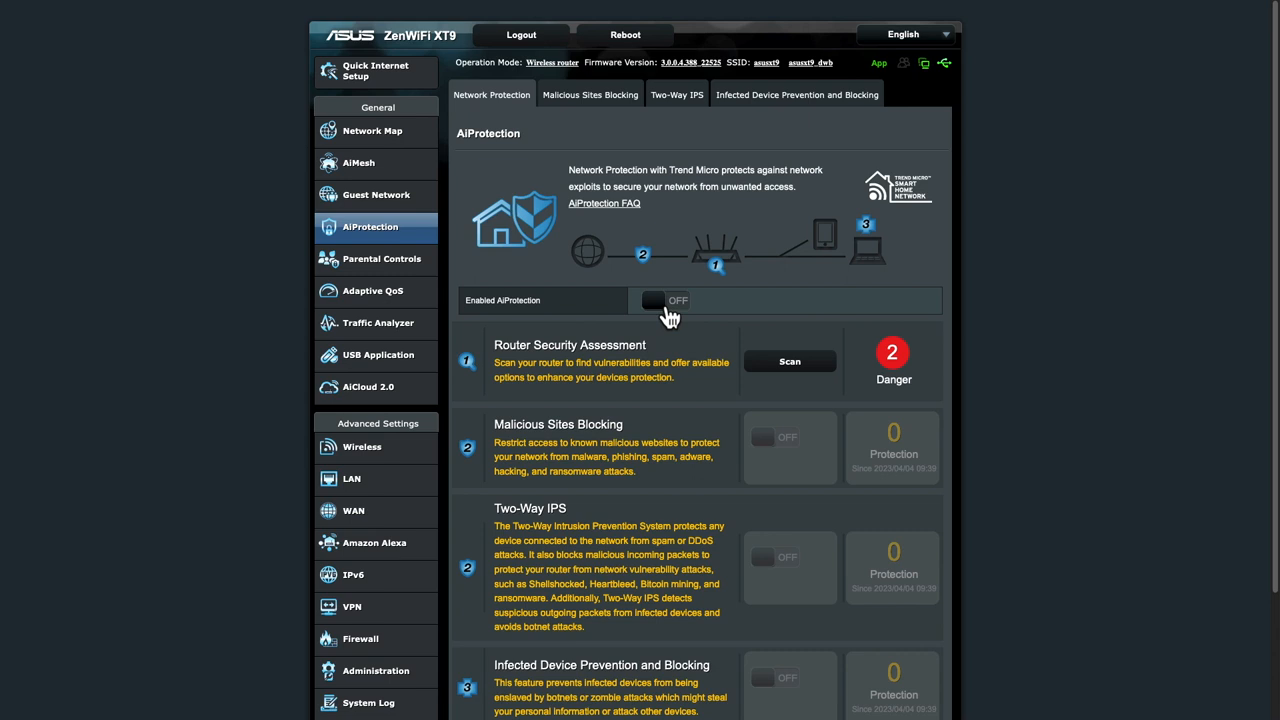
pyautogui.click(664, 300)
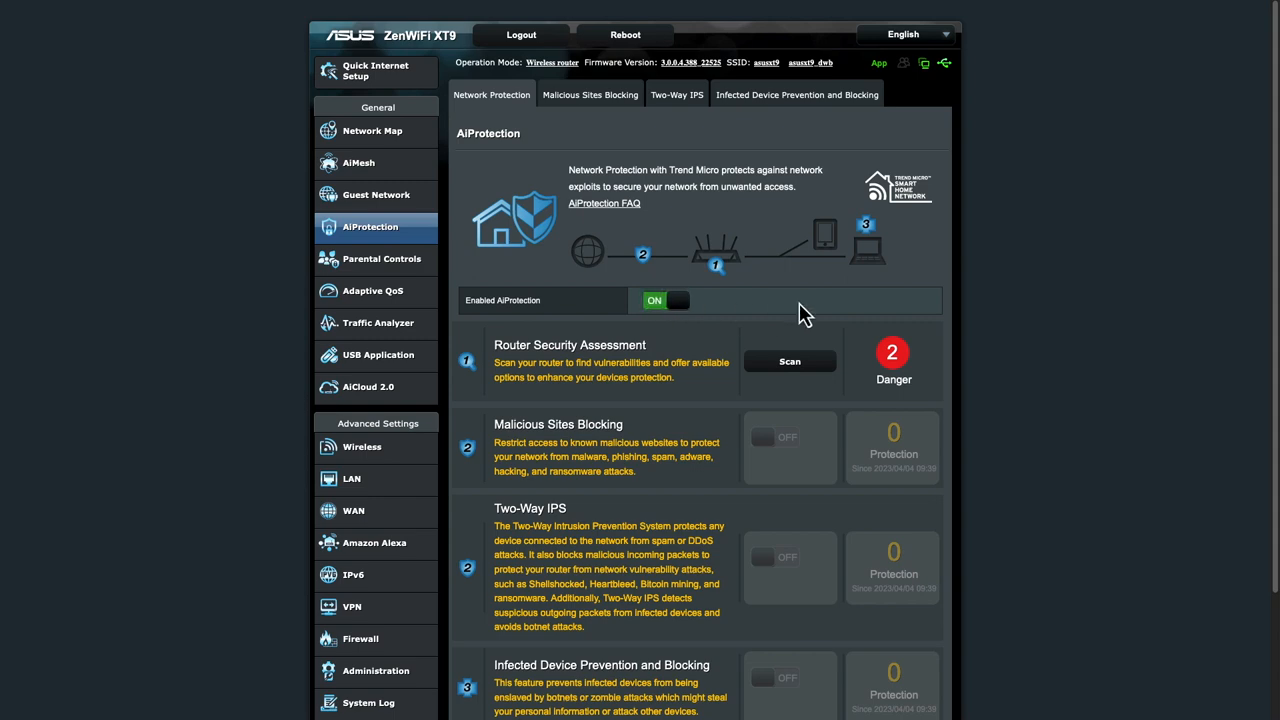
pyautogui.click(664, 300)
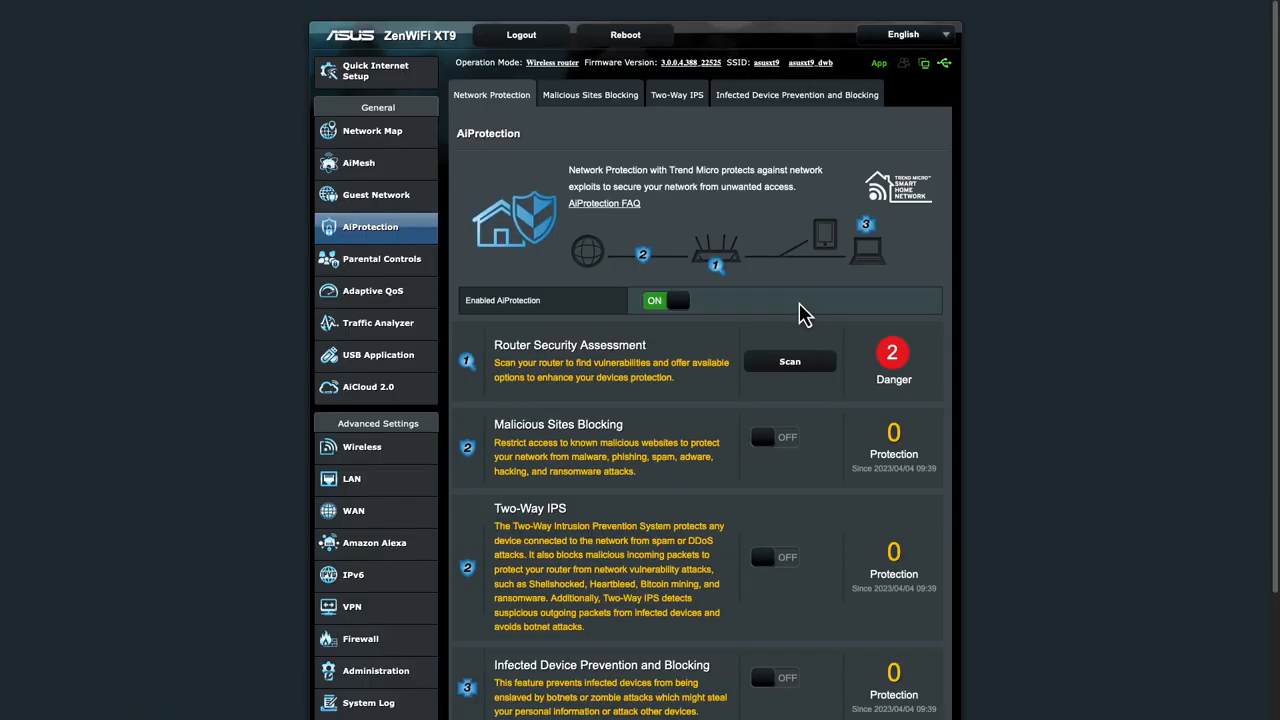
pyautogui.moveTo(836, 342)
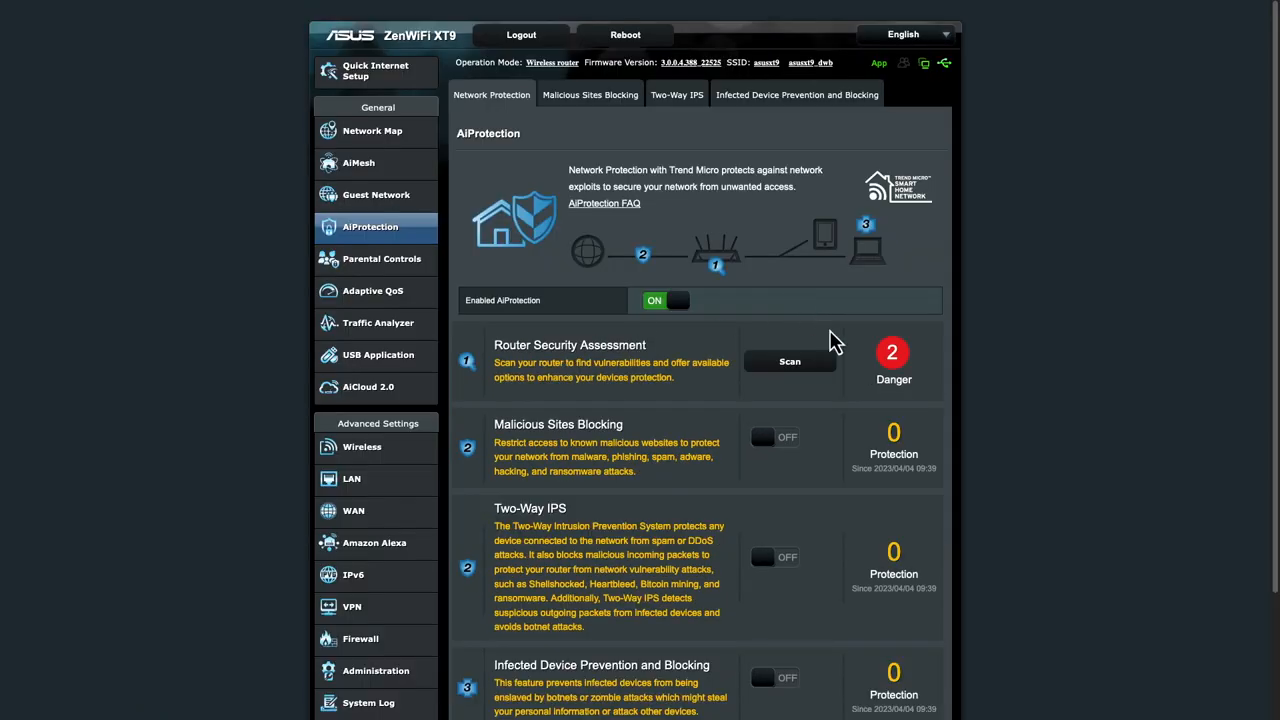
pyautogui.scroll(-3)
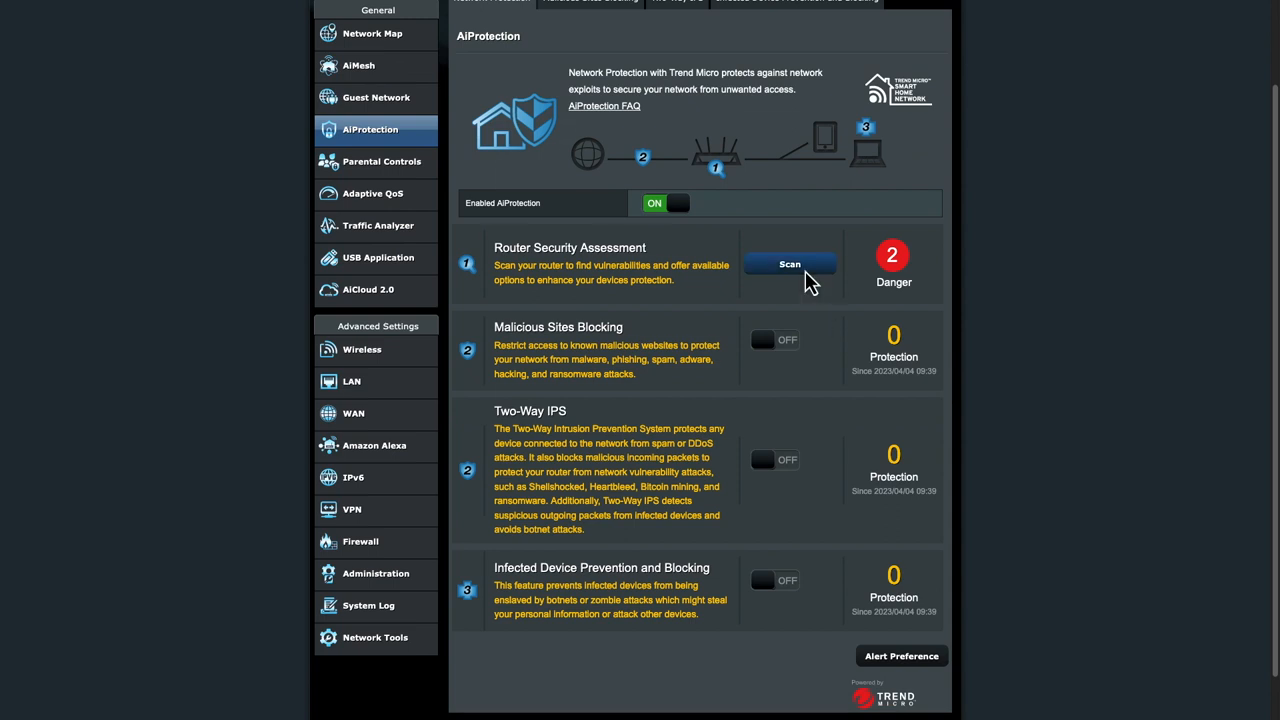
pyautogui.click(788, 264)
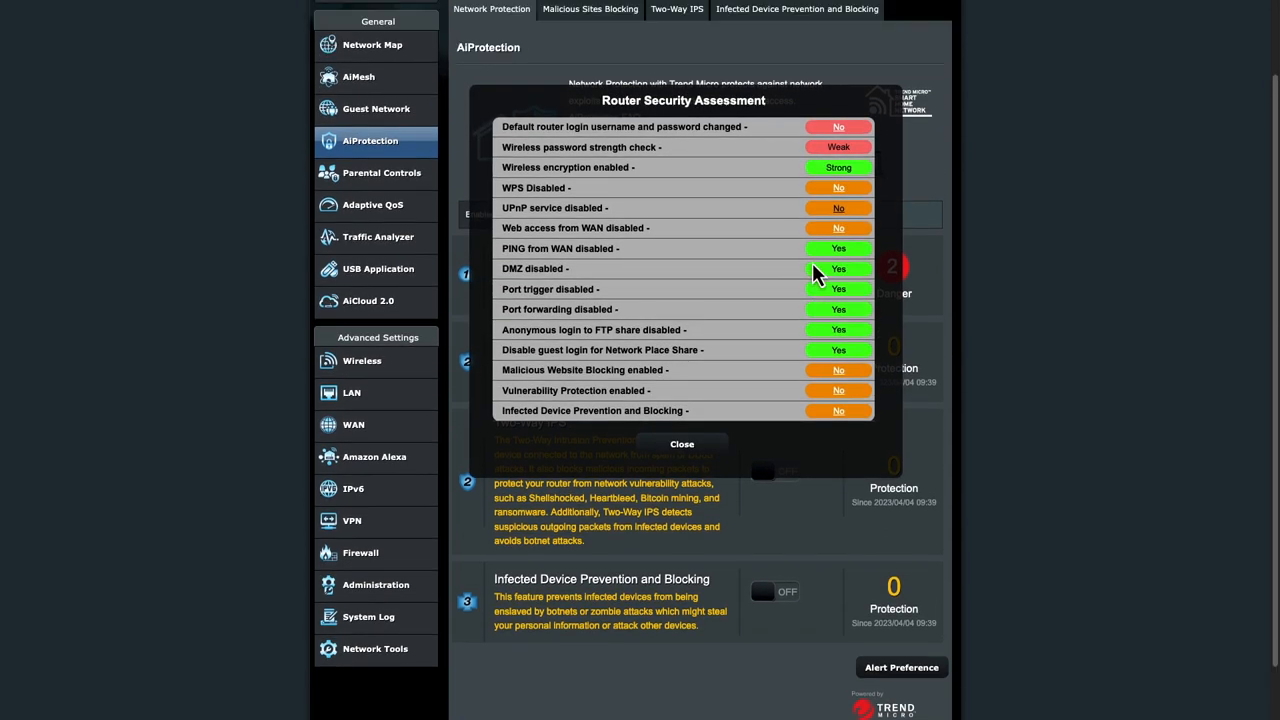
pyautogui.moveTo(826, 376)
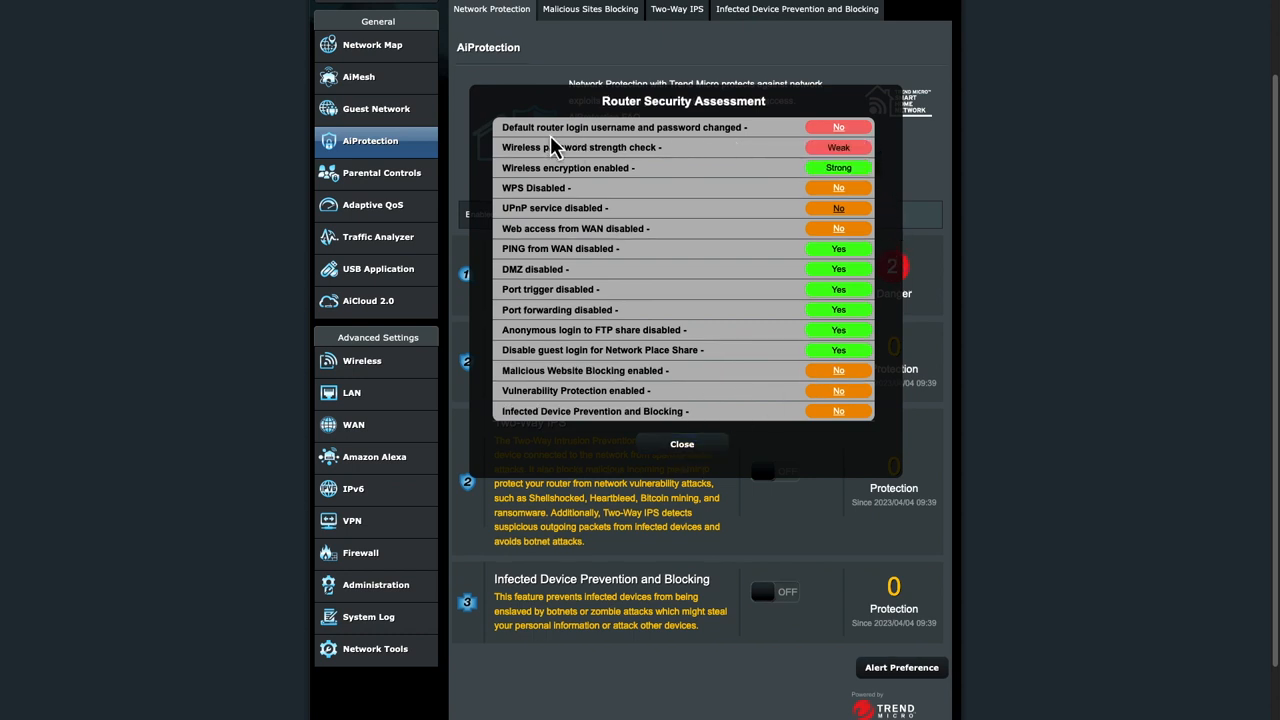
pyautogui.moveTo(762, 296)
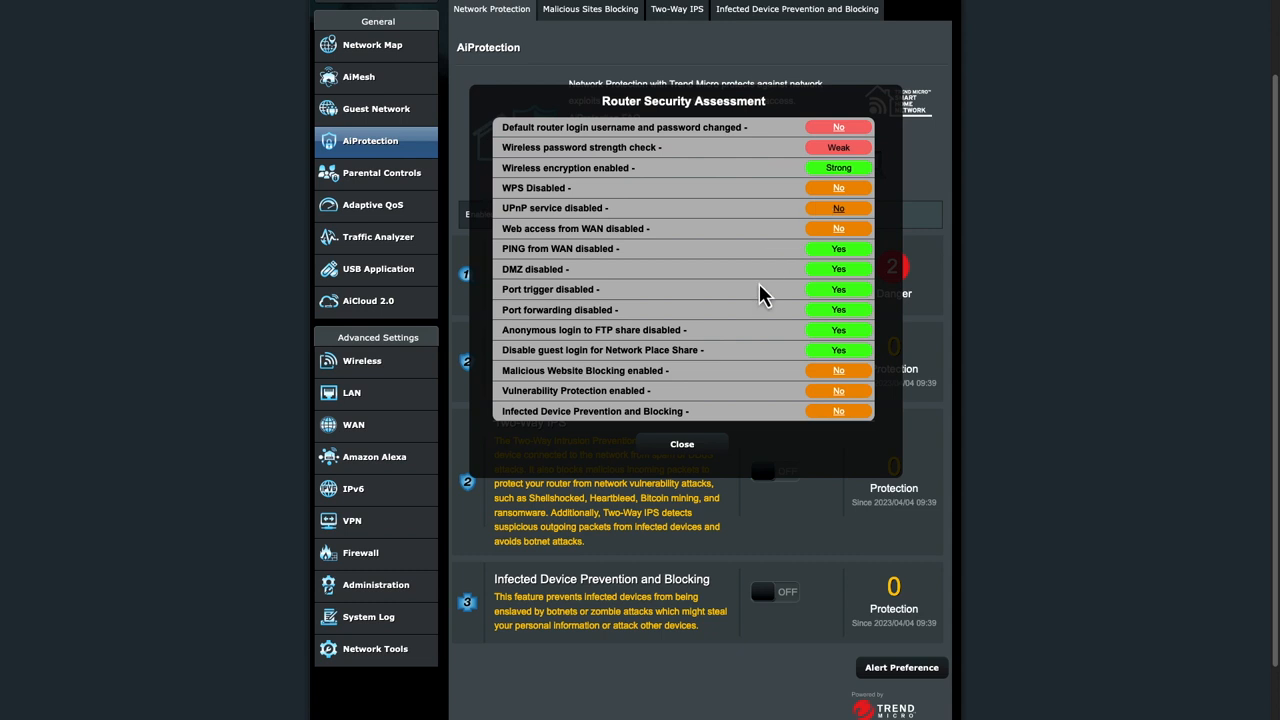
pyautogui.click(682, 444)
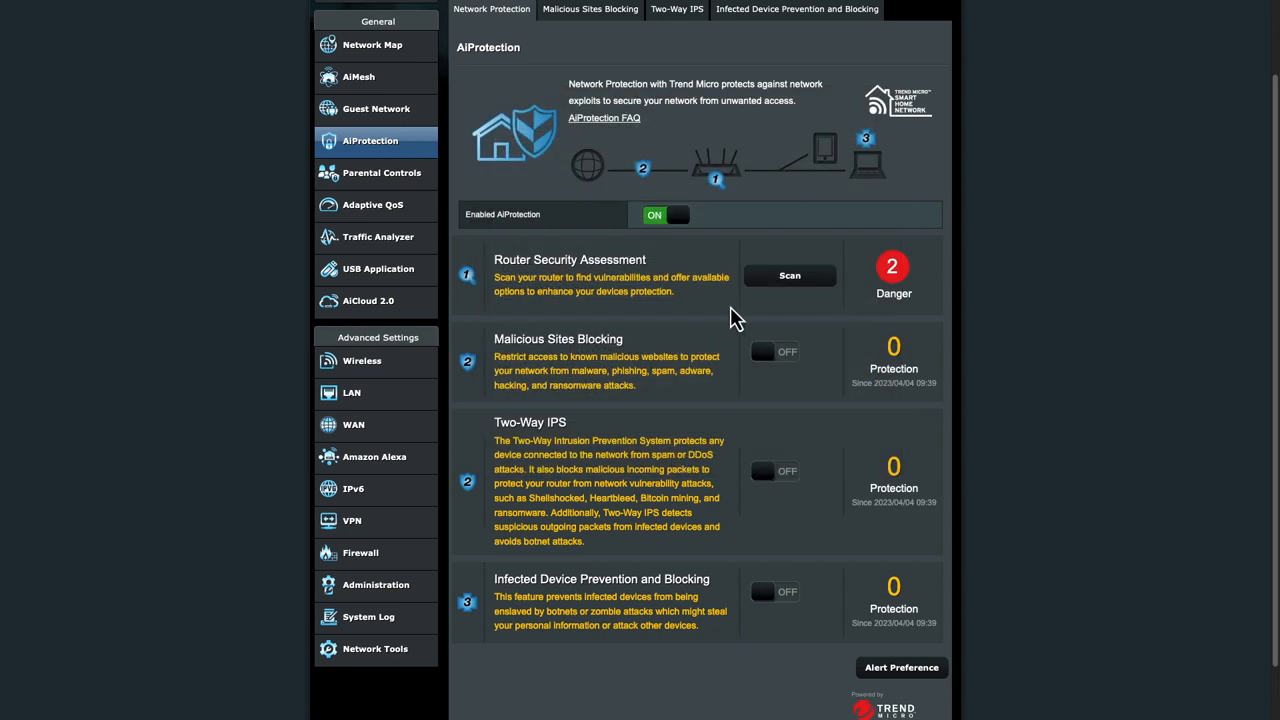
pyautogui.moveTo(784, 364)
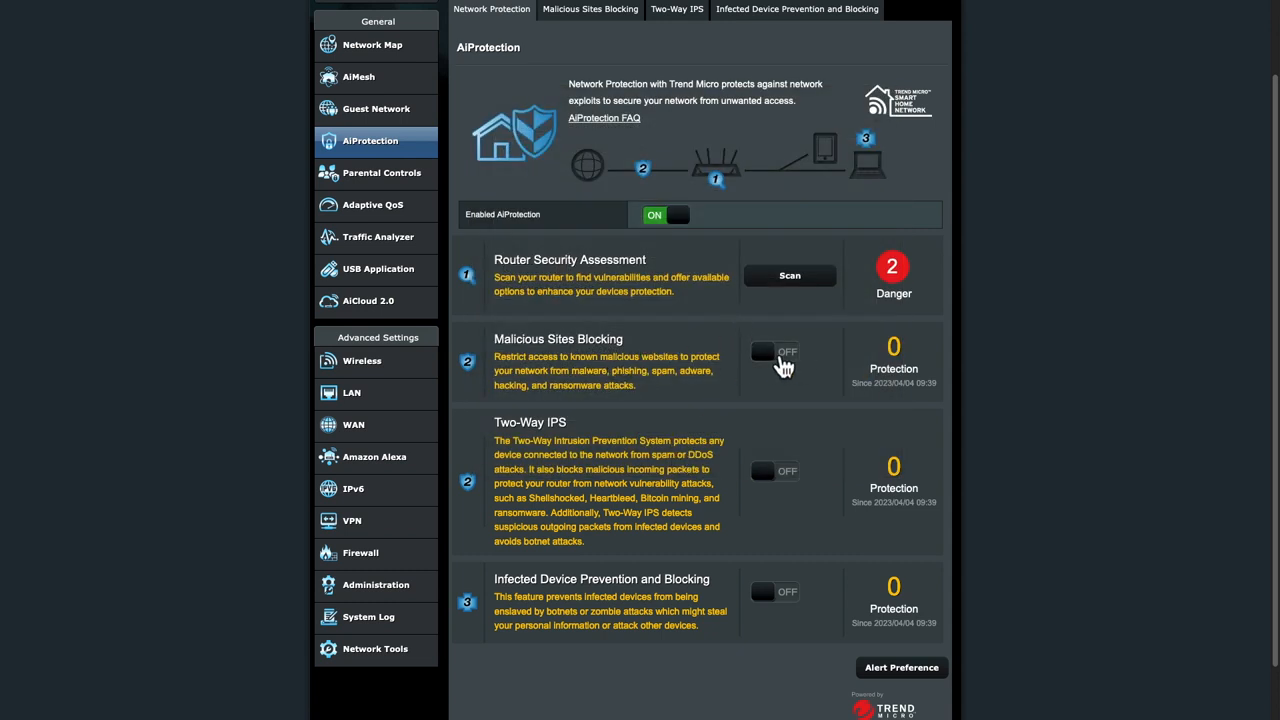
# Step: Switch on Malicious Sites Blocking and Infected Device Prevention and Blocking
pyautogui.click(774, 352)
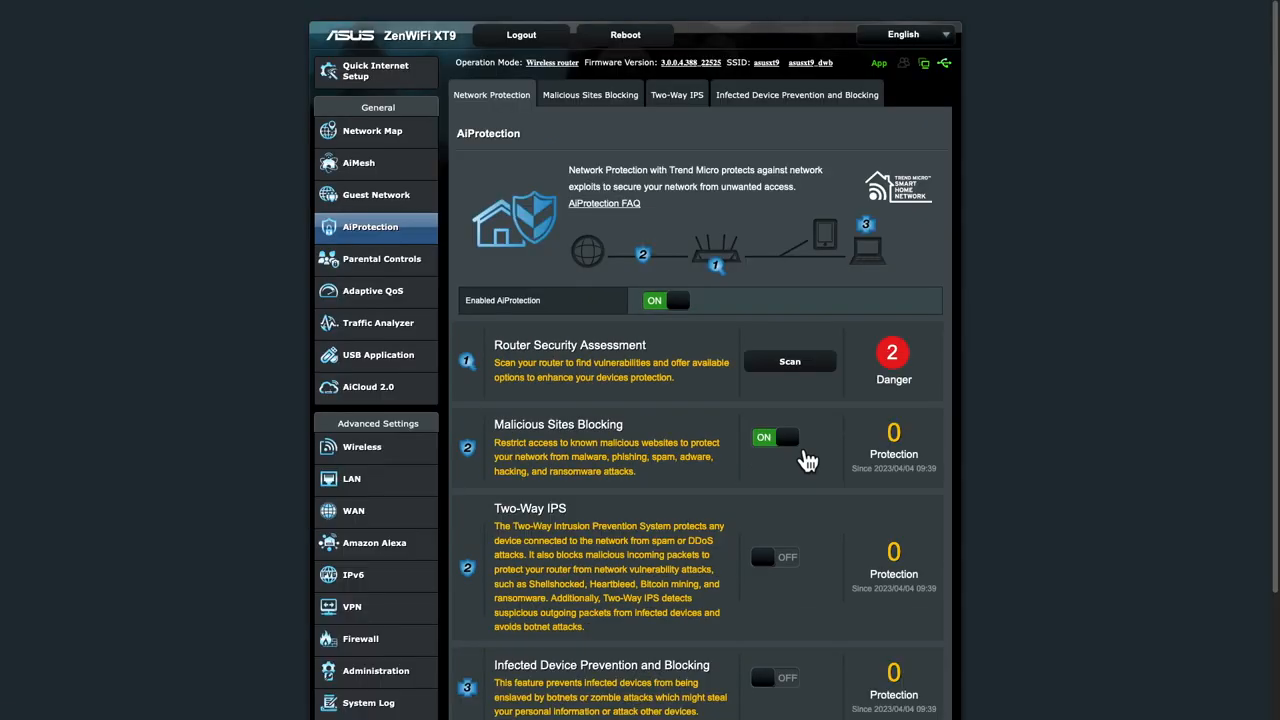
pyautogui.scroll(-3)
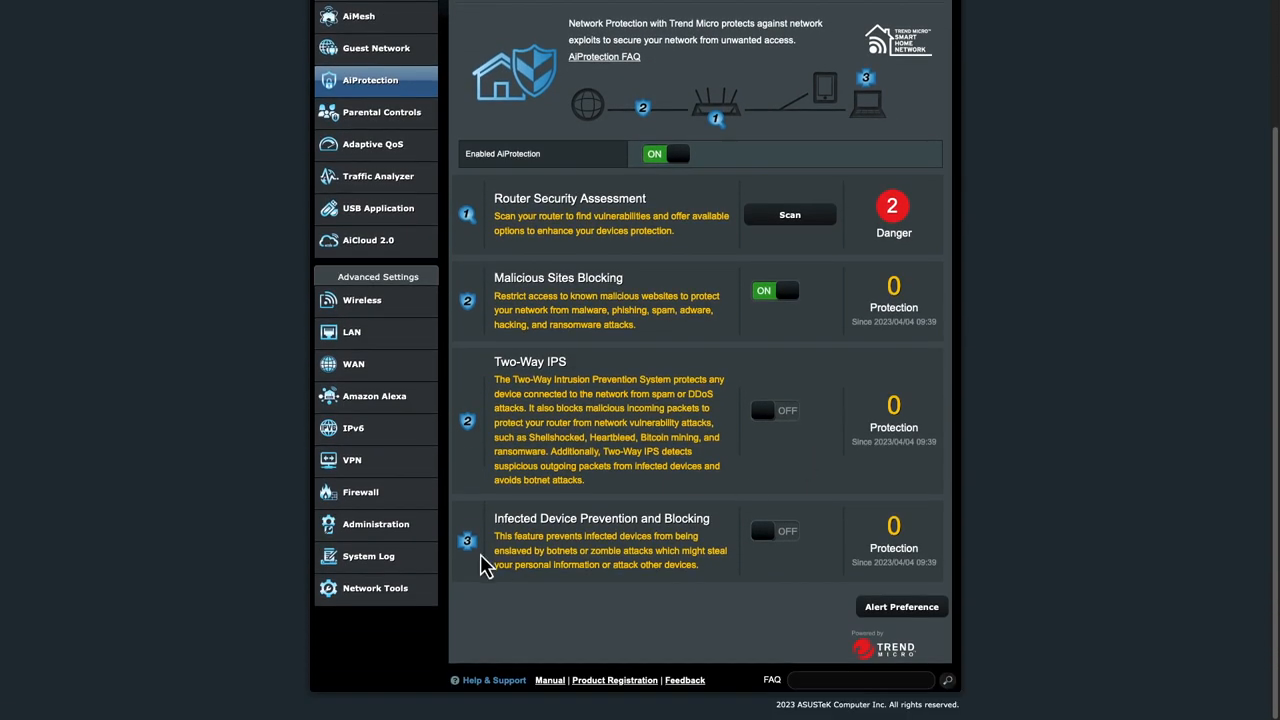
pyautogui.scroll(3)
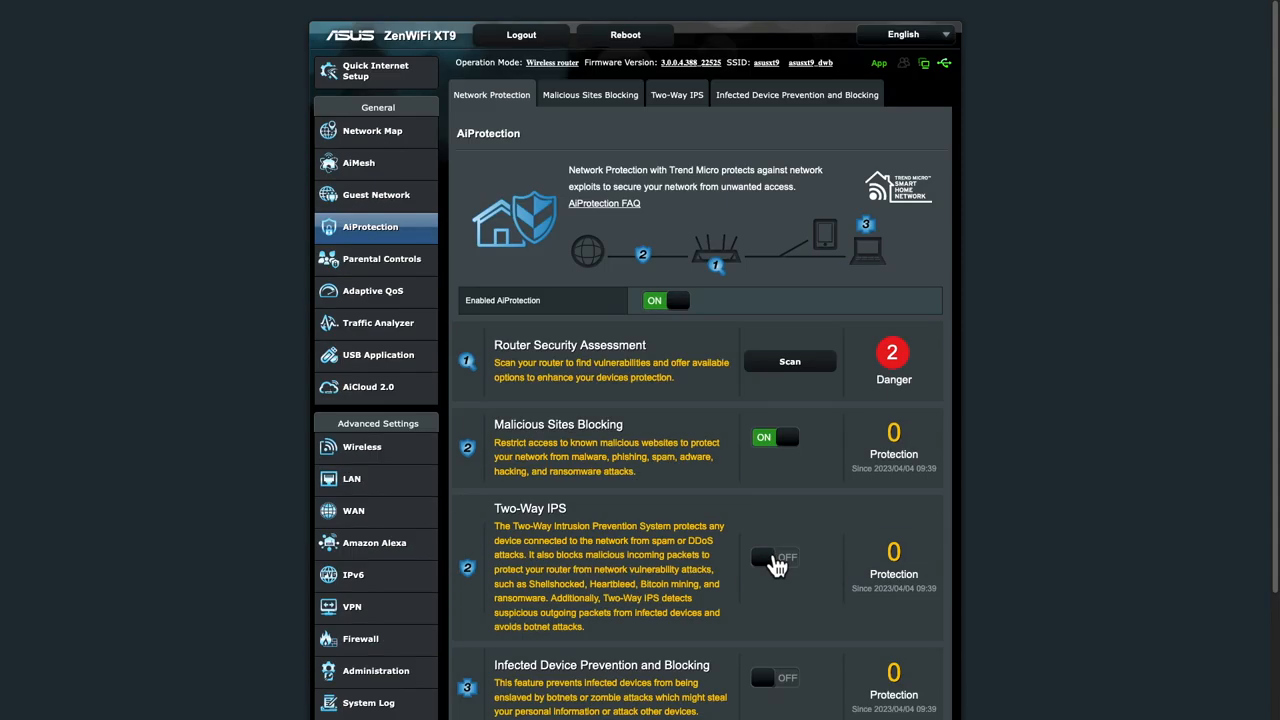
pyautogui.moveTo(824, 570)
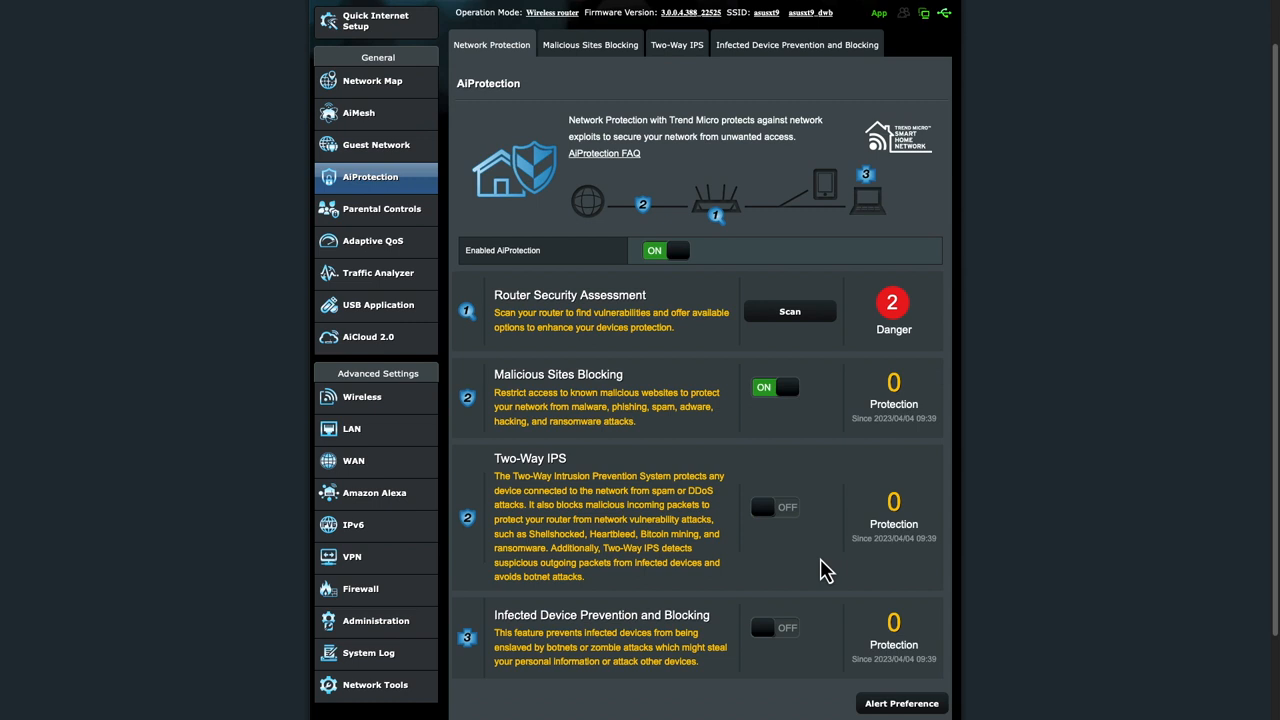
pyautogui.scroll(-3)
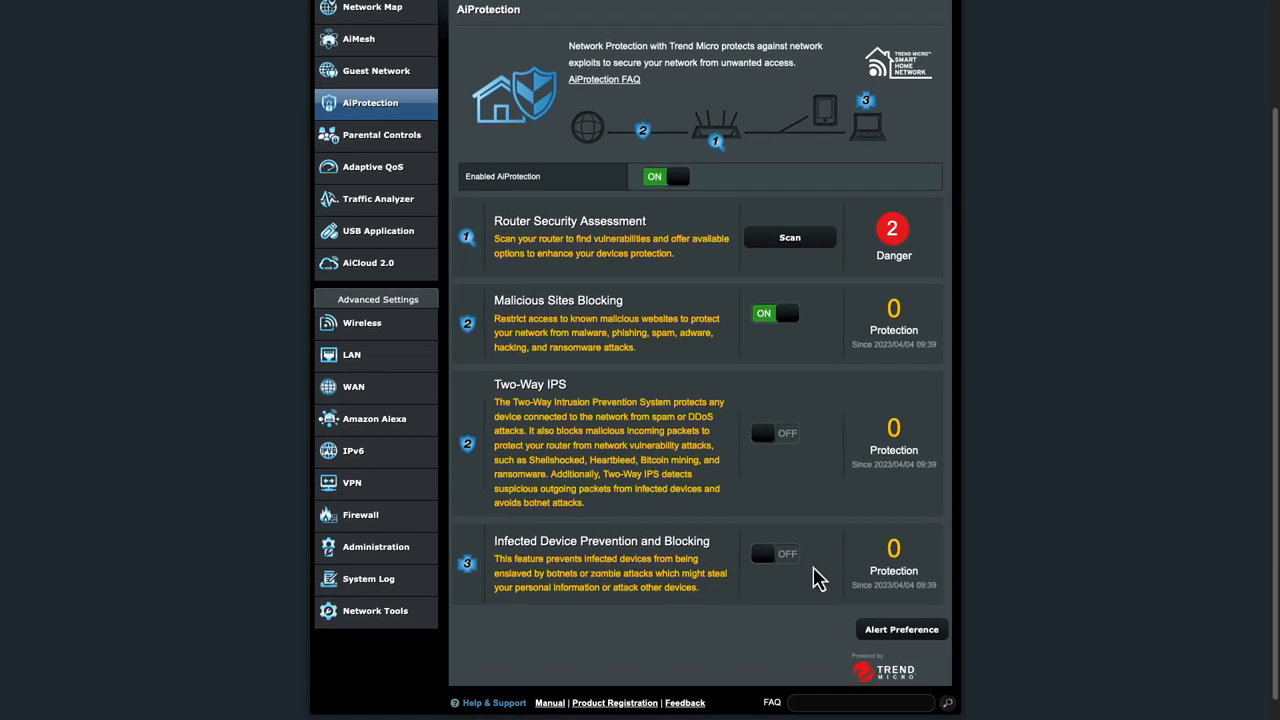
pyautogui.click(772, 552)
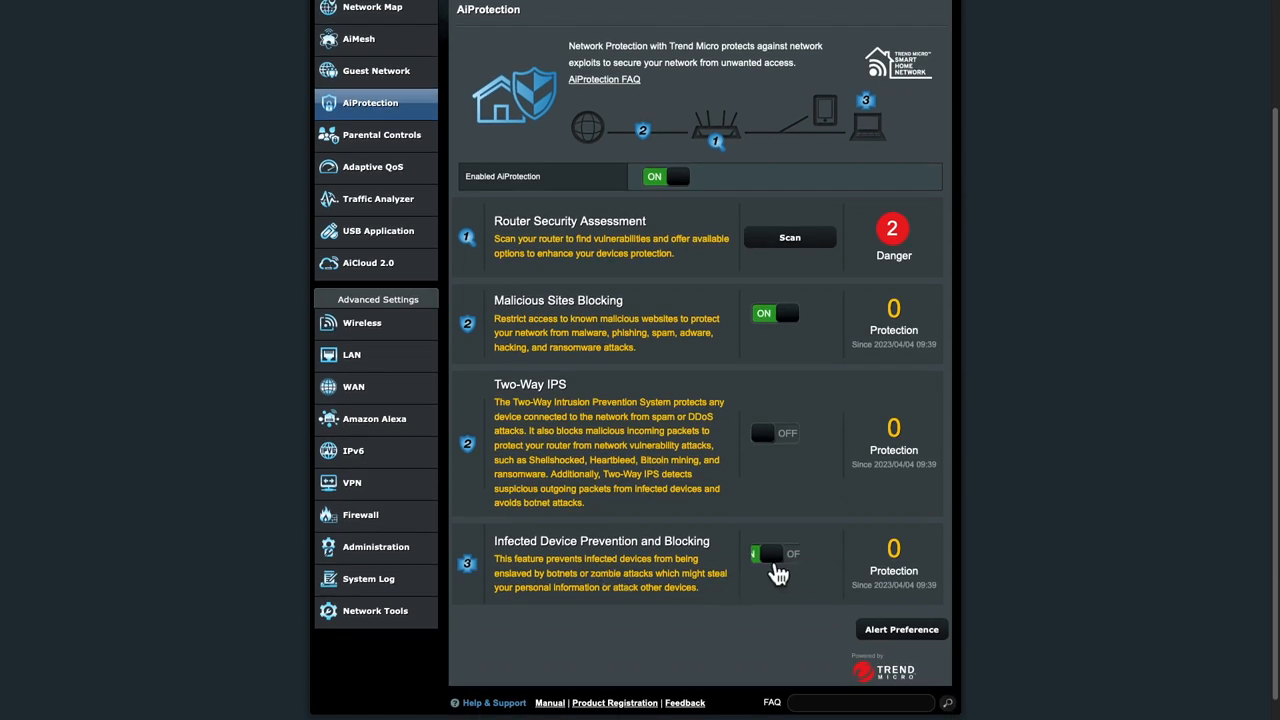
pyautogui.click(770, 552)
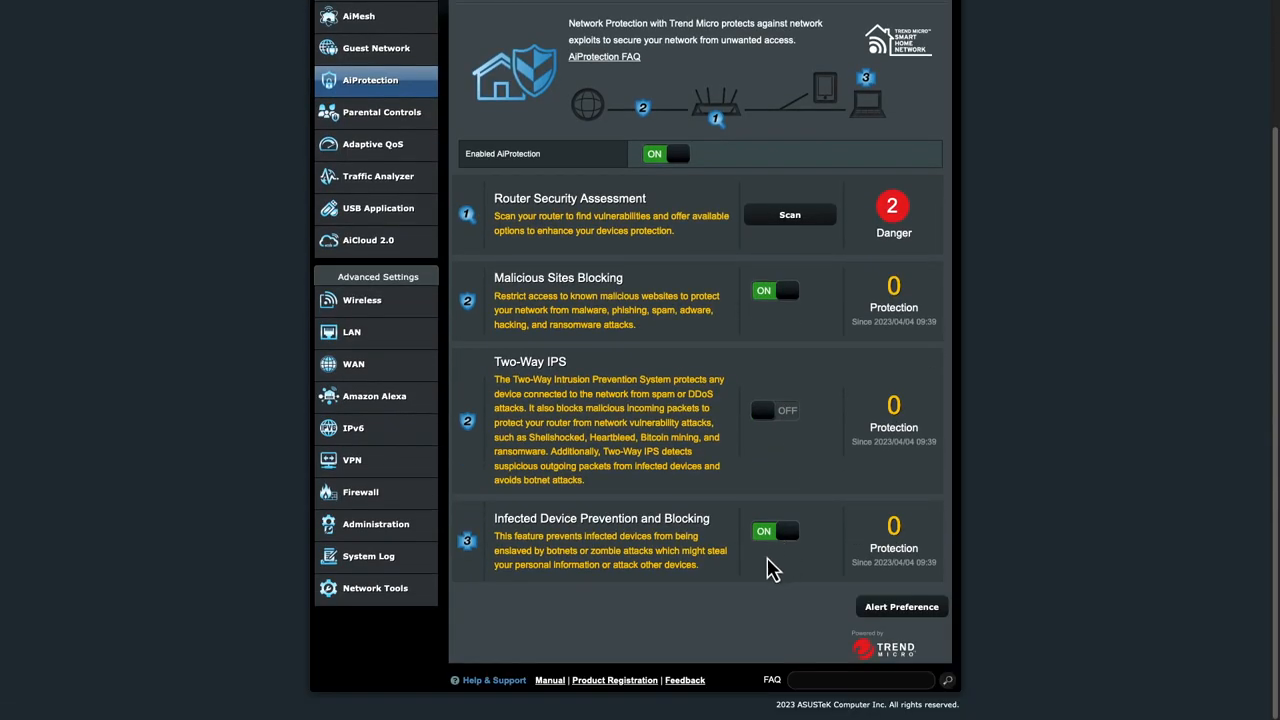
pyautogui.moveTo(624, 544)
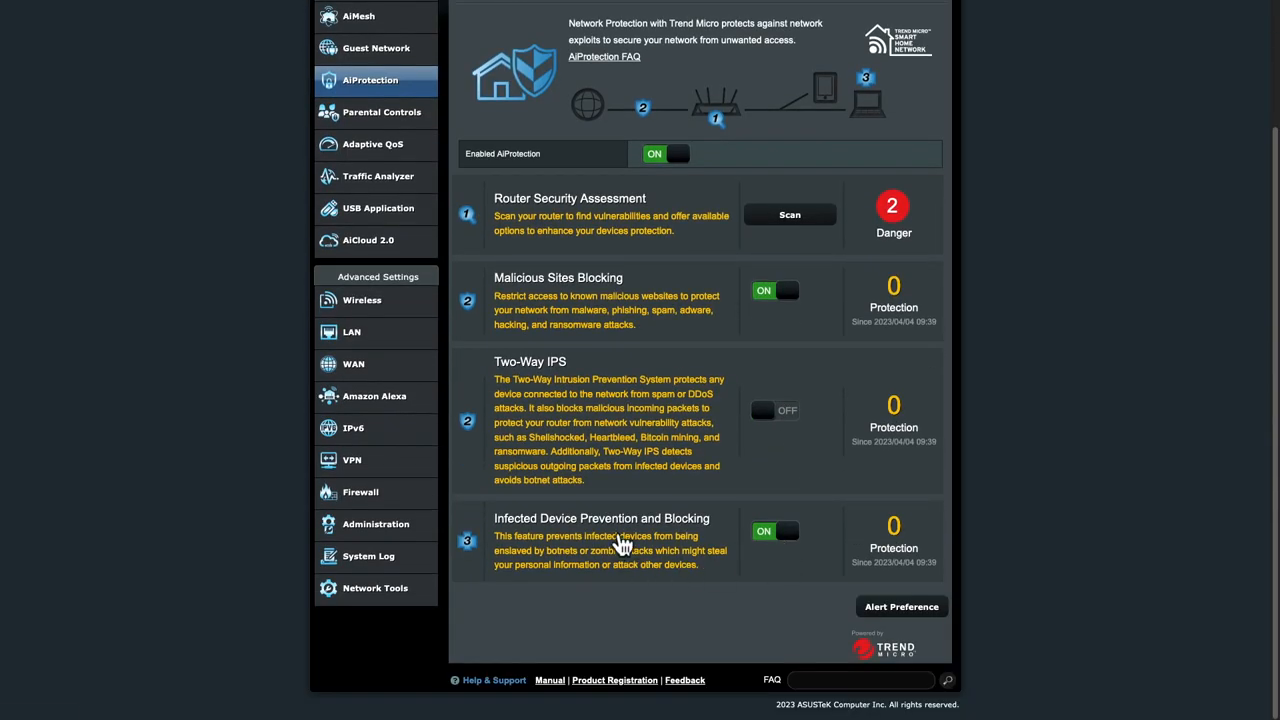
# Step: Review the Infected Device and Malicious Sites event tabs, then switch on Two-Way IPS
pyautogui.click(600, 518)
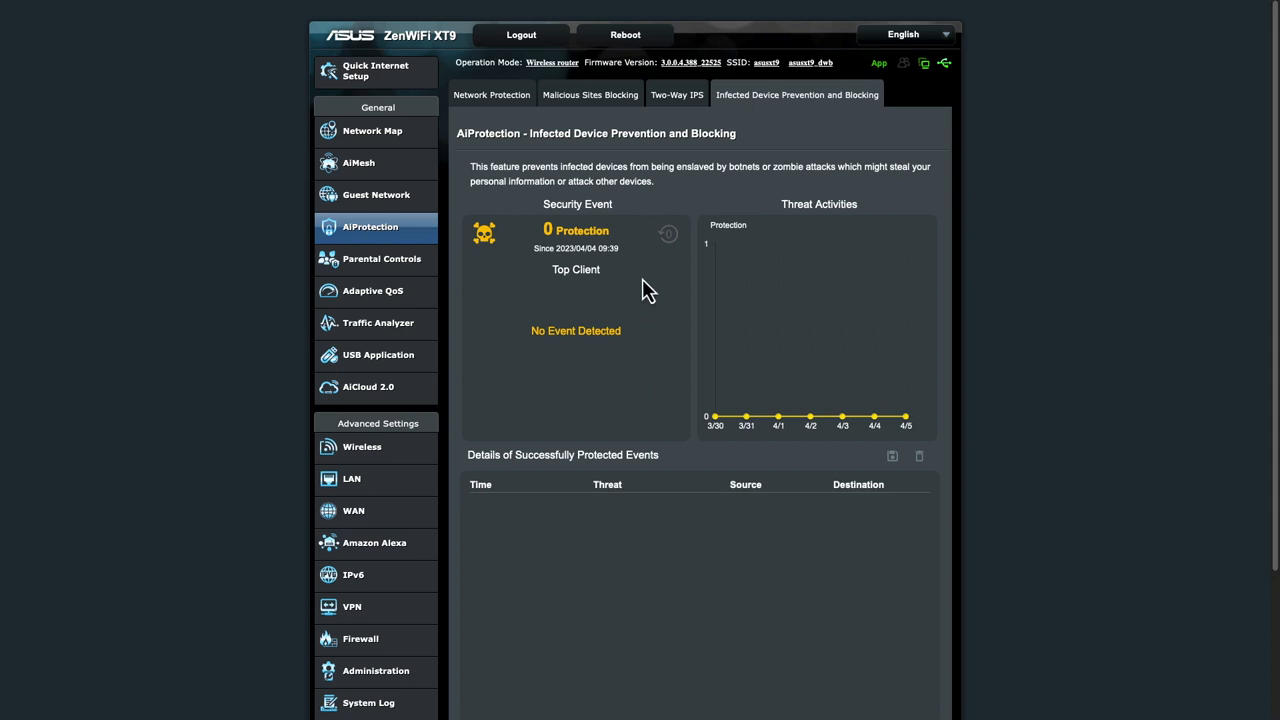
pyautogui.moveTo(538, 124)
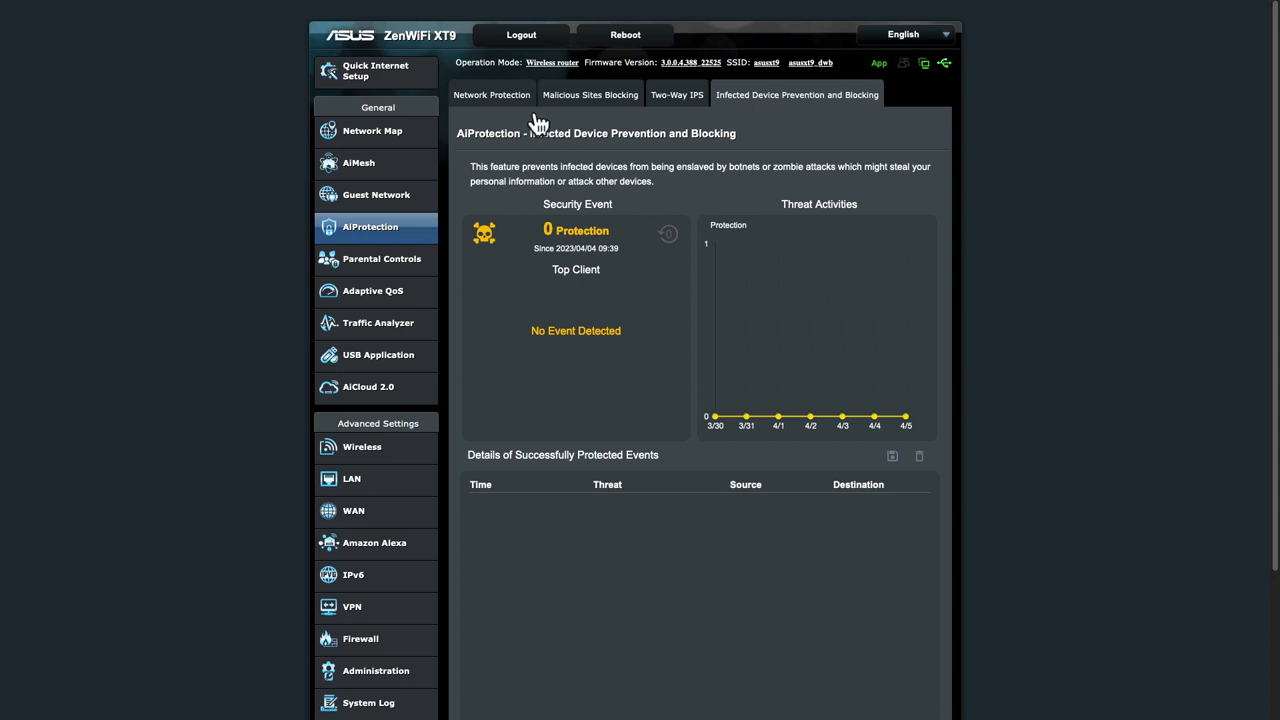
pyautogui.click(492, 94)
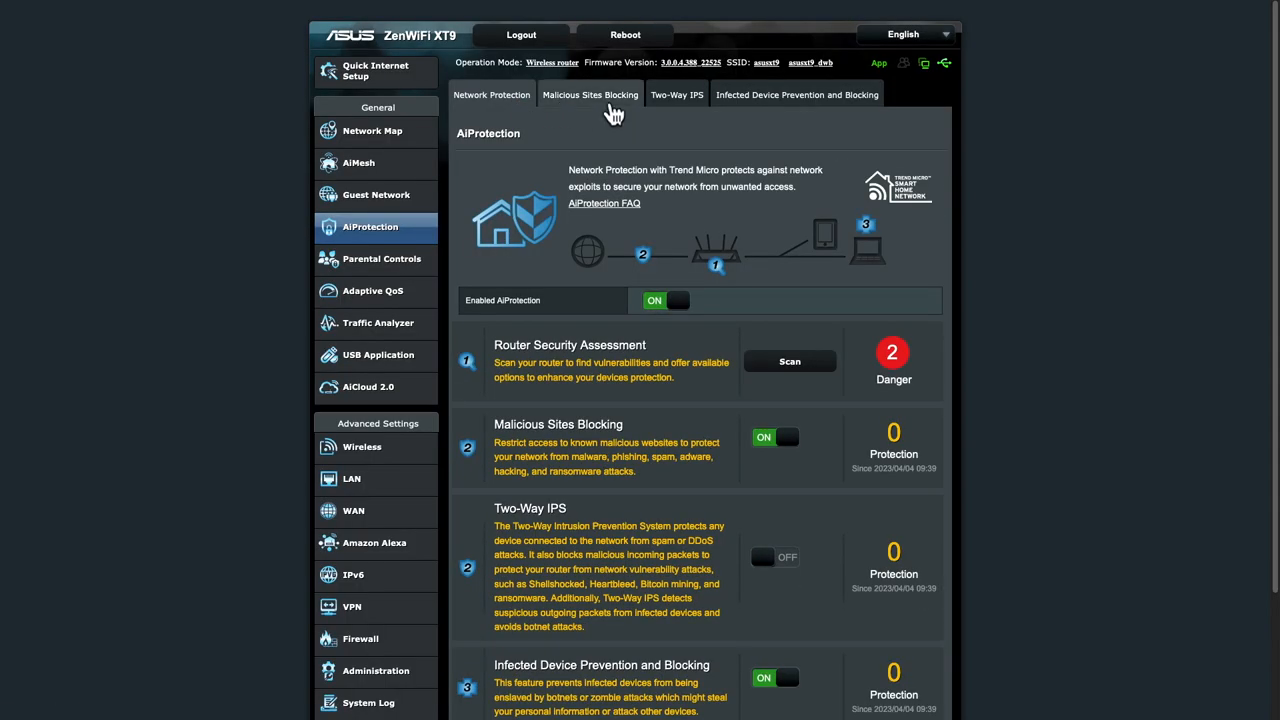
pyautogui.click(590, 94)
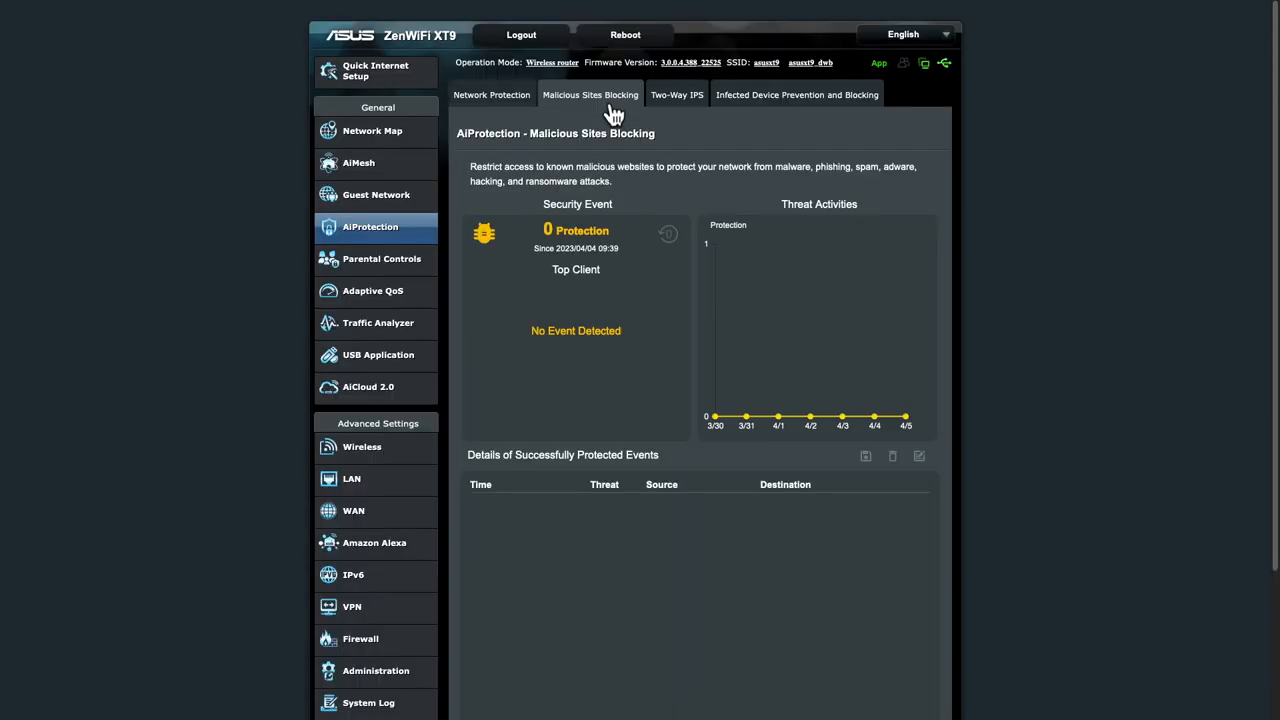
pyautogui.click(676, 94)
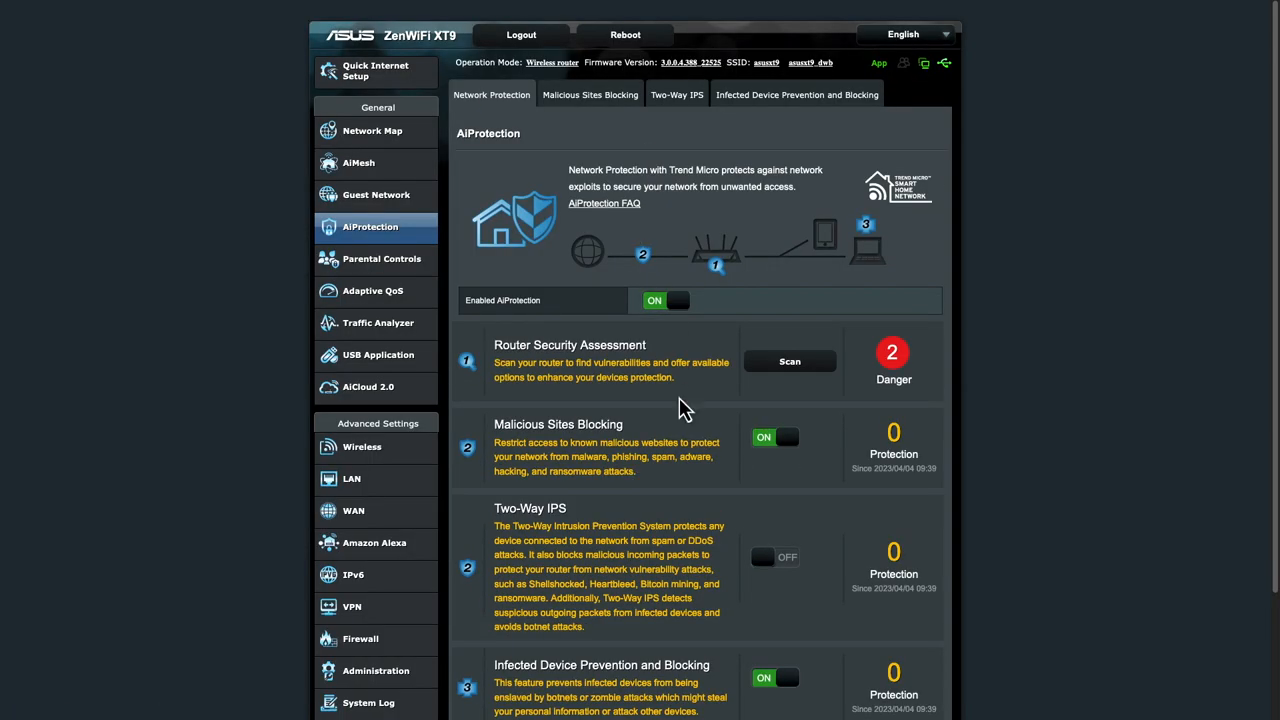
pyautogui.scroll(-3)
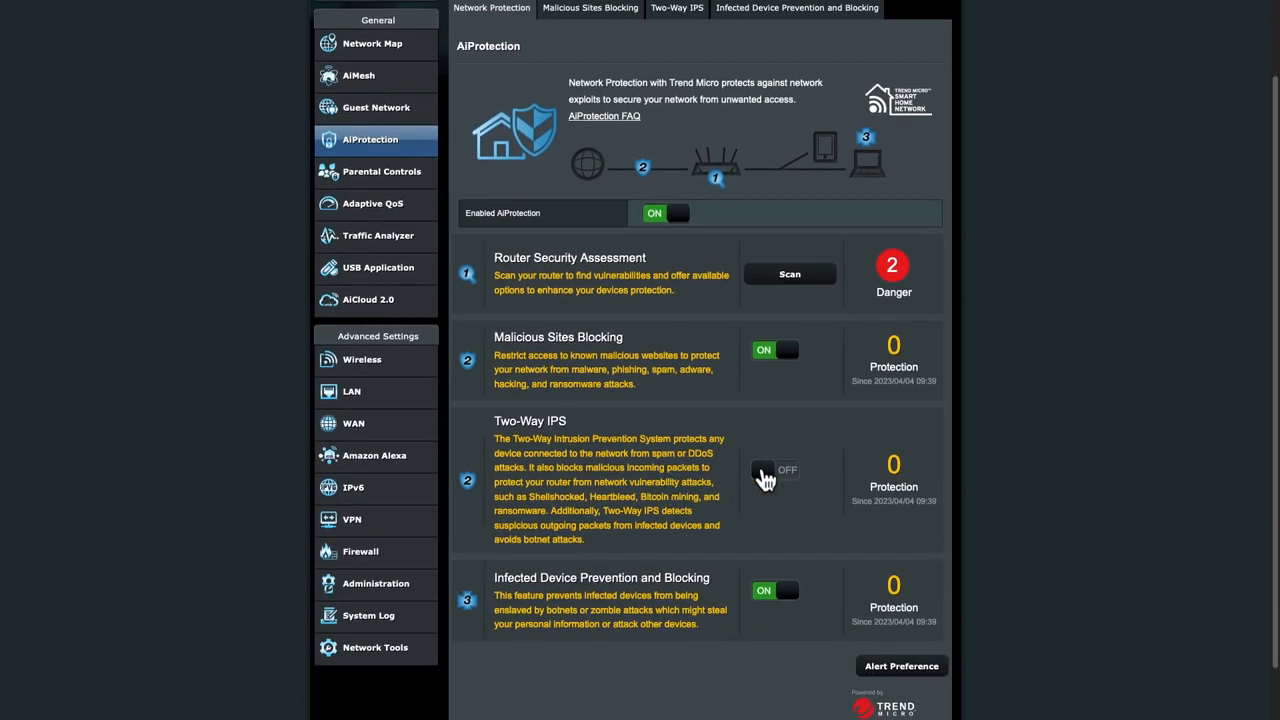
pyautogui.click(774, 470)
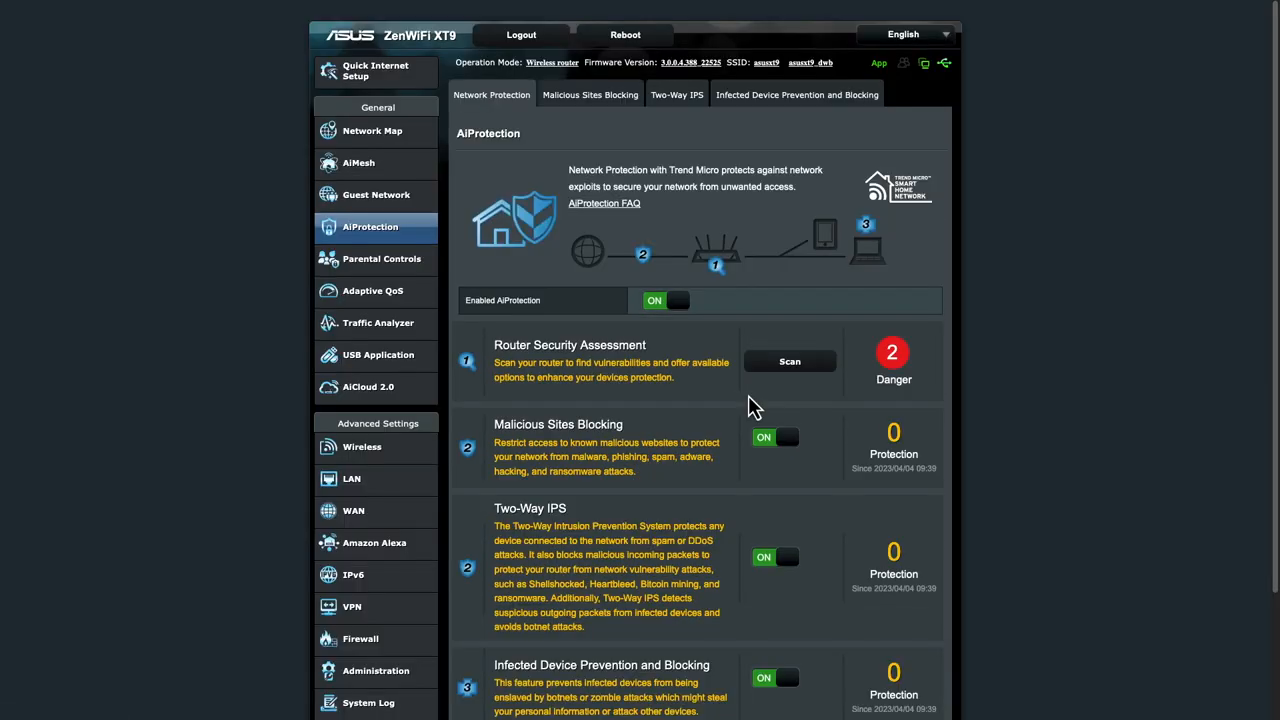
pyautogui.moveTo(732, 464)
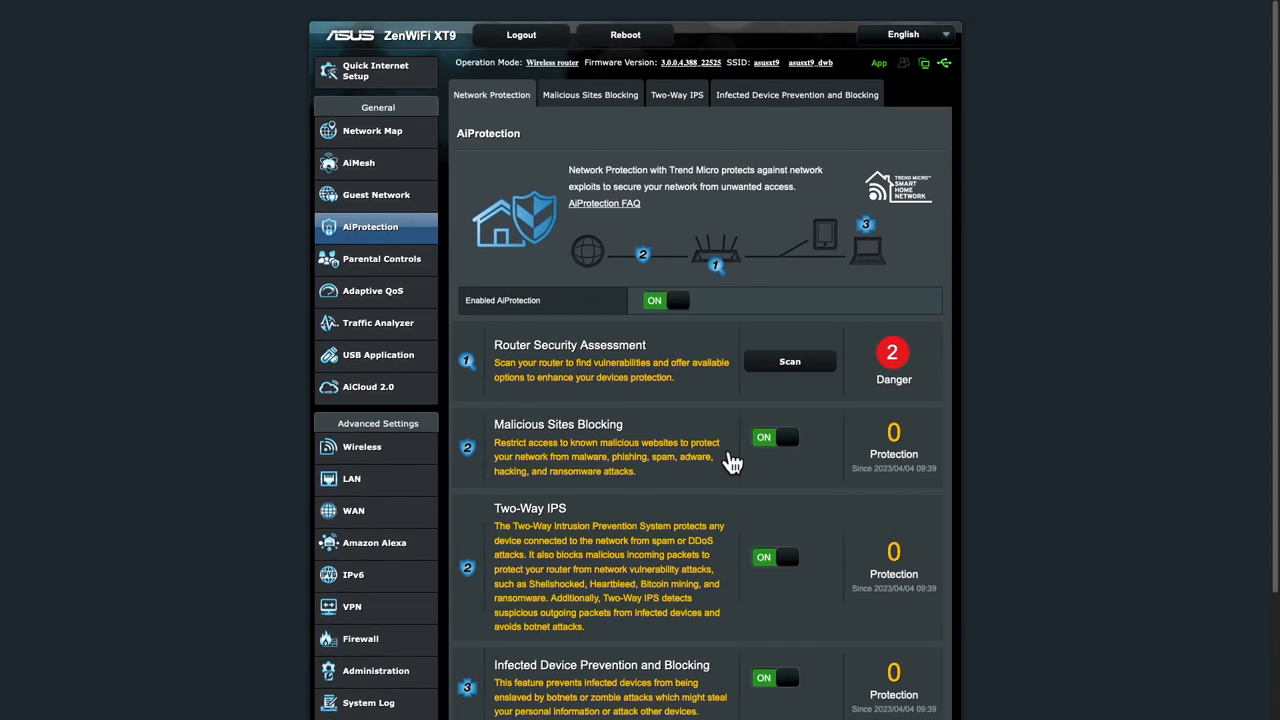
# Step: Add a Web & Apps filter rule blocking streaming and entertainment for the iPhone 13
pyautogui.click(380, 258)
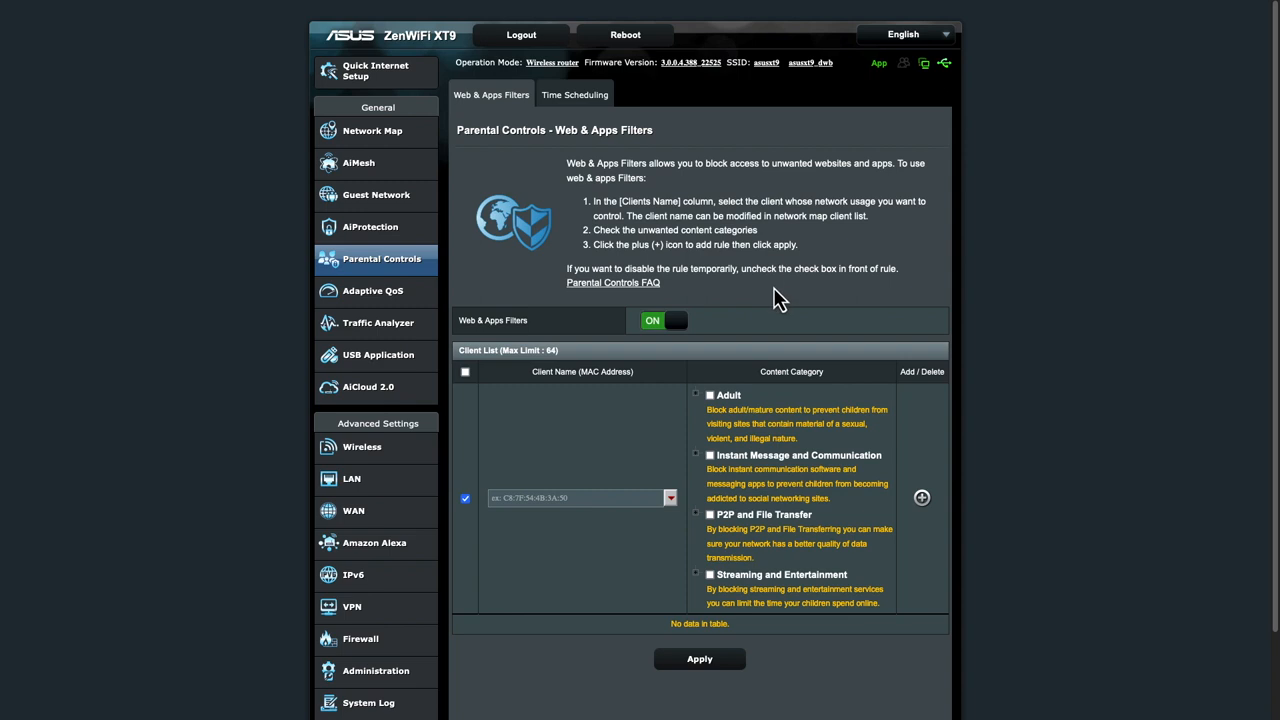
pyautogui.scroll(-3)
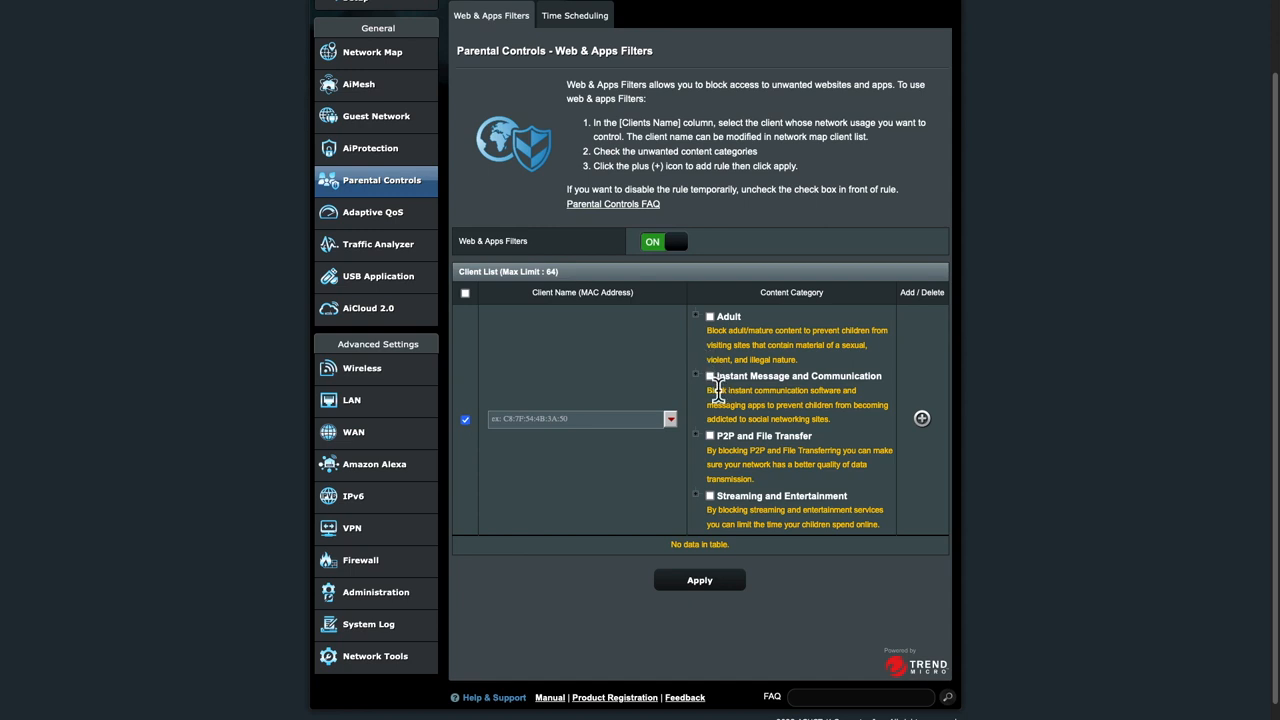
pyautogui.click(668, 420)
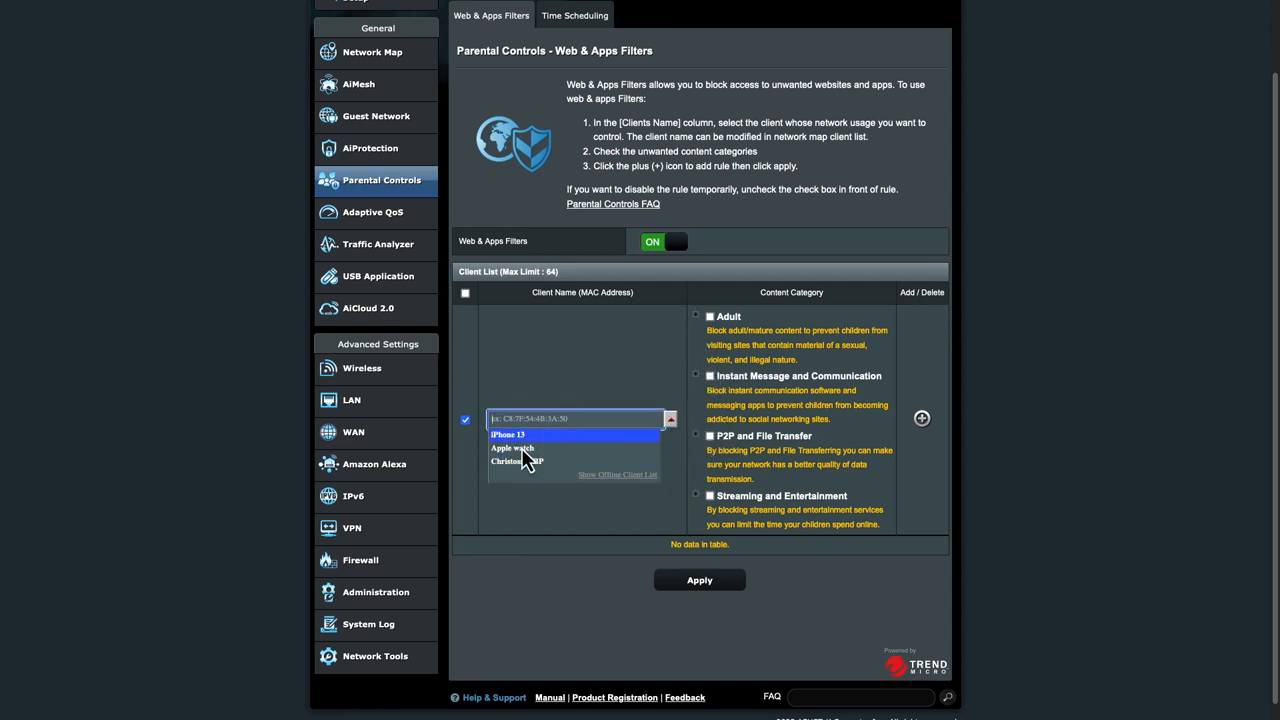
pyautogui.moveTo(540, 462)
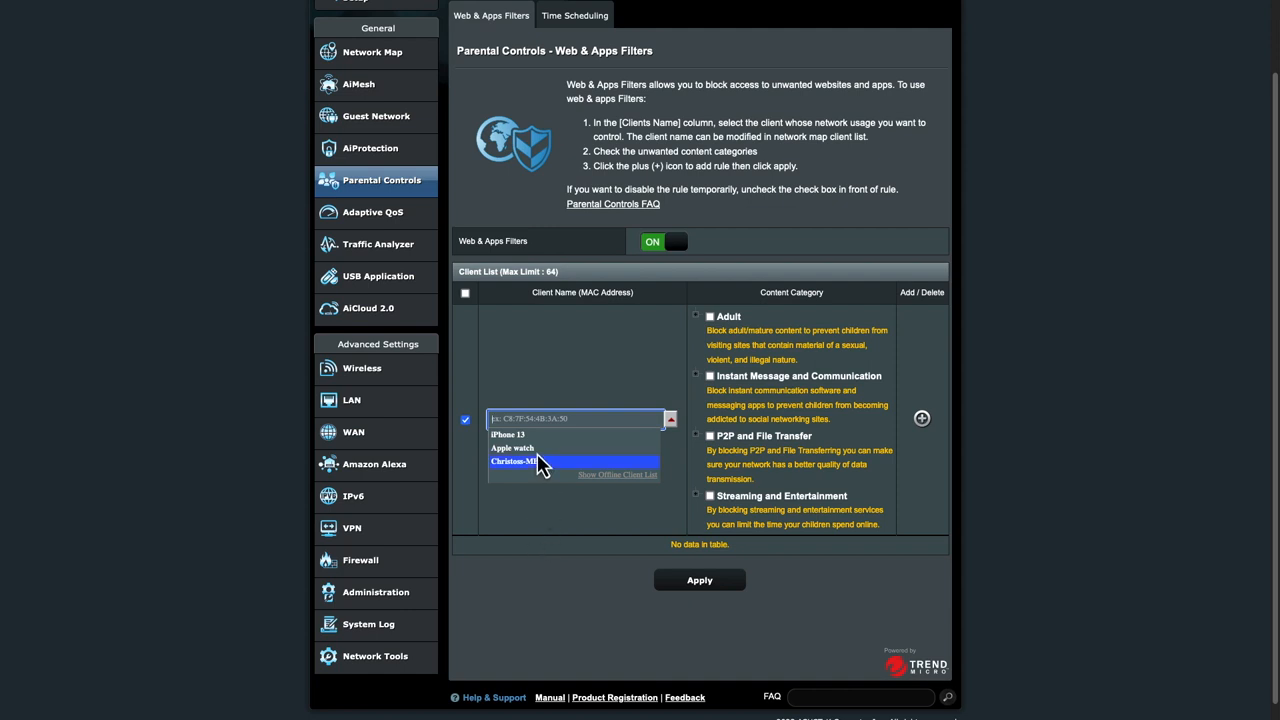
pyautogui.click(512, 460)
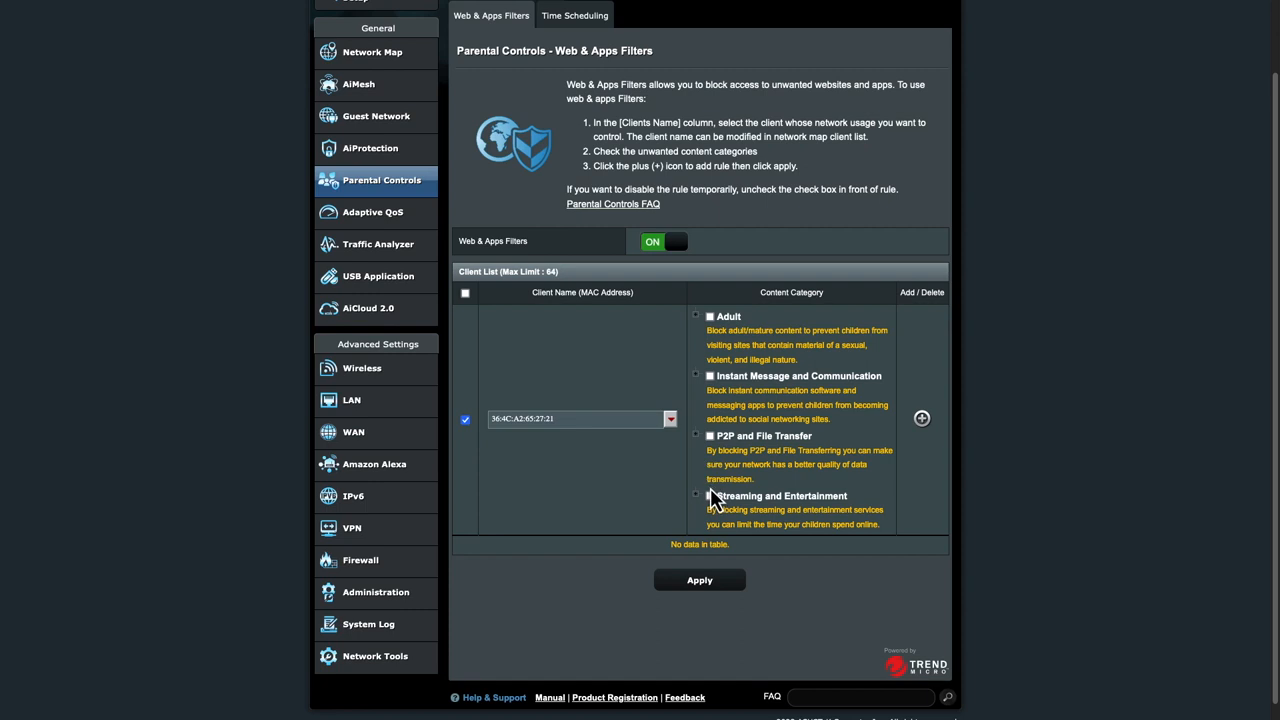
pyautogui.click(710, 496)
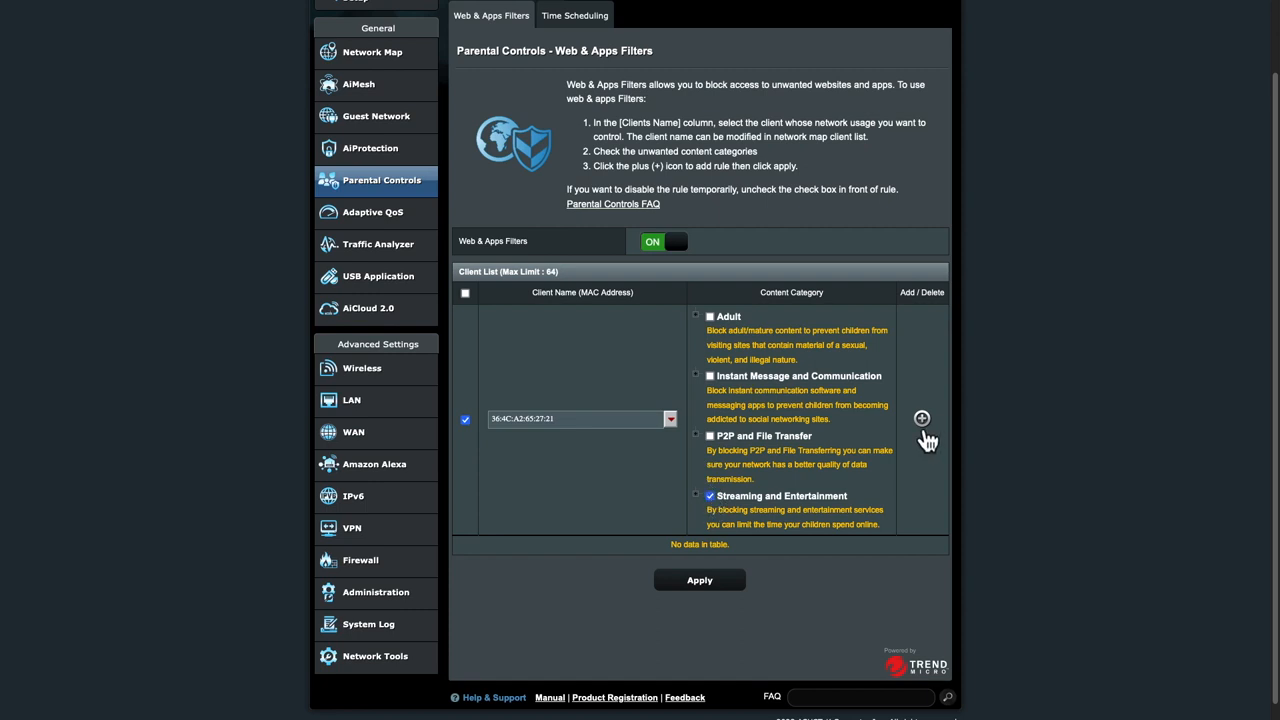
pyautogui.click(920, 418)
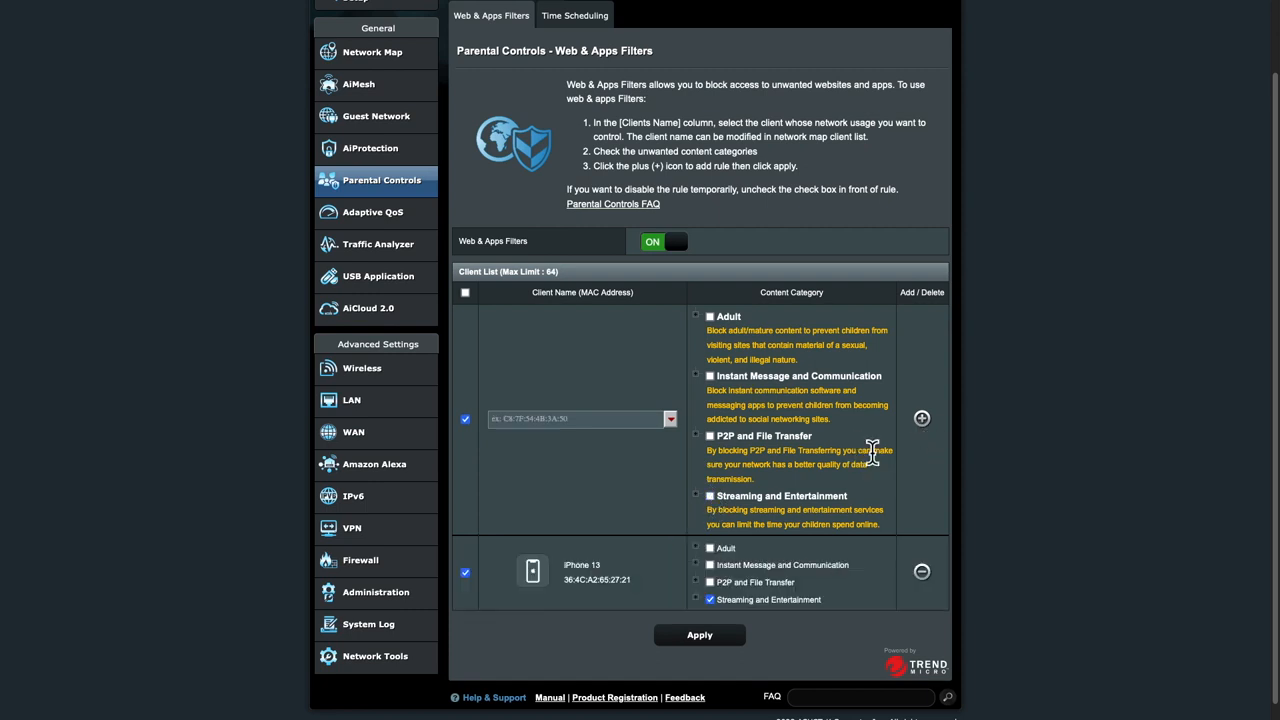
# Step: Select Christies-MBP as client and tick Adult content for its filter rule
pyautogui.scroll(-3)
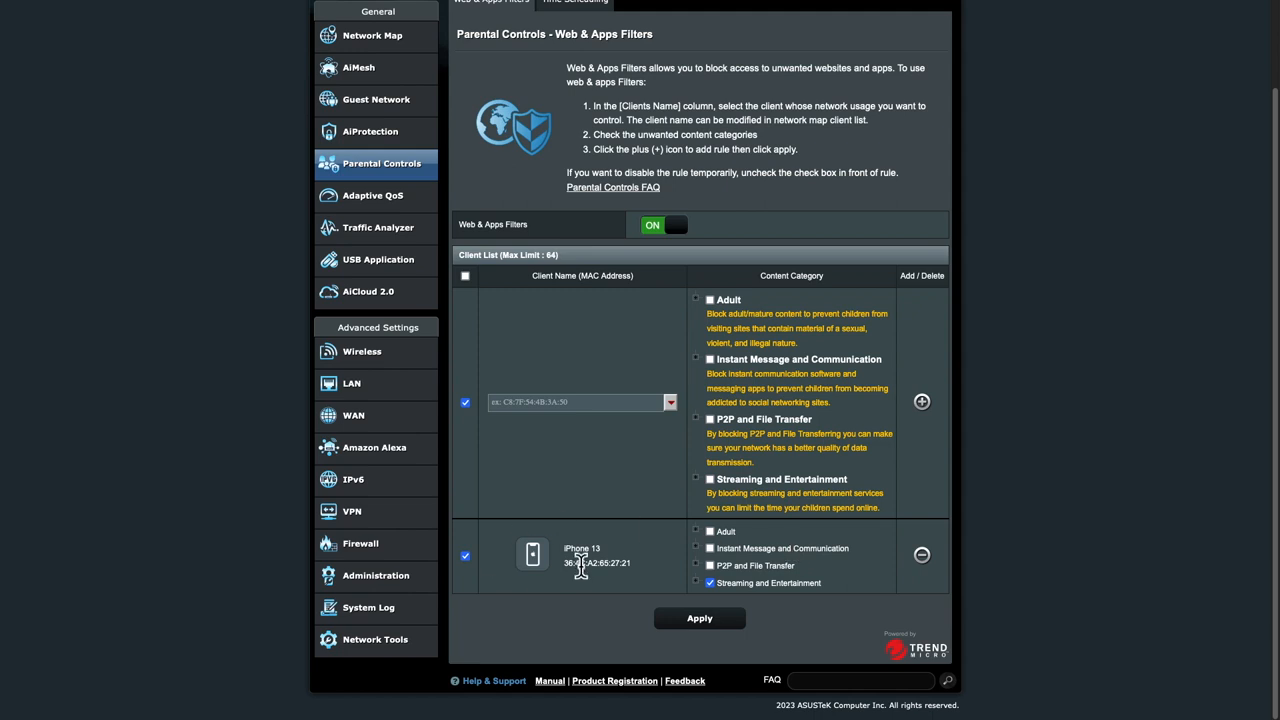
pyautogui.click(668, 402)
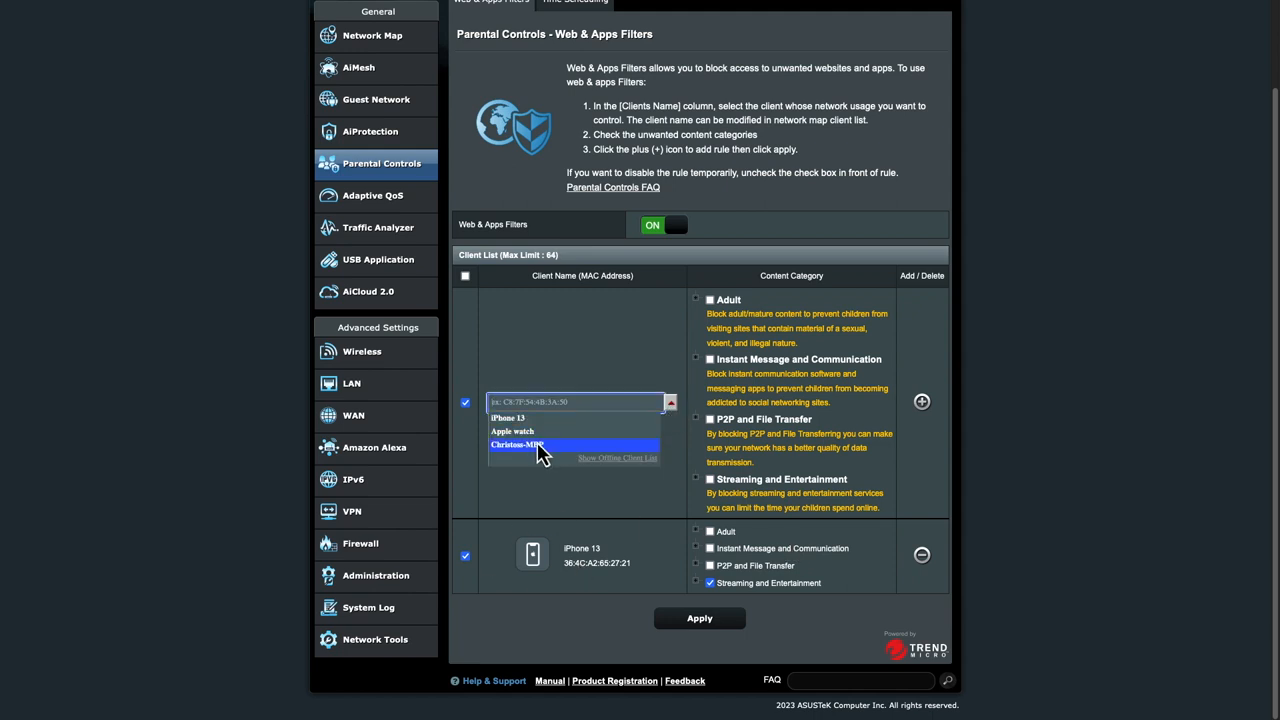
pyautogui.click(520, 444)
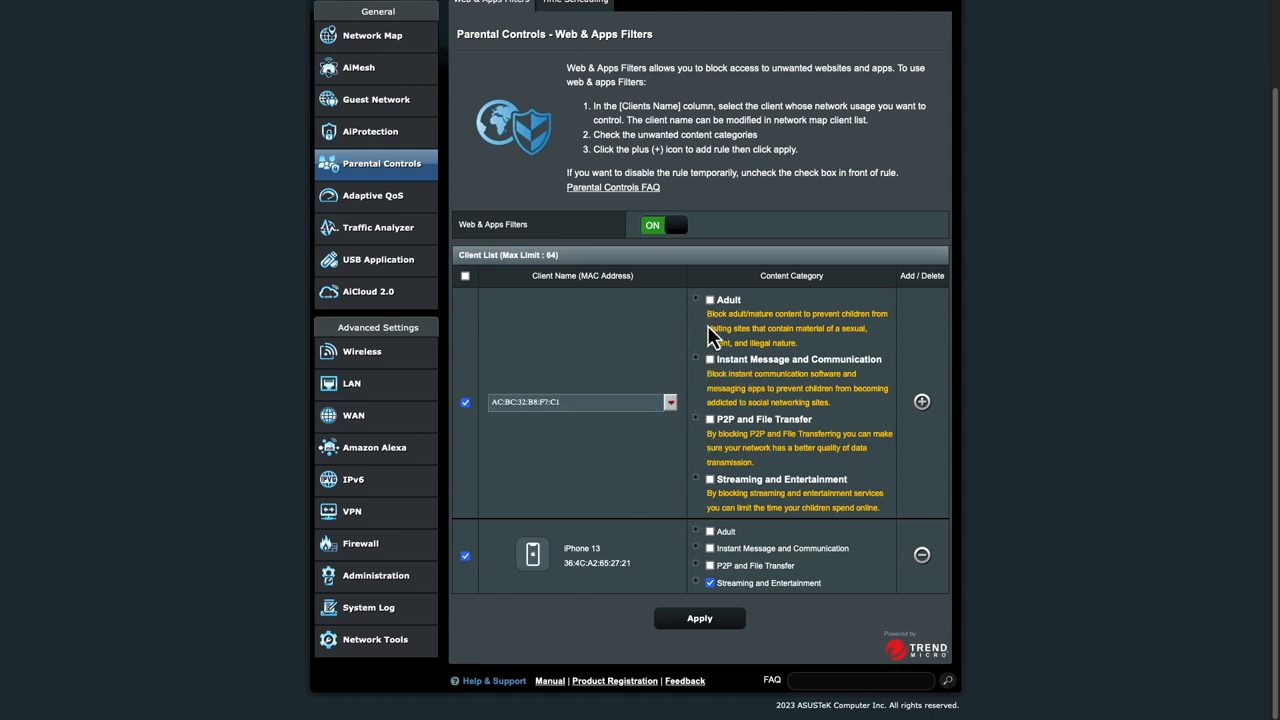
pyautogui.click(710, 300)
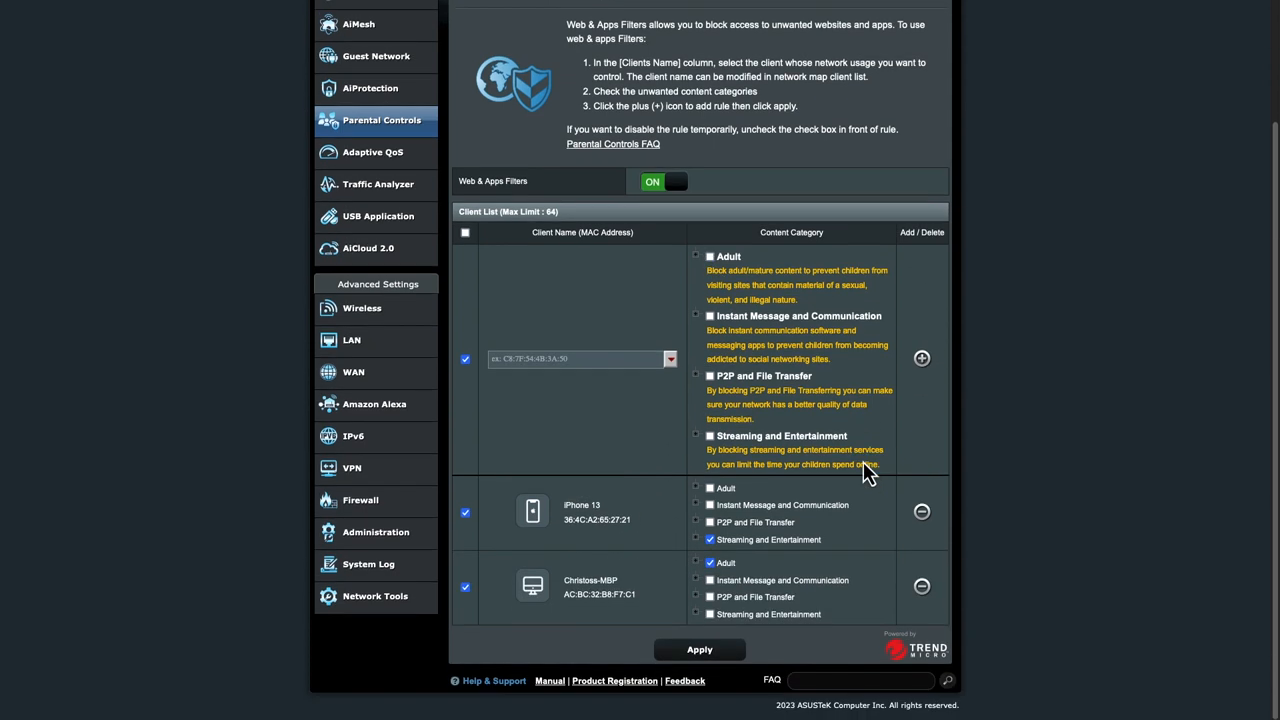
pyautogui.moveTo(856, 424)
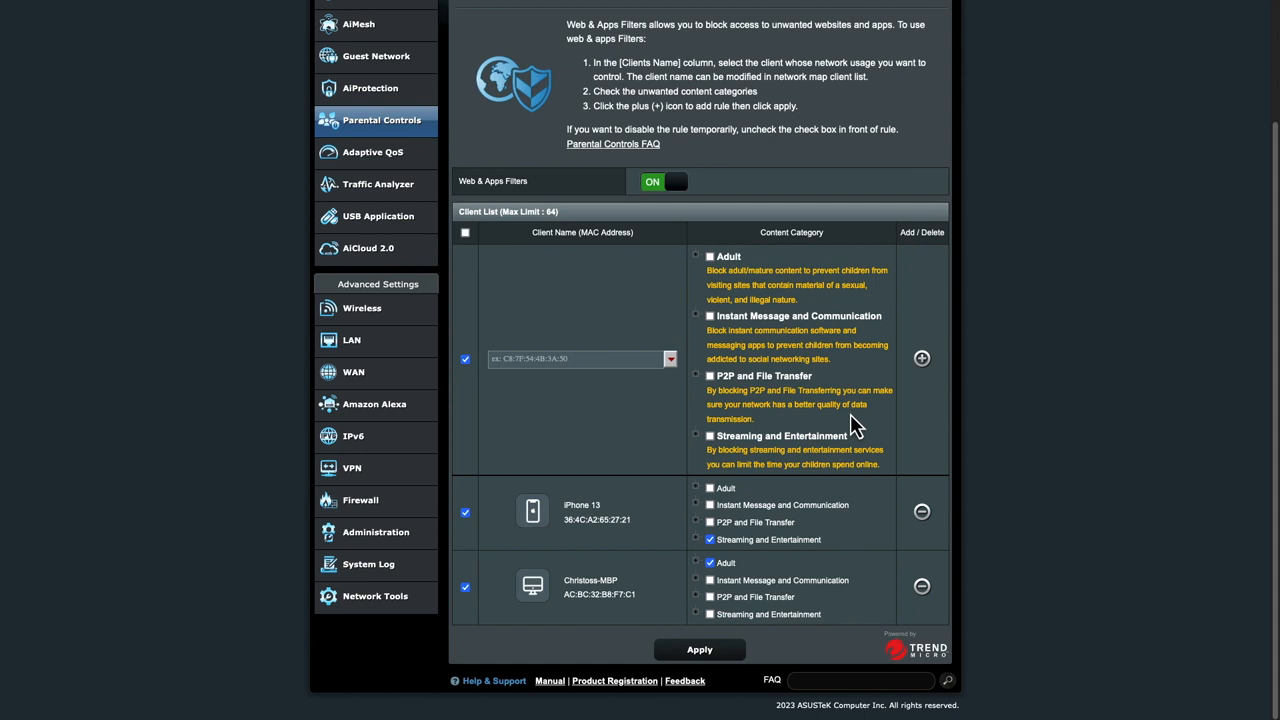
pyautogui.moveTo(696, 536)
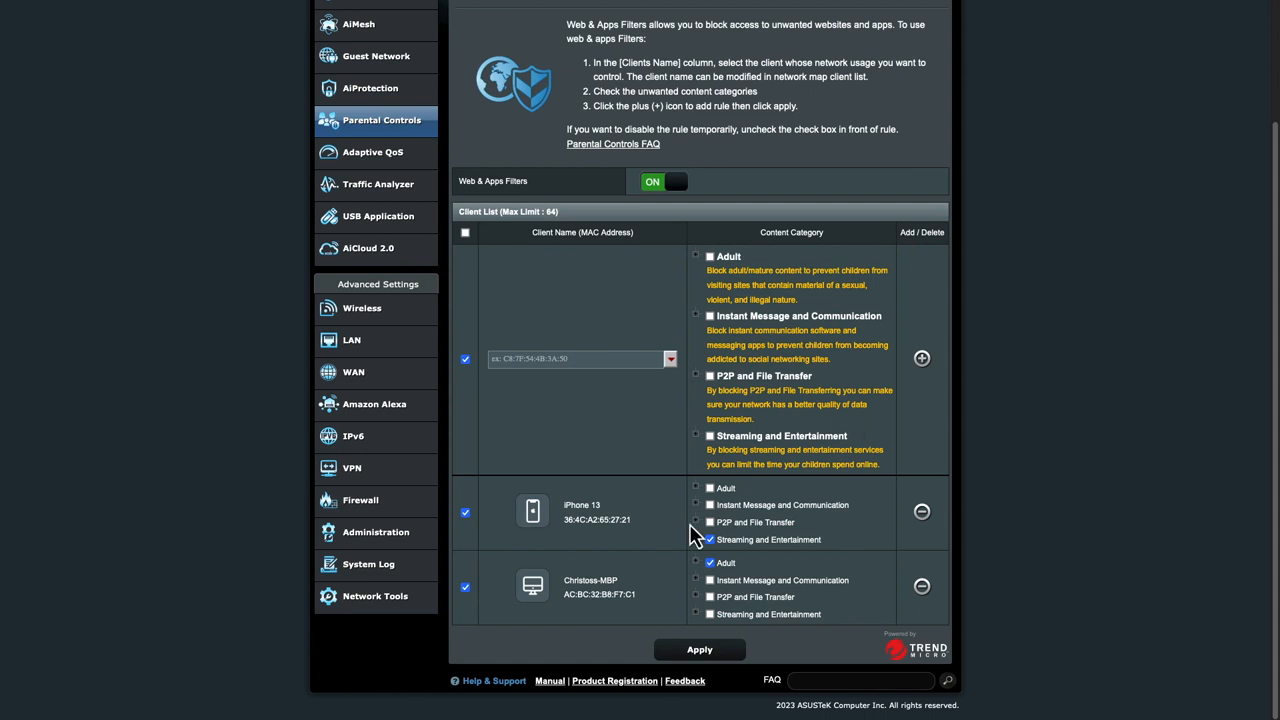
# Step: Show the USB Application page listing AiDisk, Servers Center and other services
pyautogui.click(368, 216)
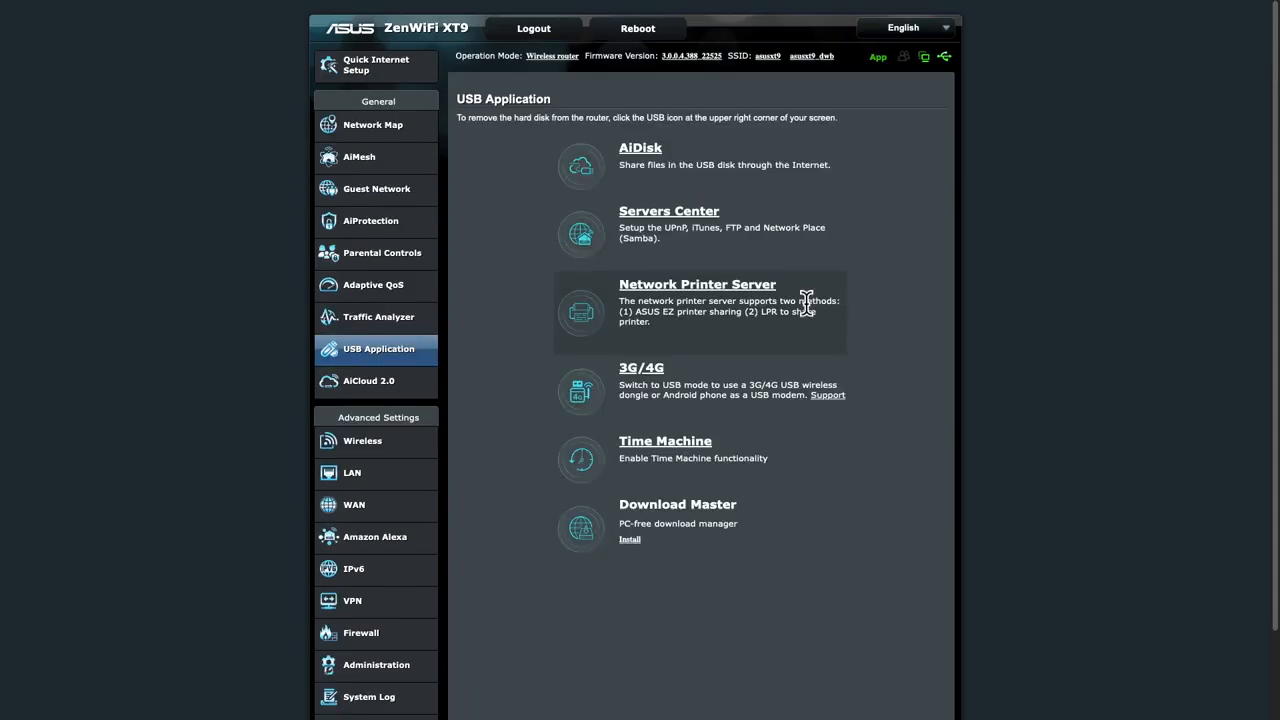
pyautogui.moveTo(644, 414)
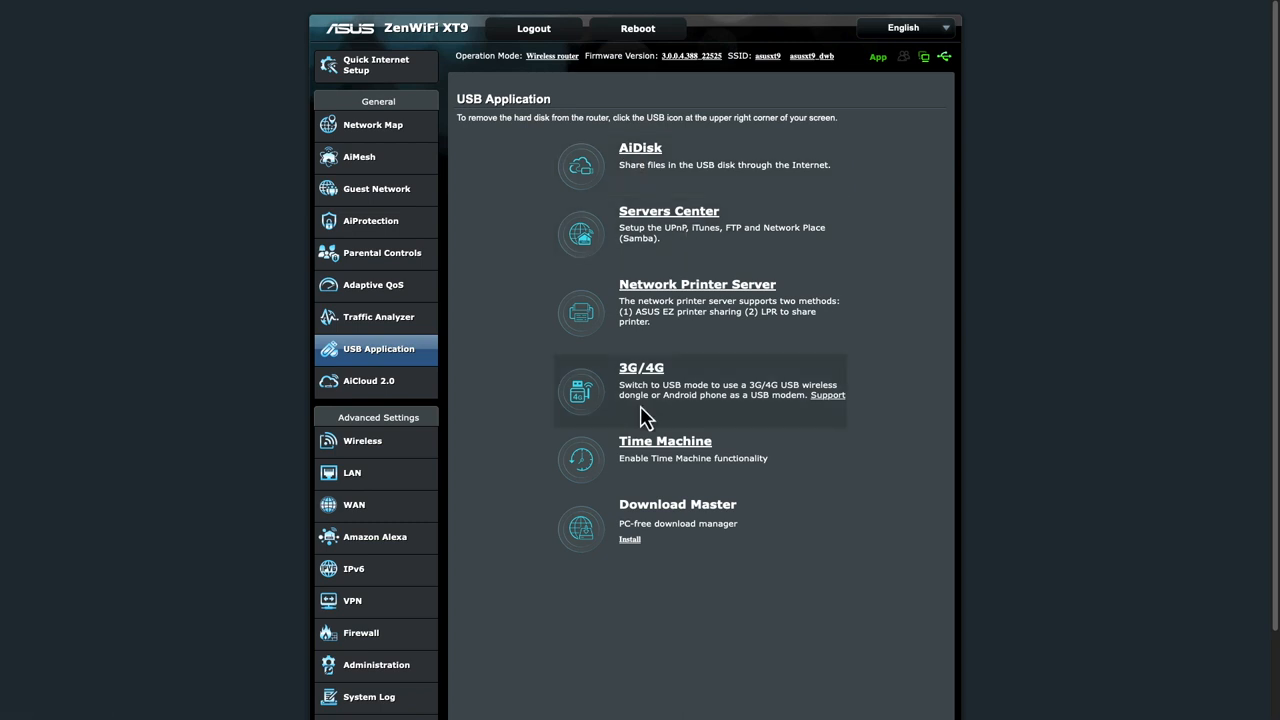
pyautogui.moveTo(878, 440)
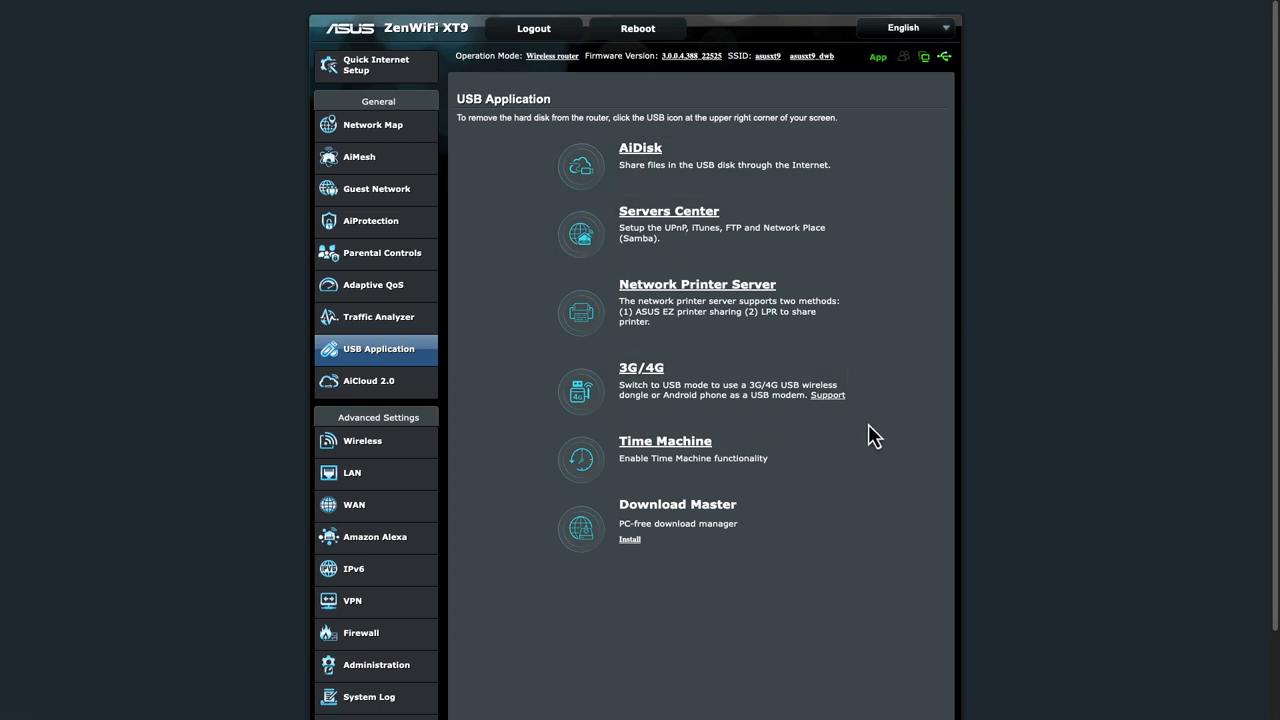
pyautogui.moveTo(352, 472)
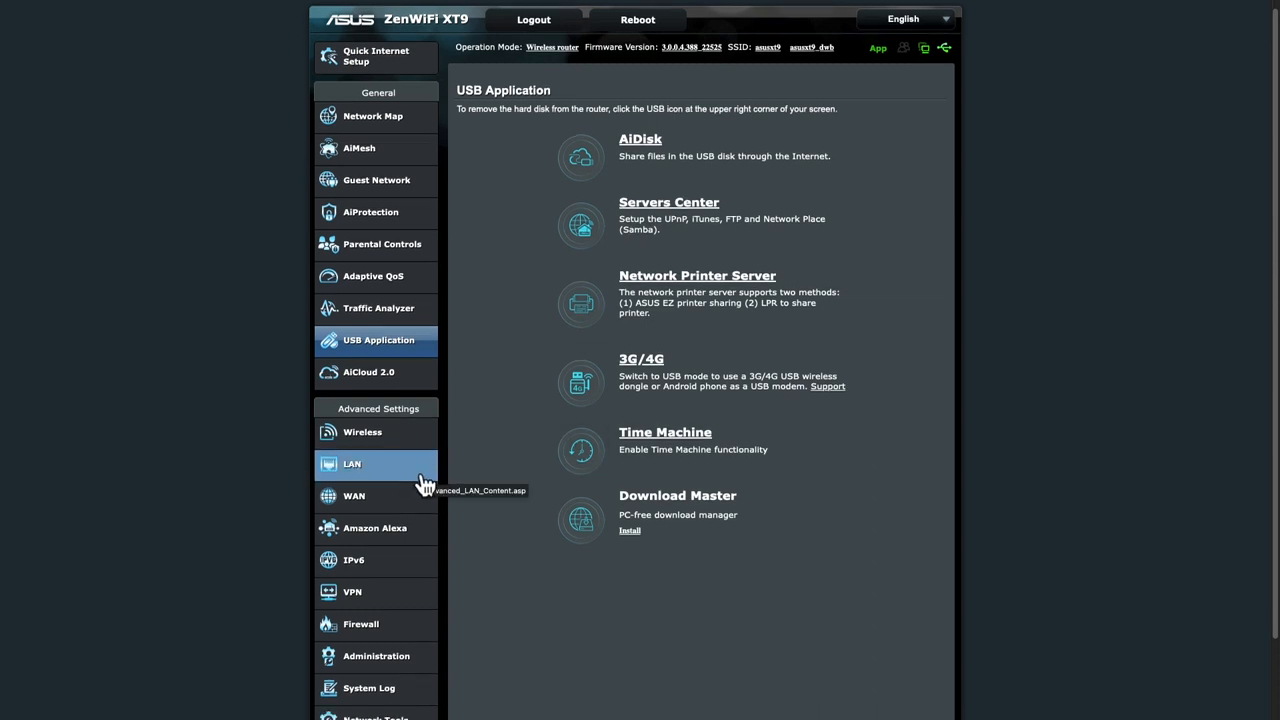
# Step: Set Dual WAN mode to Load Balance with WAN primary and USB secondary
pyautogui.click(354, 496)
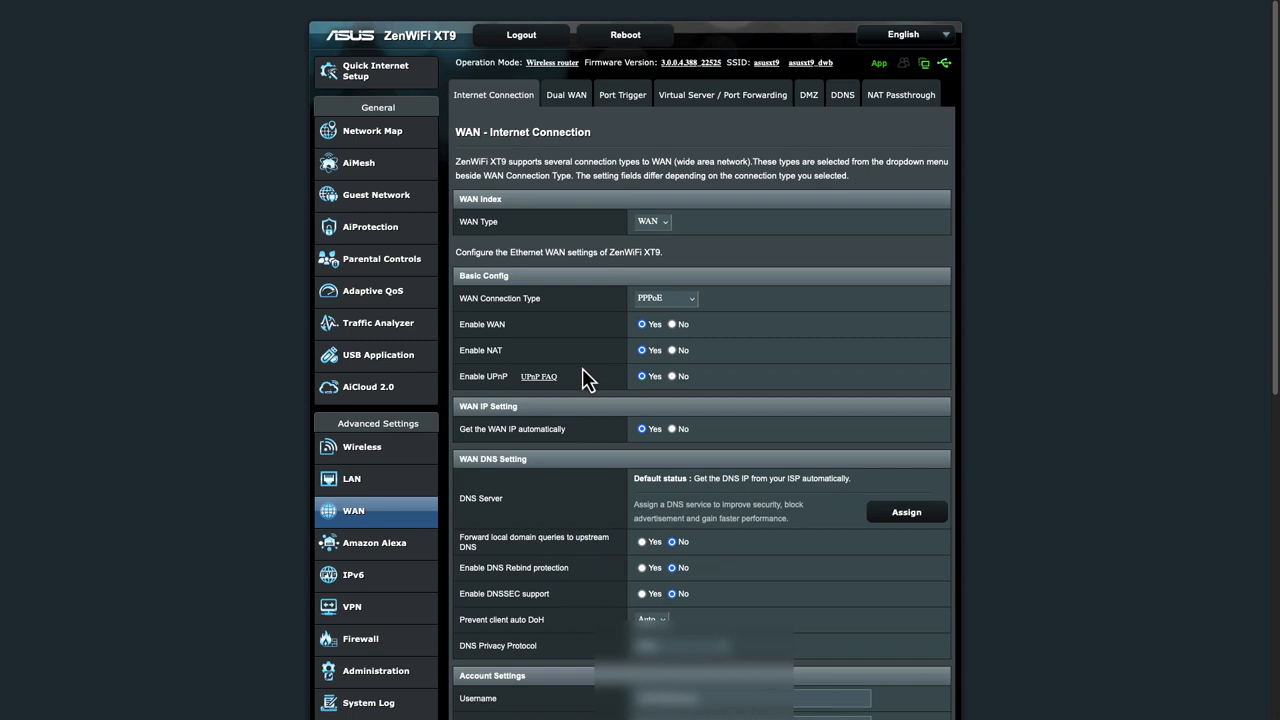
pyautogui.moveTo(876, 230)
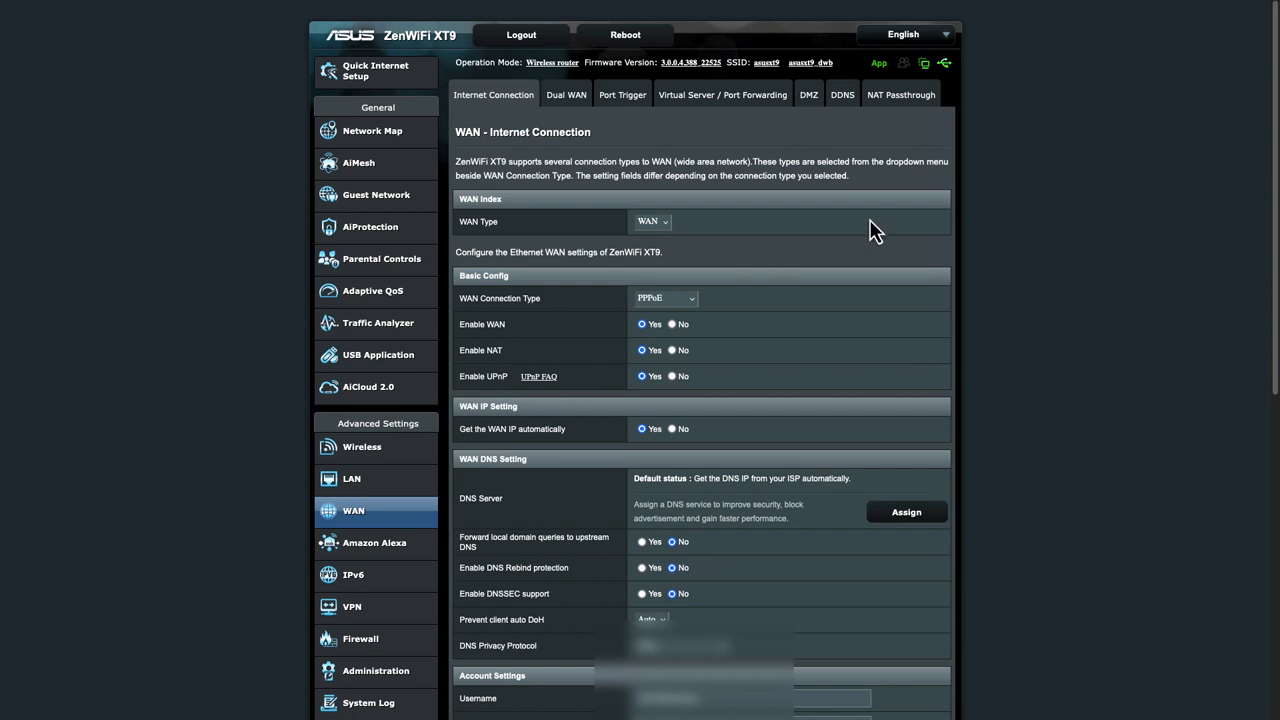
pyautogui.moveTo(872, 238)
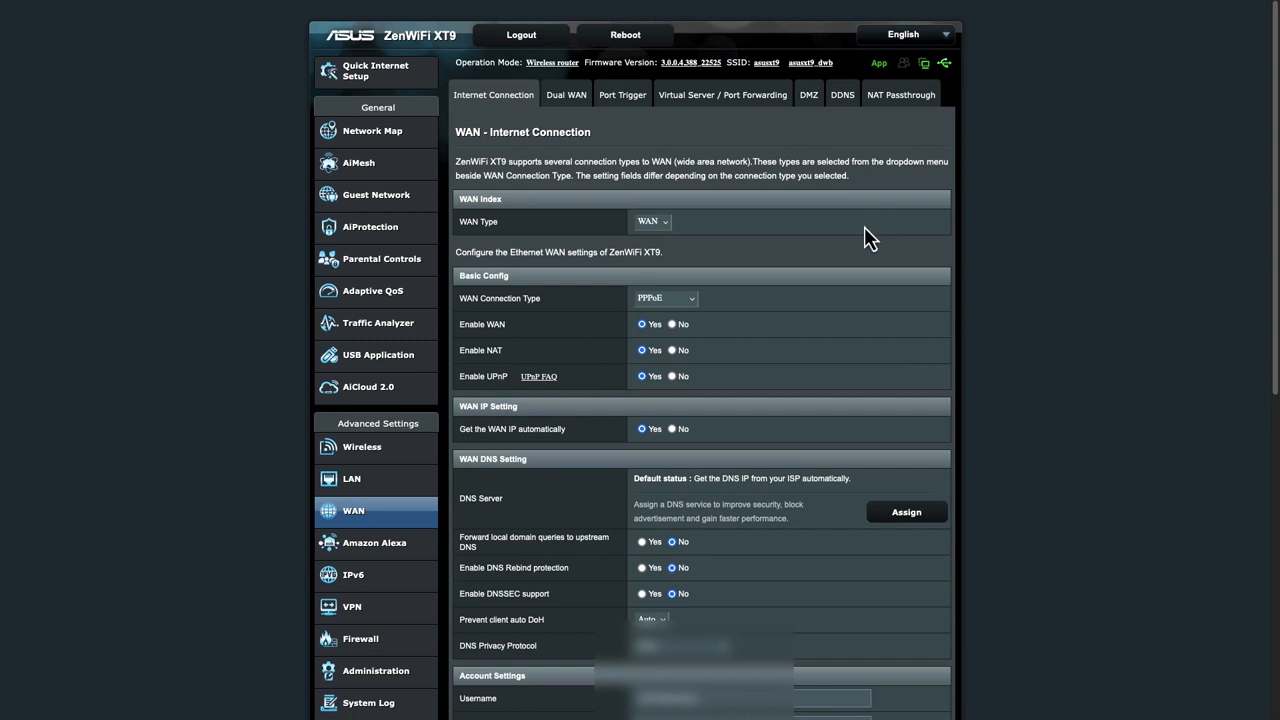
pyautogui.scroll(-3)
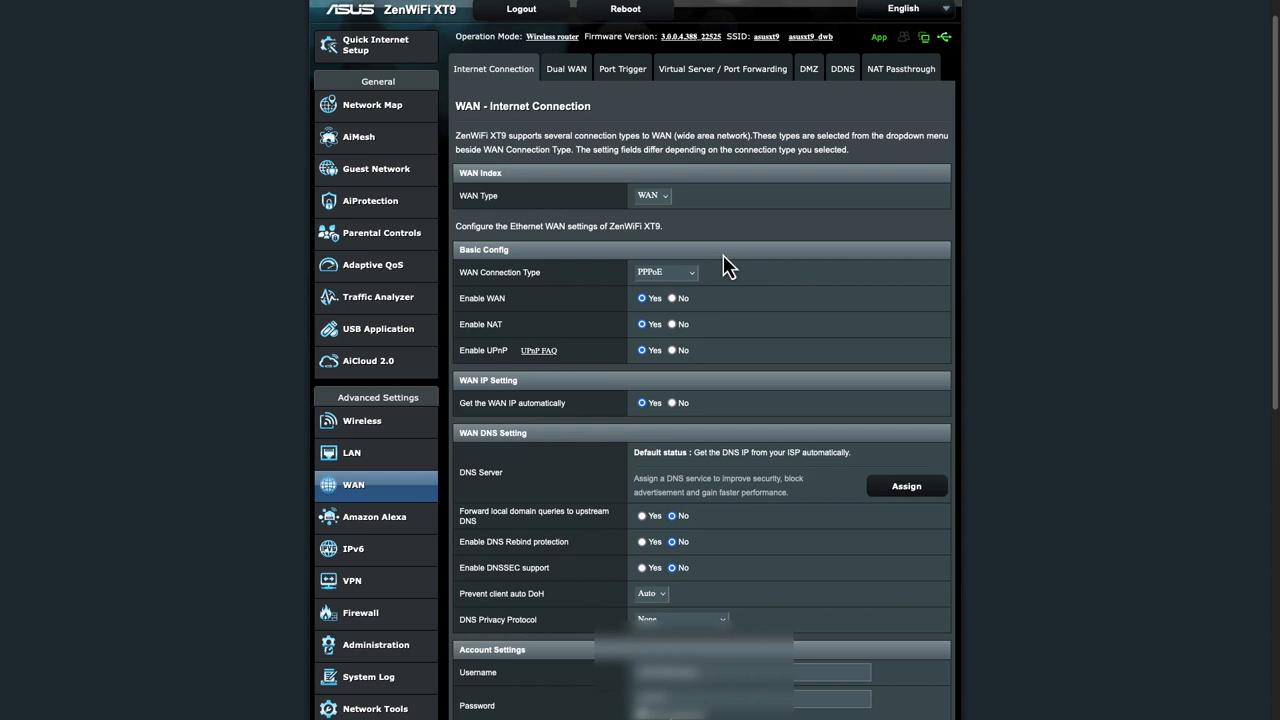
pyautogui.moveTo(566, 68)
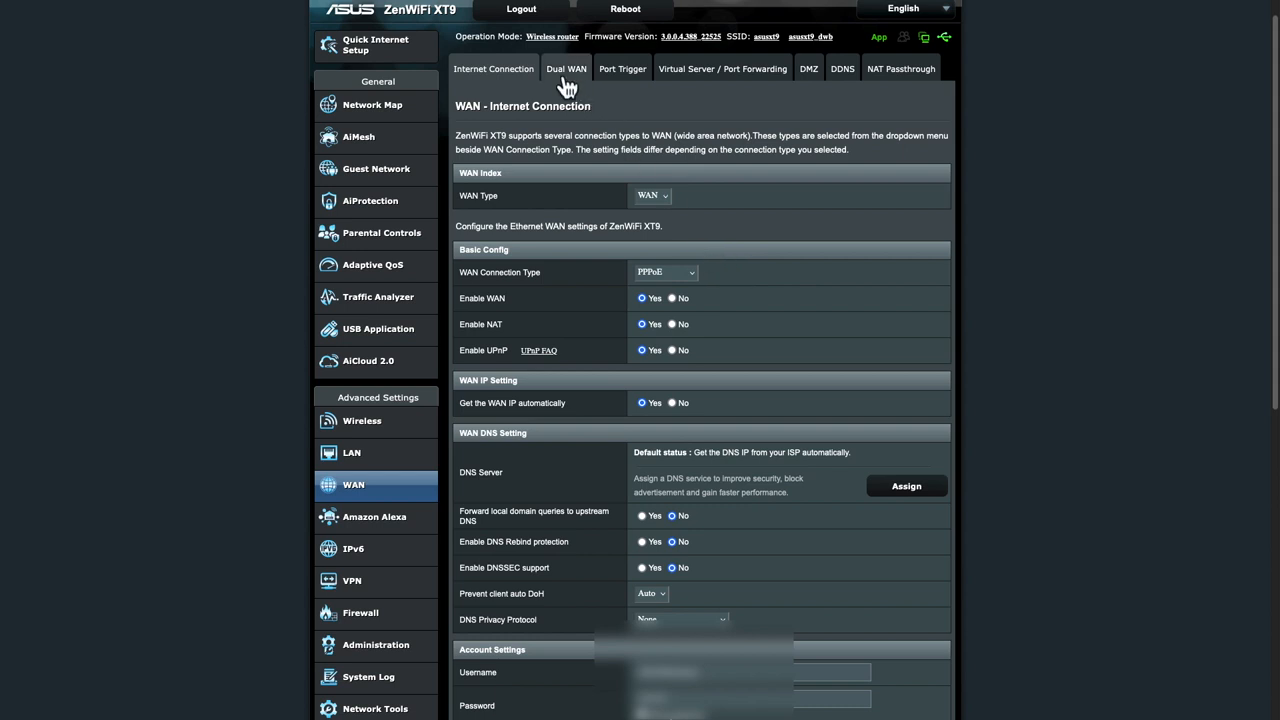
pyautogui.click(564, 68)
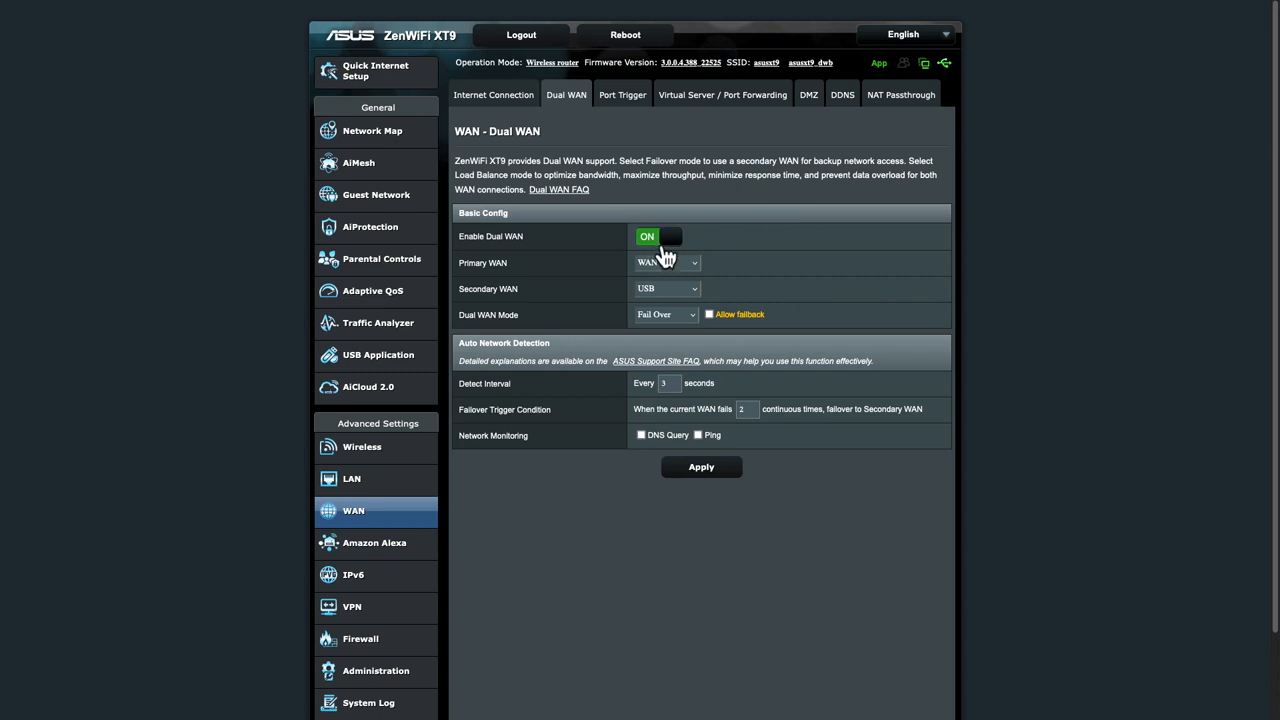
pyautogui.moveTo(696, 332)
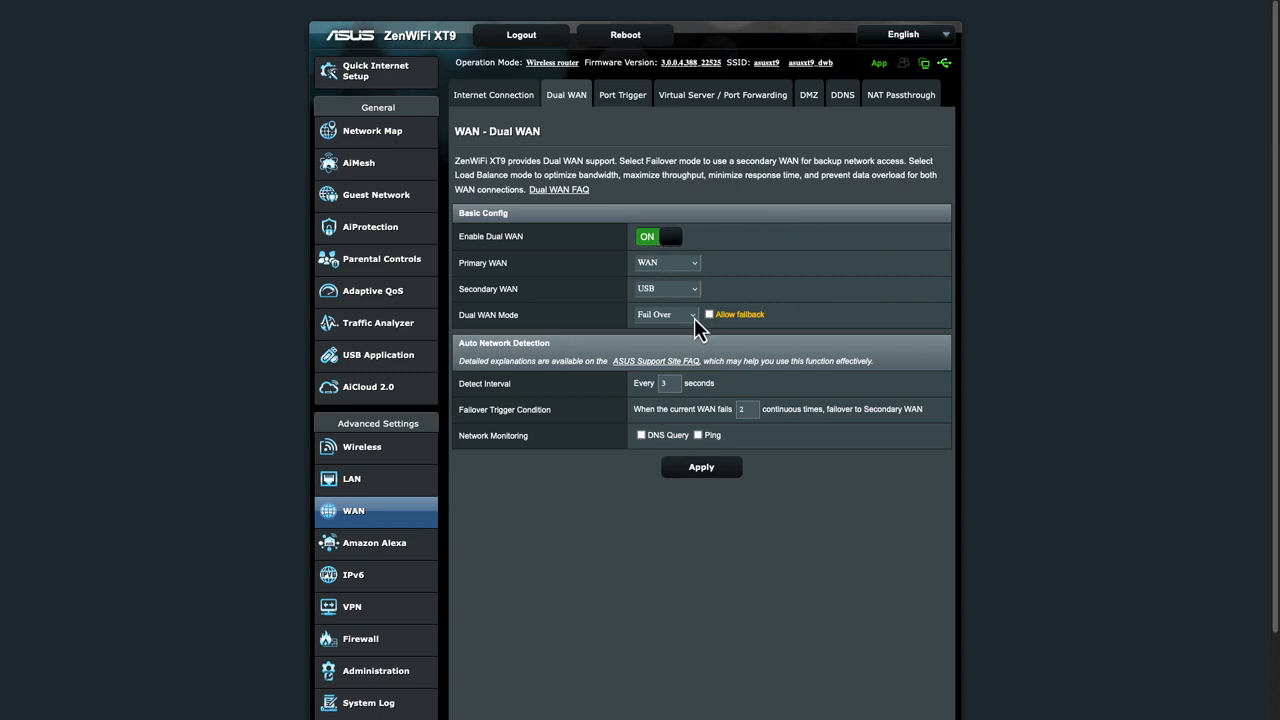
pyautogui.click(664, 314)
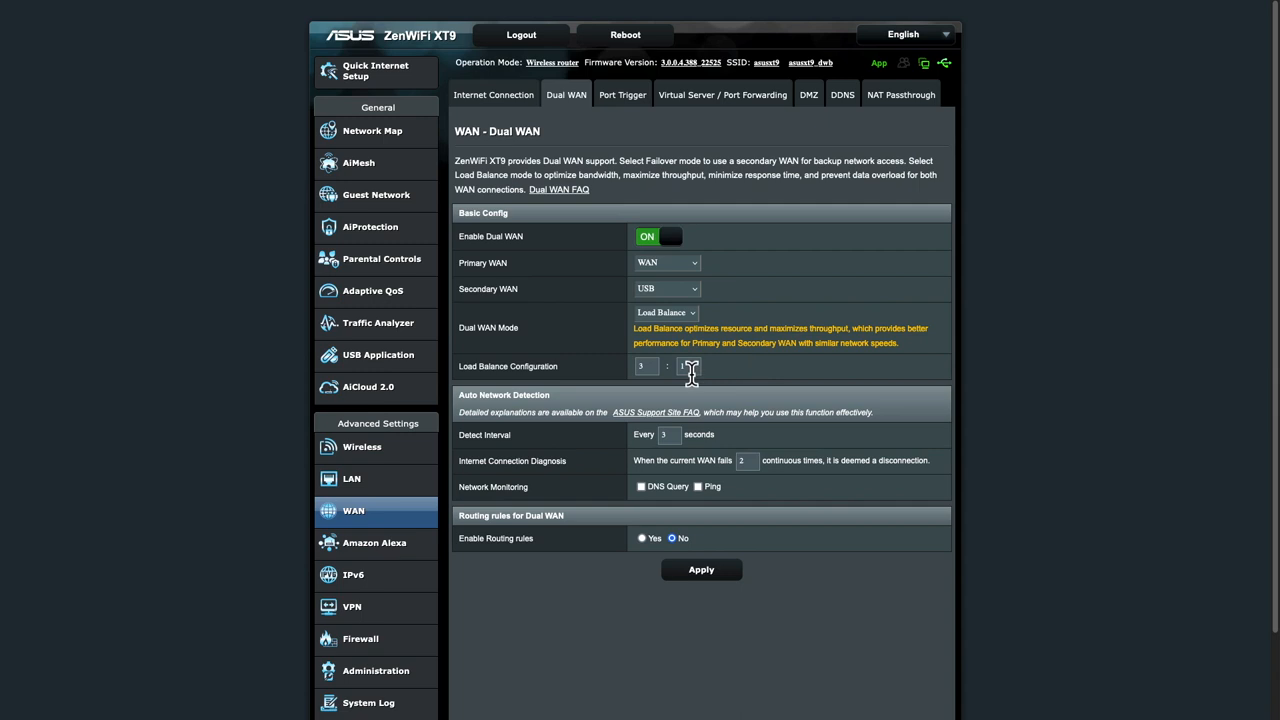
pyautogui.moveTo(716, 384)
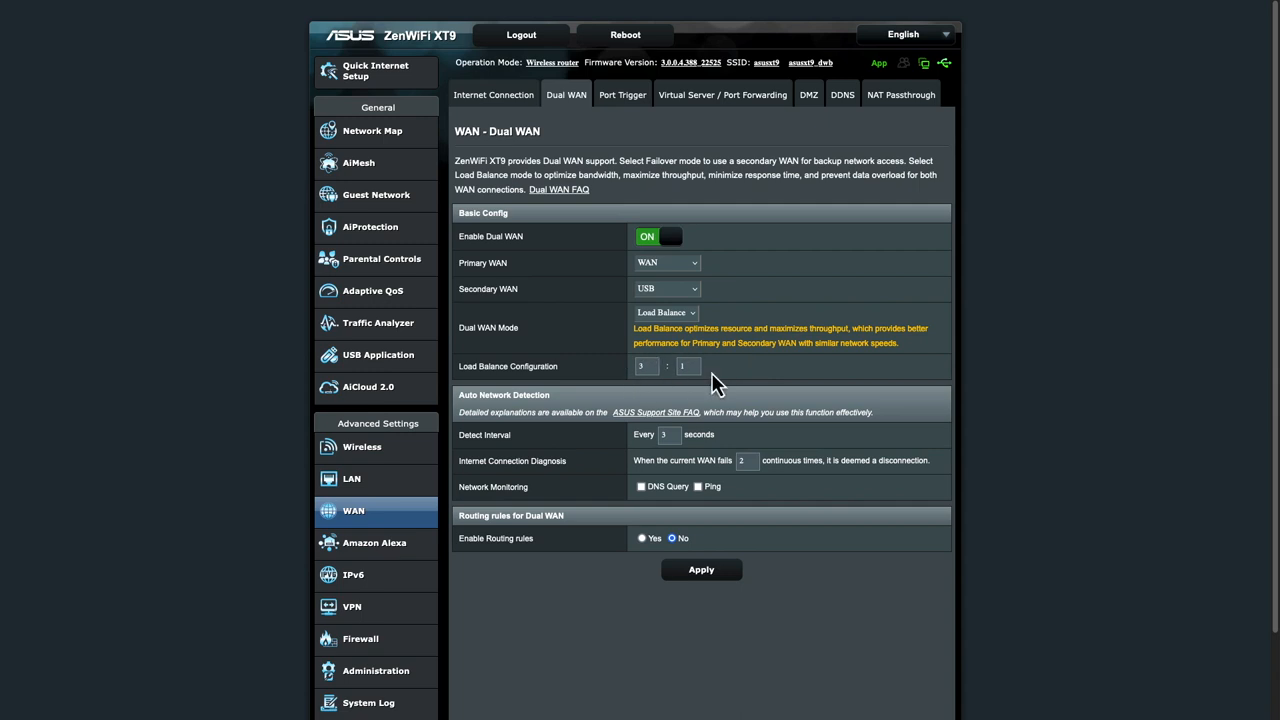
pyautogui.moveTo(622, 94)
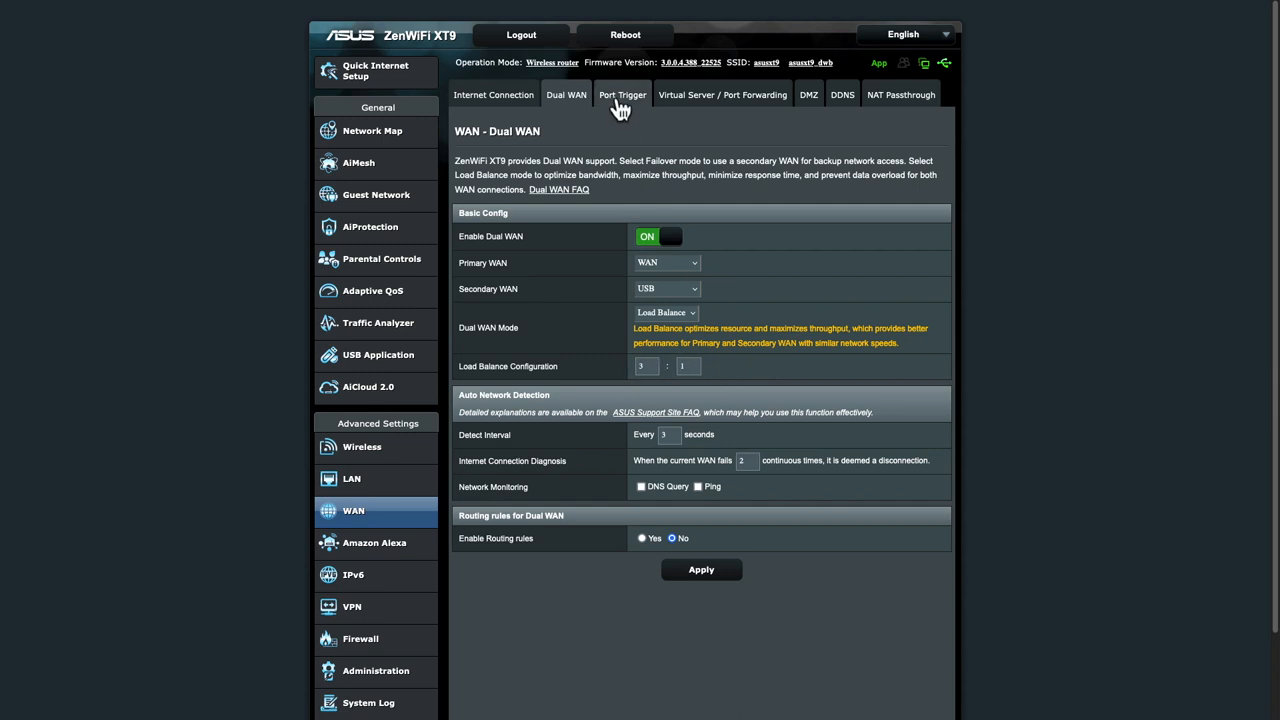
# Step: Browse the Port Trigger, Port Forwarding and DMZ tabs, landing on DDNS with the active asuscomm.com host name
pyautogui.click(622, 94)
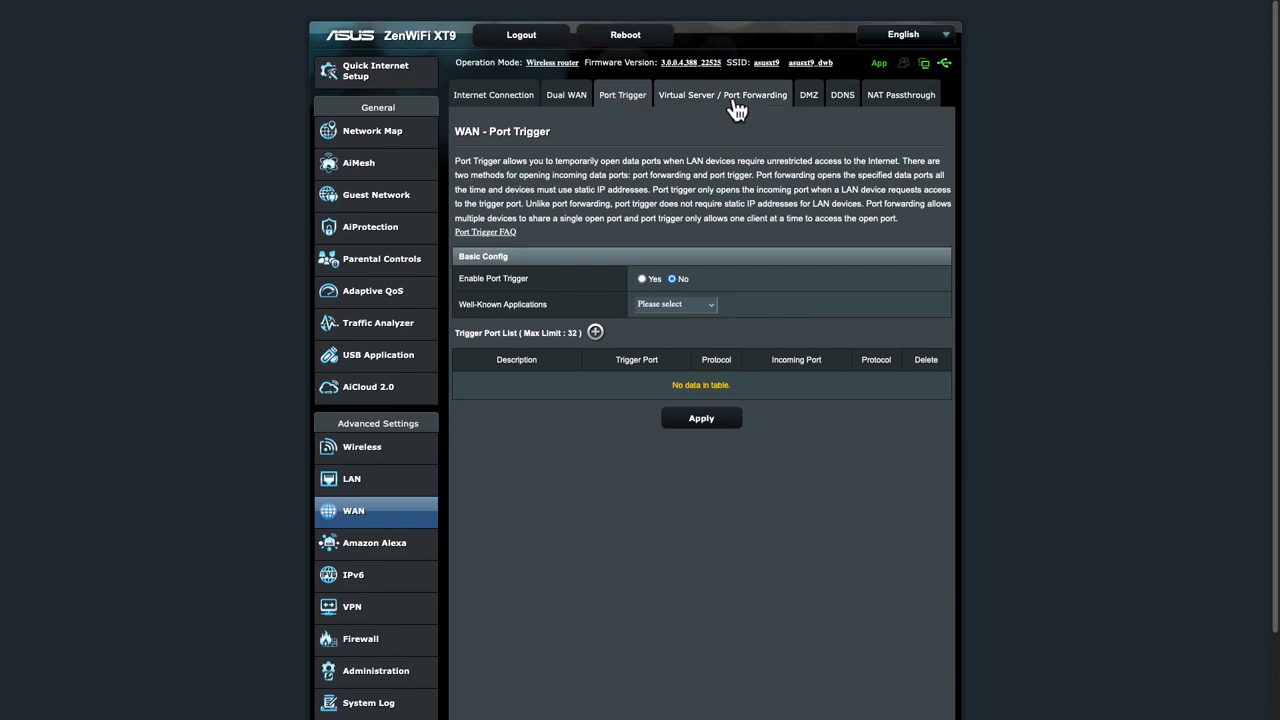
pyautogui.click(722, 94)
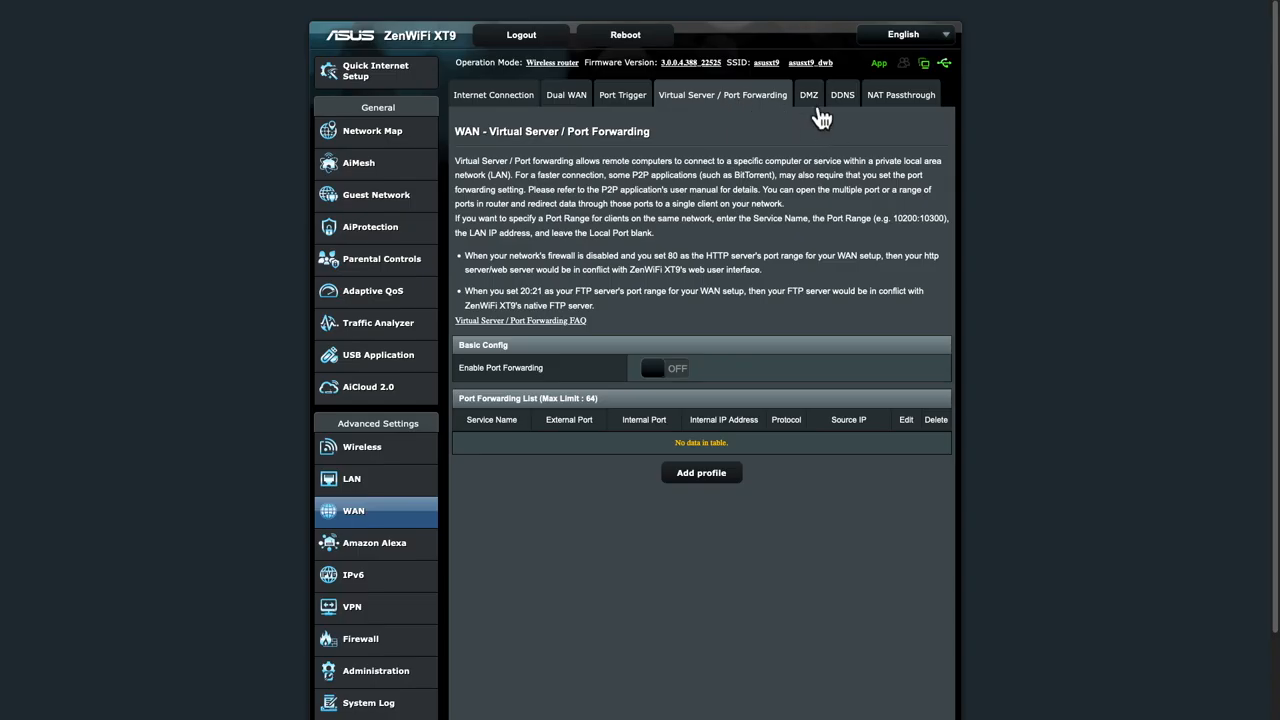
pyautogui.click(808, 94)
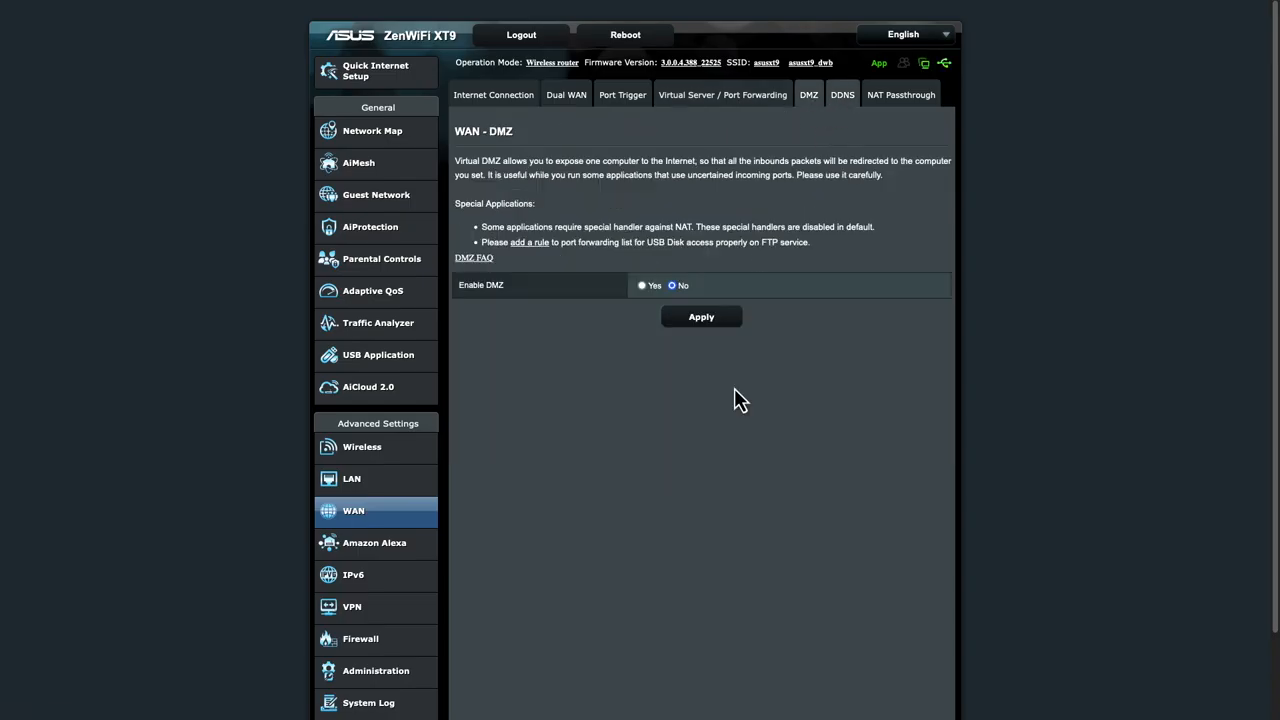
pyautogui.click(844, 94)
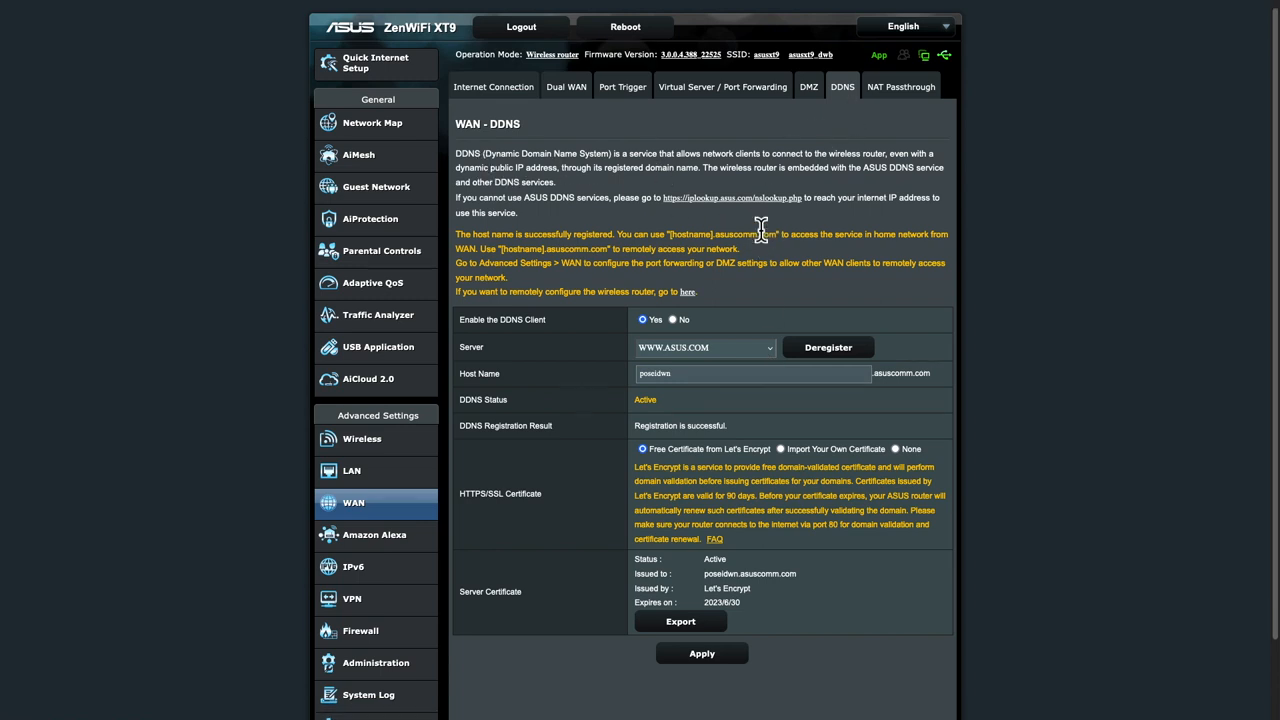
pyautogui.scroll(-3)
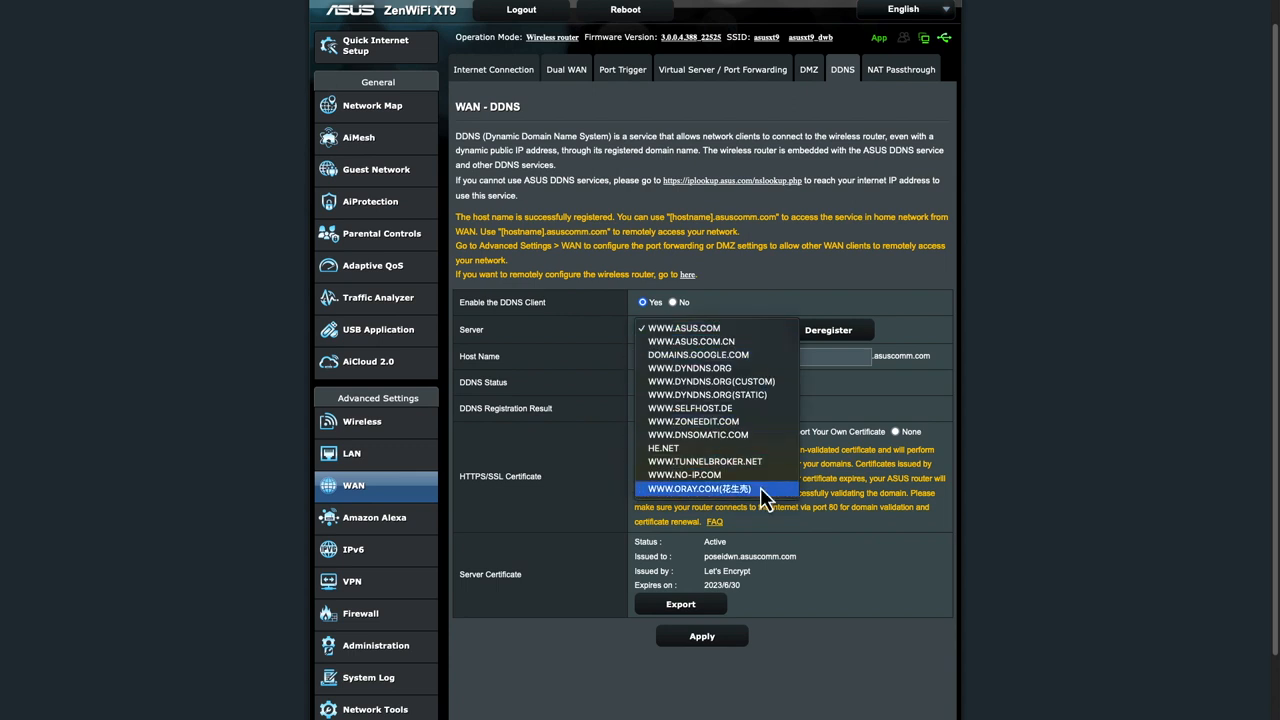
pyautogui.moveTo(796, 304)
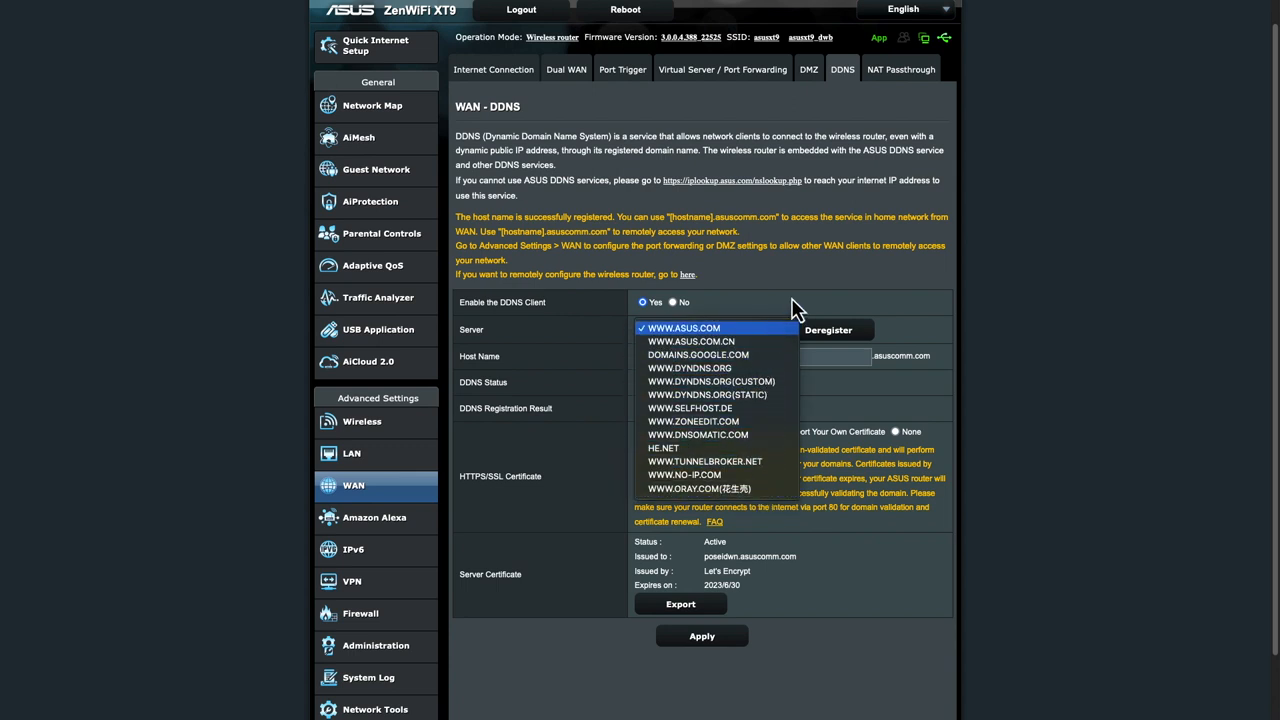
pyautogui.click(684, 328)
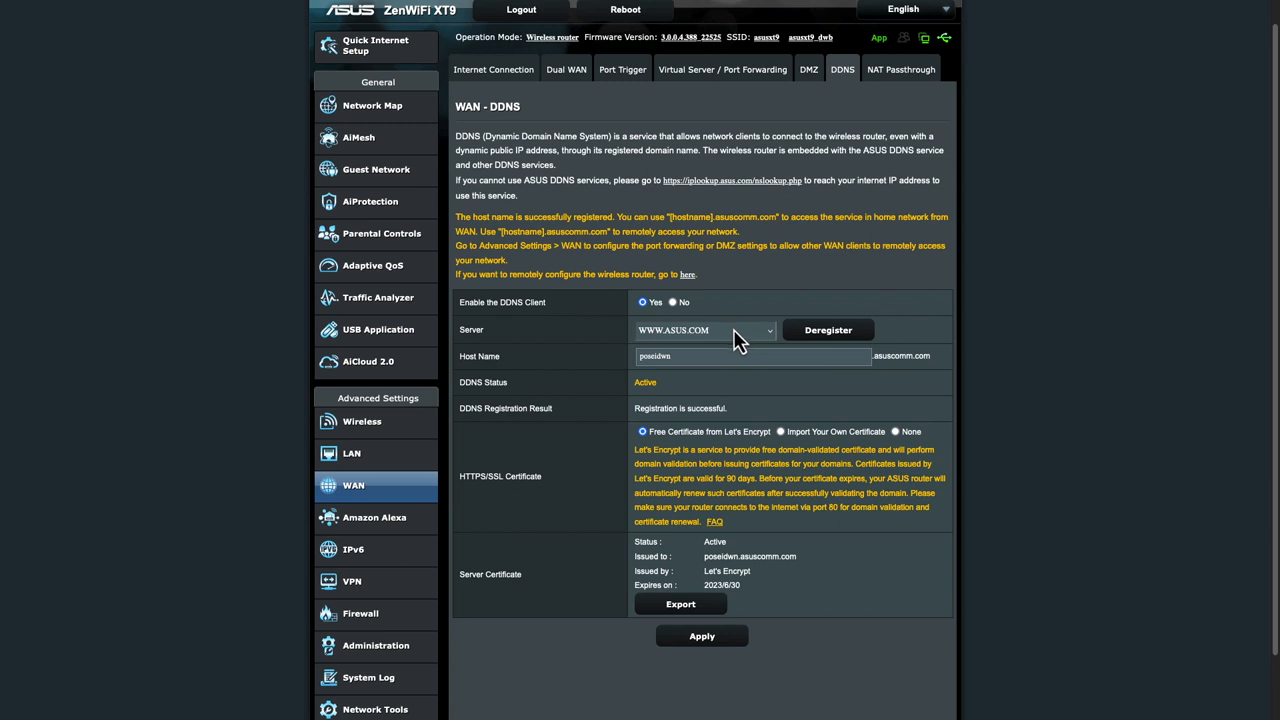
pyautogui.moveTo(678, 364)
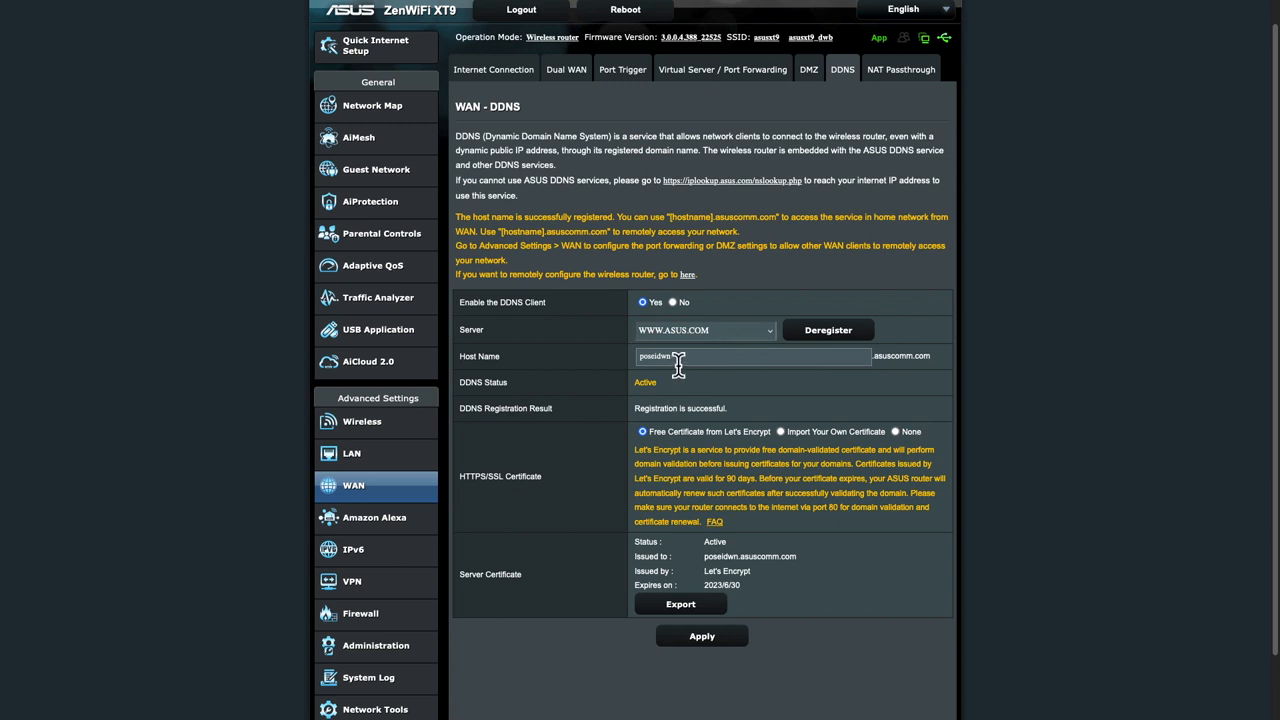
pyautogui.moveTo(684, 380)
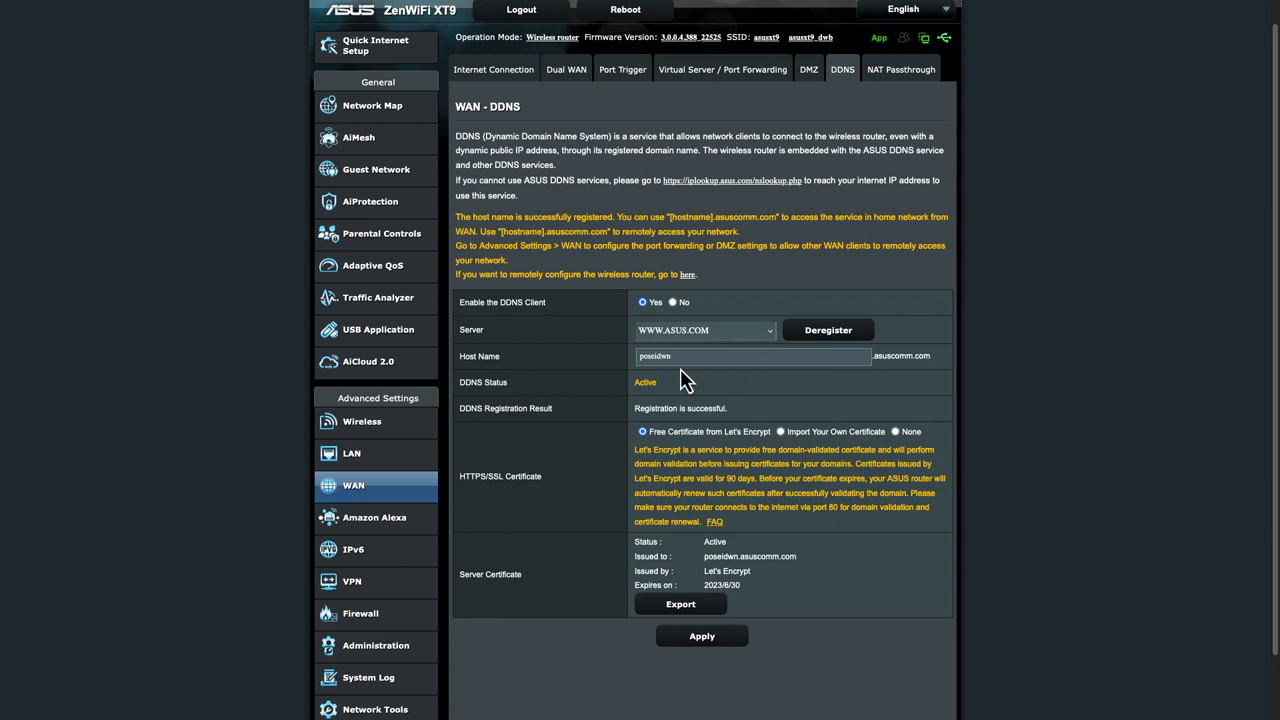
pyautogui.scroll(-3)
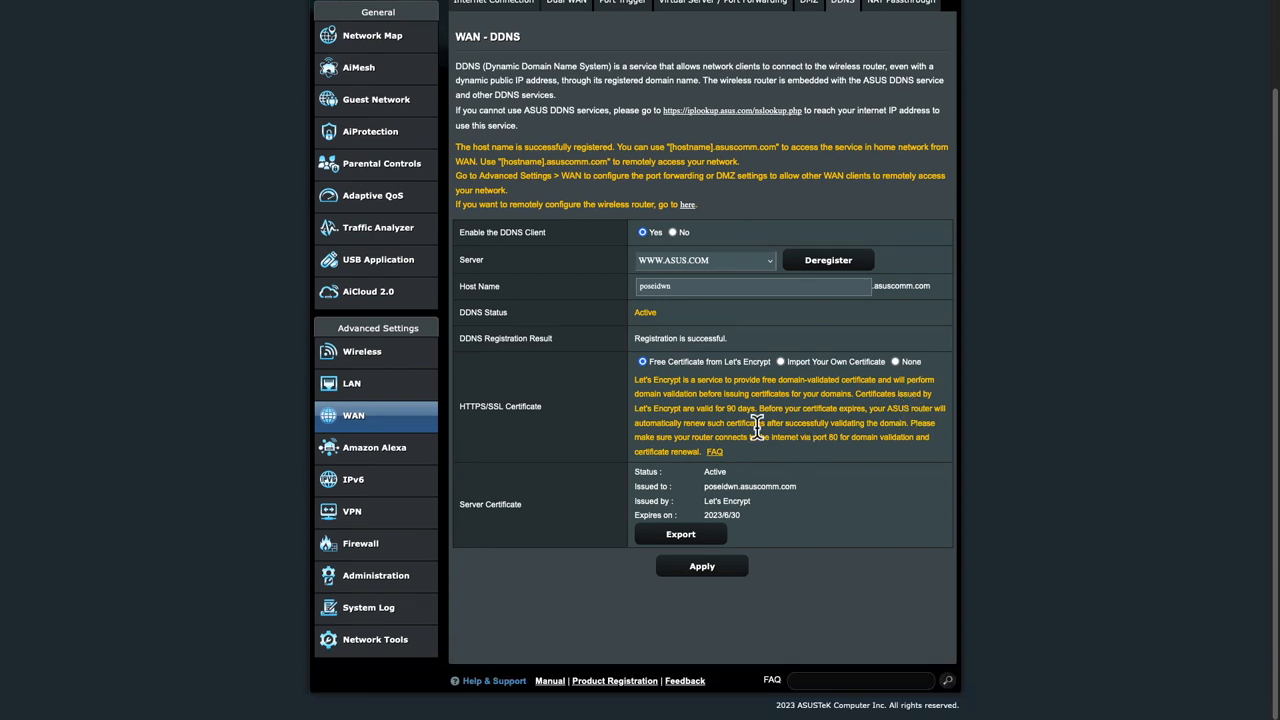
pyautogui.moveTo(780, 388)
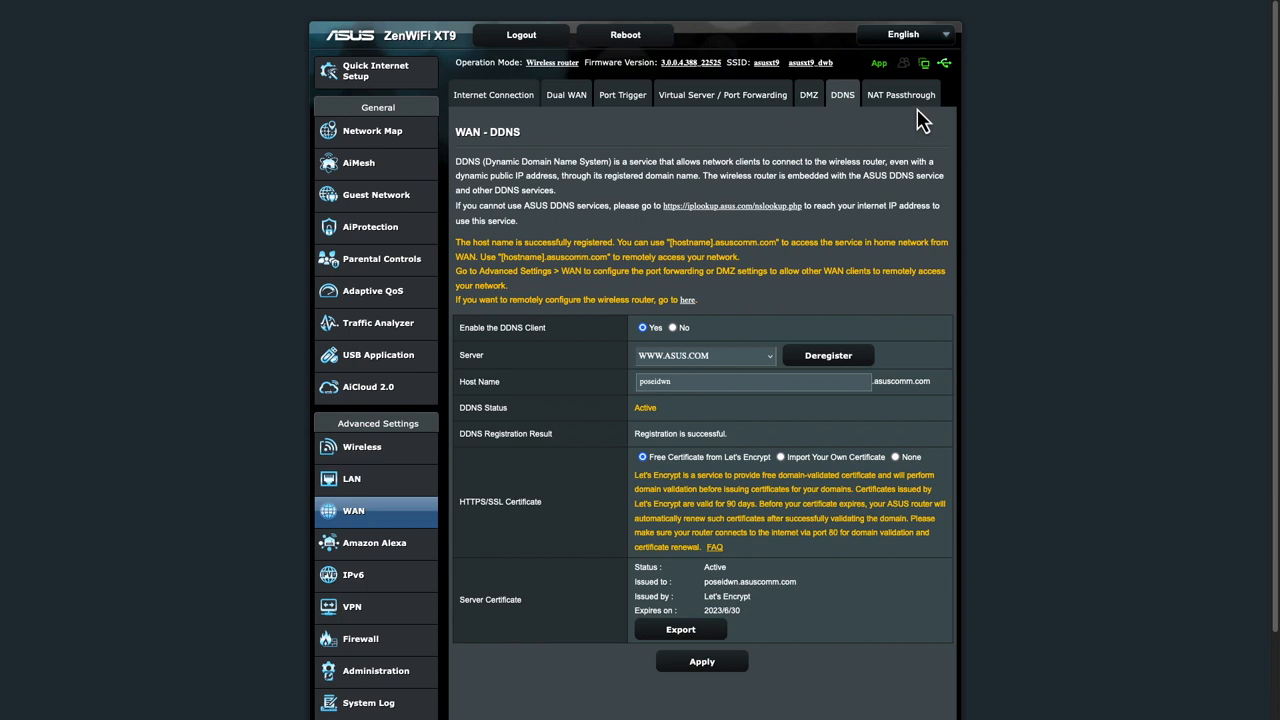
pyautogui.click(900, 94)
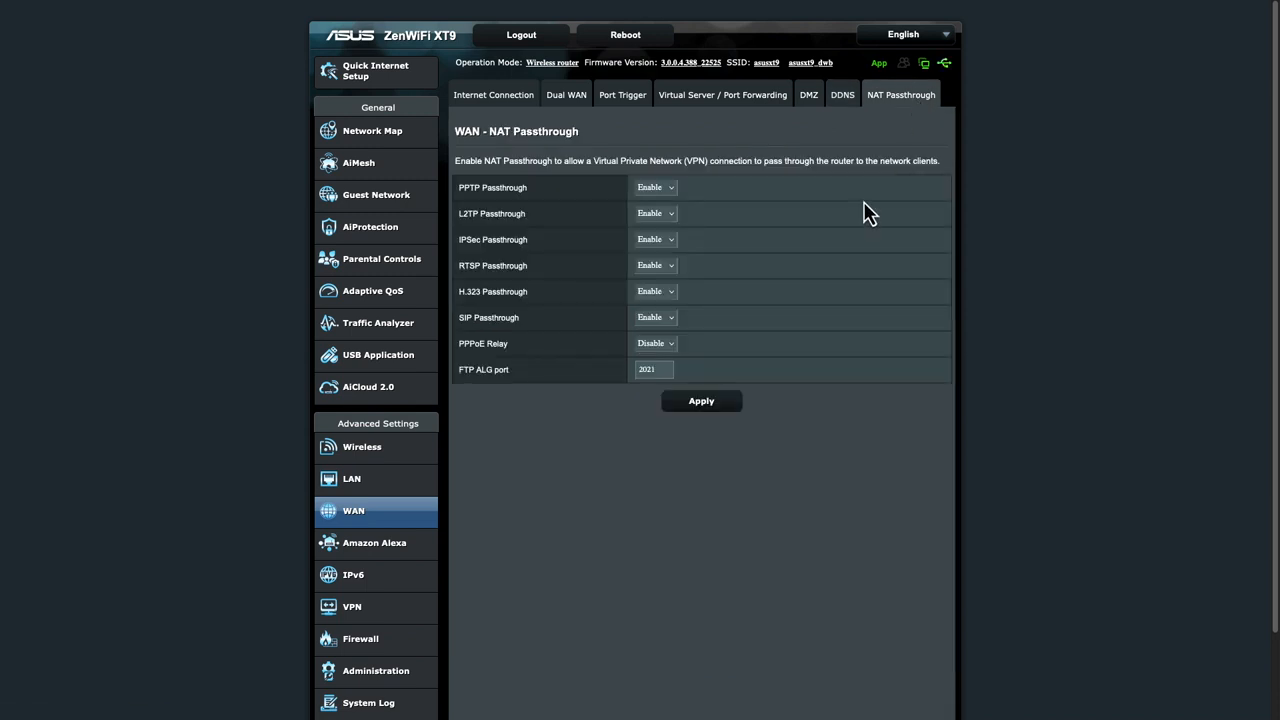
pyautogui.moveTo(362, 448)
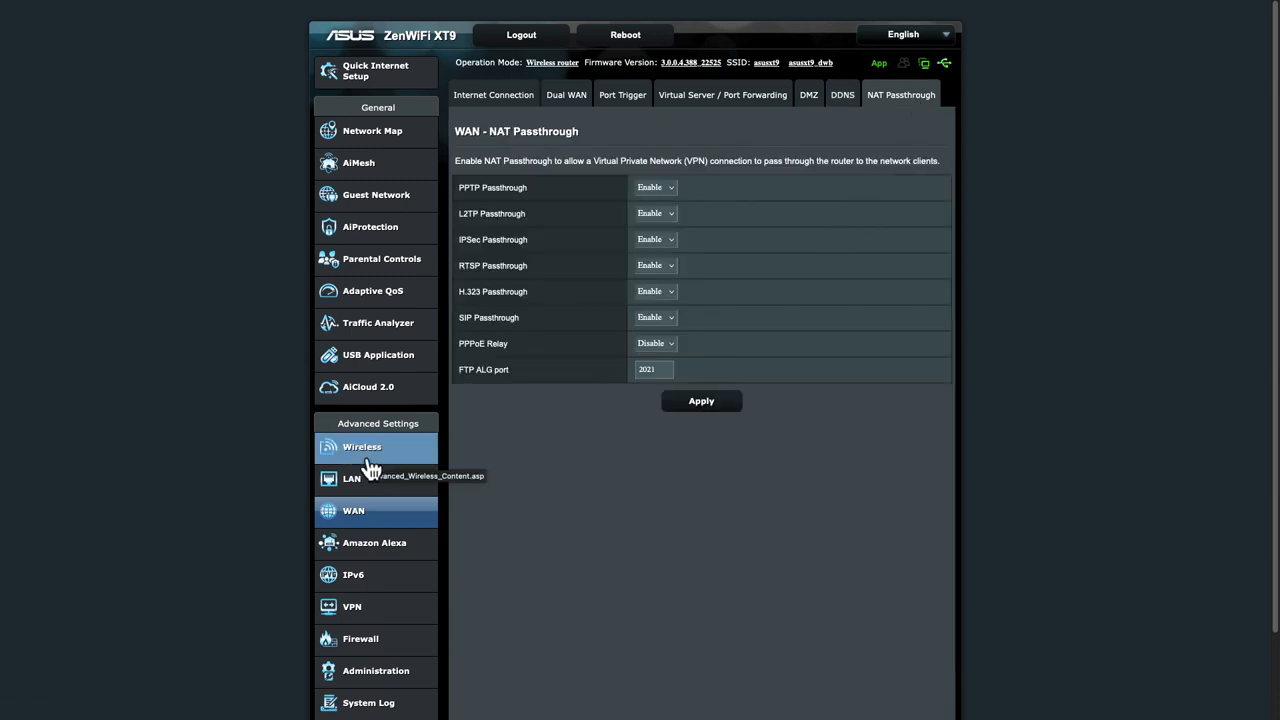
# Step: Keep the 5 GHz-1 channel bandwidth at 20/40/80/160 MHz with Enable 160 MHz ticked
pyautogui.click(362, 448)
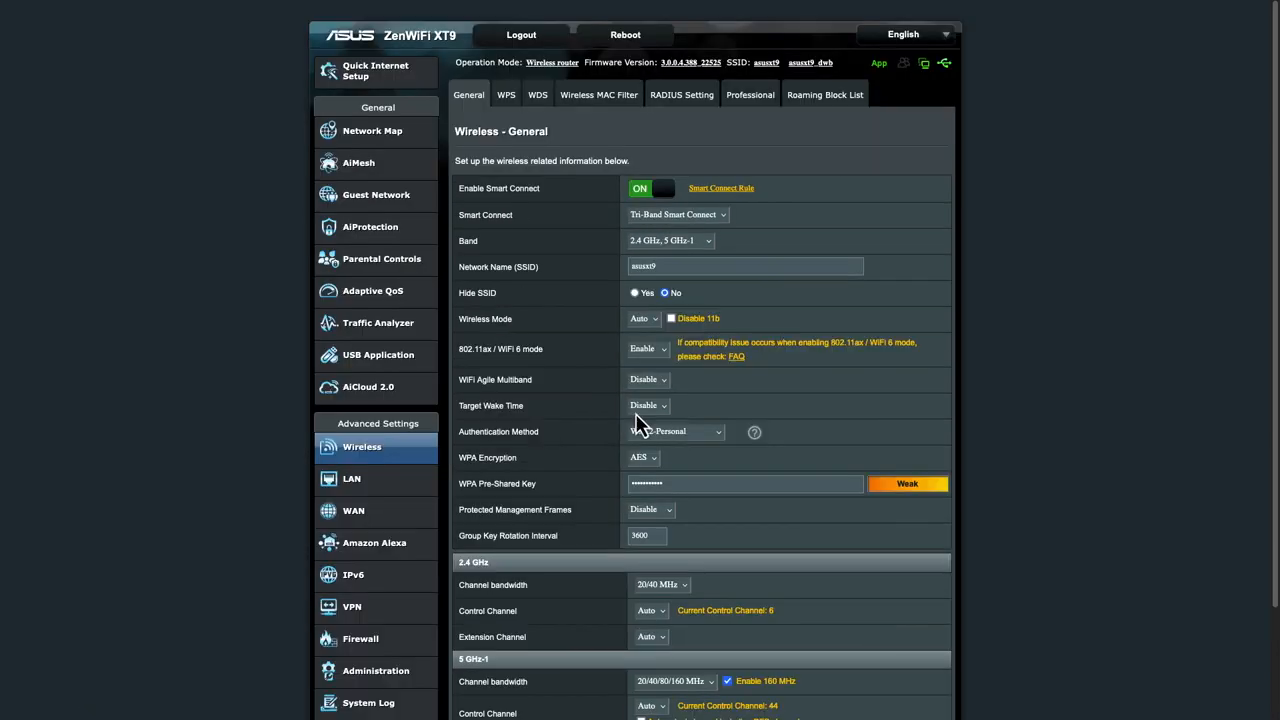
pyautogui.scroll(-3)
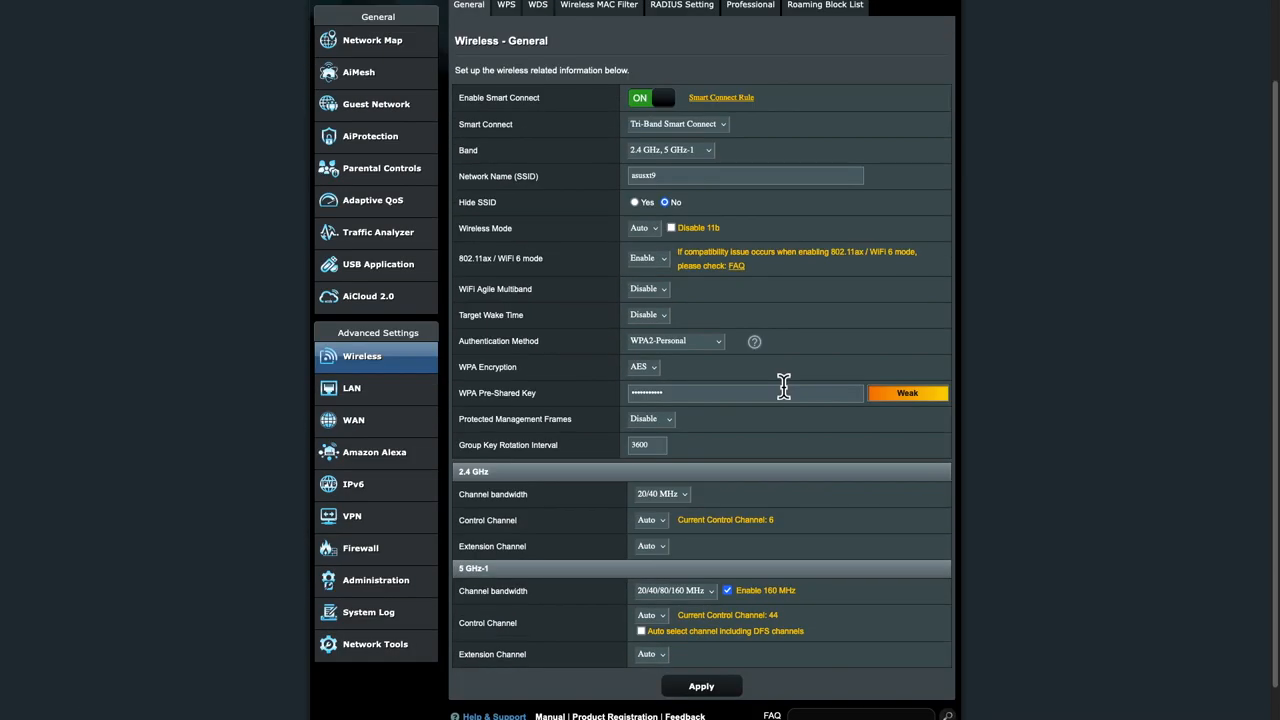
pyautogui.scroll(-3)
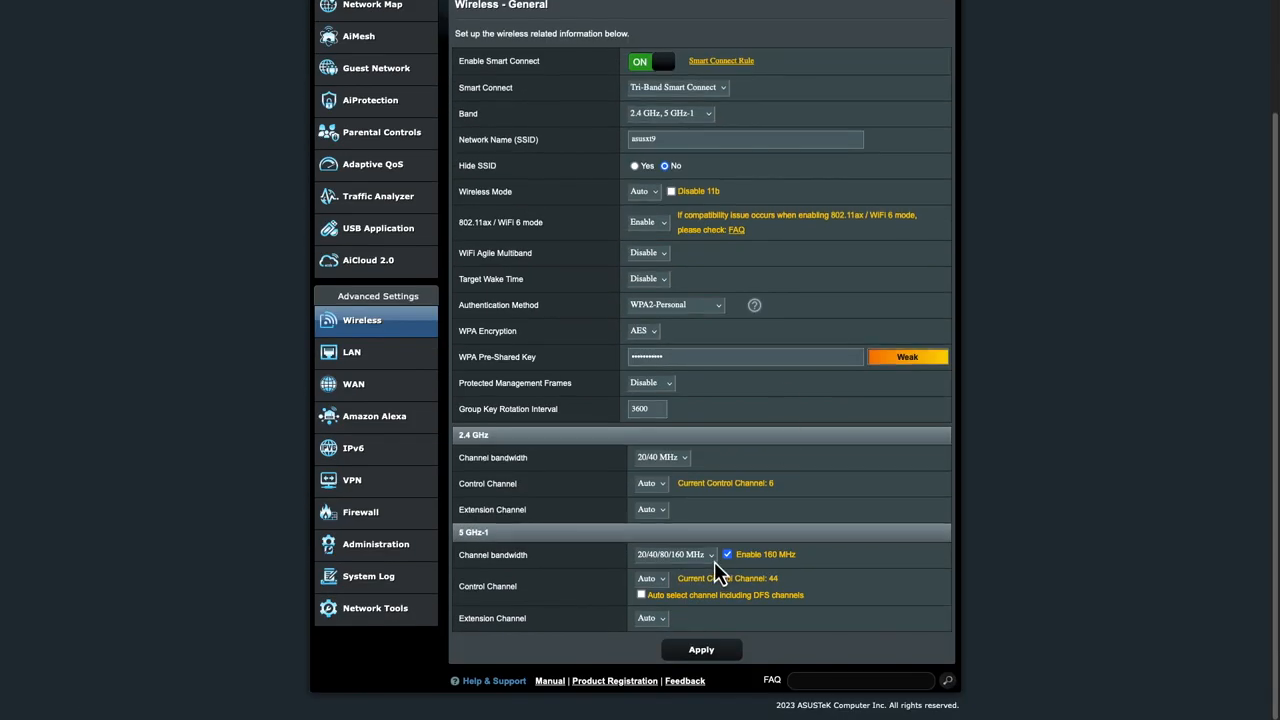
pyautogui.click(672, 554)
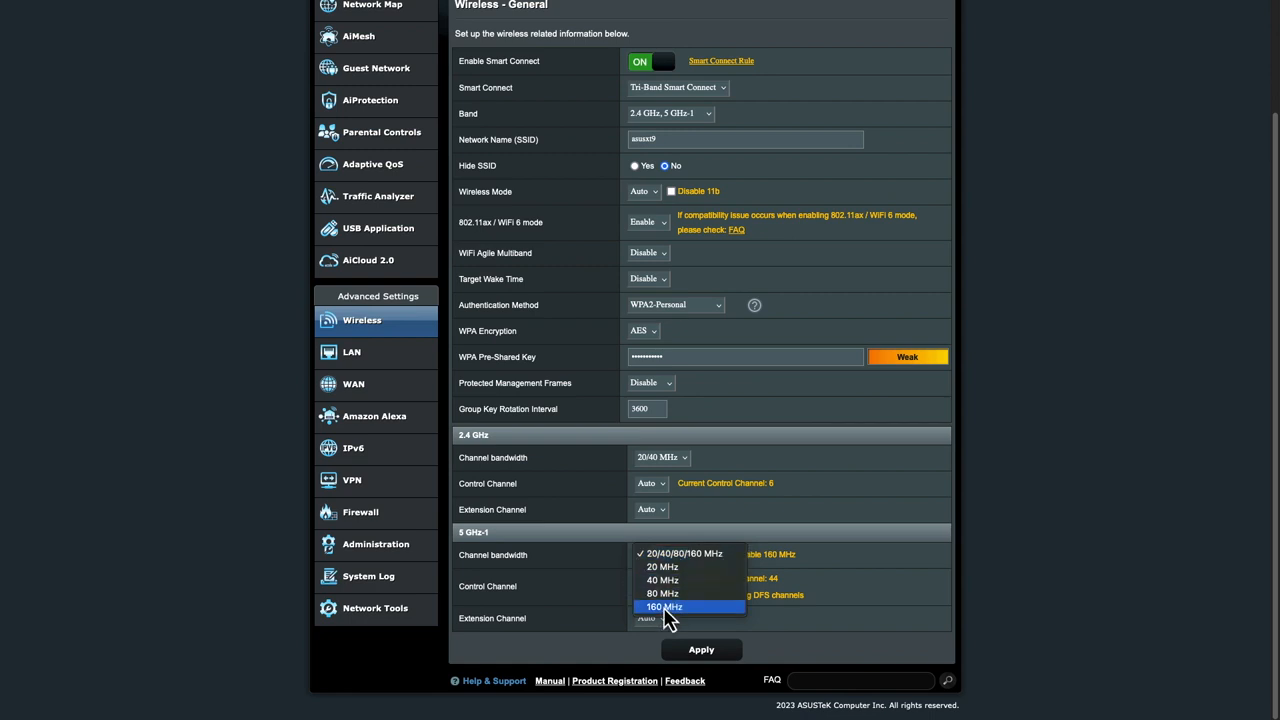
pyautogui.moveTo(728, 628)
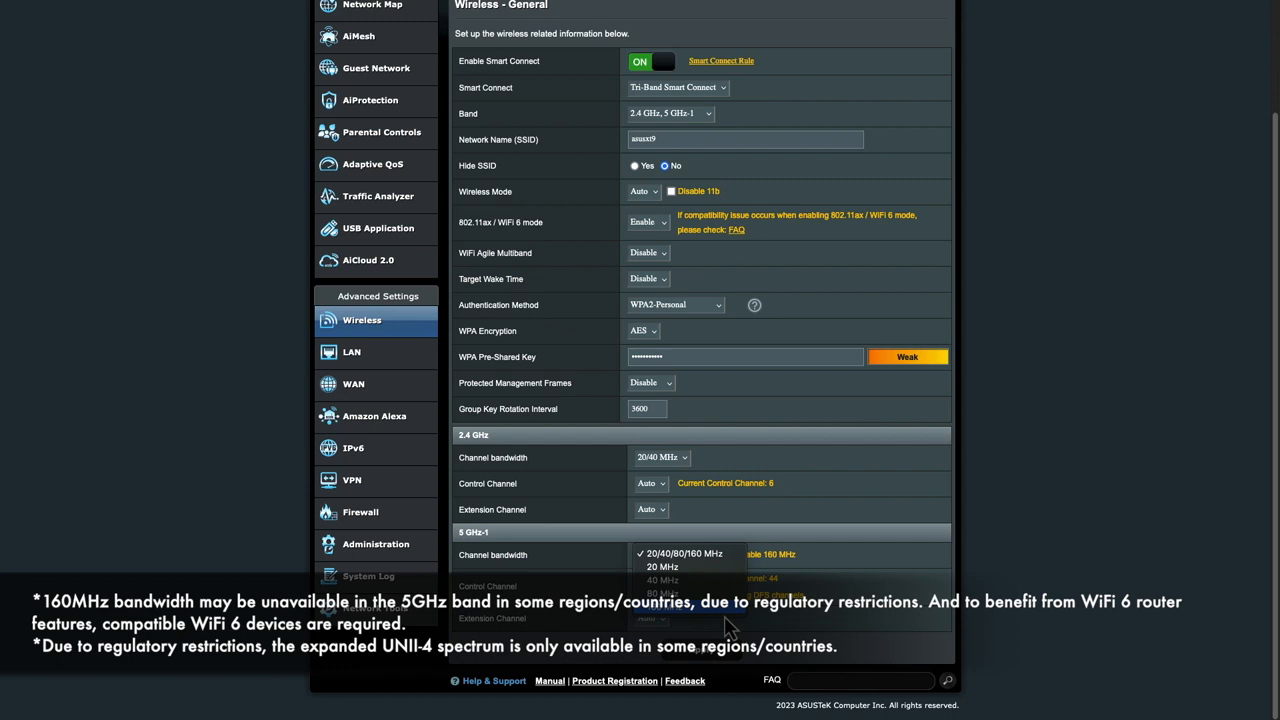
pyautogui.click(684, 552)
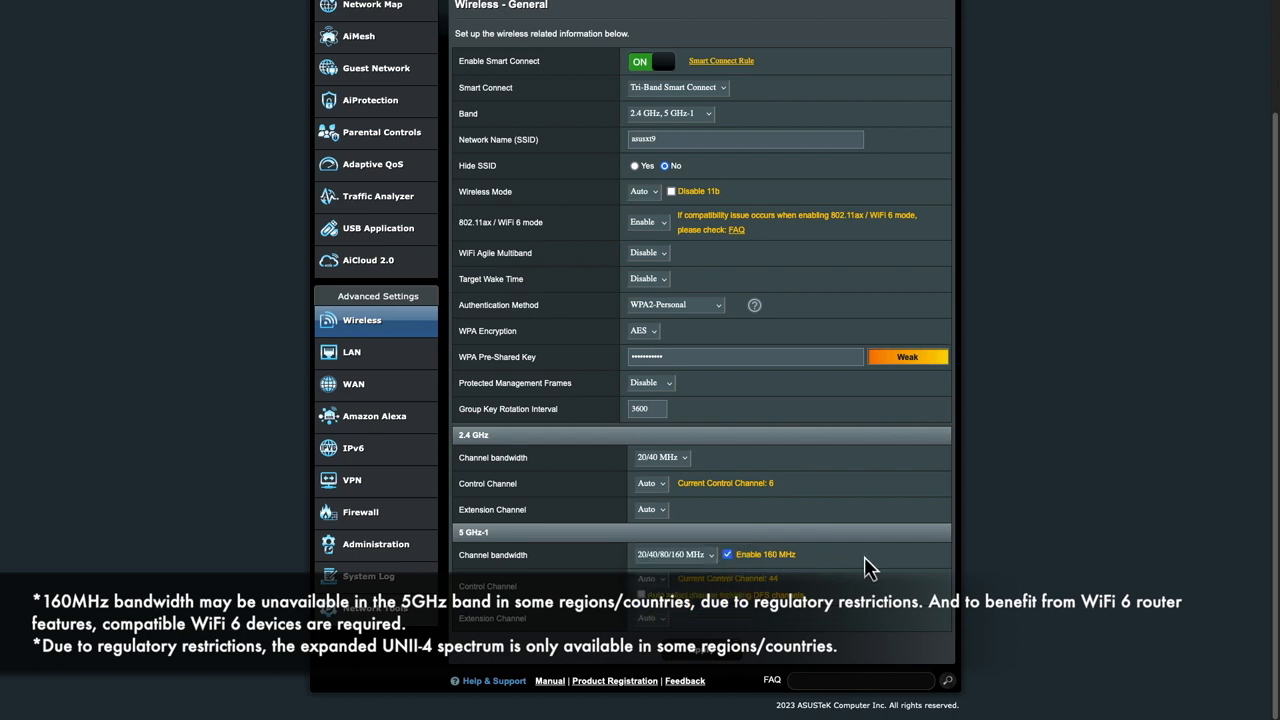
pyautogui.moveTo(782, 556)
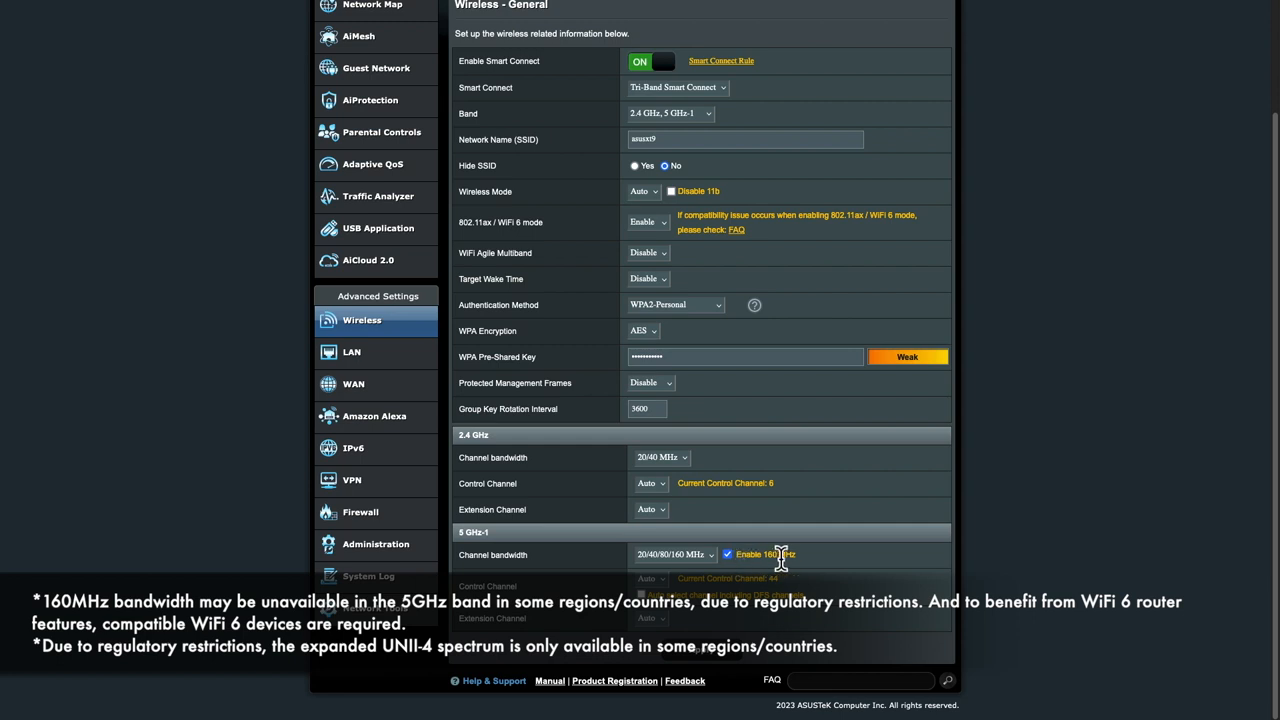
pyautogui.moveTo(788, 556)
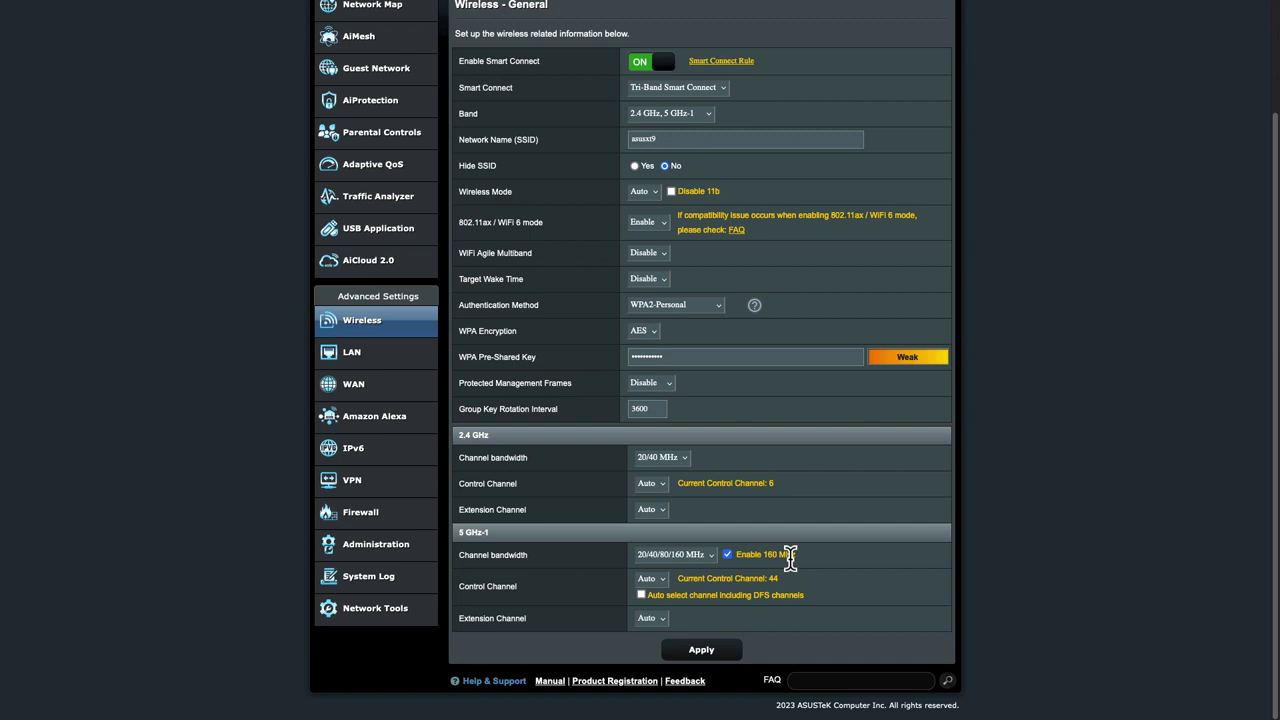
pyautogui.moveTo(650, 336)
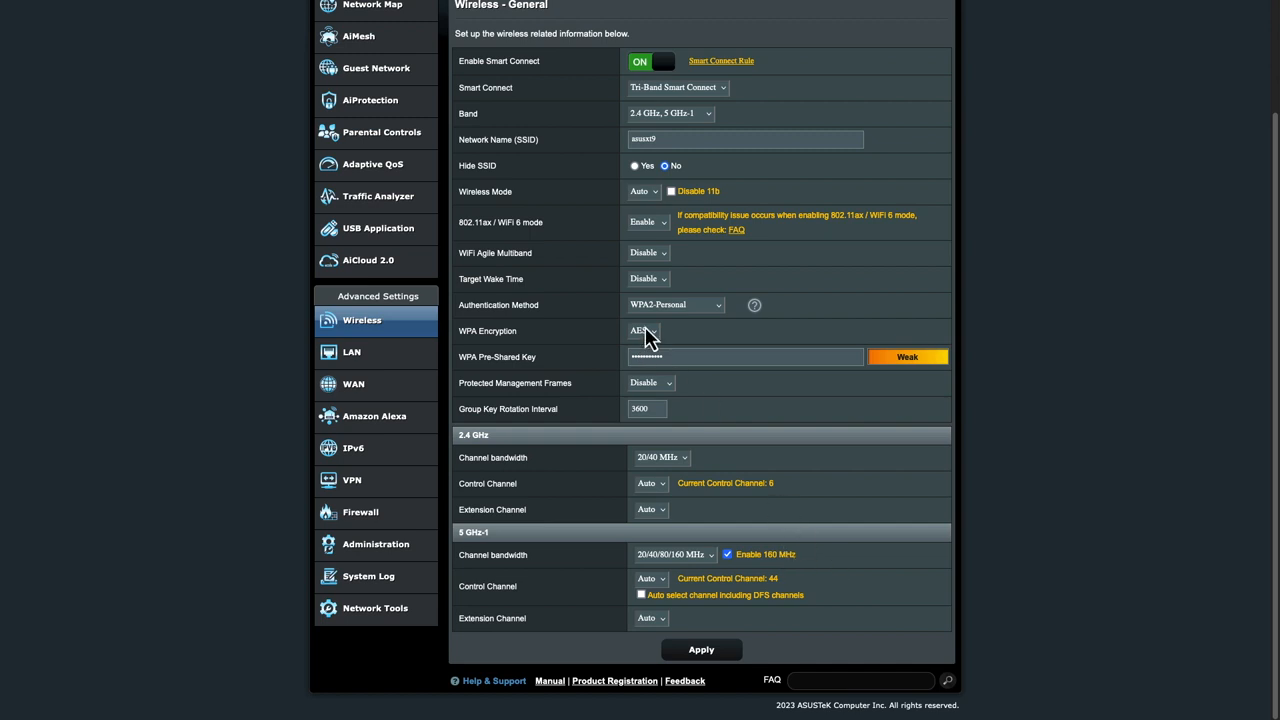
pyautogui.moveTo(352, 480)
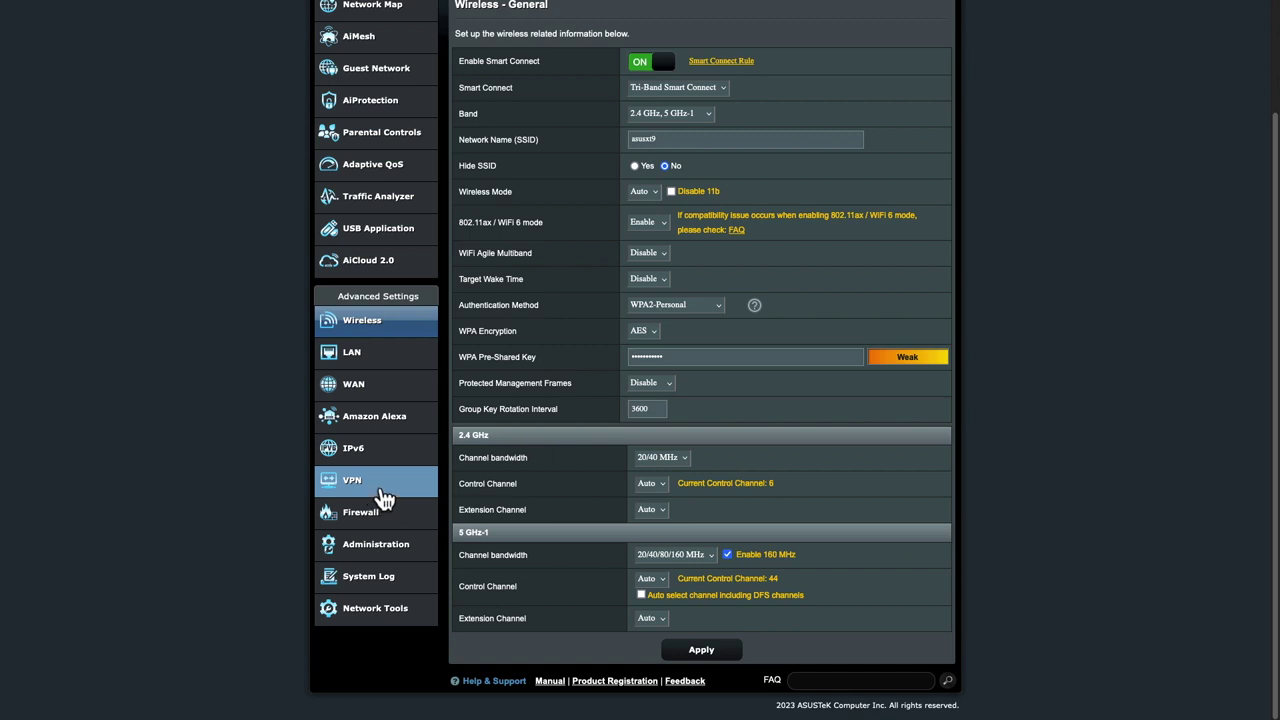
# Step: Show the OpenVPN server details: port 3000 with 1024-bit encryption
pyautogui.click(352, 480)
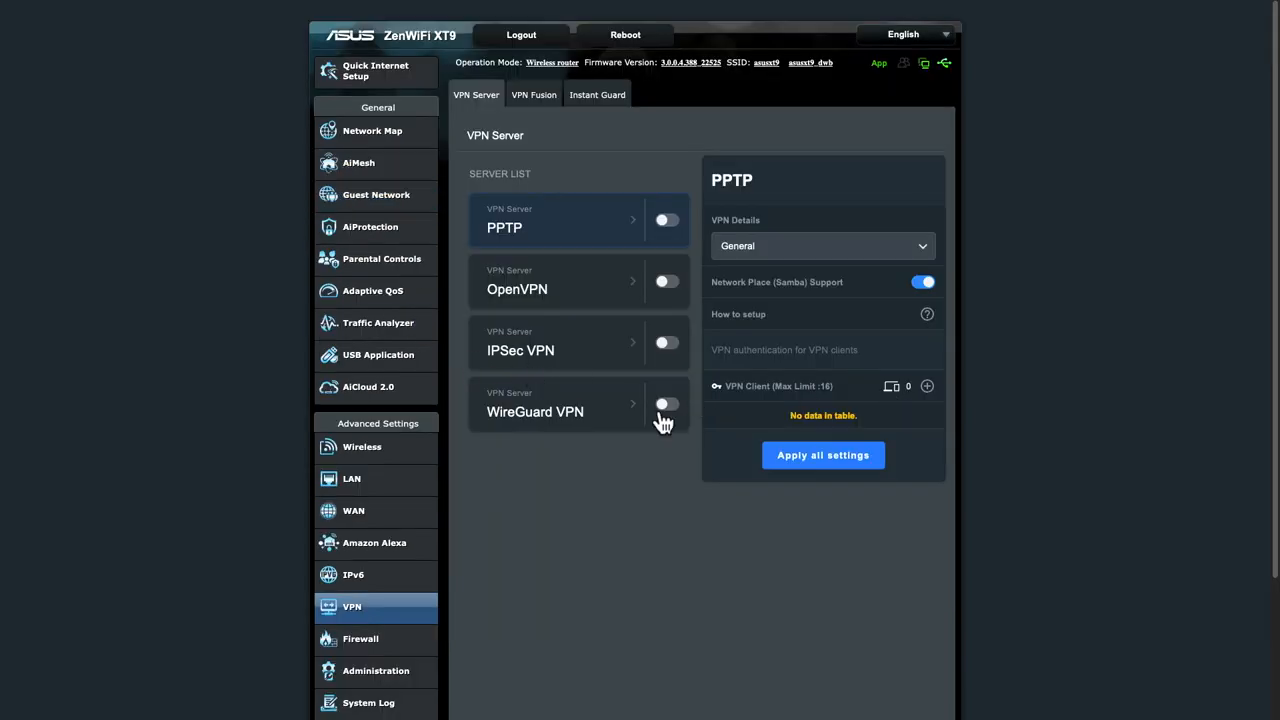
pyautogui.moveTo(568, 296)
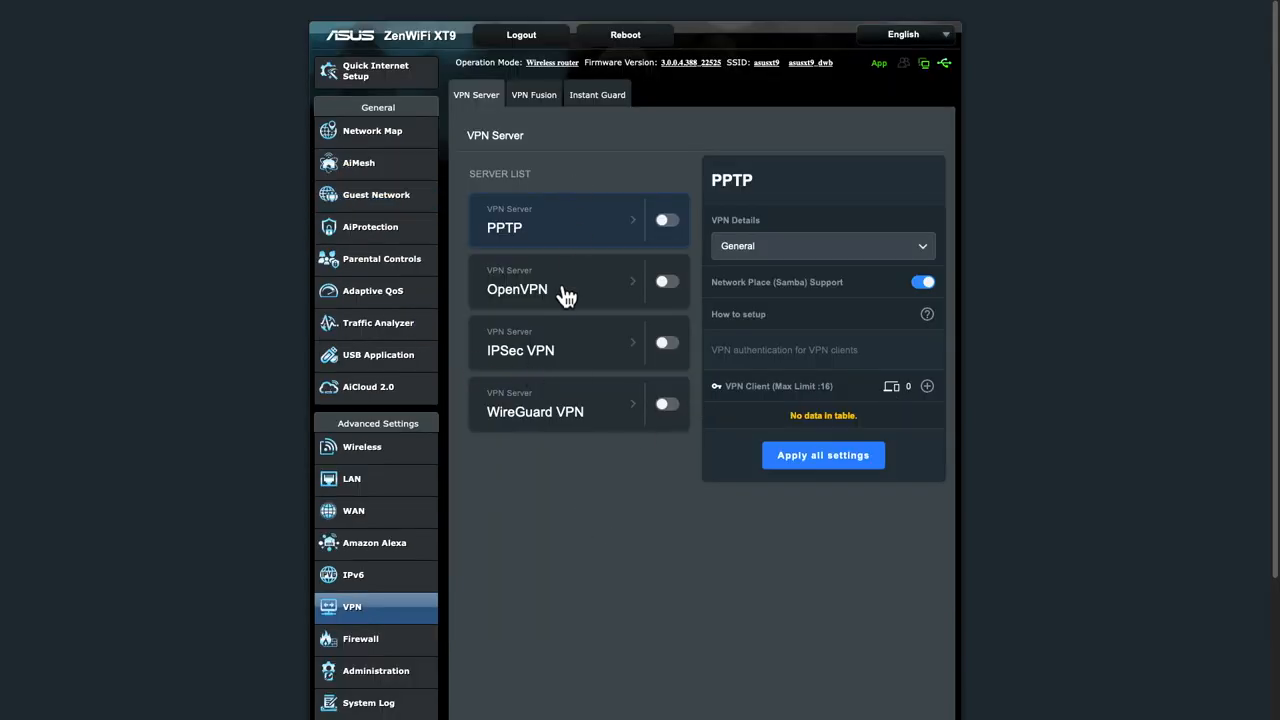
pyautogui.moveTo(688, 300)
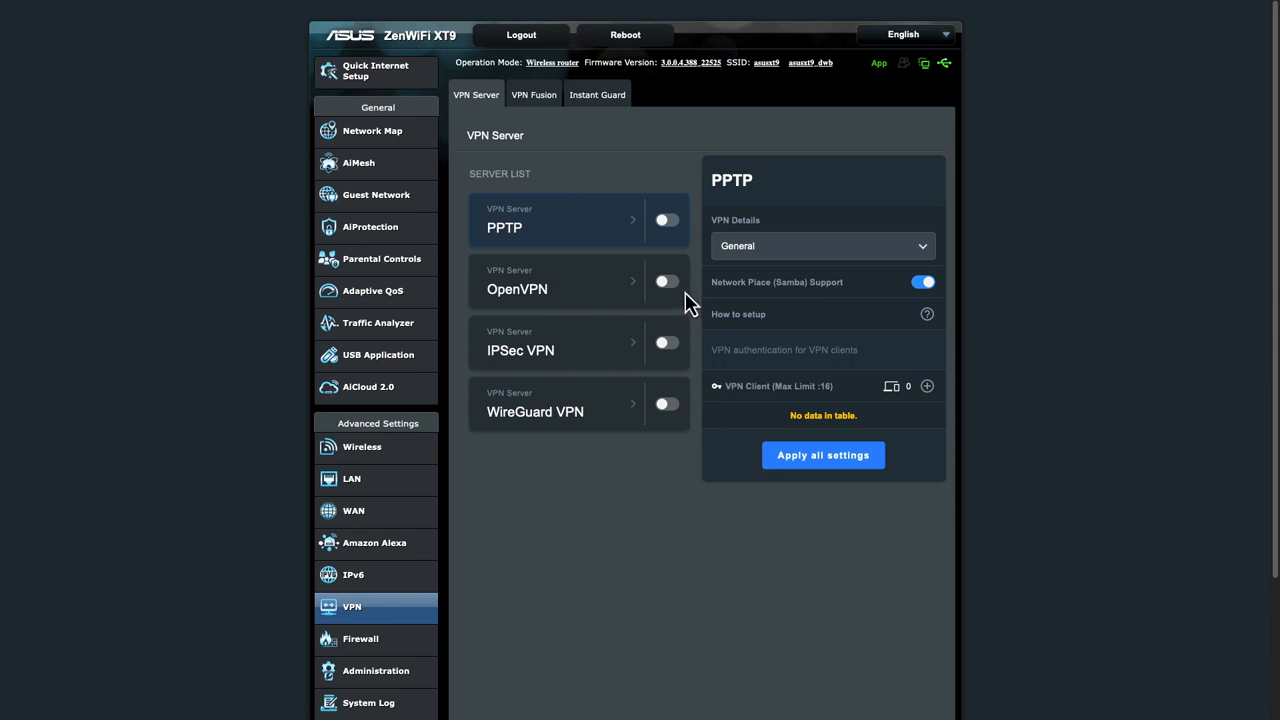
pyautogui.moveTo(668, 296)
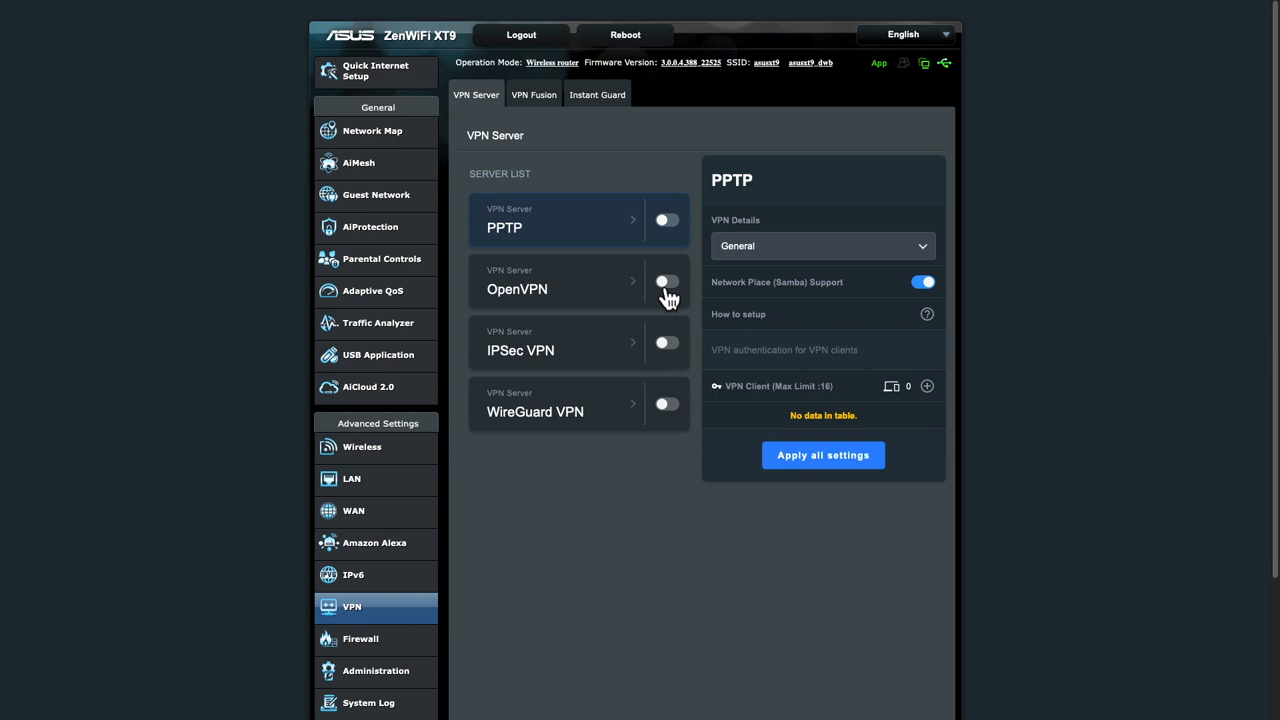
pyautogui.moveTo(620, 320)
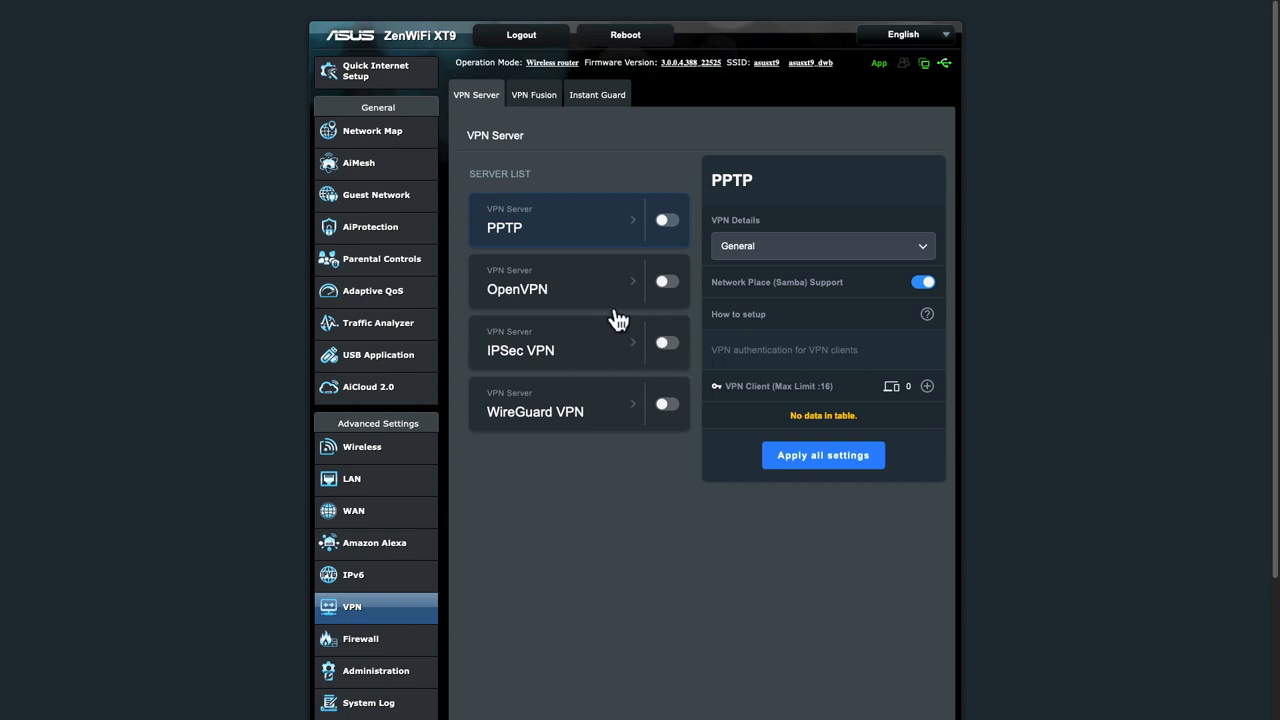
pyautogui.click(556, 288)
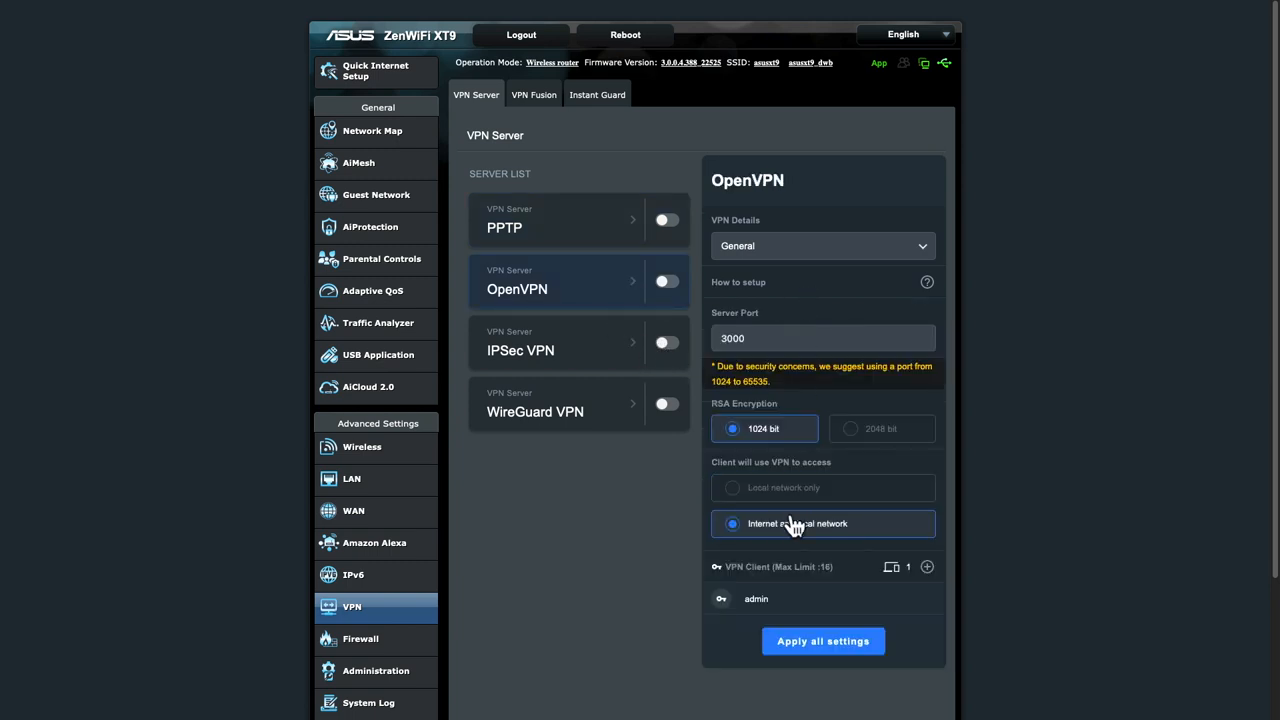
# Step: Show the IPSec VPN server details and focus the Danger-rated pre-shared key field
pyautogui.click(560, 342)
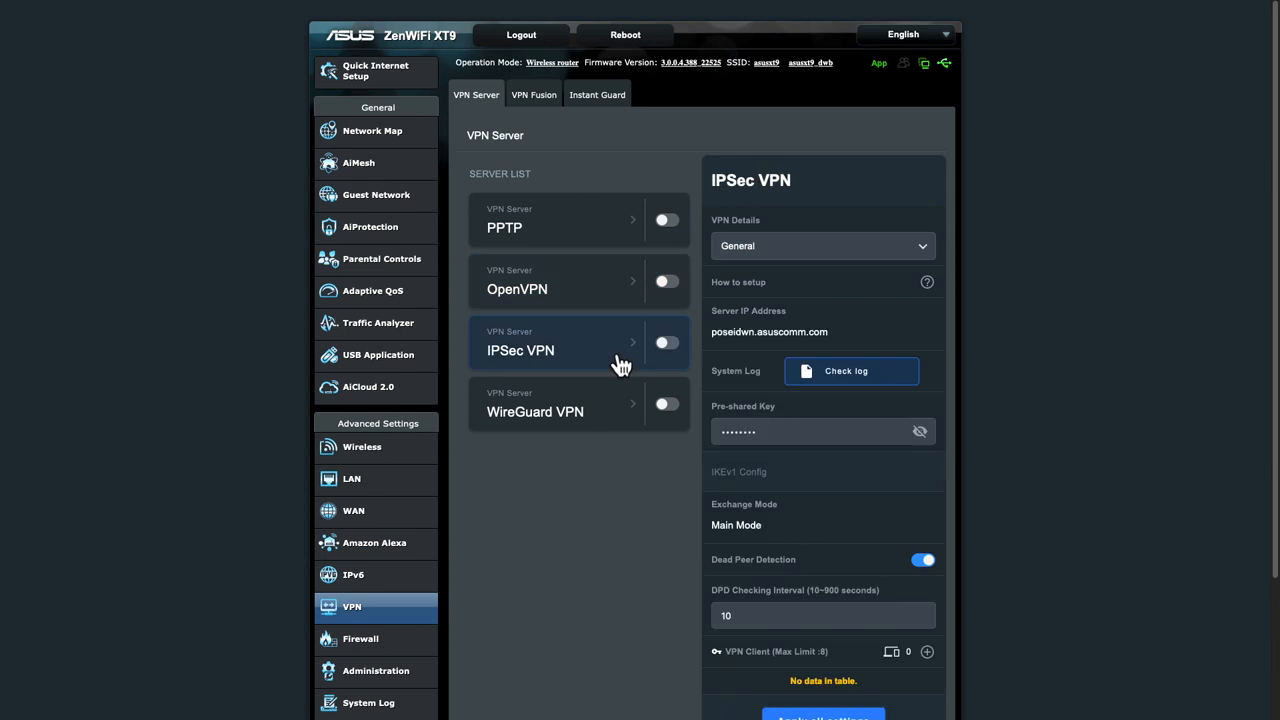
pyautogui.moveTo(668, 364)
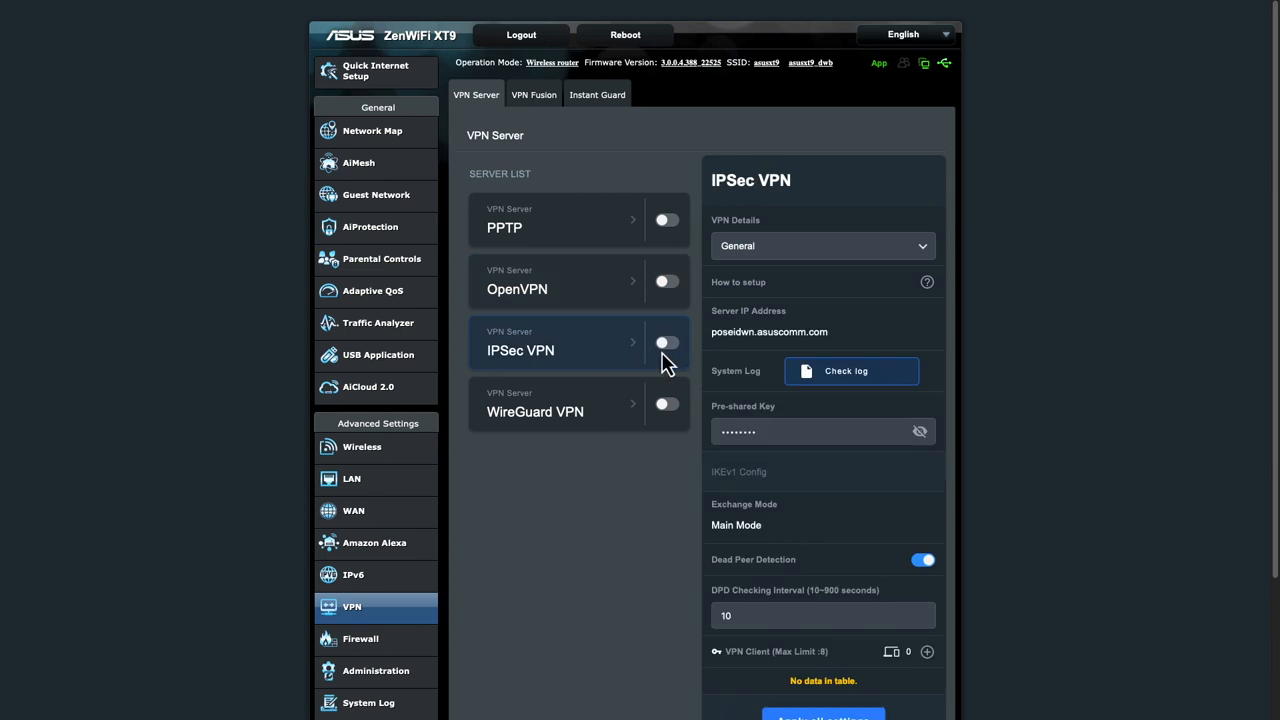
pyautogui.moveTo(792, 332)
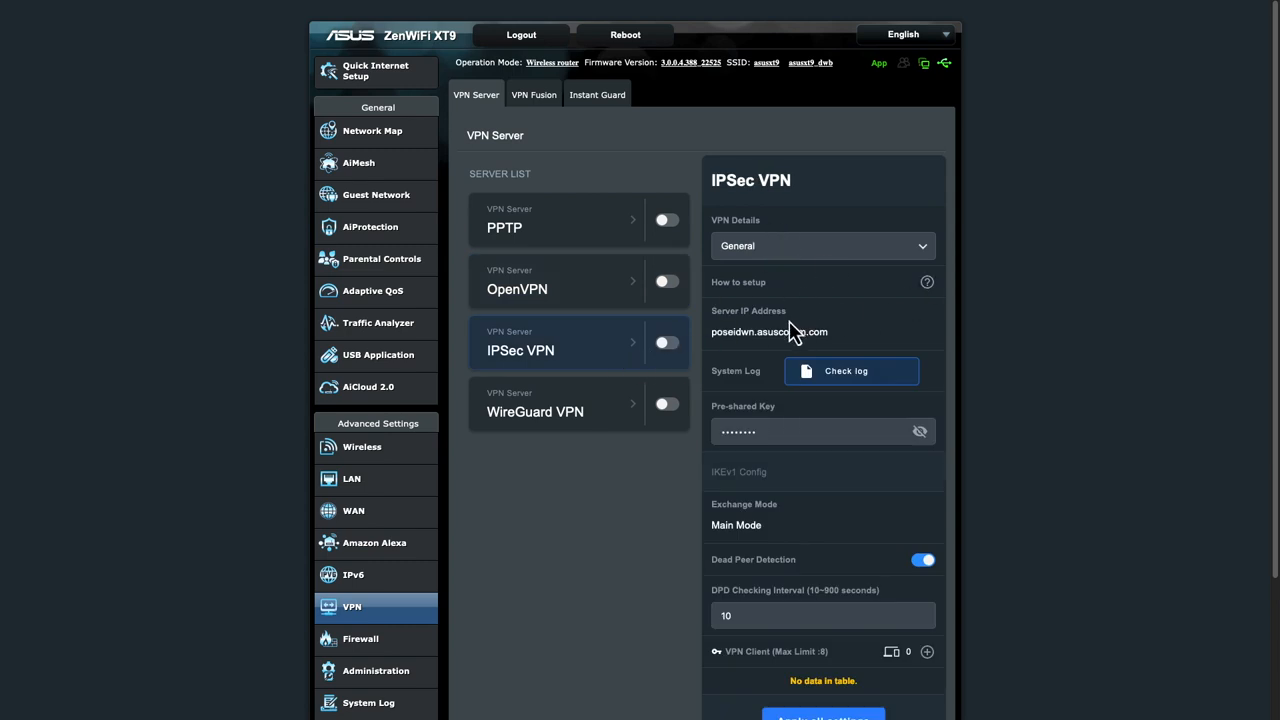
pyautogui.scroll(-3)
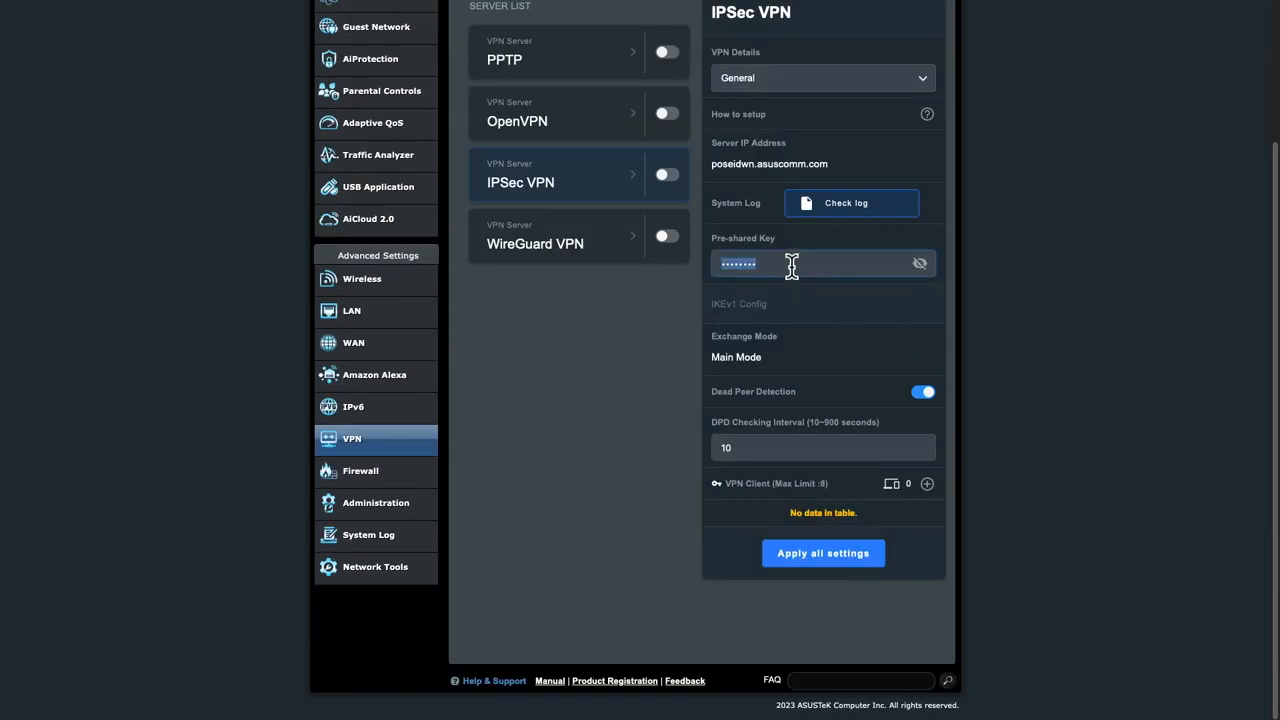
pyautogui.click(820, 264)
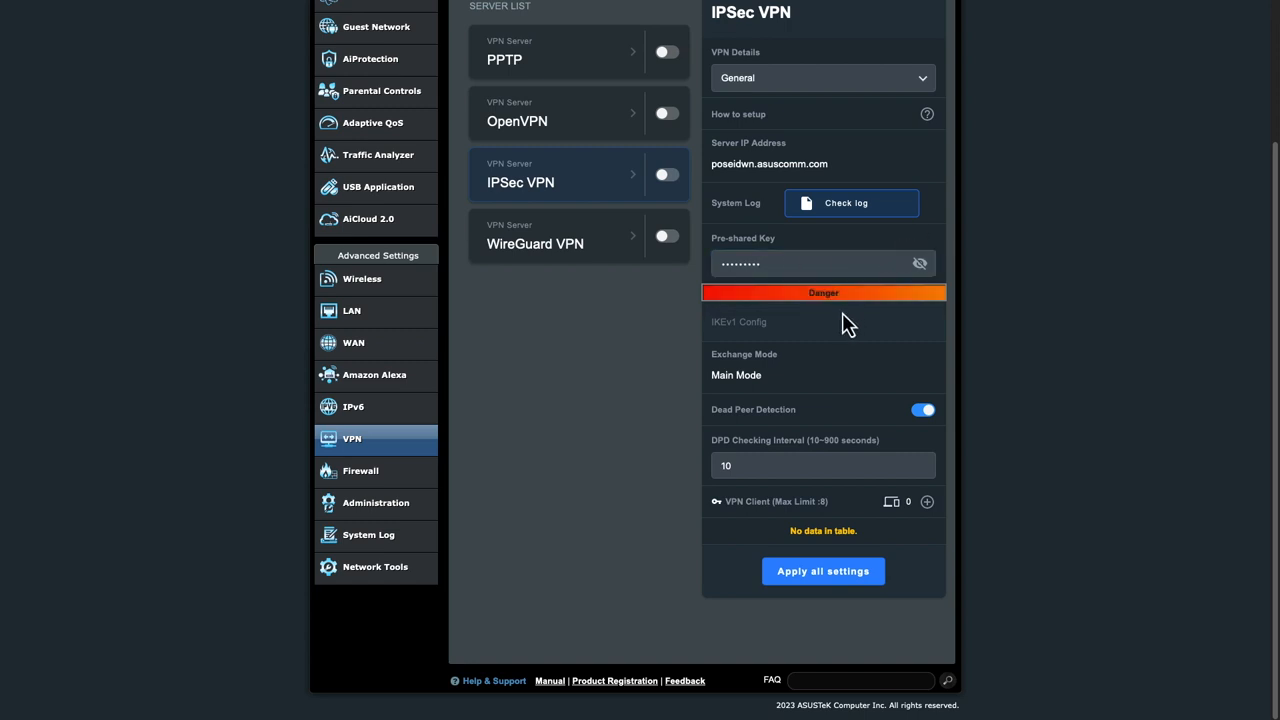
pyautogui.moveTo(828, 292)
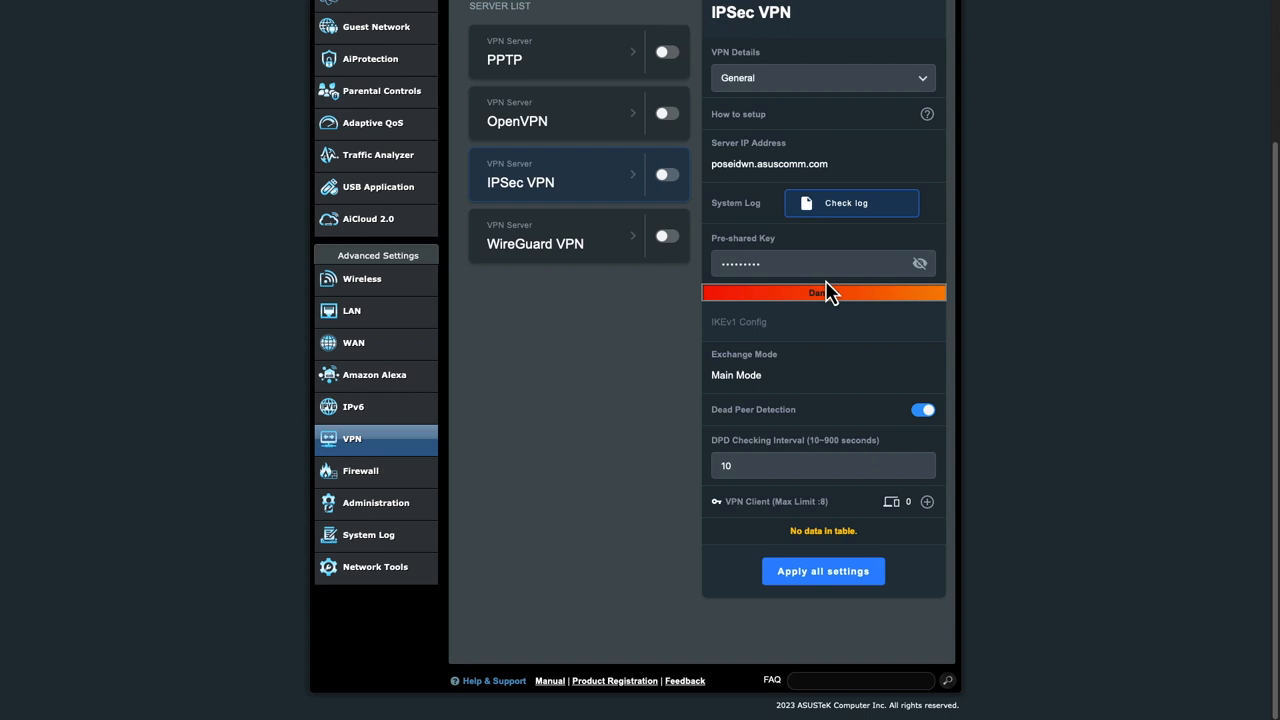
pyautogui.moveTo(848, 344)
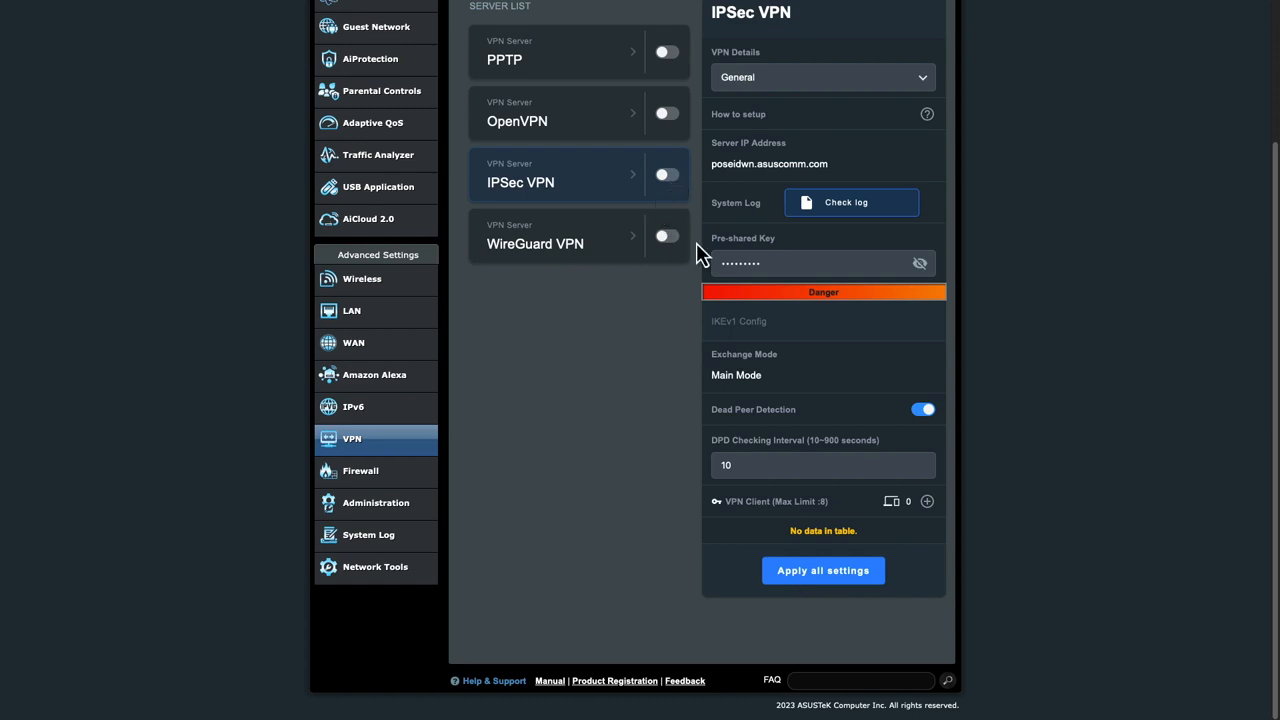
# Step: Add an IPSec VPN client account named admin with a password, keeping IKE V1&V2
pyautogui.click(926, 500)
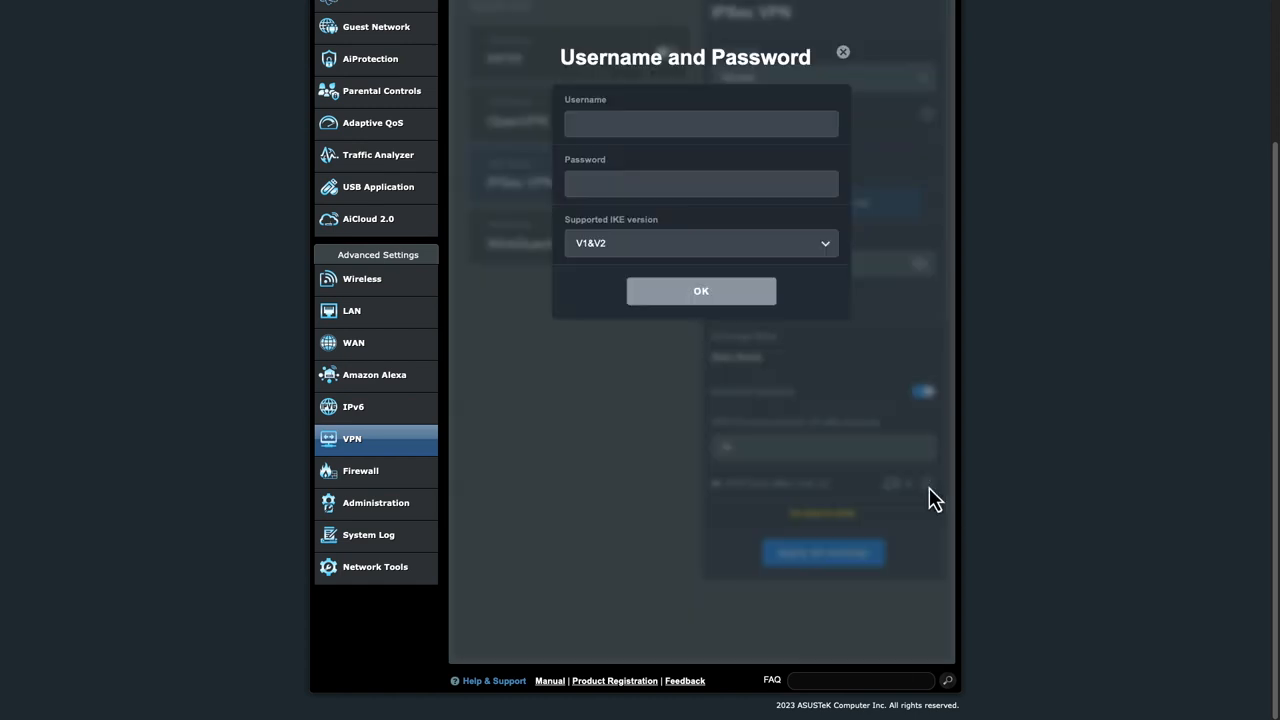
pyautogui.write('admin')
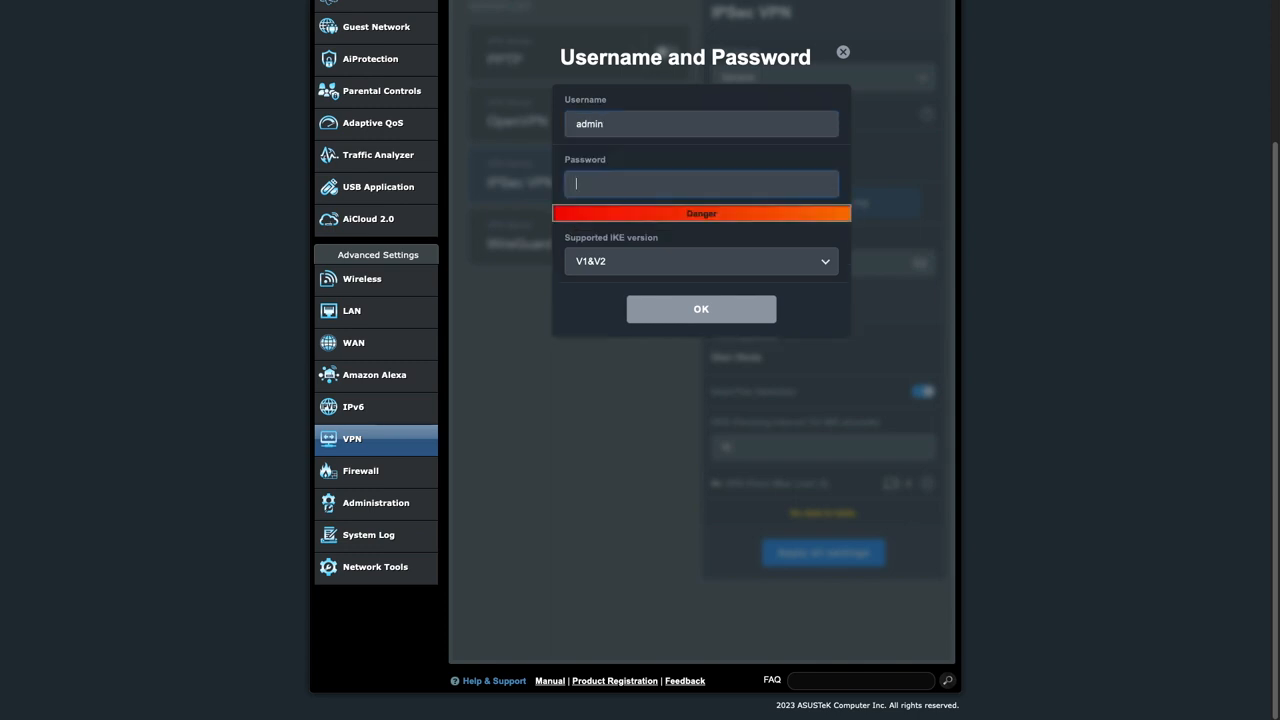
pyautogui.write('adm')
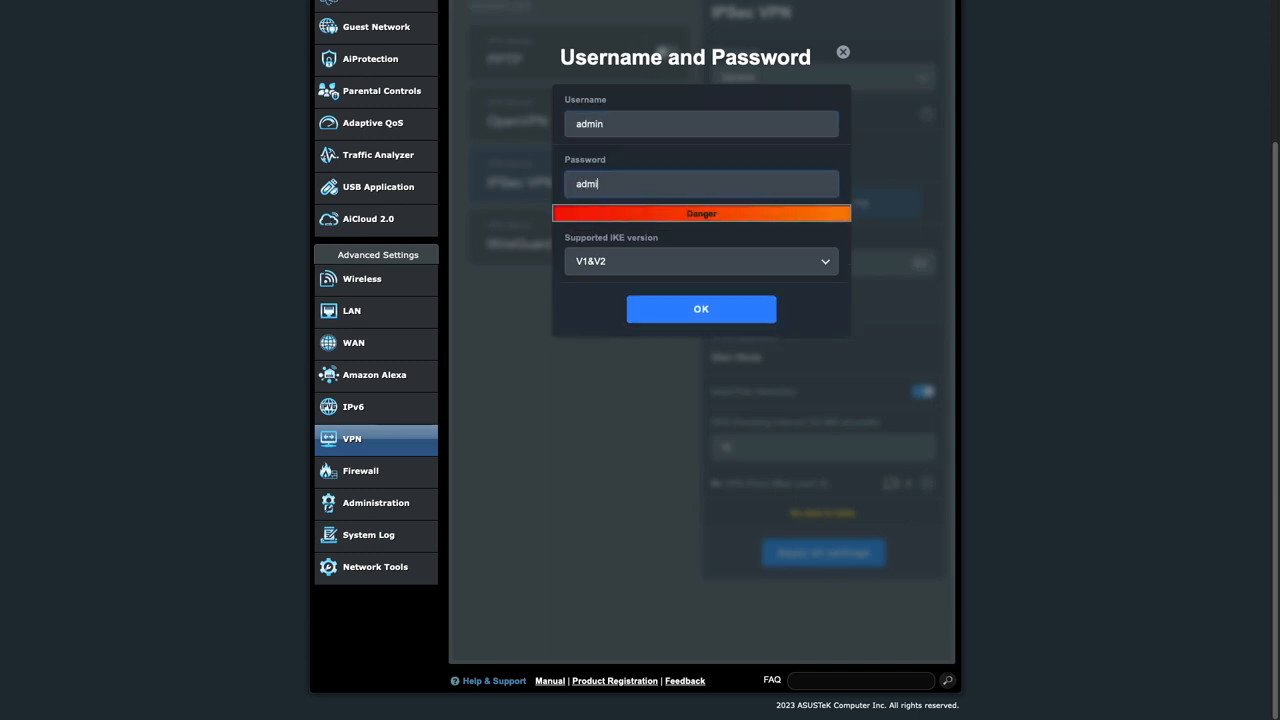
pyautogui.write('inpass')
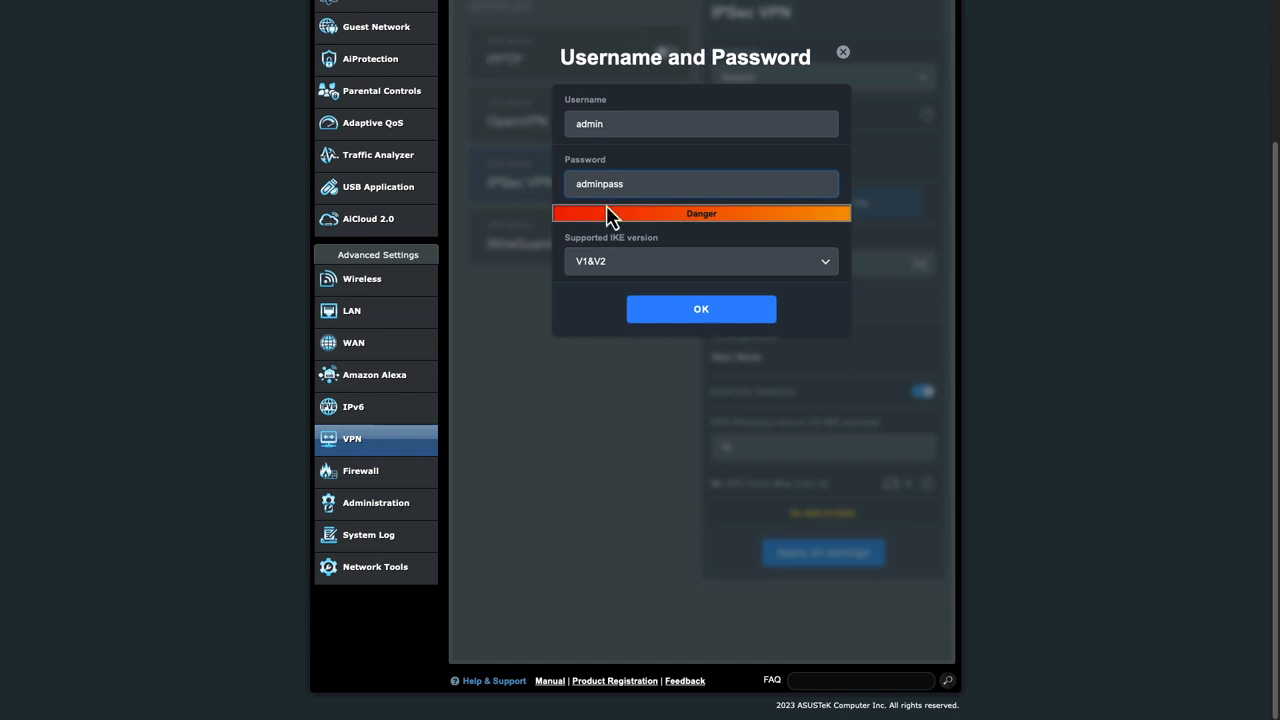
pyautogui.click(700, 260)
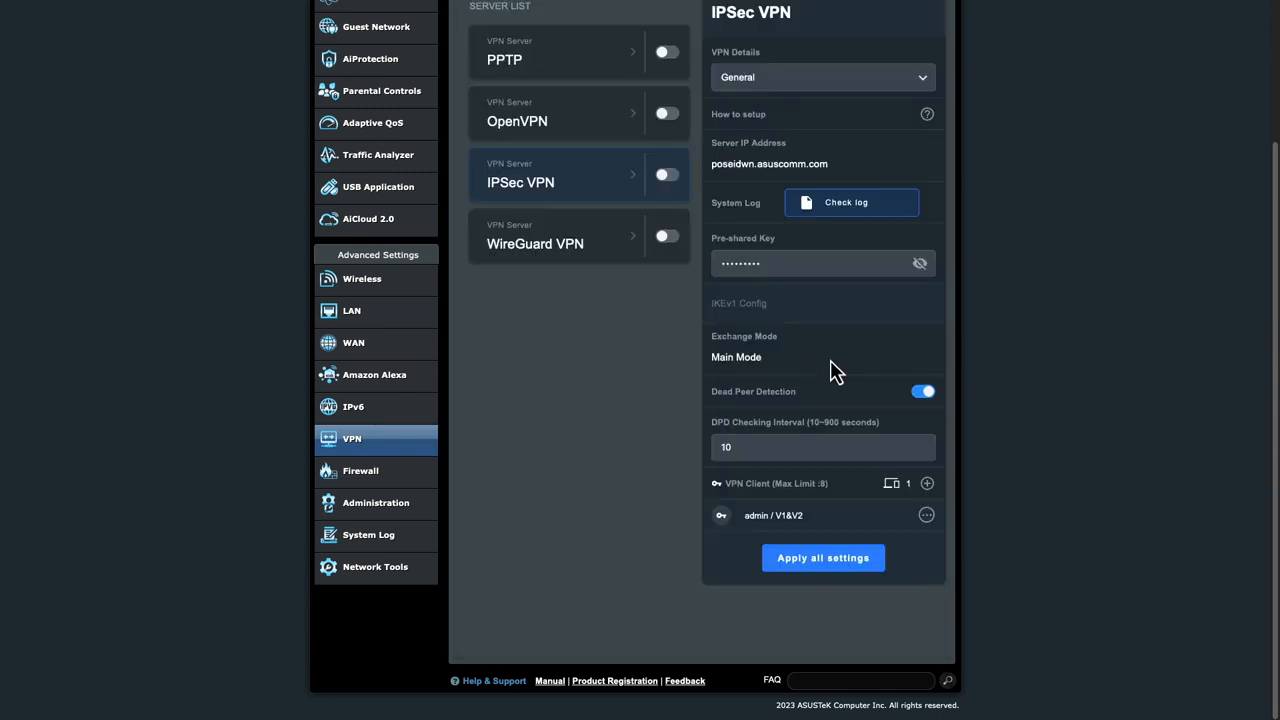
pyautogui.moveTo(772, 412)
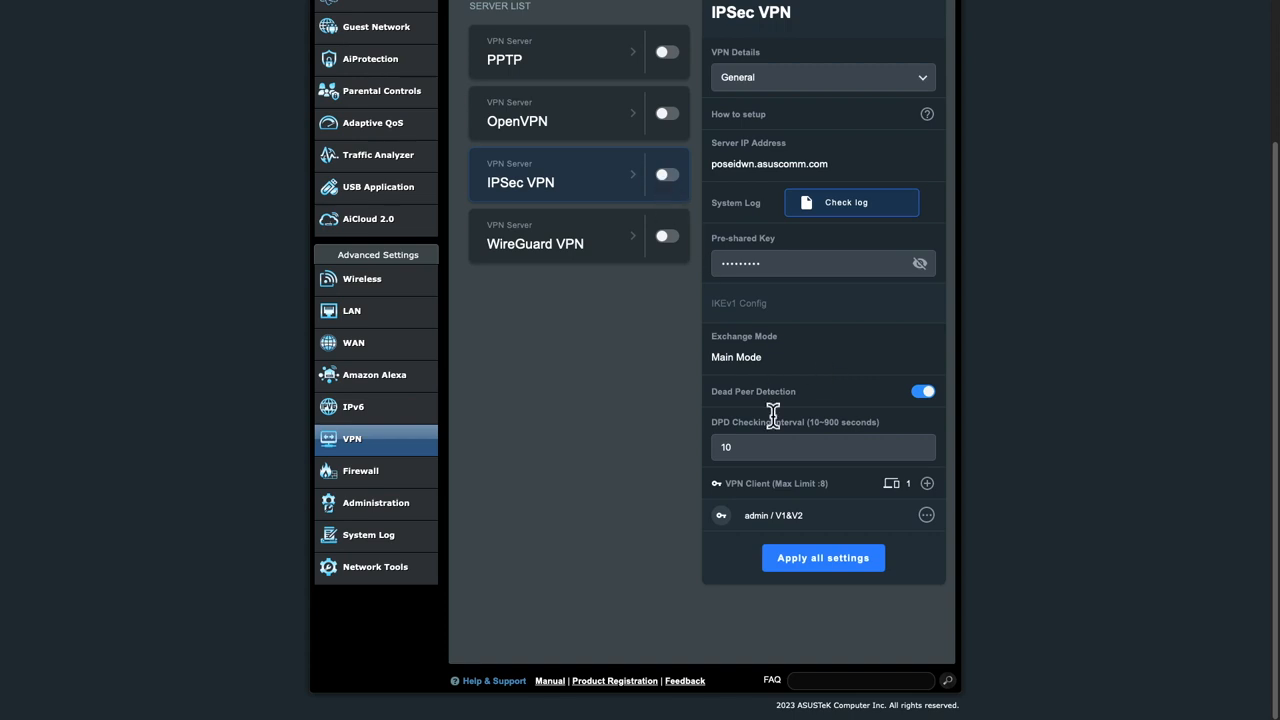
# Step: Apply the IPSec VPN server settings, accepting the weak pre-shared key warning, so the server is on
pyautogui.click(822, 556)
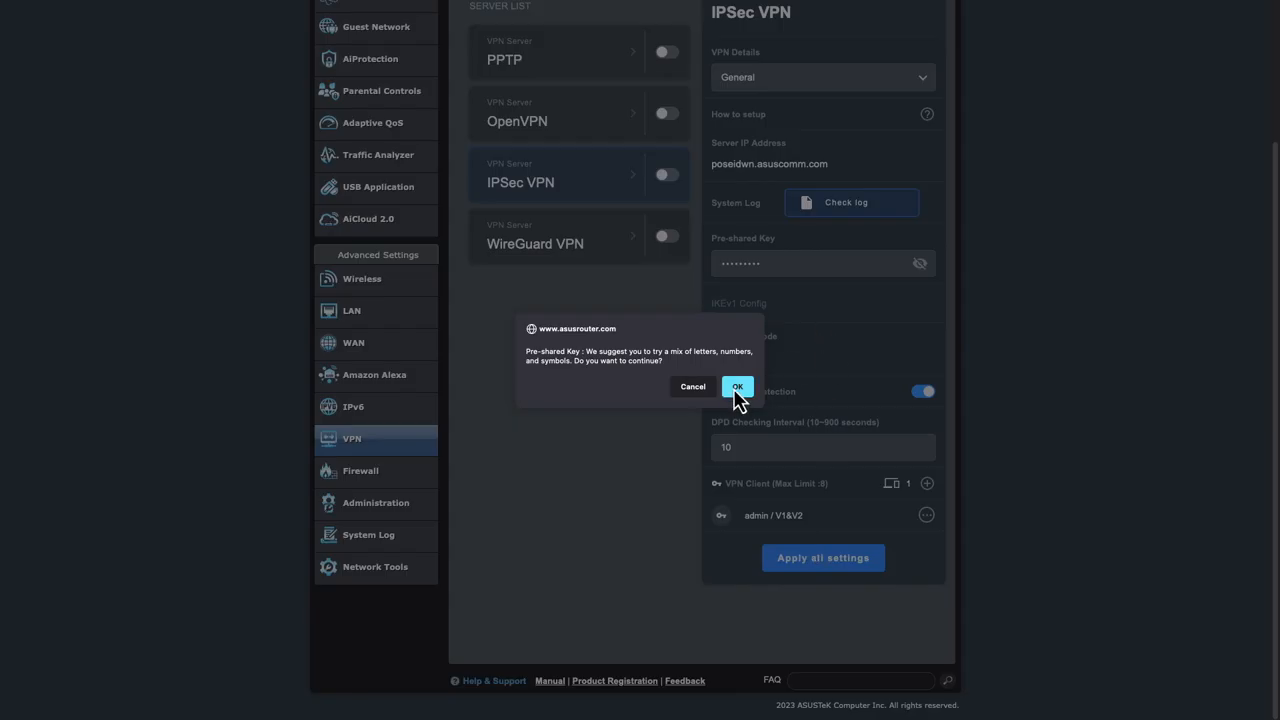
pyautogui.click(736, 388)
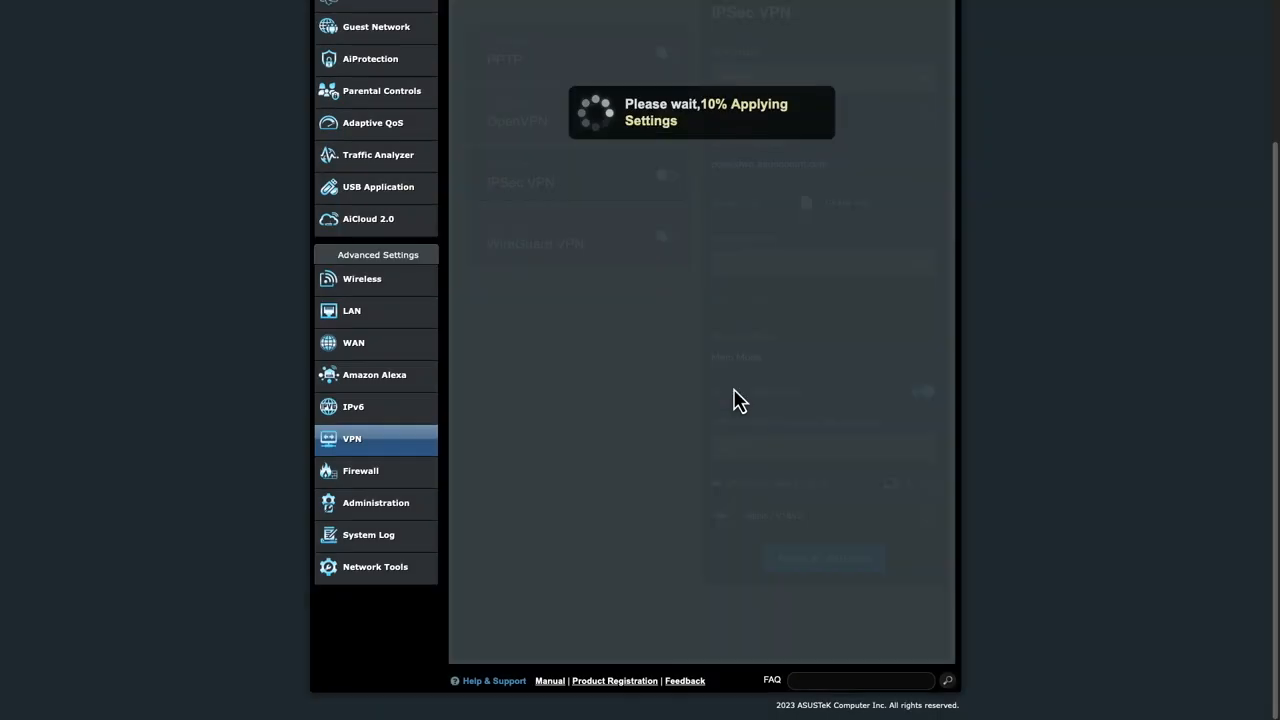
pyautogui.moveTo(836, 344)
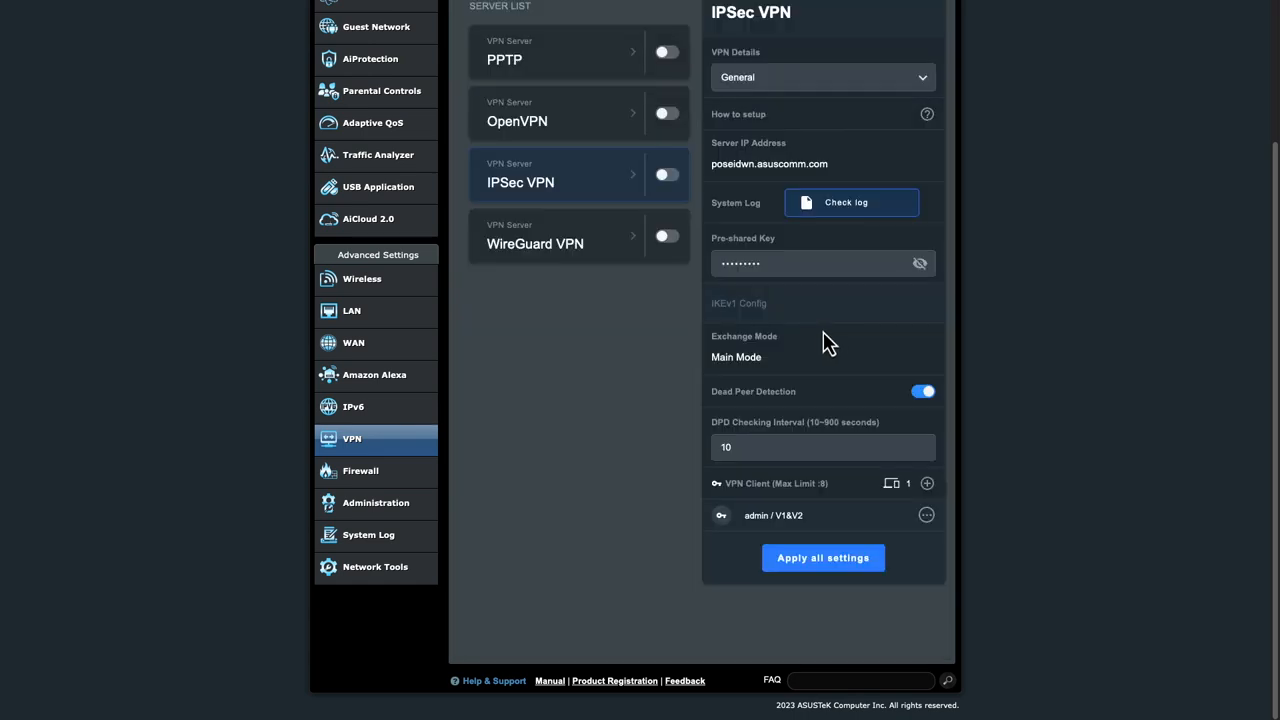
pyautogui.click(822, 556)
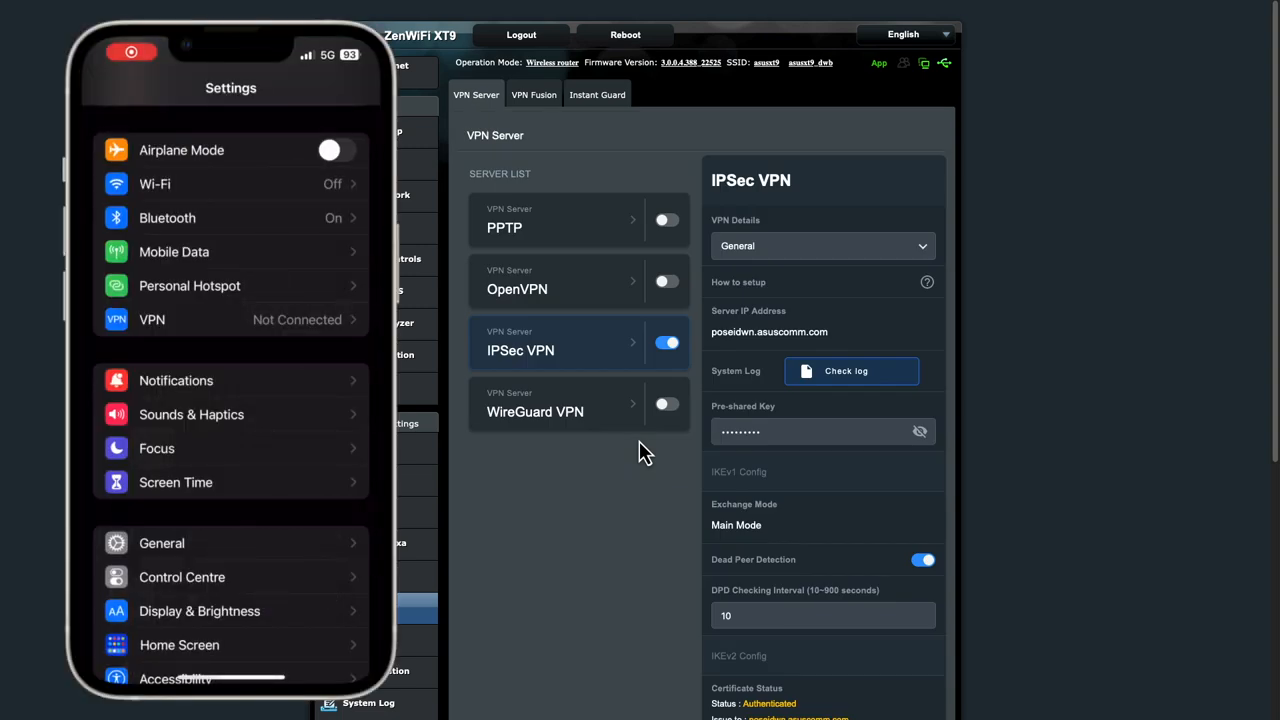
# Step: Start a new iOS VPN configuration and set its type to IPsec
pyautogui.click(240, 320)
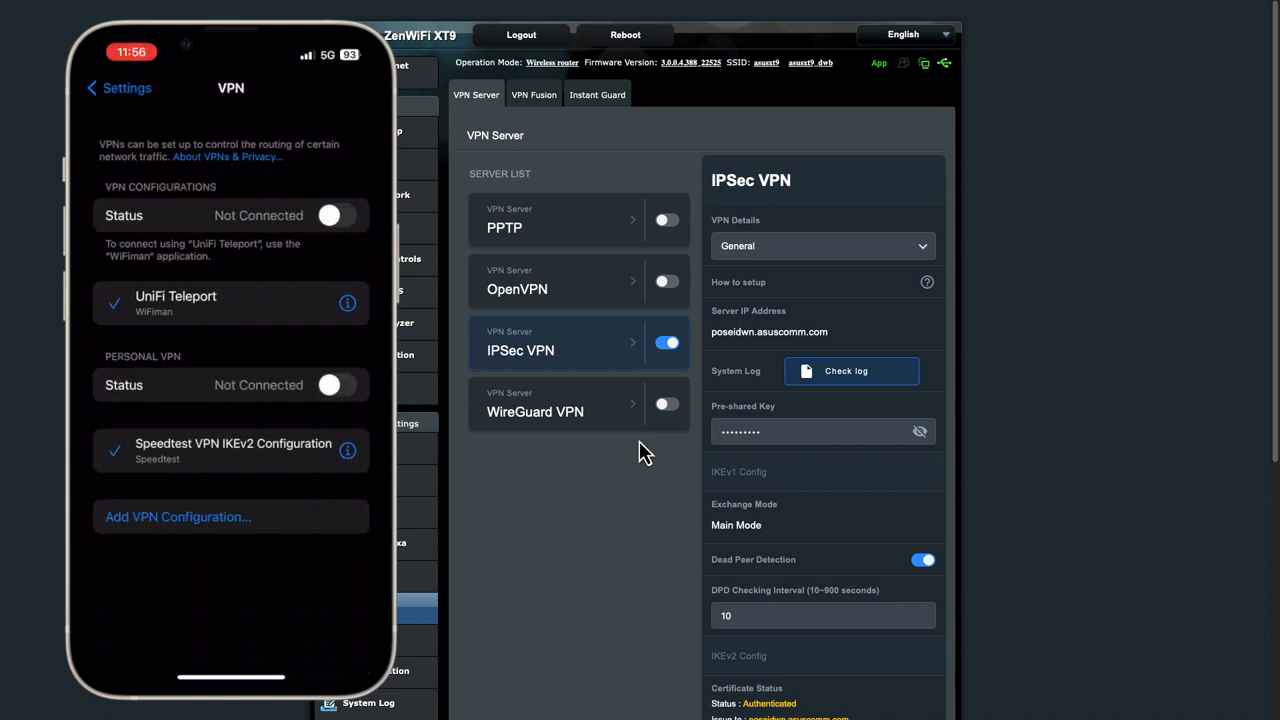
pyautogui.click(176, 516)
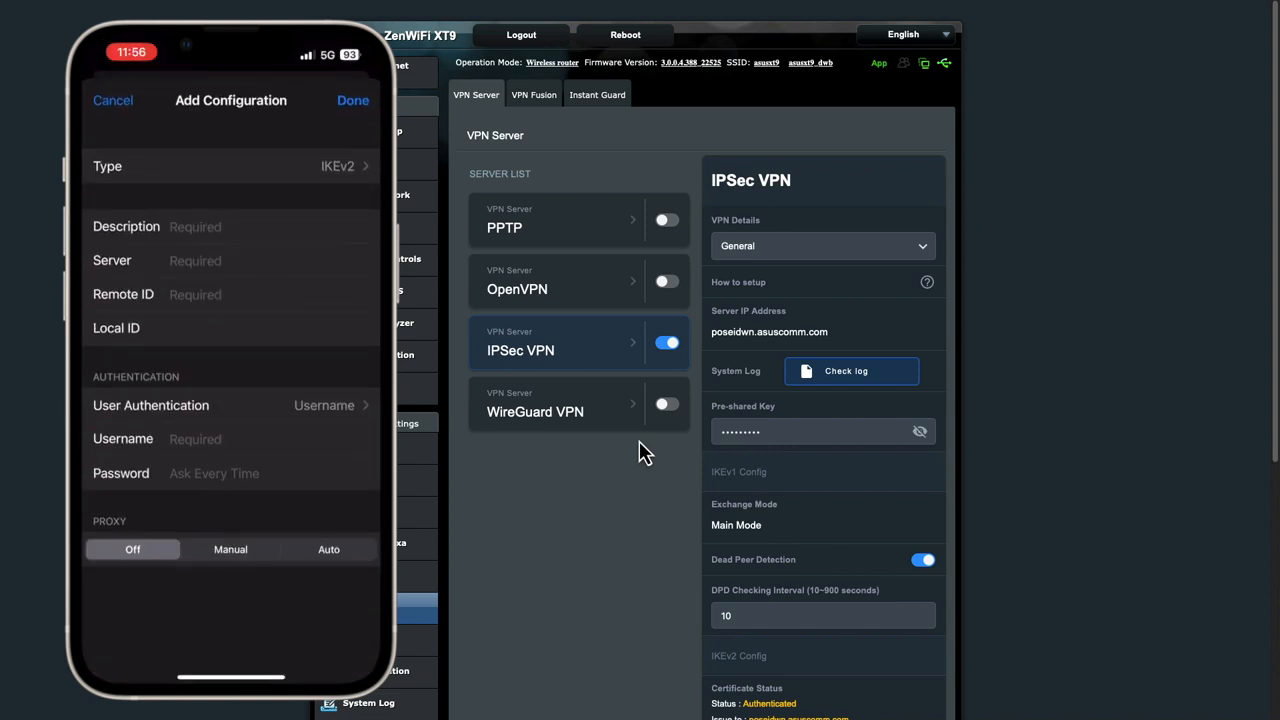
pyautogui.click(230, 166)
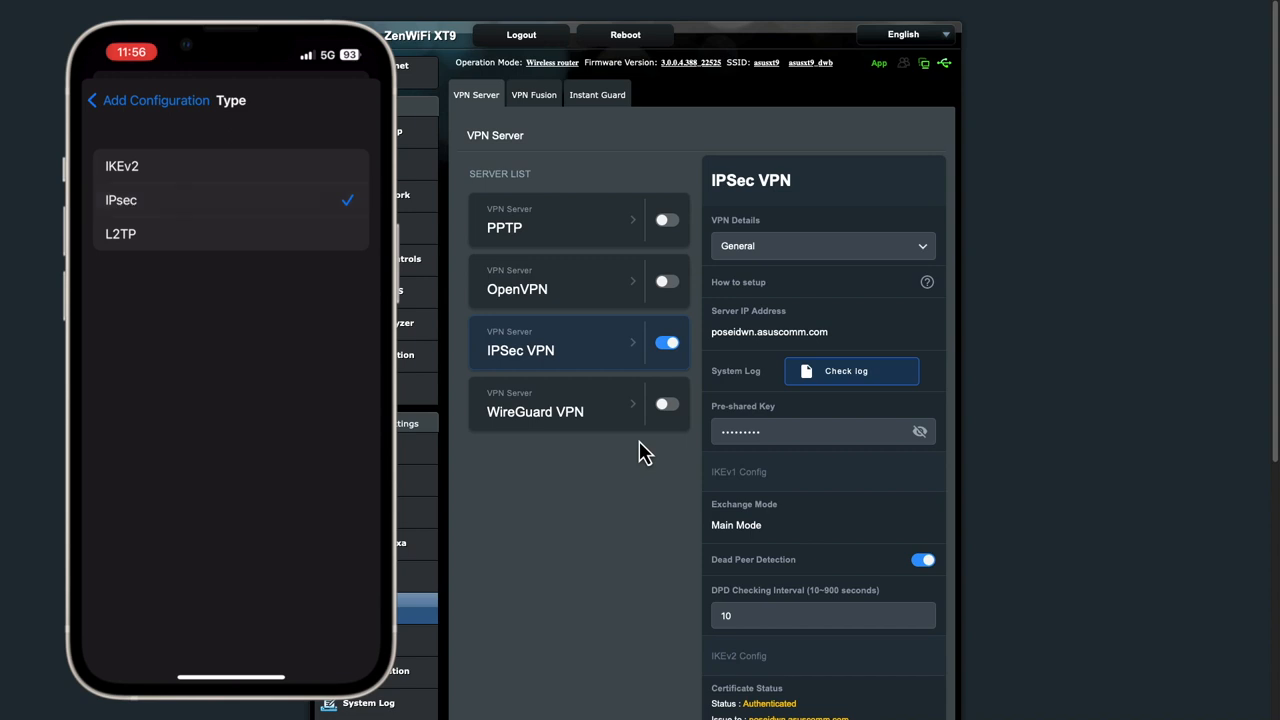
pyautogui.click(120, 200)
pyautogui.write('poseidwn.a')
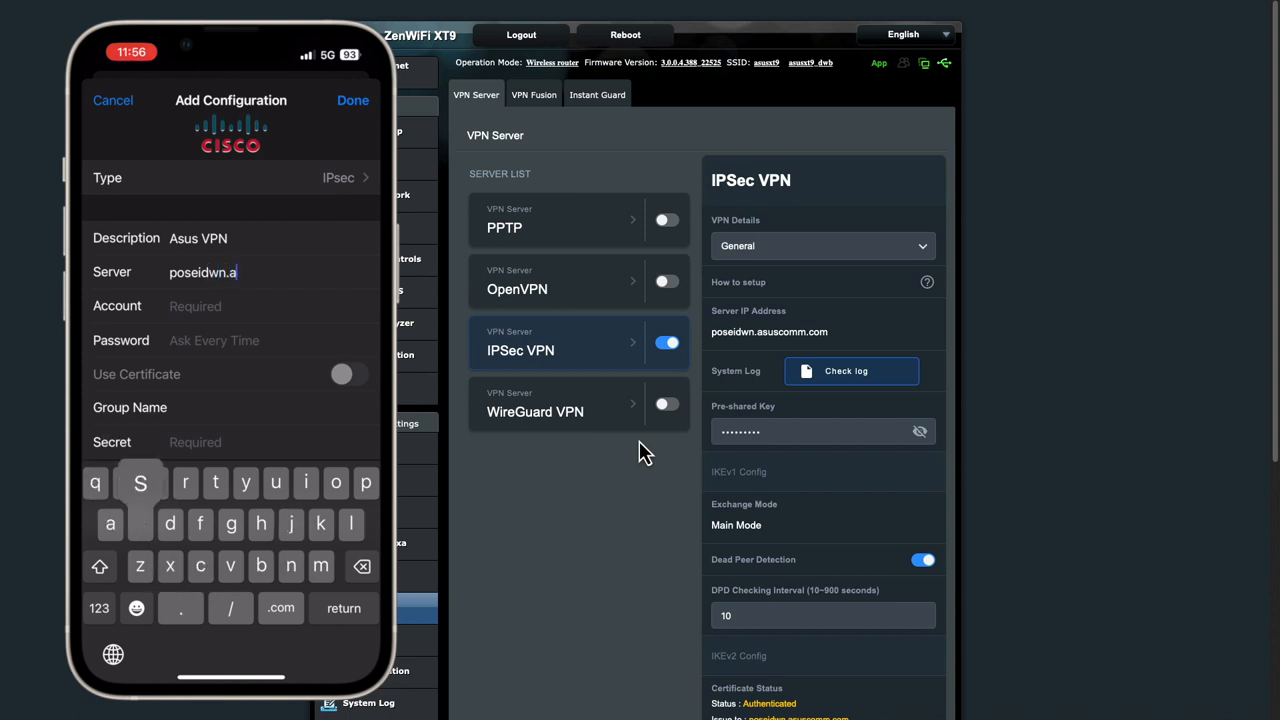
# Step: Enter the asuscomm.com server and admin account, then make Asus VPN the active configuration
pyautogui.write('sus.omm')
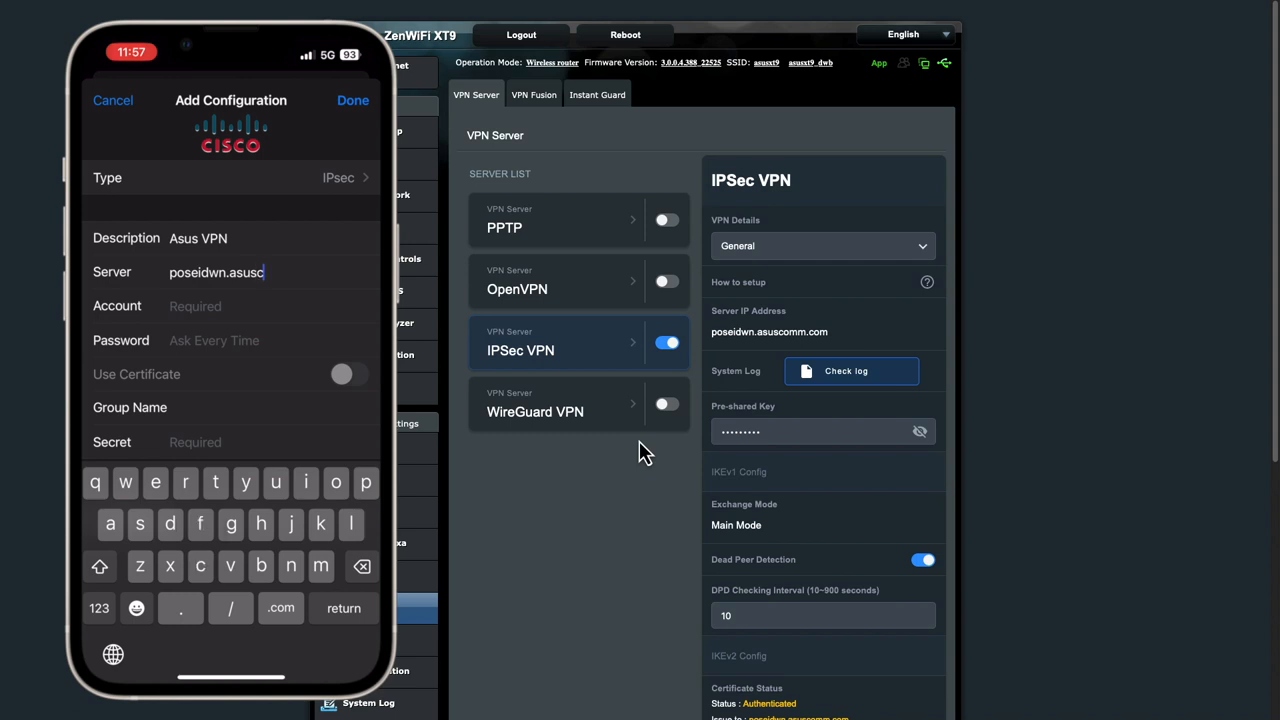
pyautogui.write('omm.com')
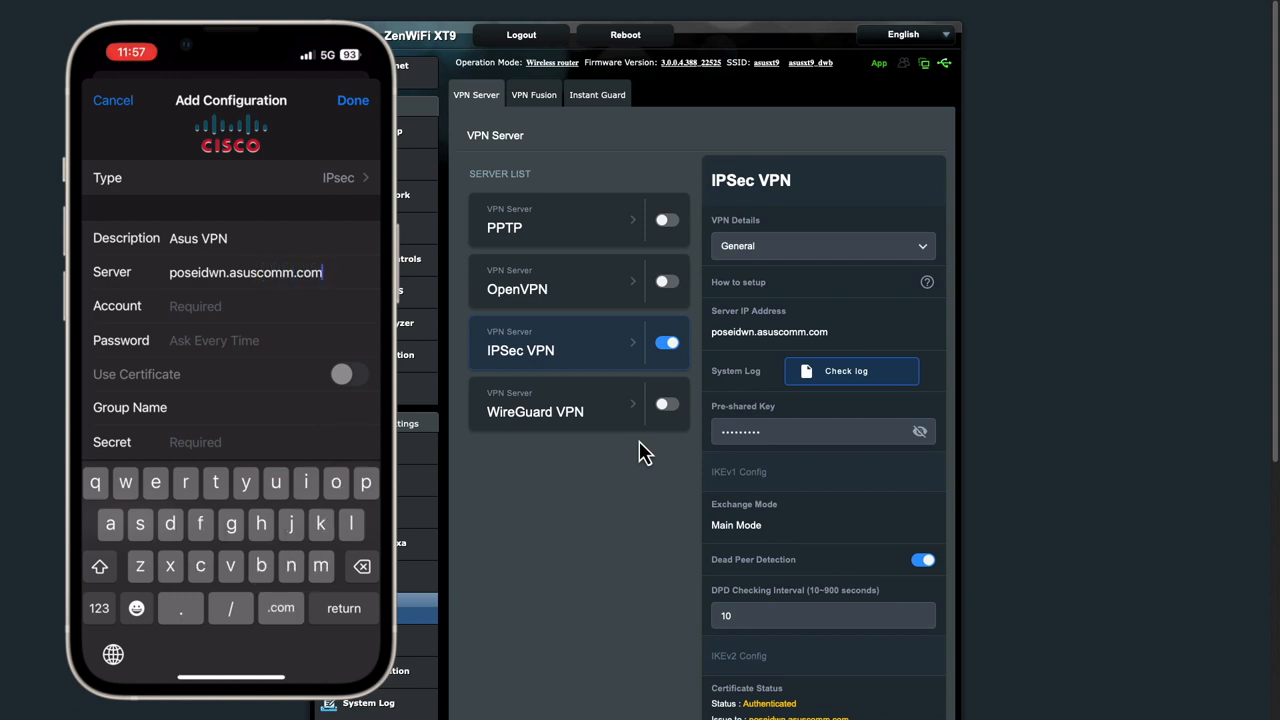
pyautogui.write('admin')
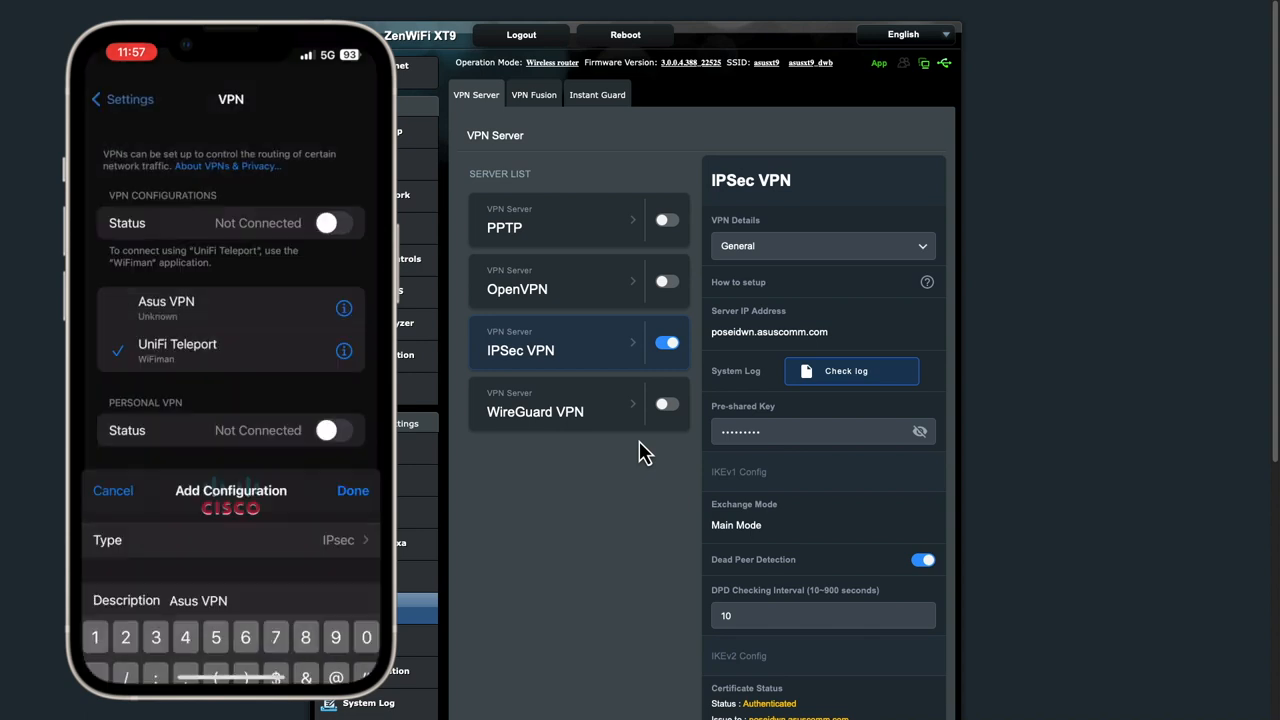
pyautogui.click(352, 490)
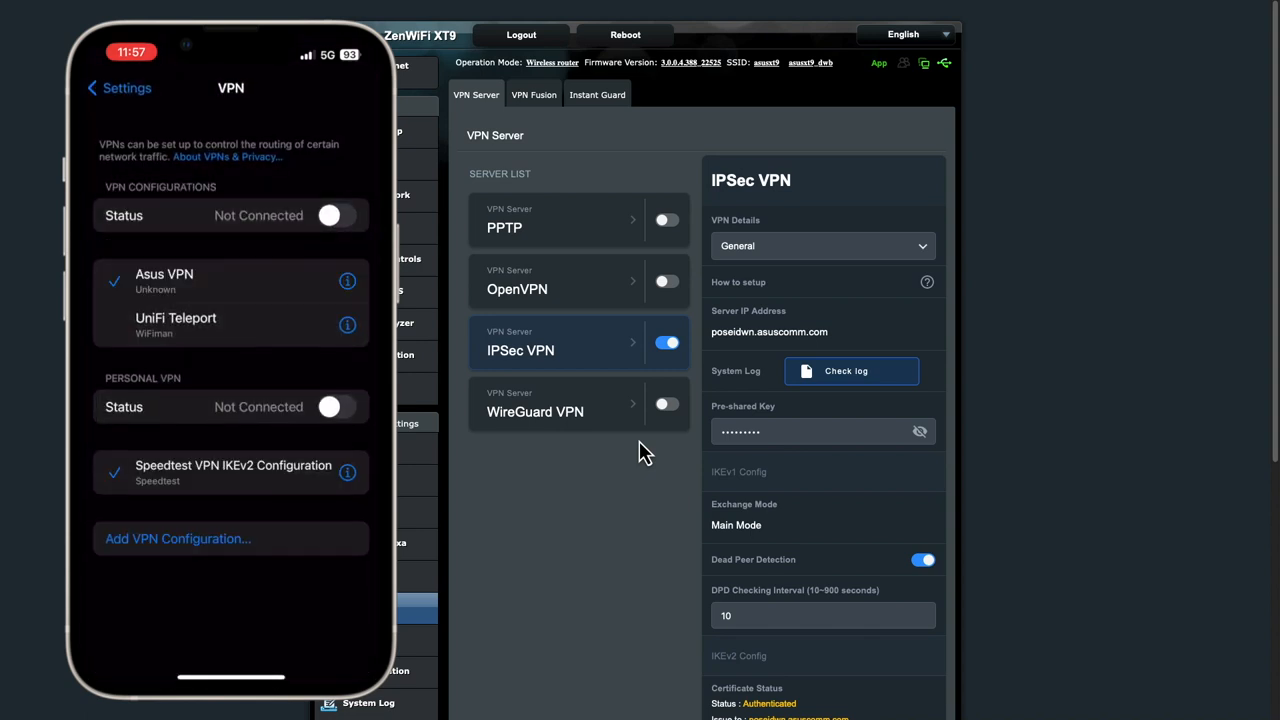
pyautogui.click(338, 216)
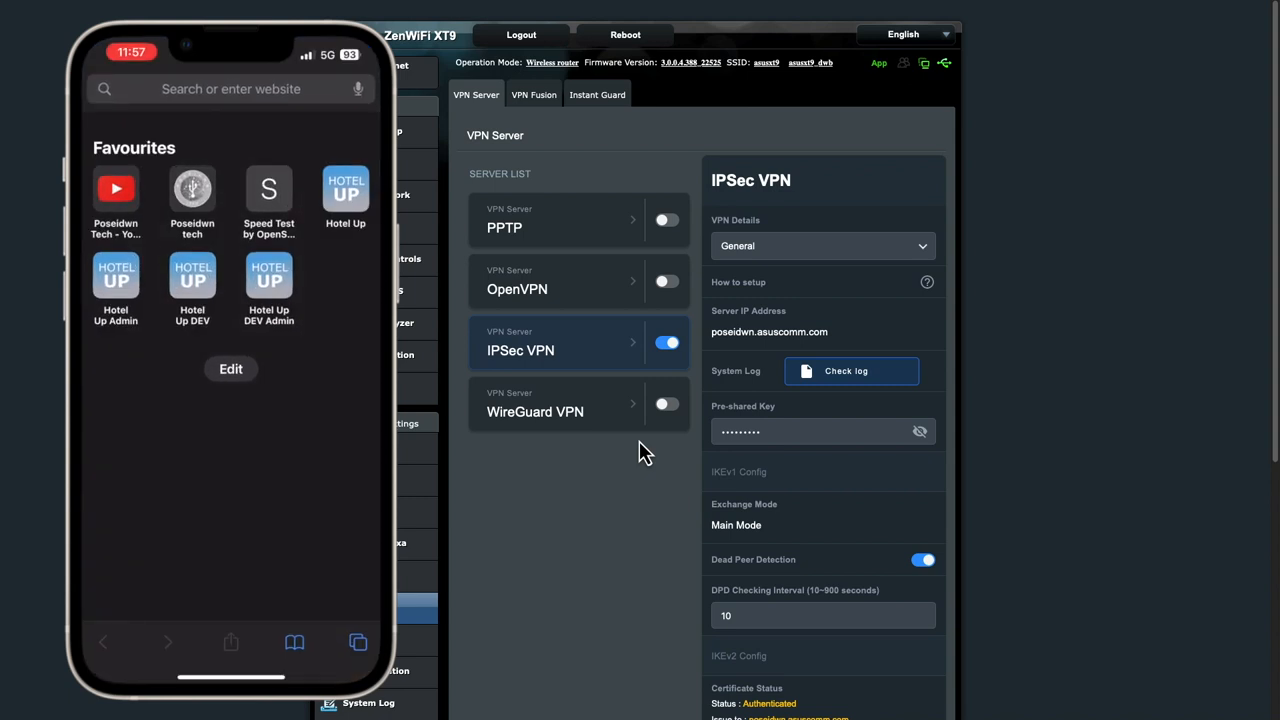
# Step: Browse to 192.168.50.1 in Safari and fill the saved admin login on the router sign-in page
pyautogui.click(200, 88)
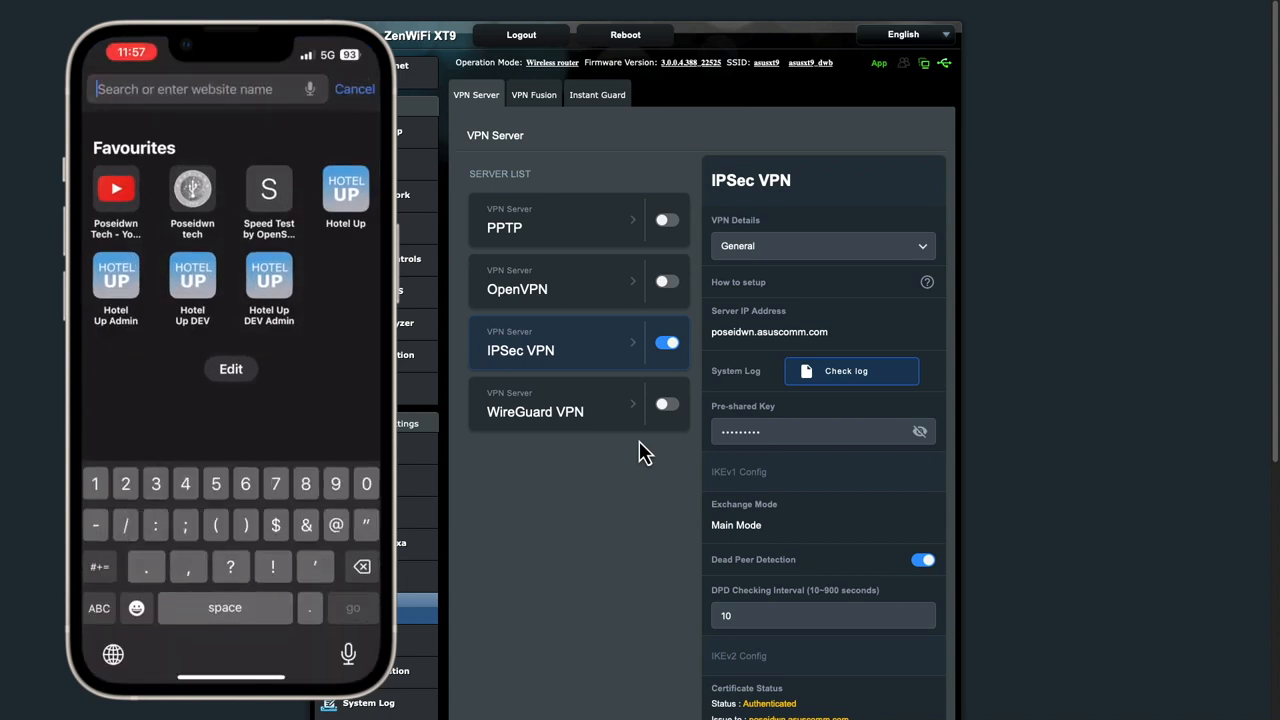
pyautogui.write('192.168.1.80:8080')
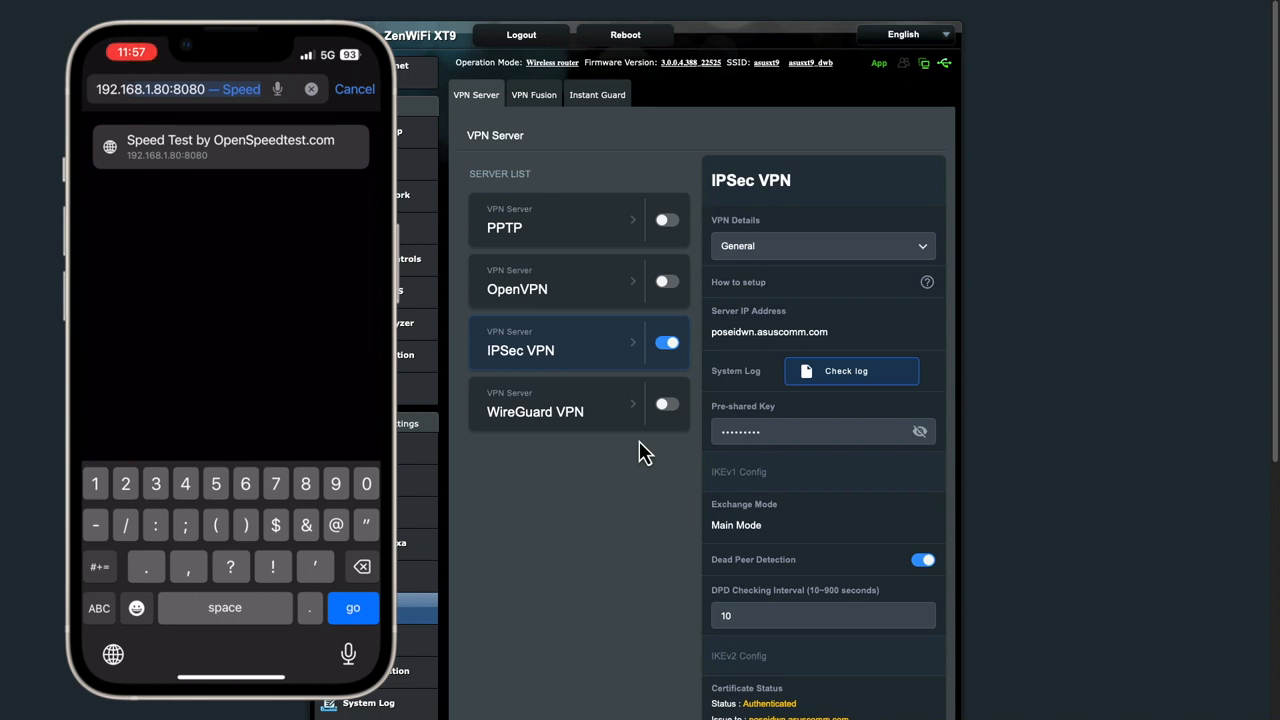
pyautogui.write('192.168.50.1')
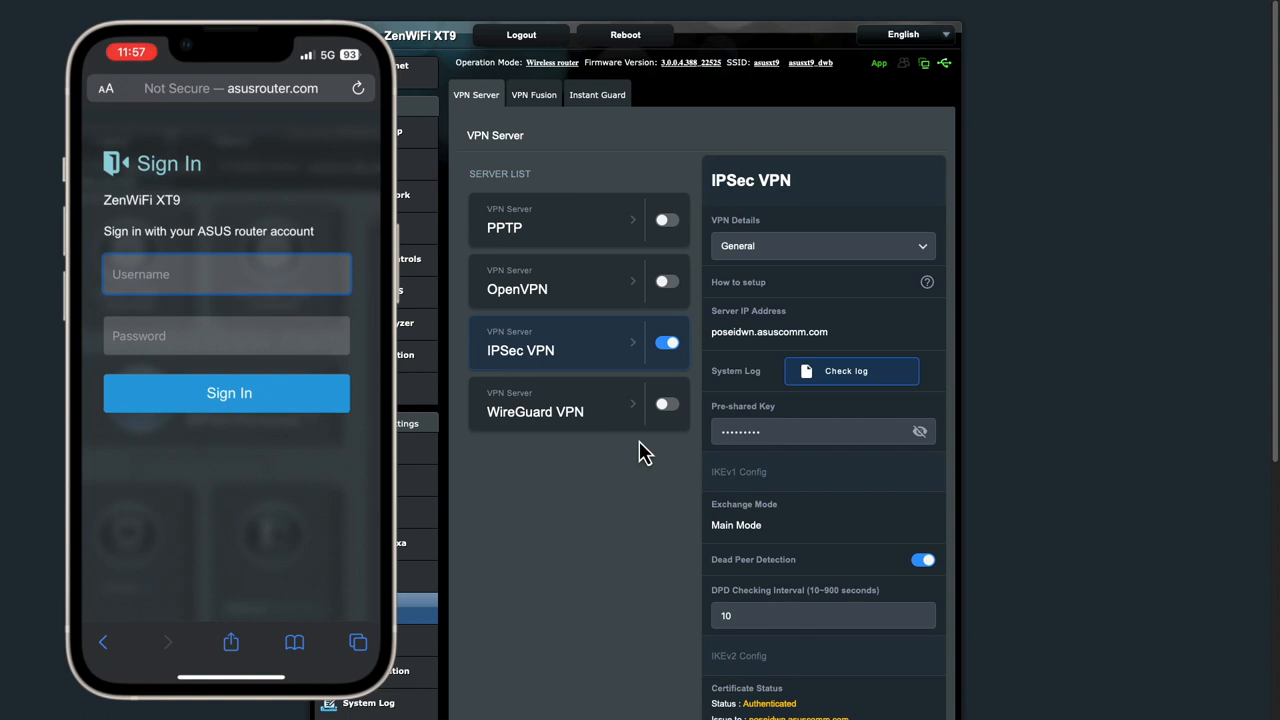
pyautogui.click(226, 272)
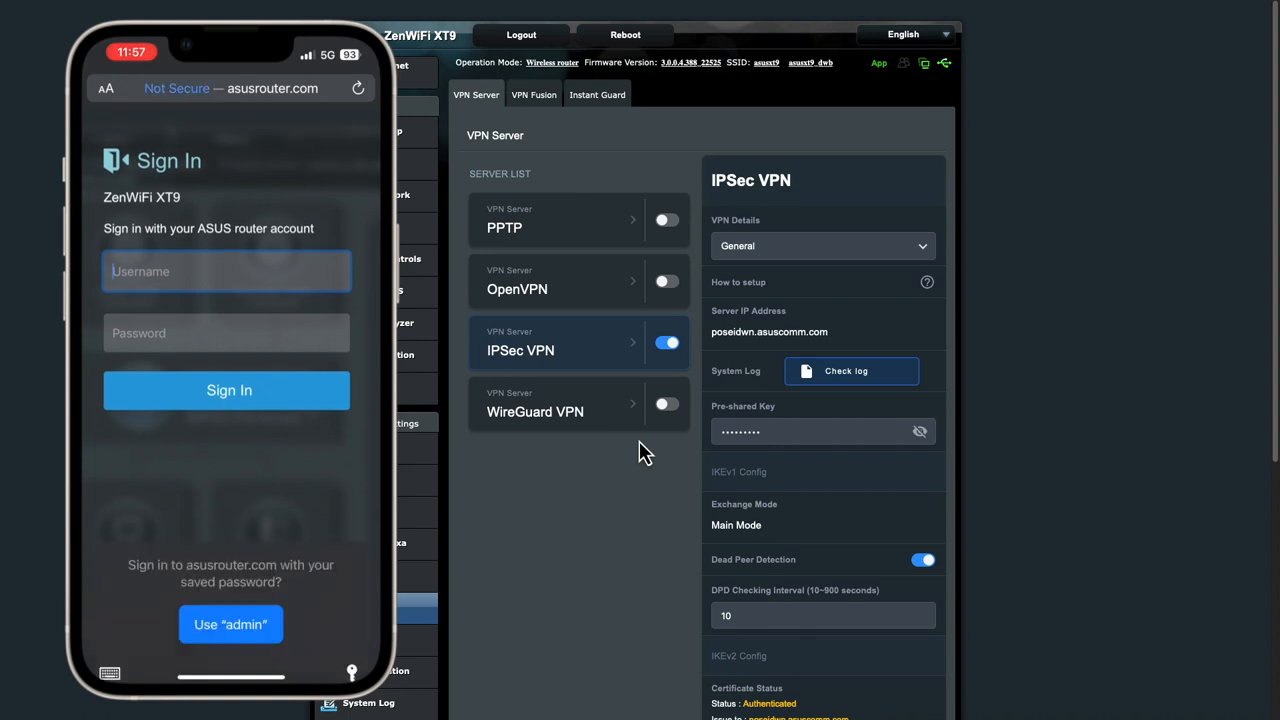
pyautogui.click(232, 624)
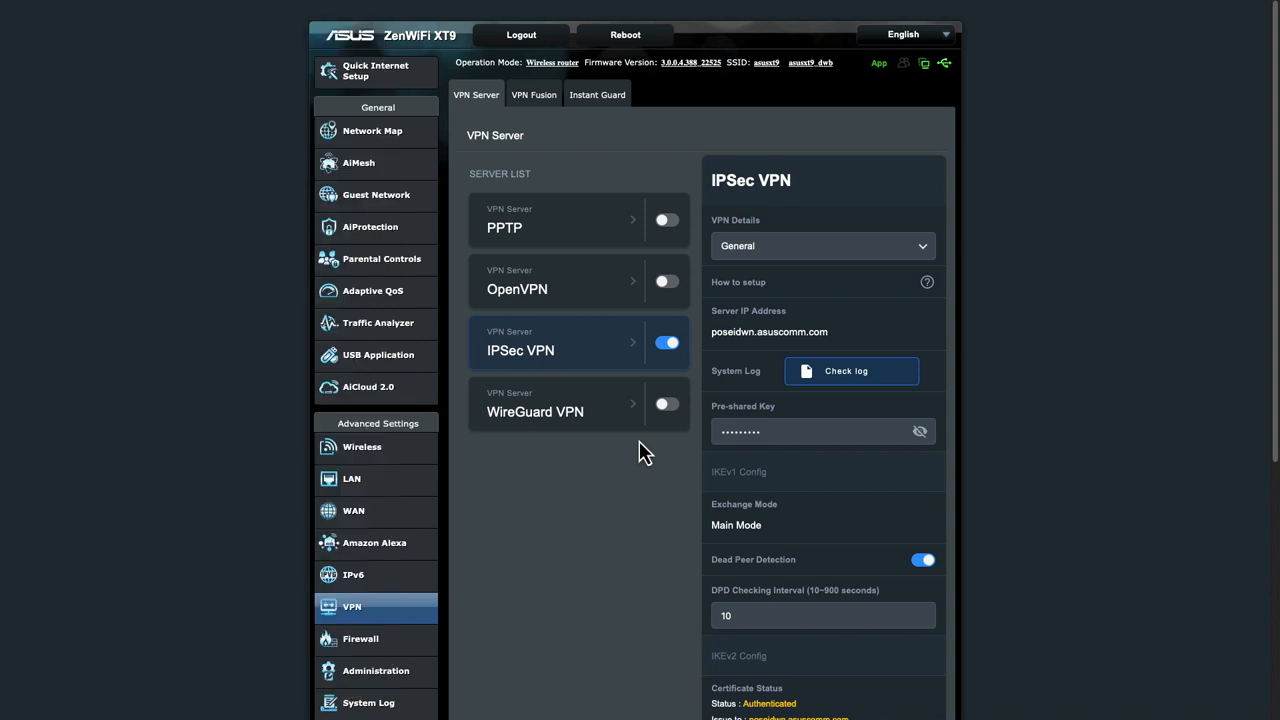
pyautogui.moveTo(612, 200)
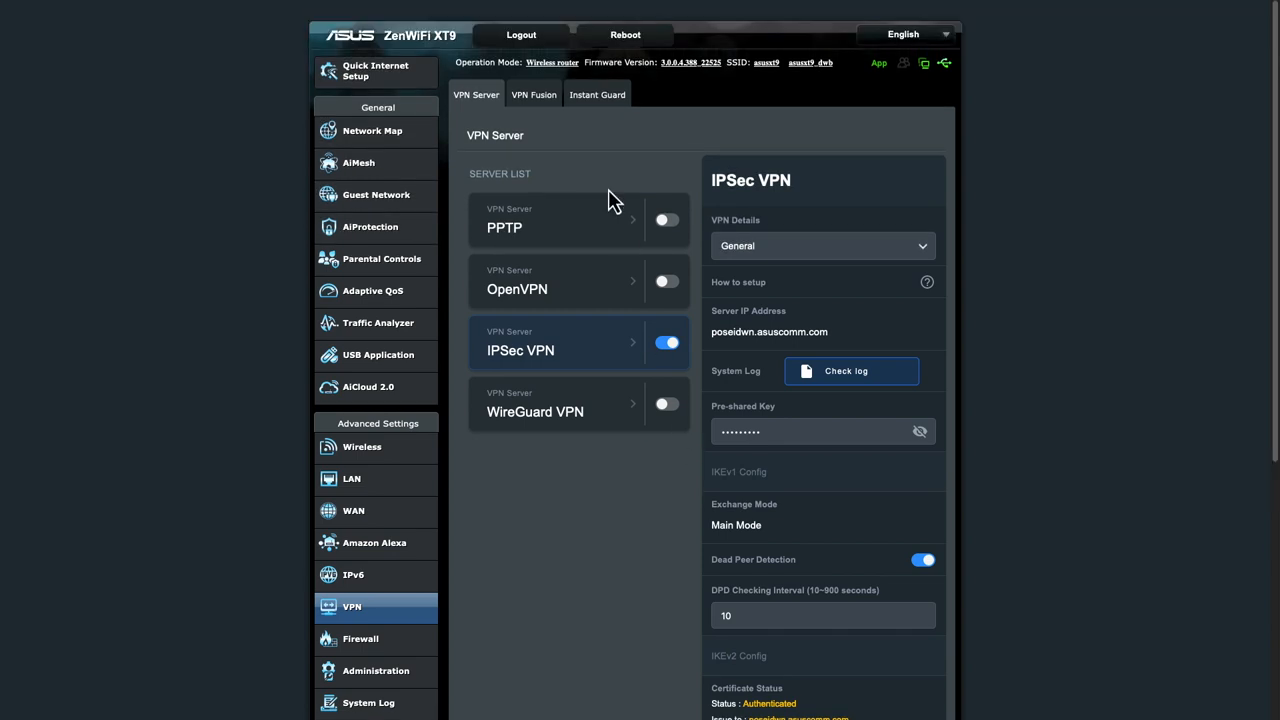
# Step: Move from VPN Fusion to the Instant Guard page, showing it switched on with no clients
pyautogui.click(532, 94)
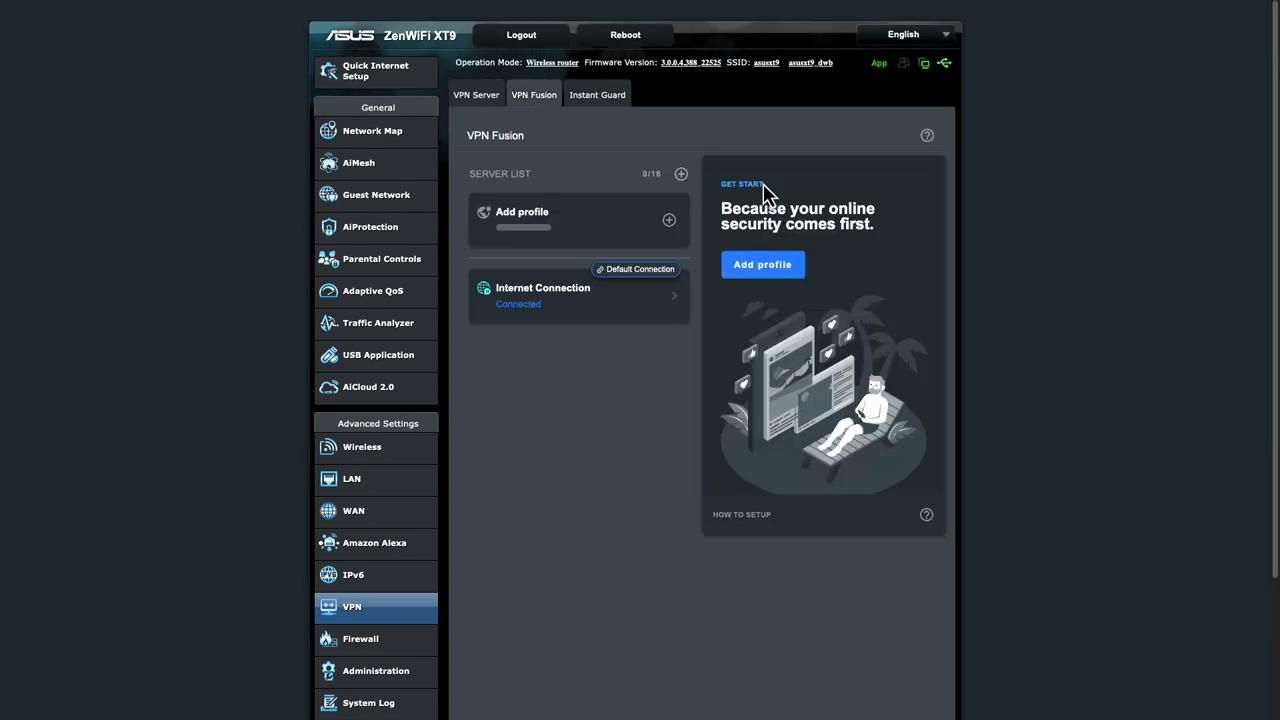
pyautogui.moveTo(596, 94)
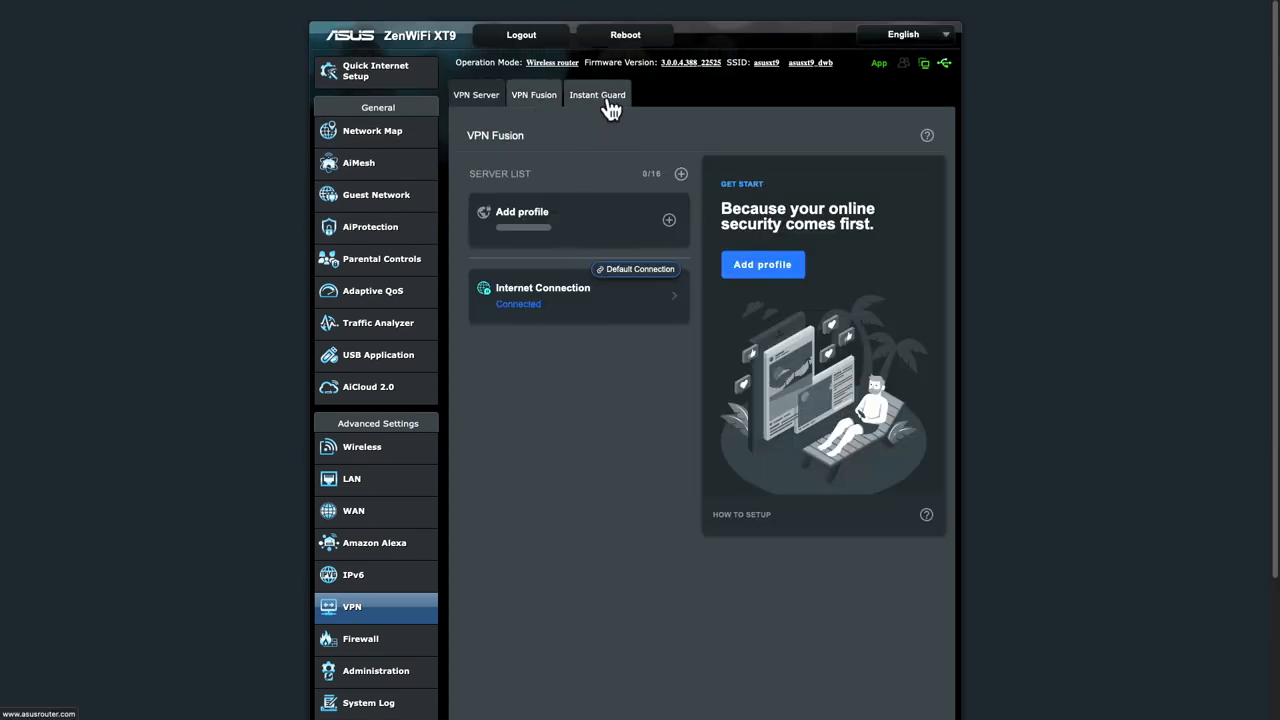
pyautogui.click(596, 94)
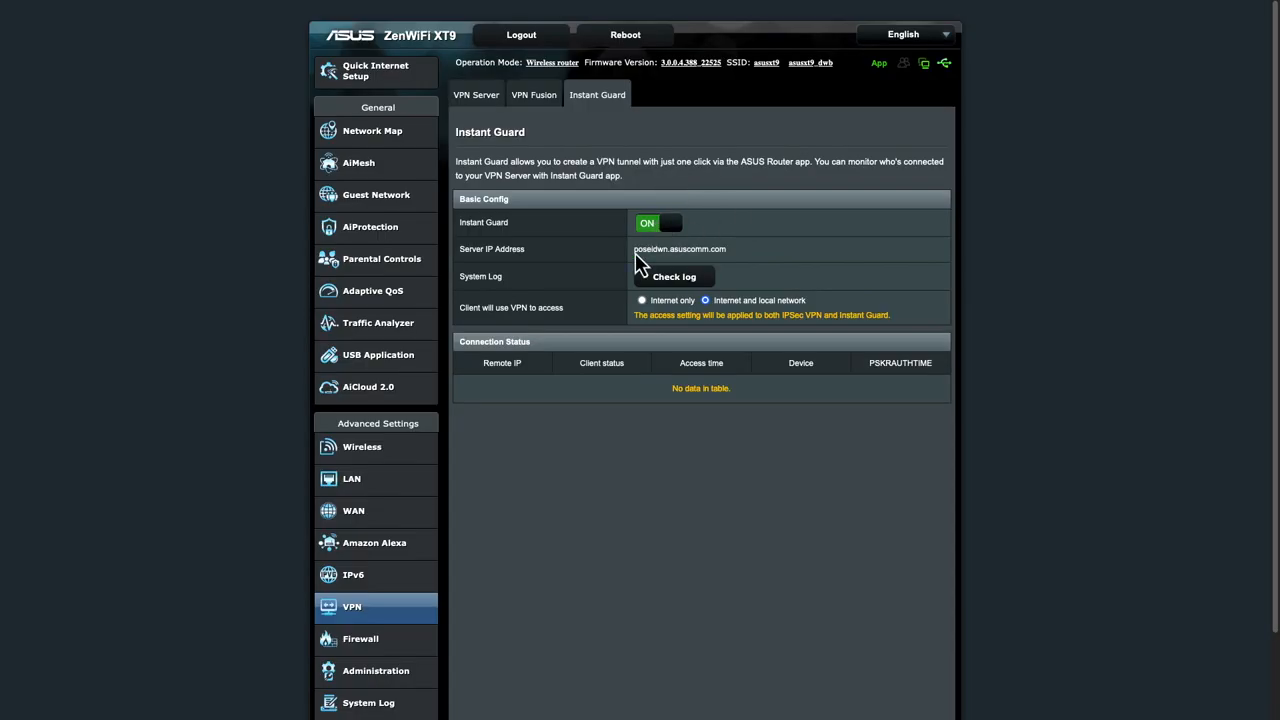
pyautogui.moveTo(800, 324)
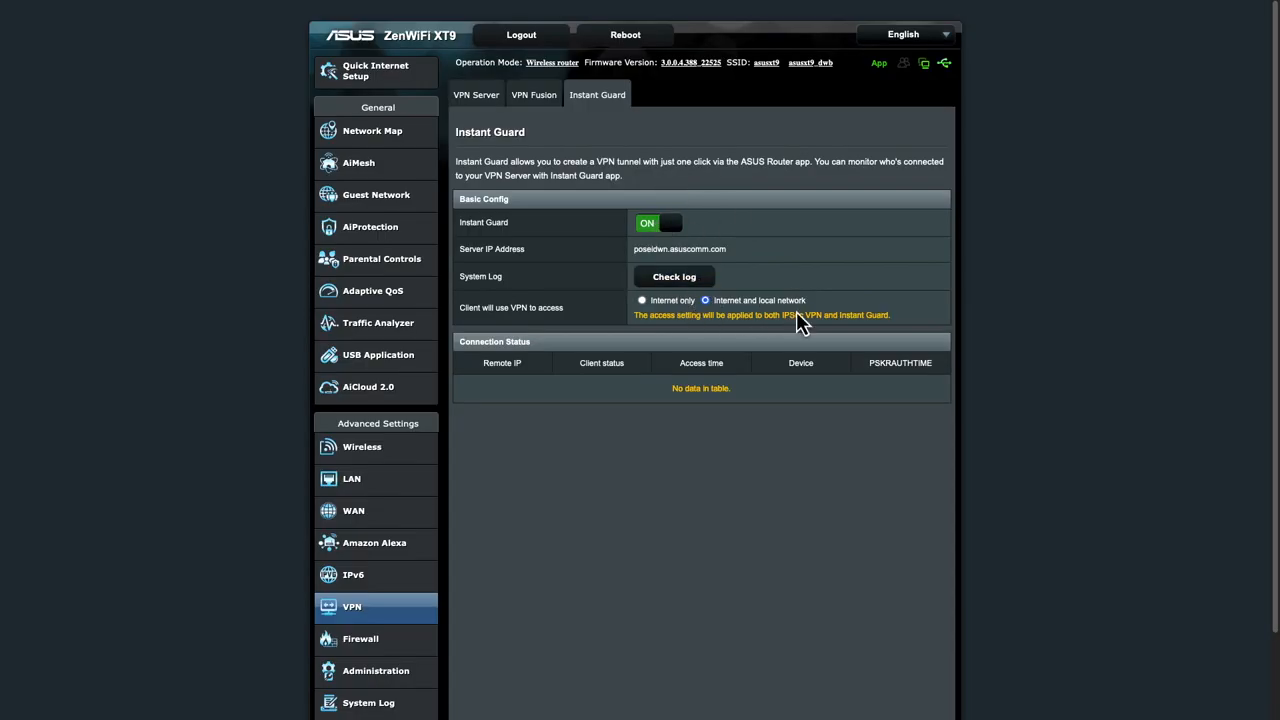
pyautogui.moveTo(824, 322)
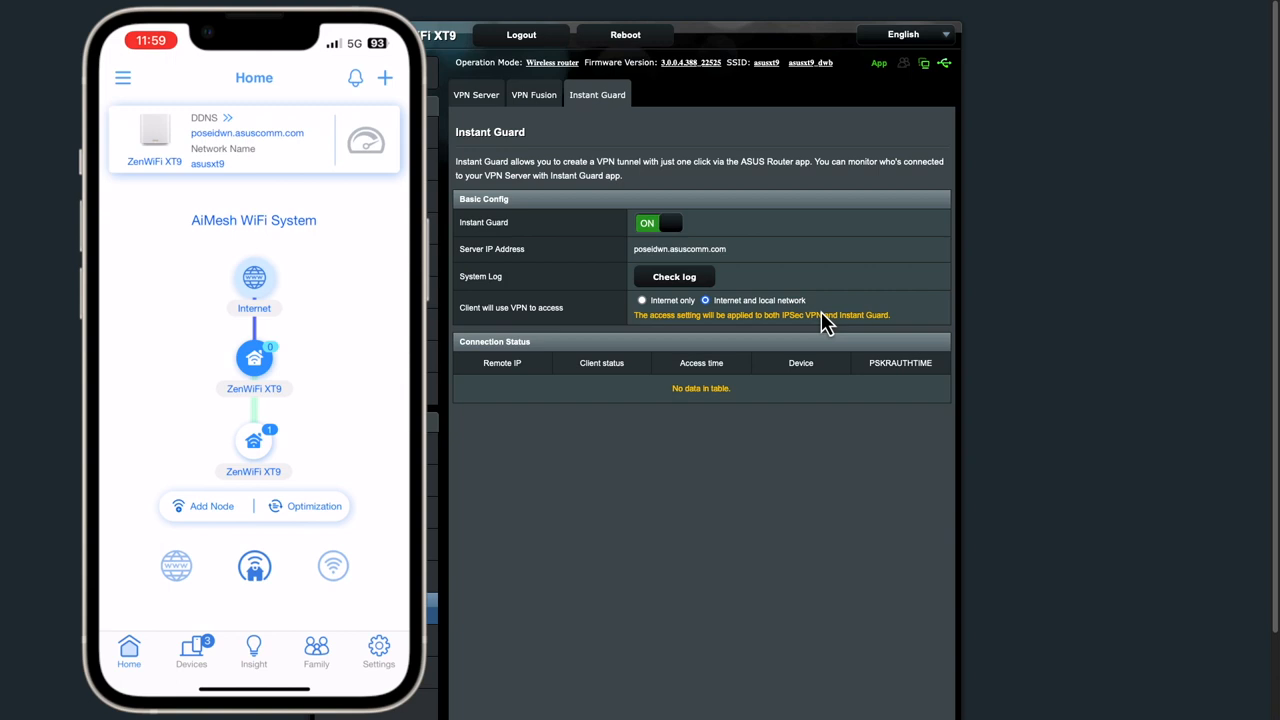
# Step: Open the router settings list in the ASUS Router app and choose Instant Guard
pyautogui.click(378, 652)
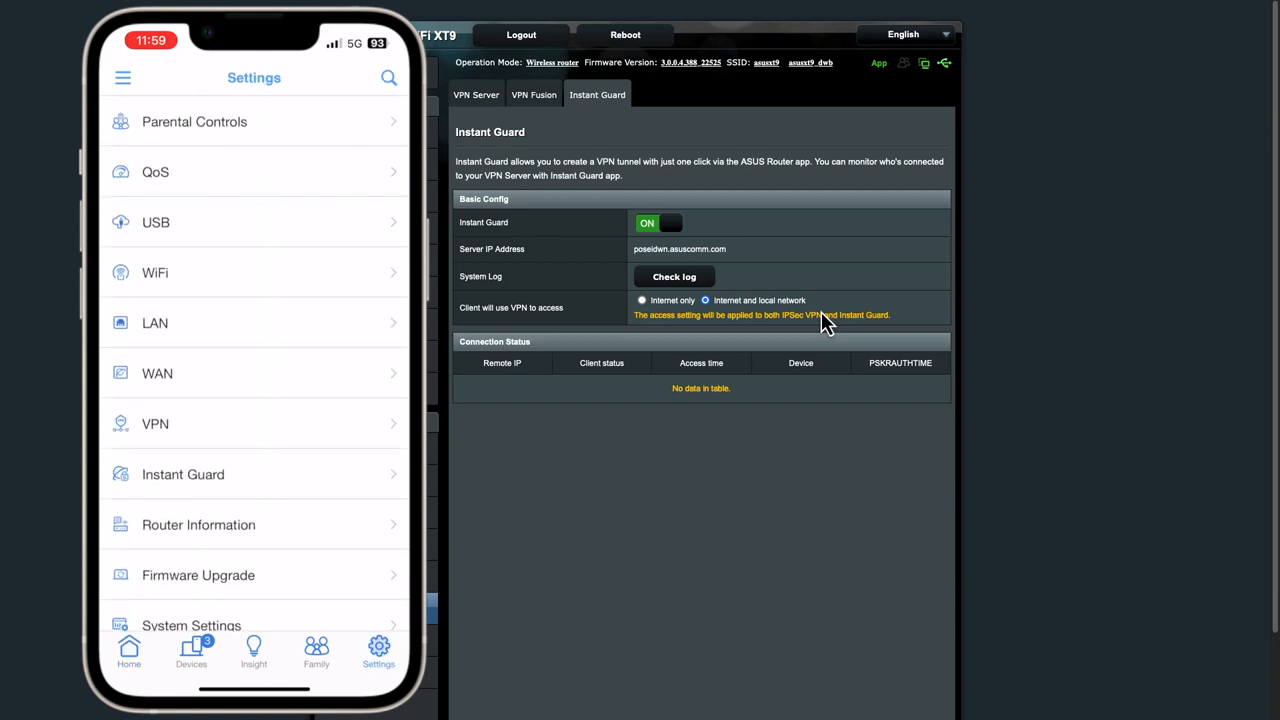
pyautogui.click(184, 474)
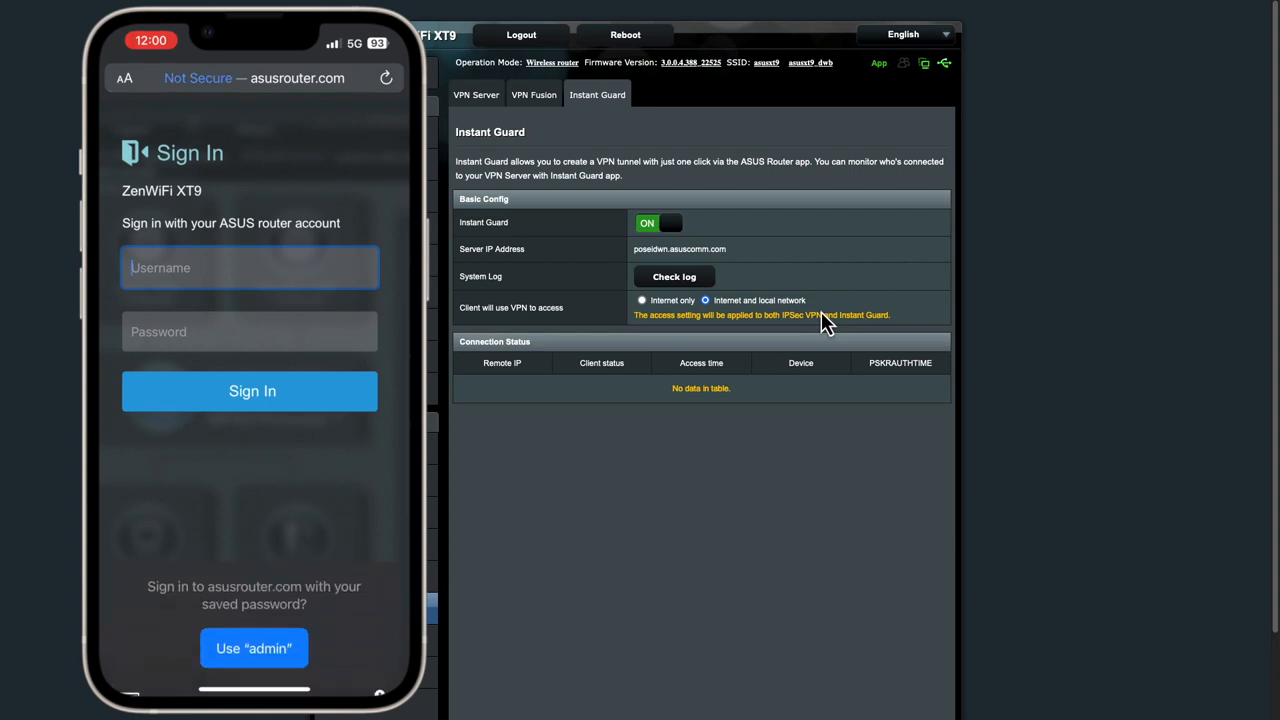
# Step: Select the Username field on the ZenWiFi XT9 sign-in page to use the saved login
pyautogui.click(252, 648)
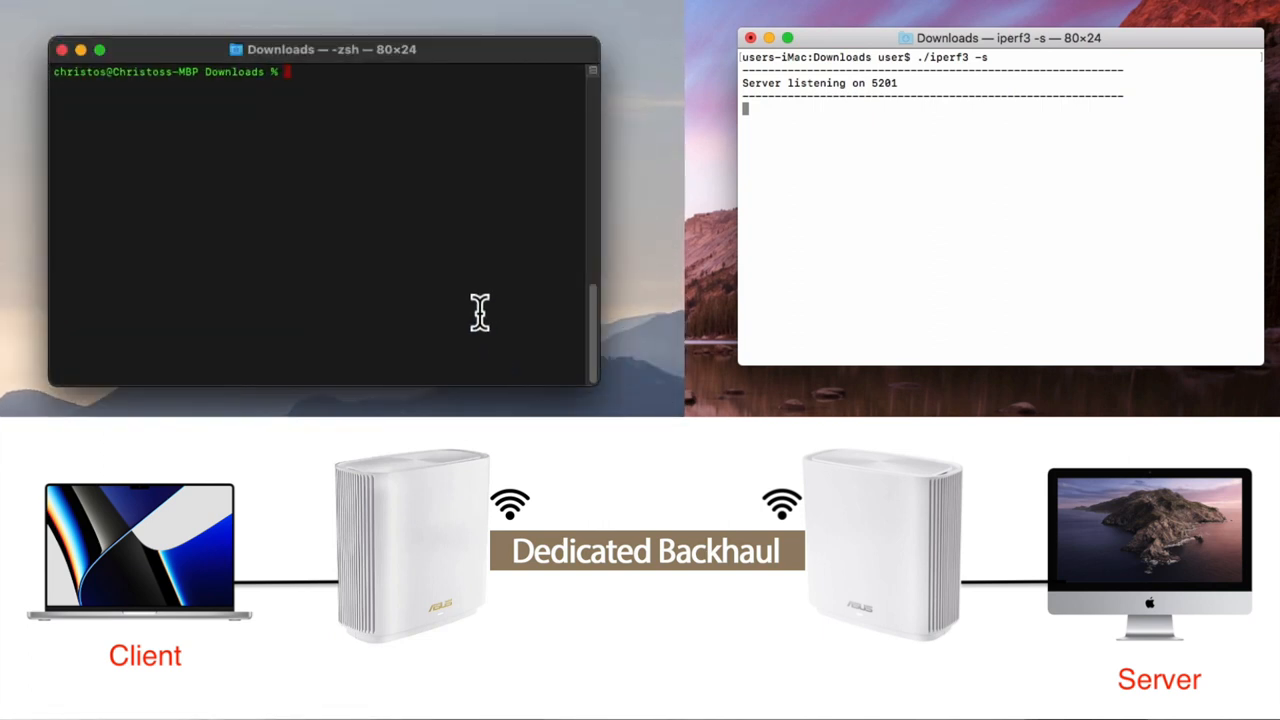
# Step: Run ./iperf3 -c 192.168.50.124, measuring about 860 Mbits/sec
pyautogui.write('./iperf3 -c 192.168.50.124')
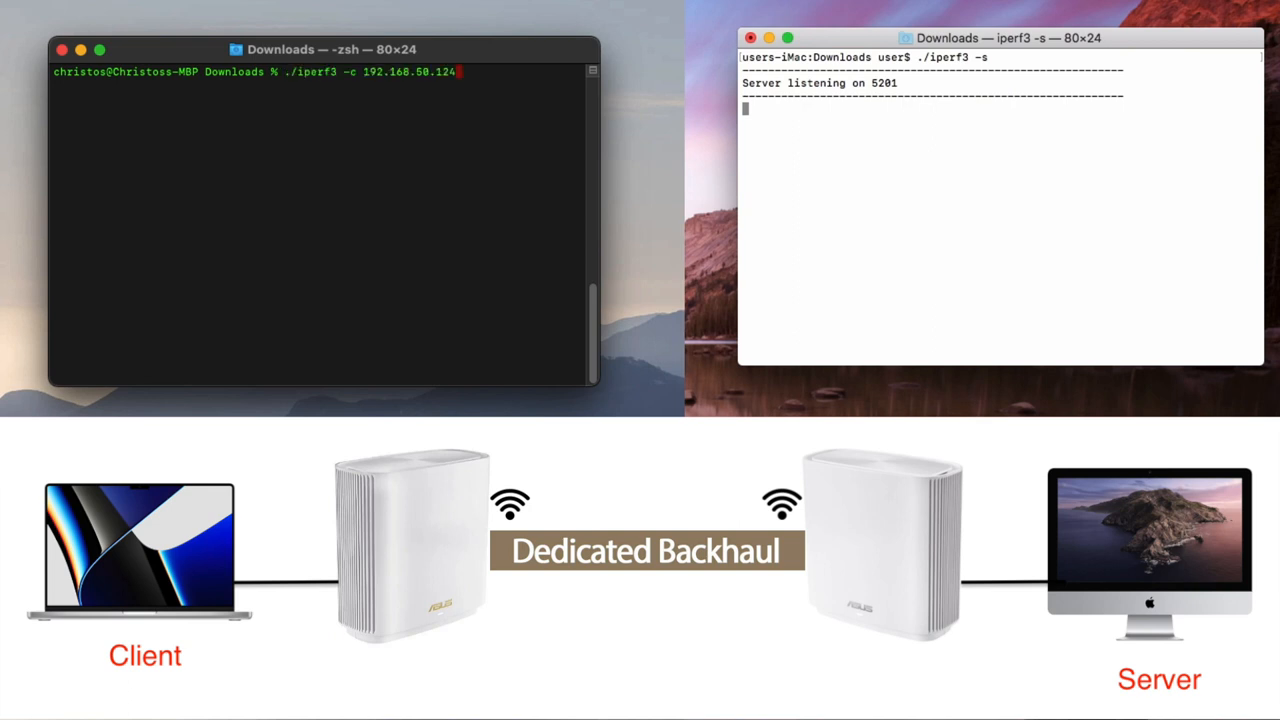
pyautogui.press('Return')
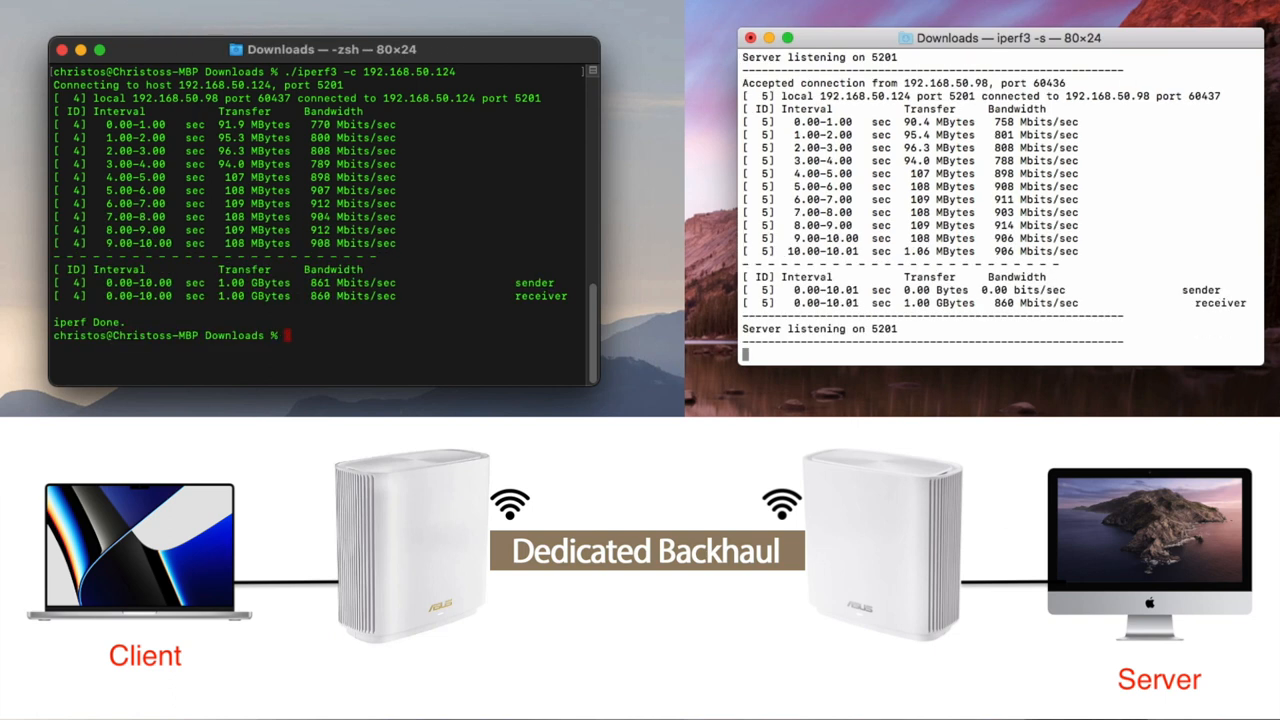
# Step: Clear the terminal output and retype the iperf3 command for a second run
pyautogui.write('c')
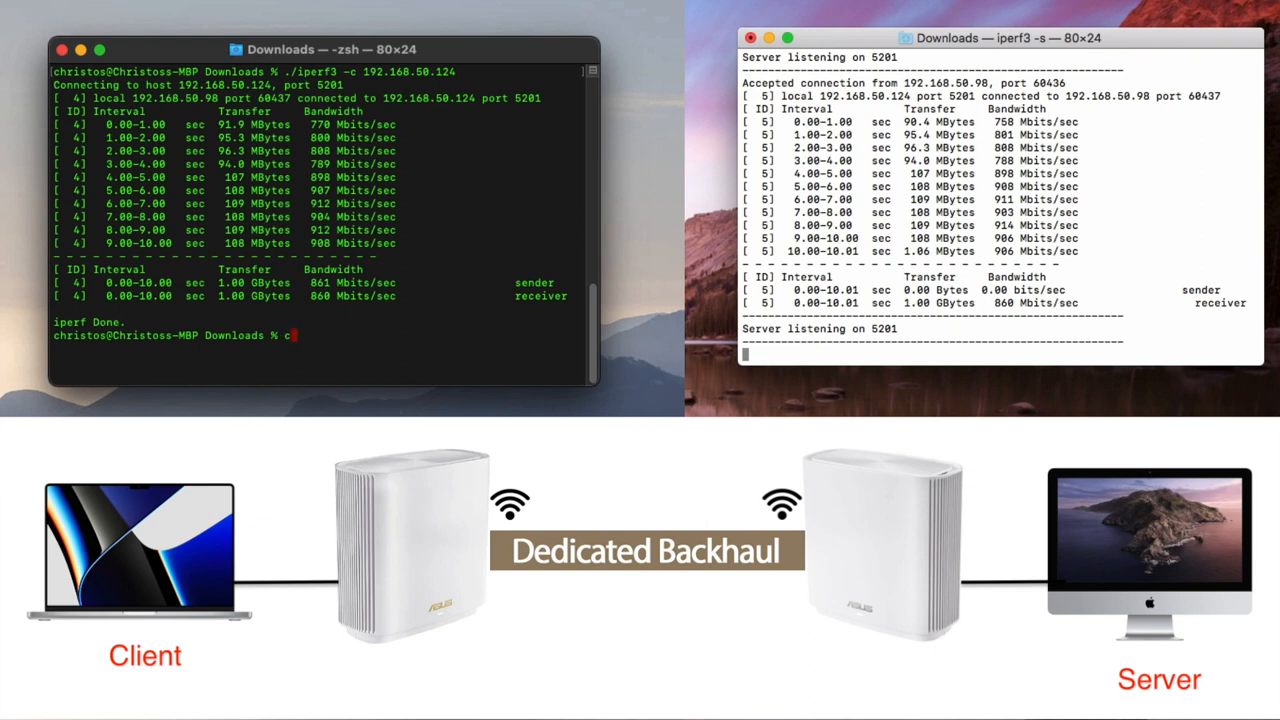
pyautogui.write('lear')
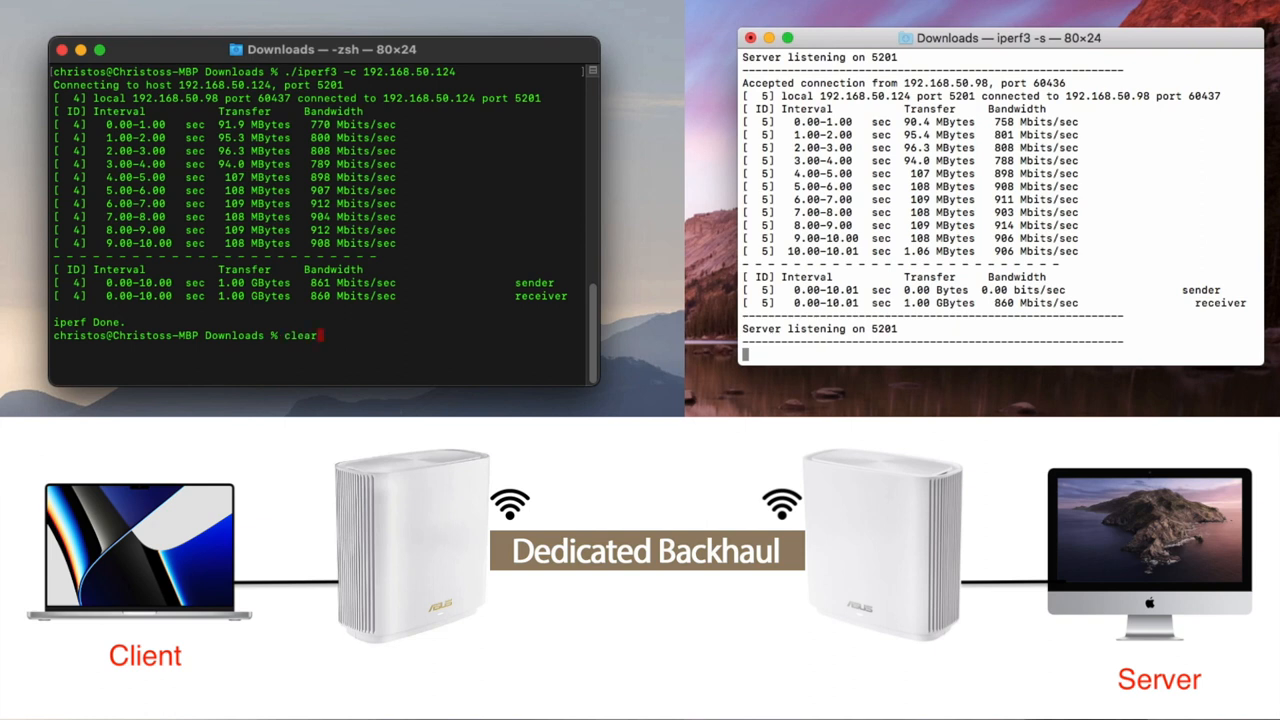
pyautogui.press('Return')
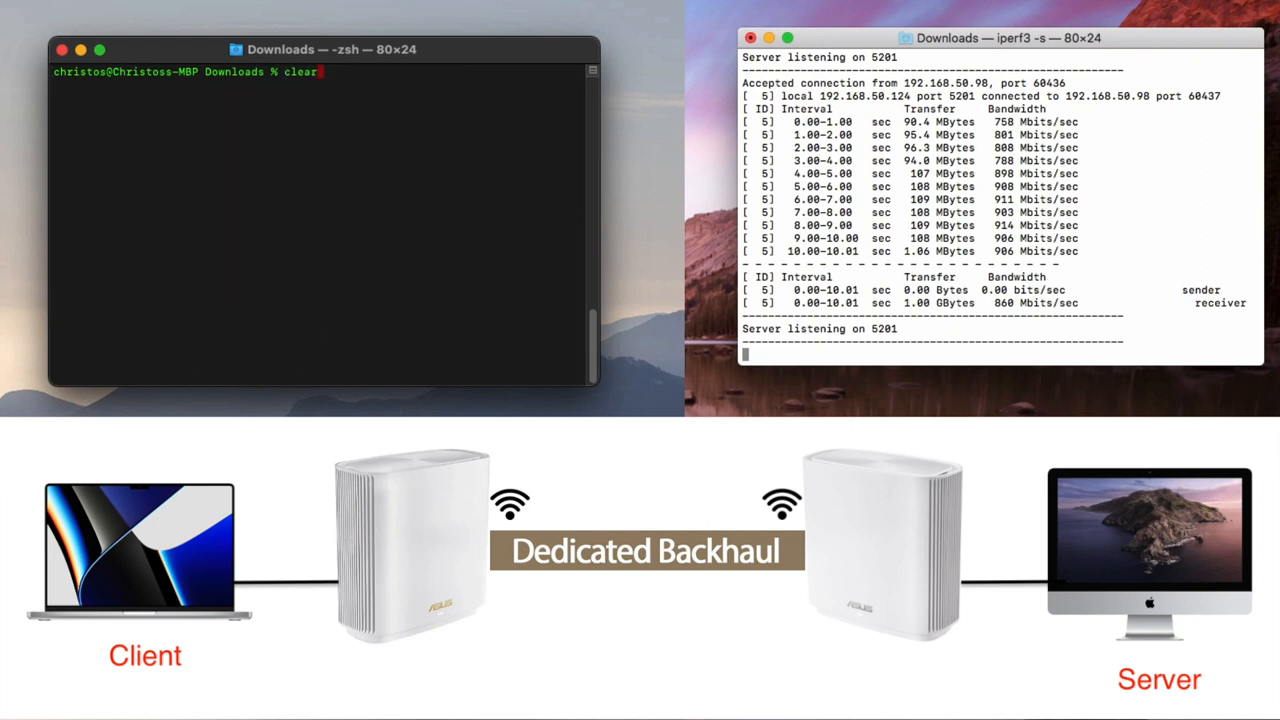
pyautogui.write('./iperf3 -c 192.168.50.124')
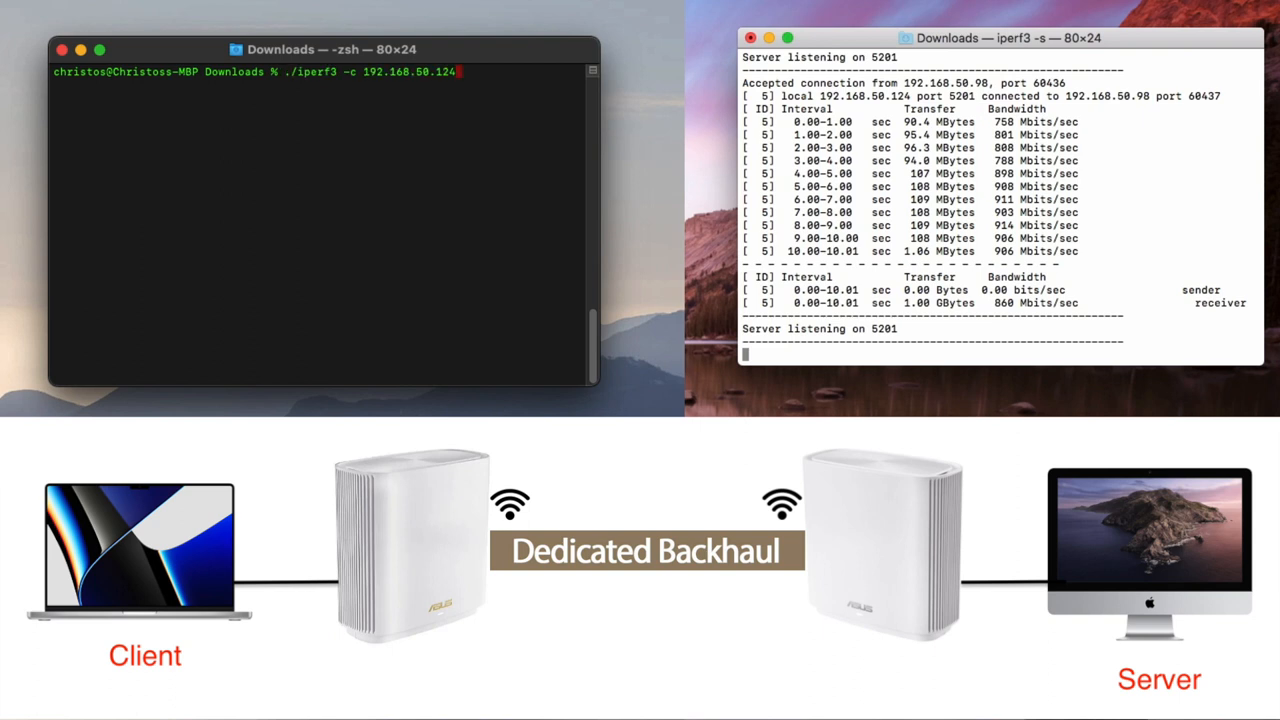